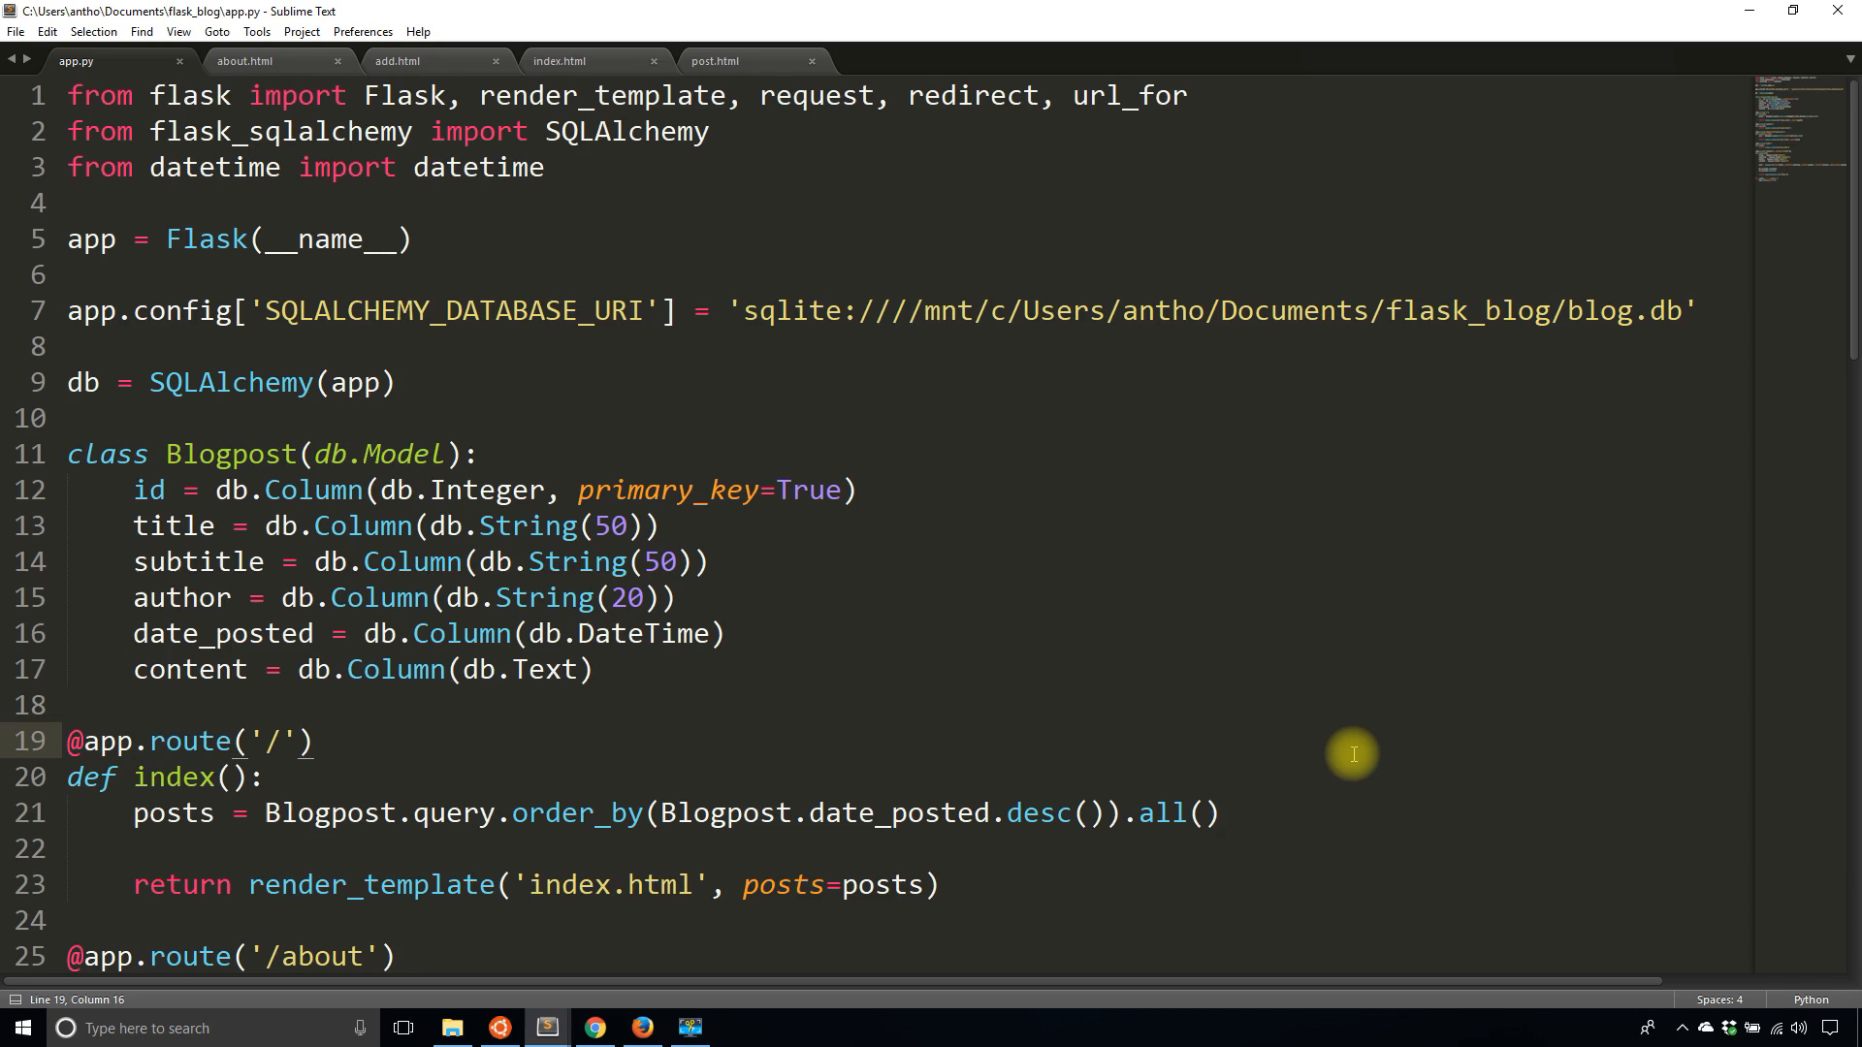
Step: Review app.py's routes, then bring up index.html at the post-meta line using strftime
scroll(down, 3)
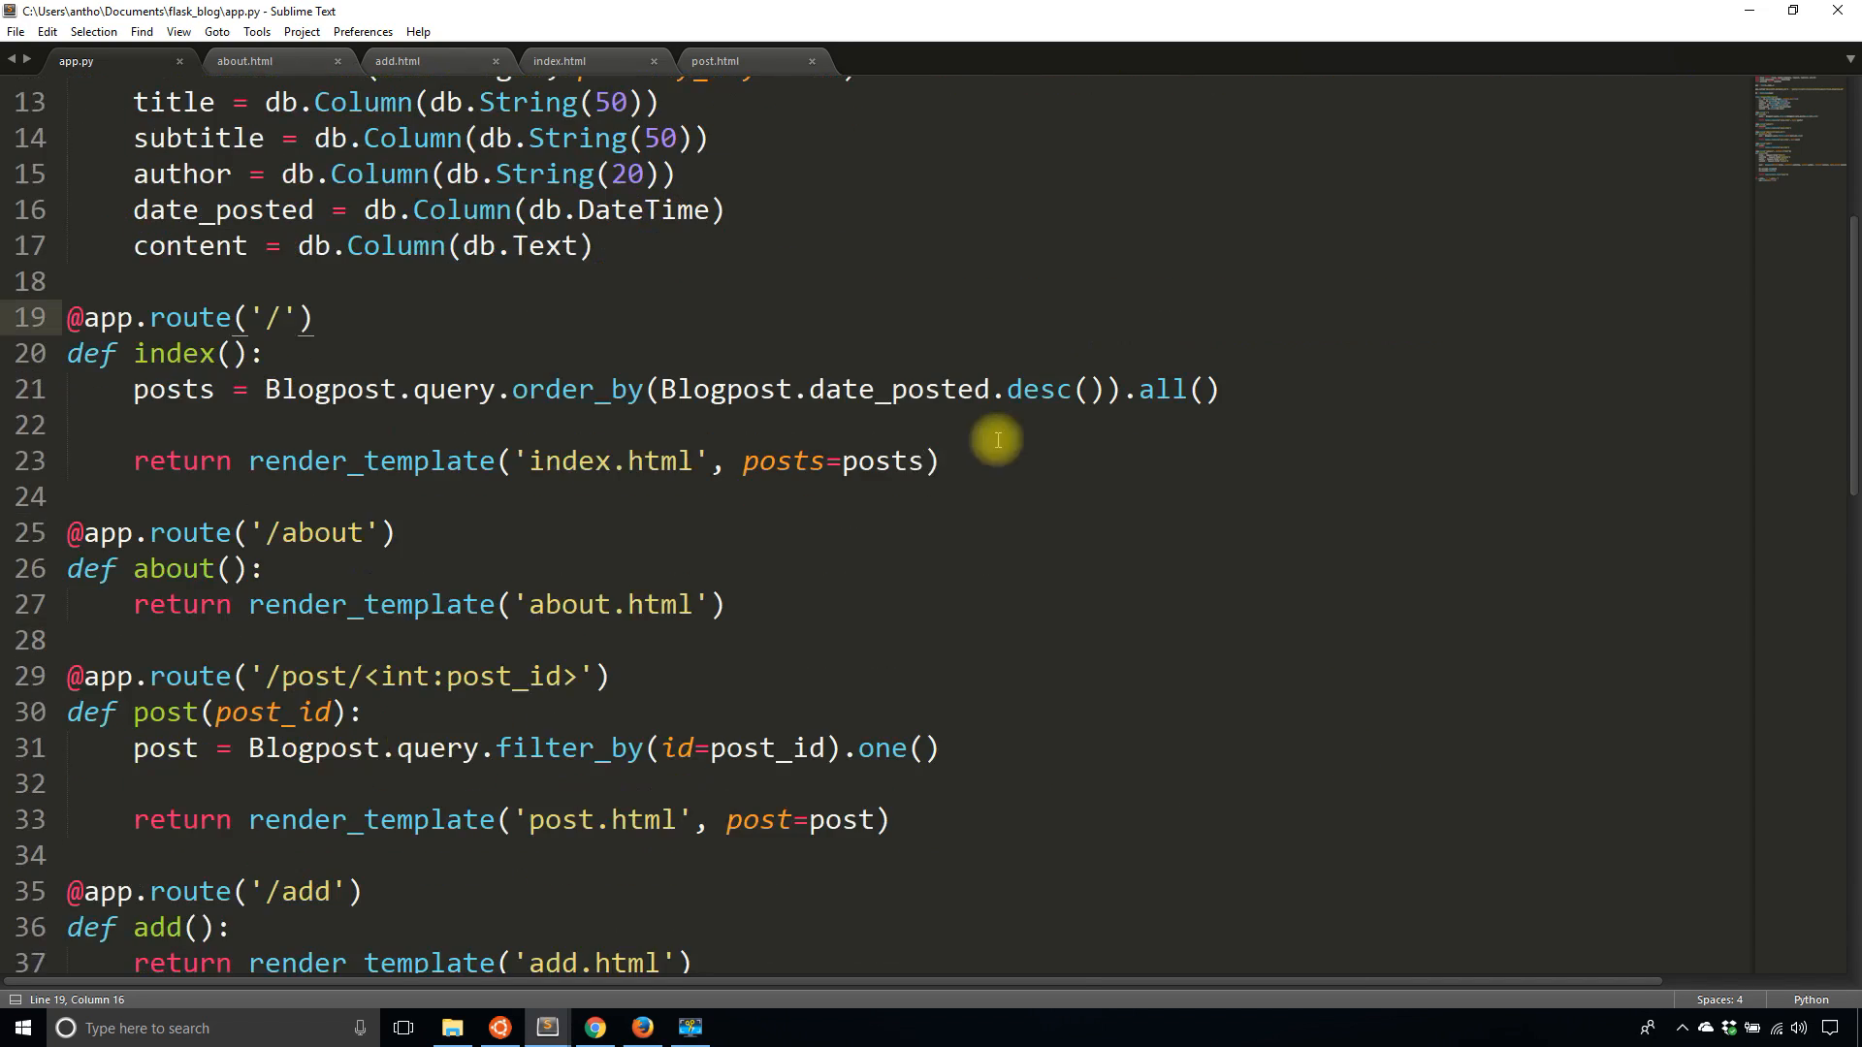
scroll(down, 3)
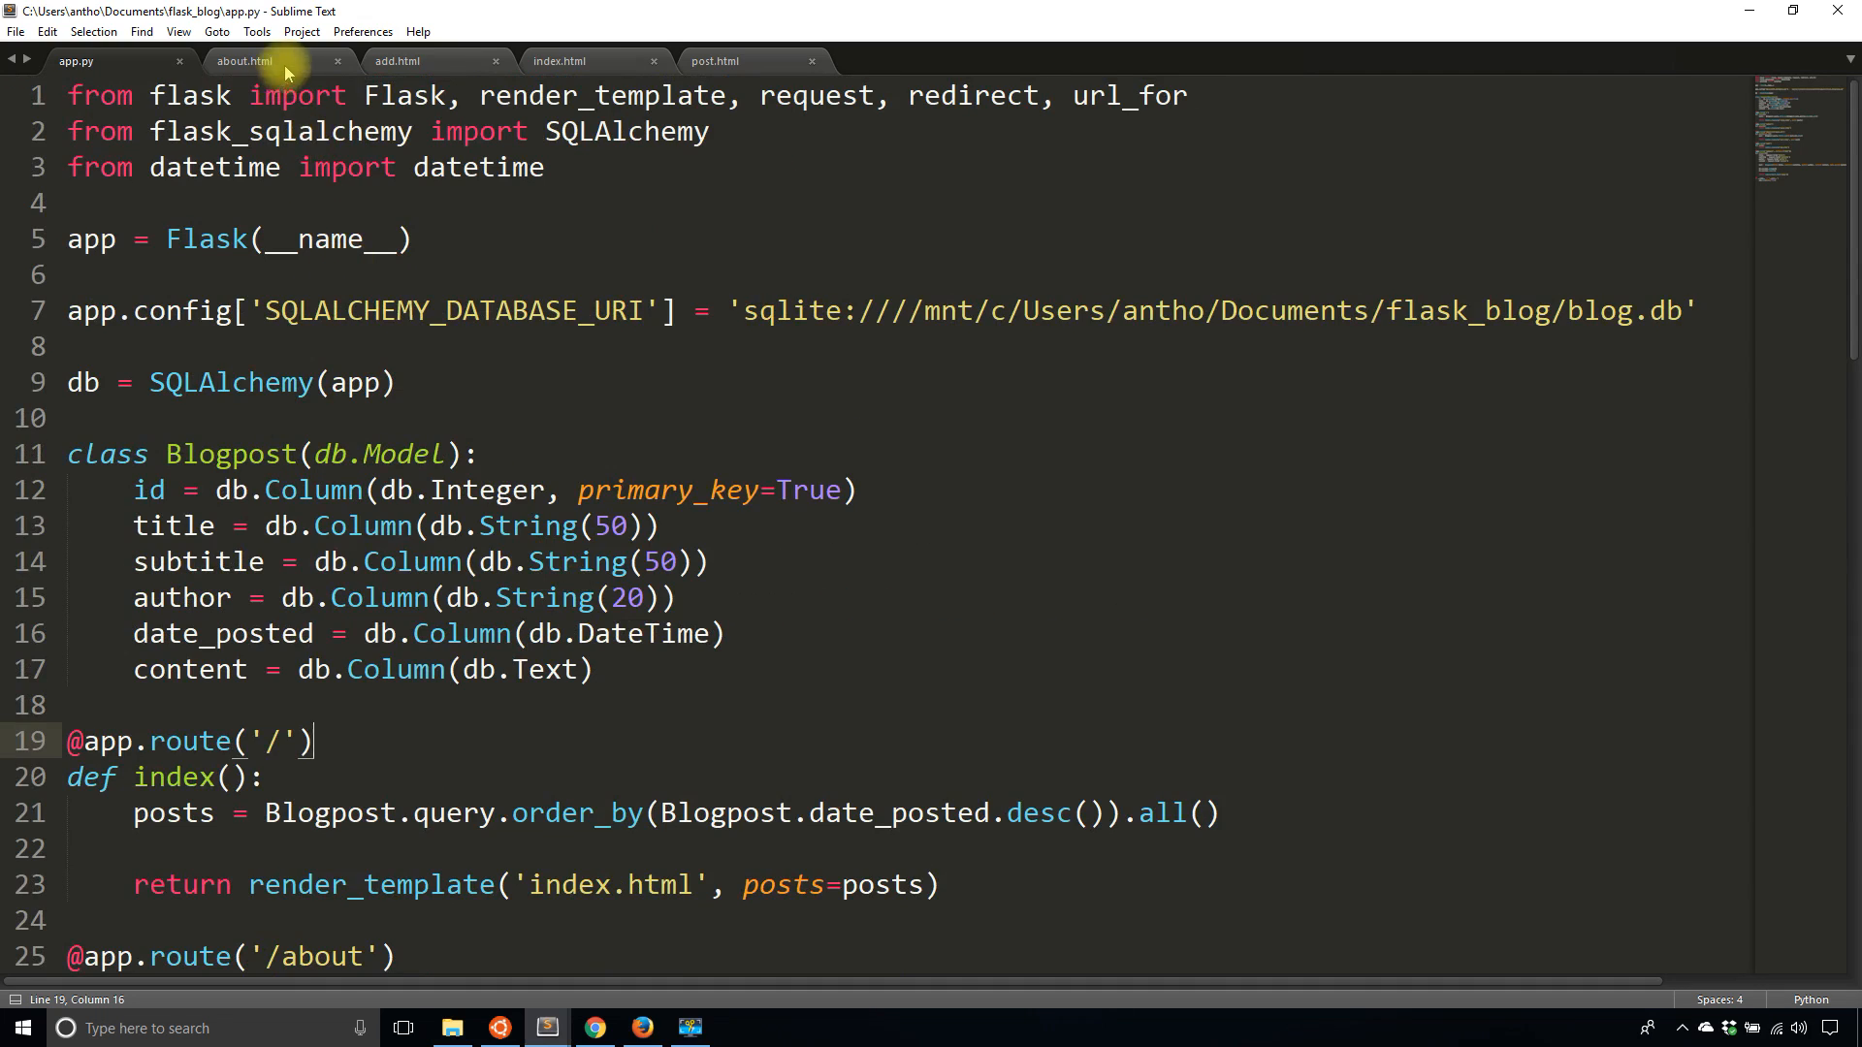
click(558, 60)
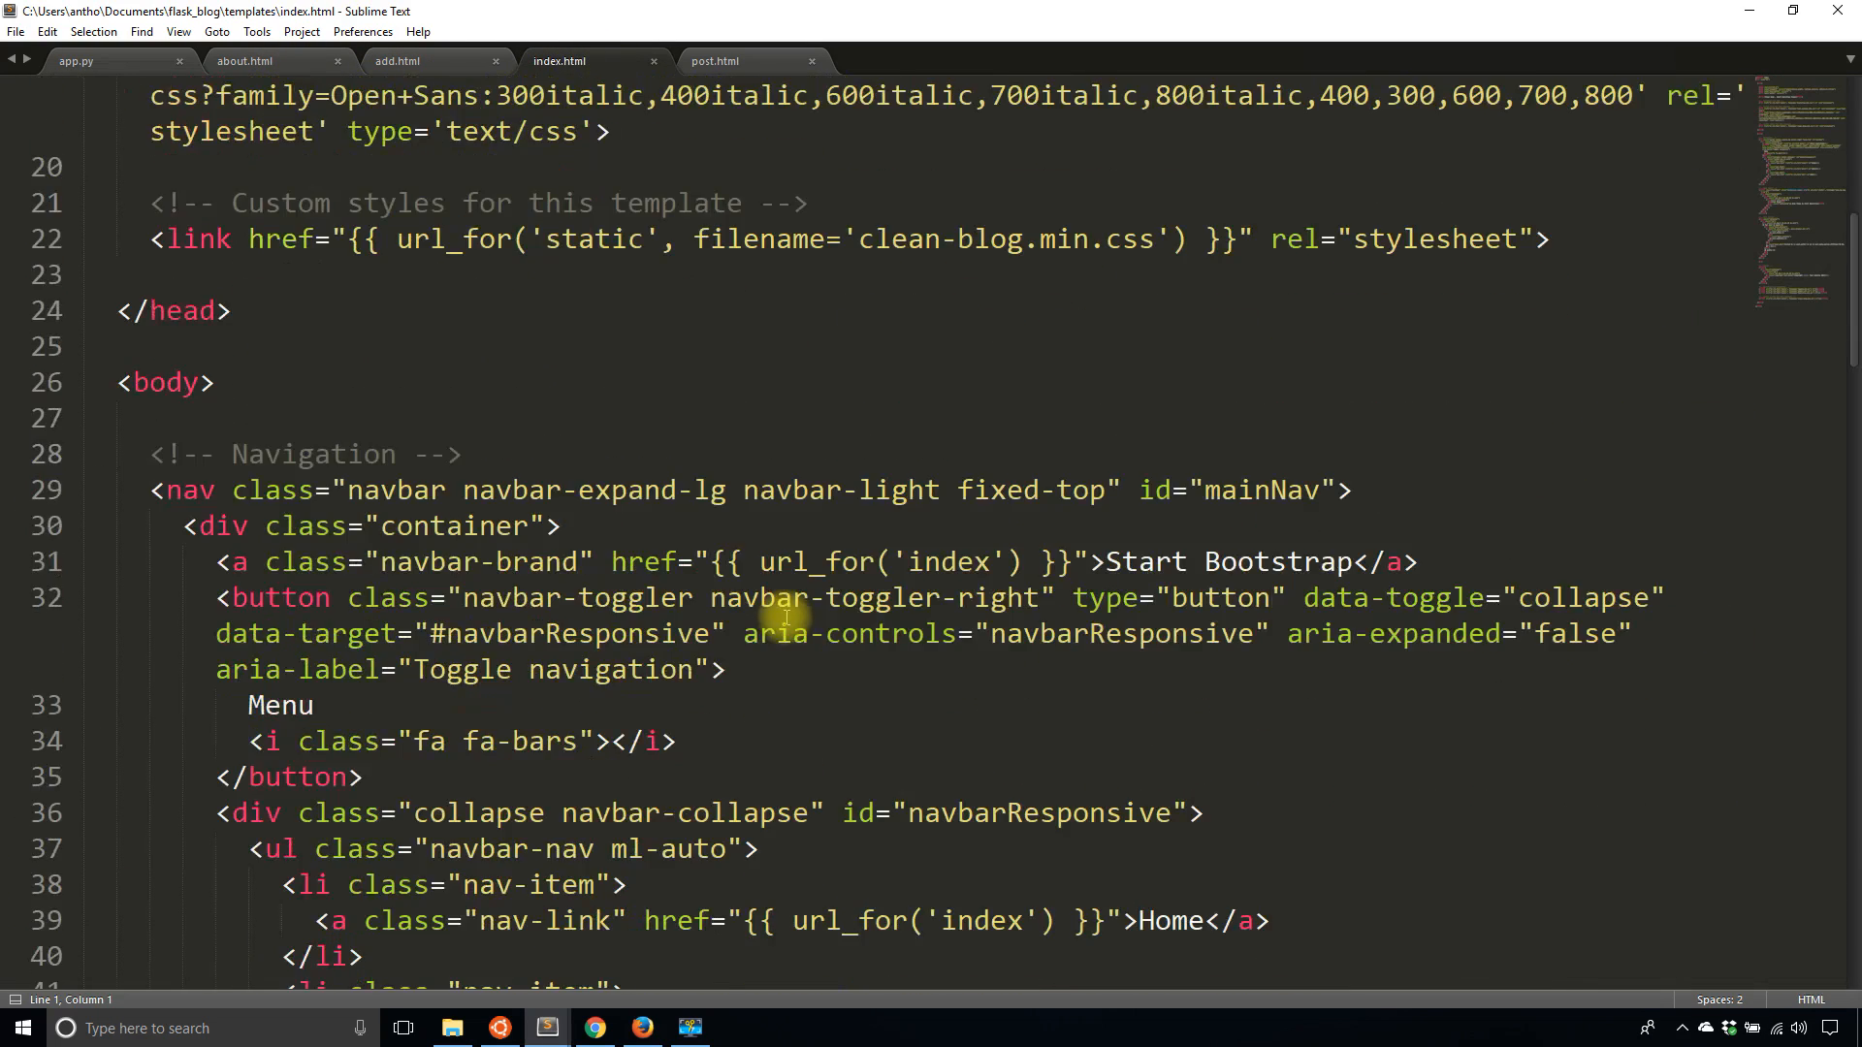
scroll(down, 3)
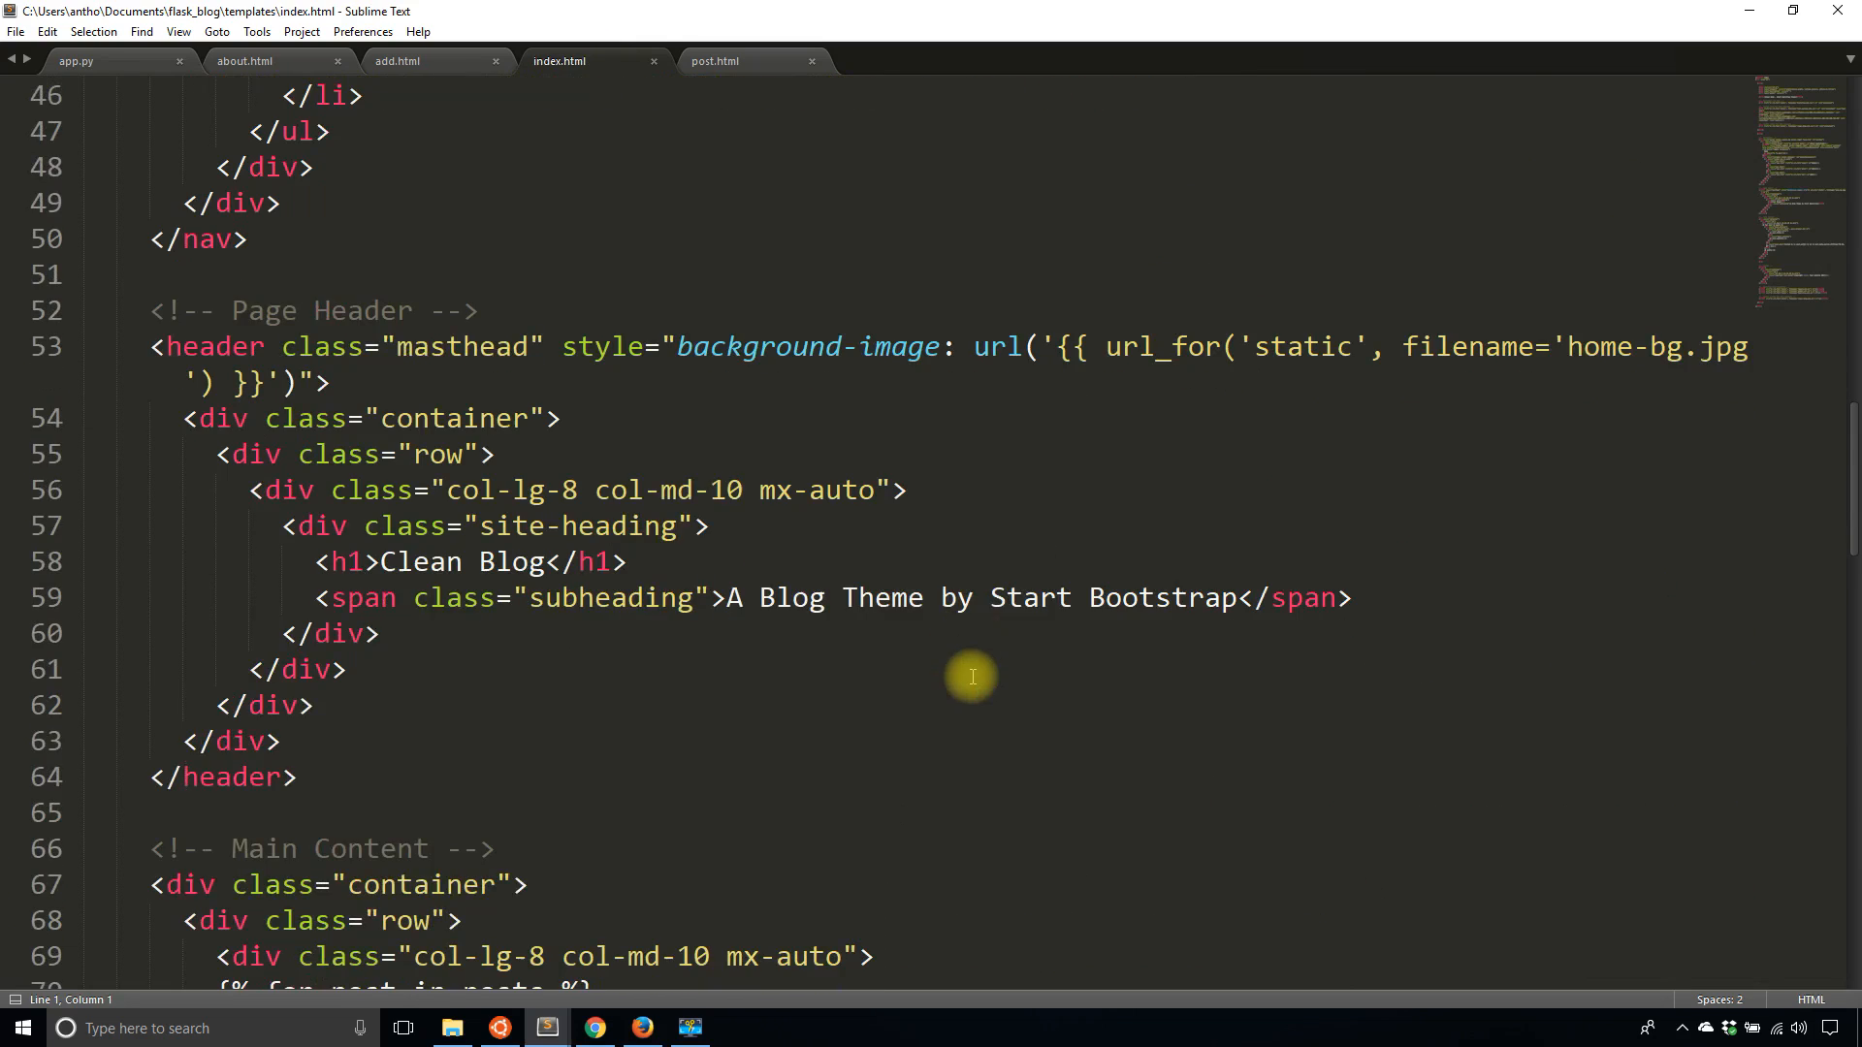
scroll(down, 3)
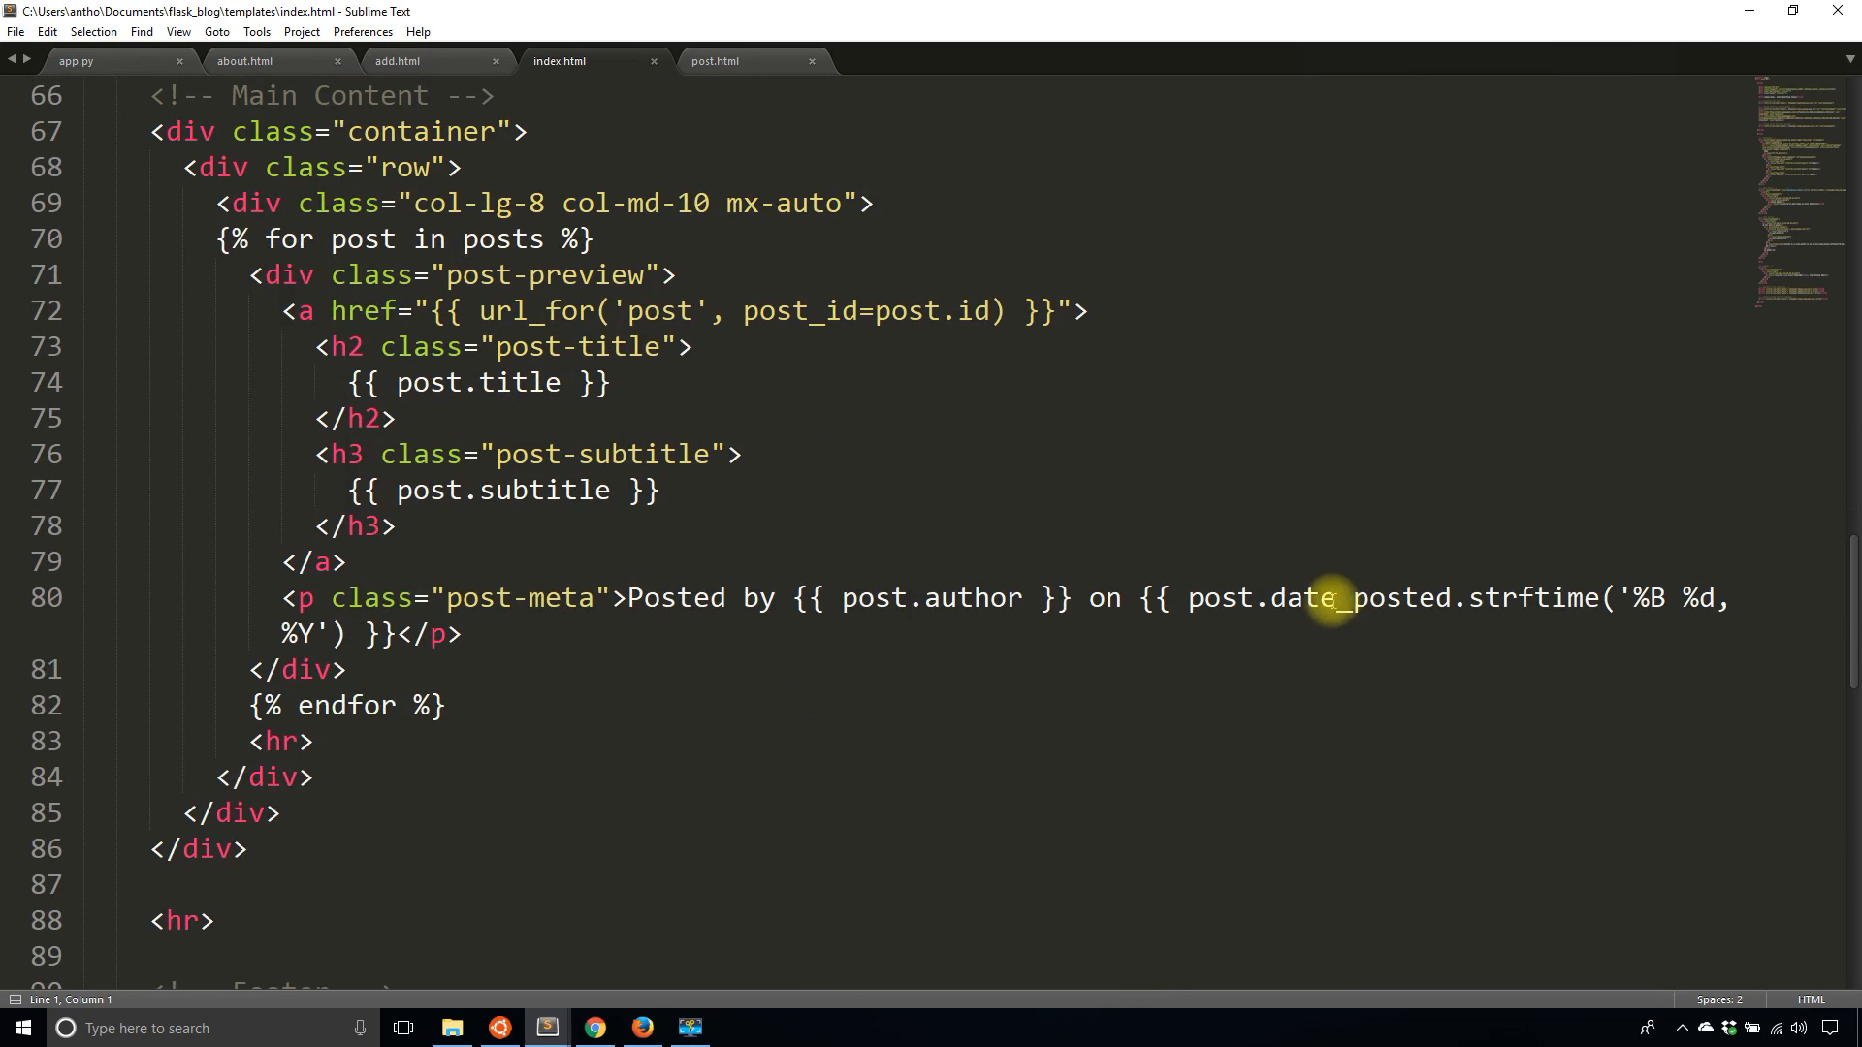
mouse_move(1526, 598)
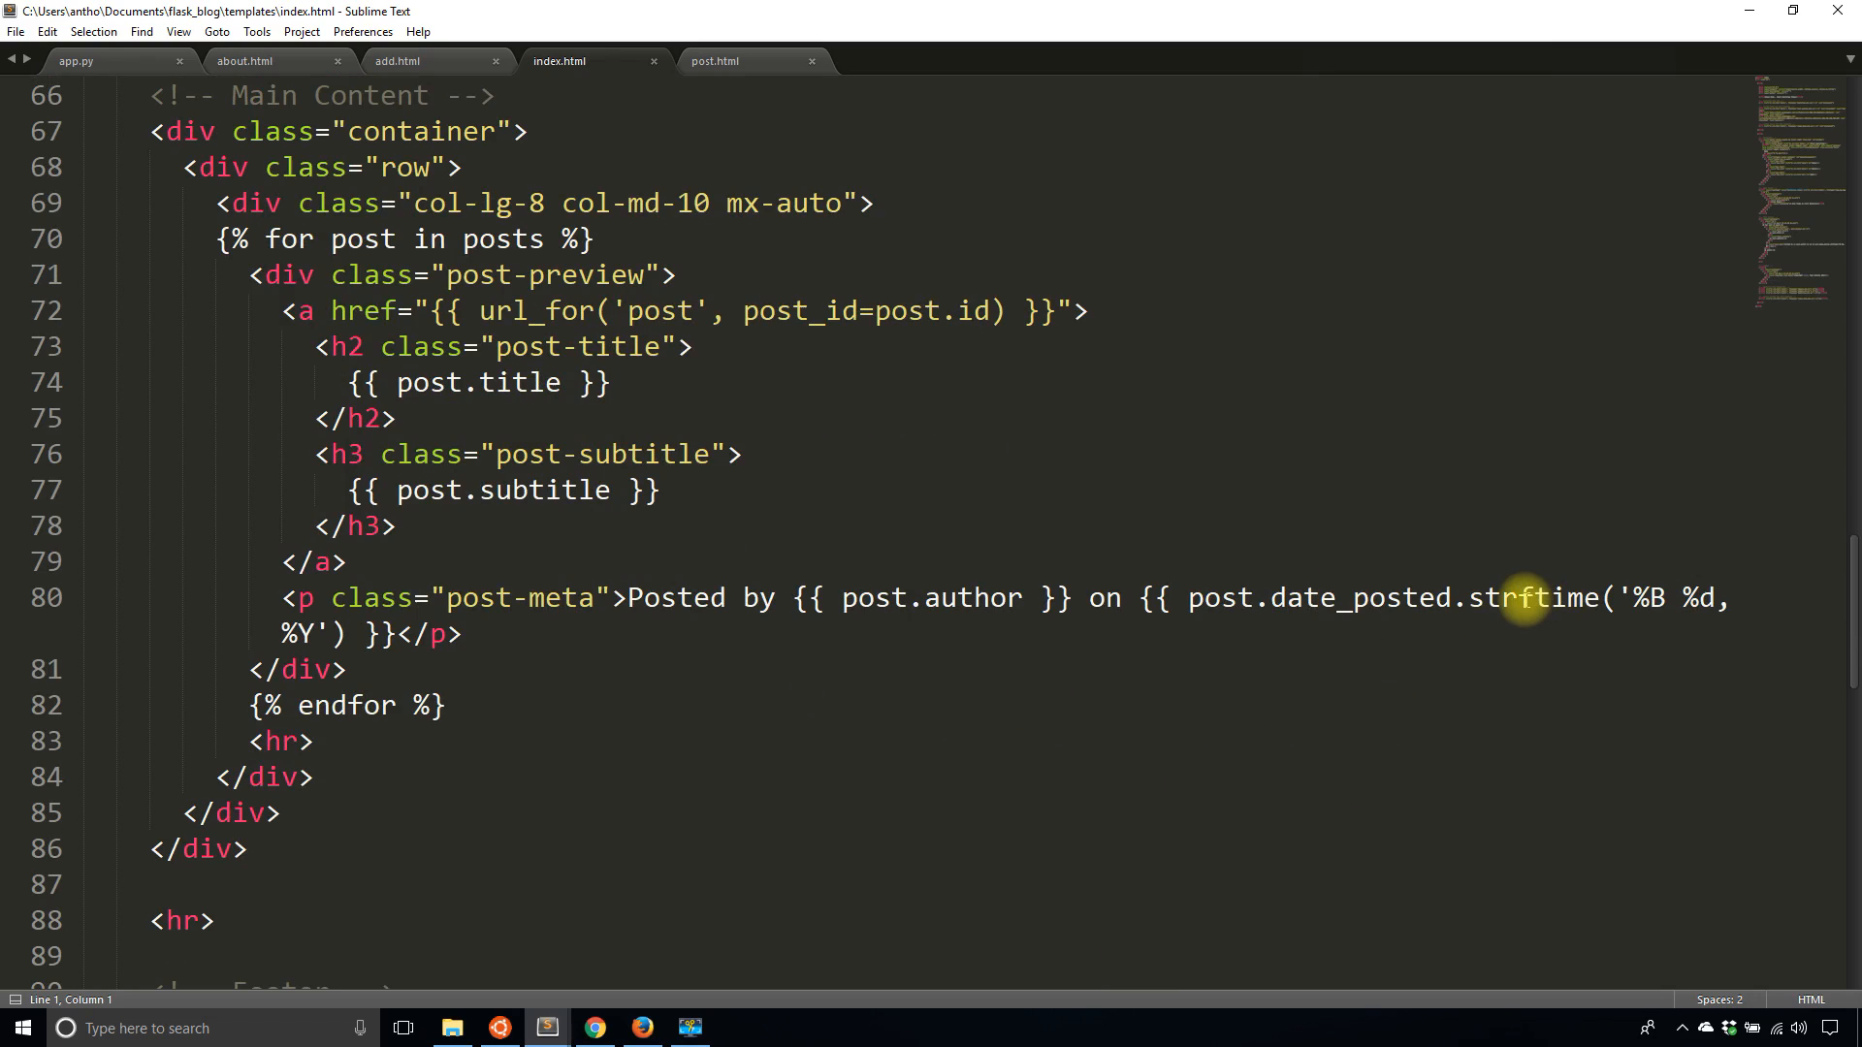
mouse_move(1539, 609)
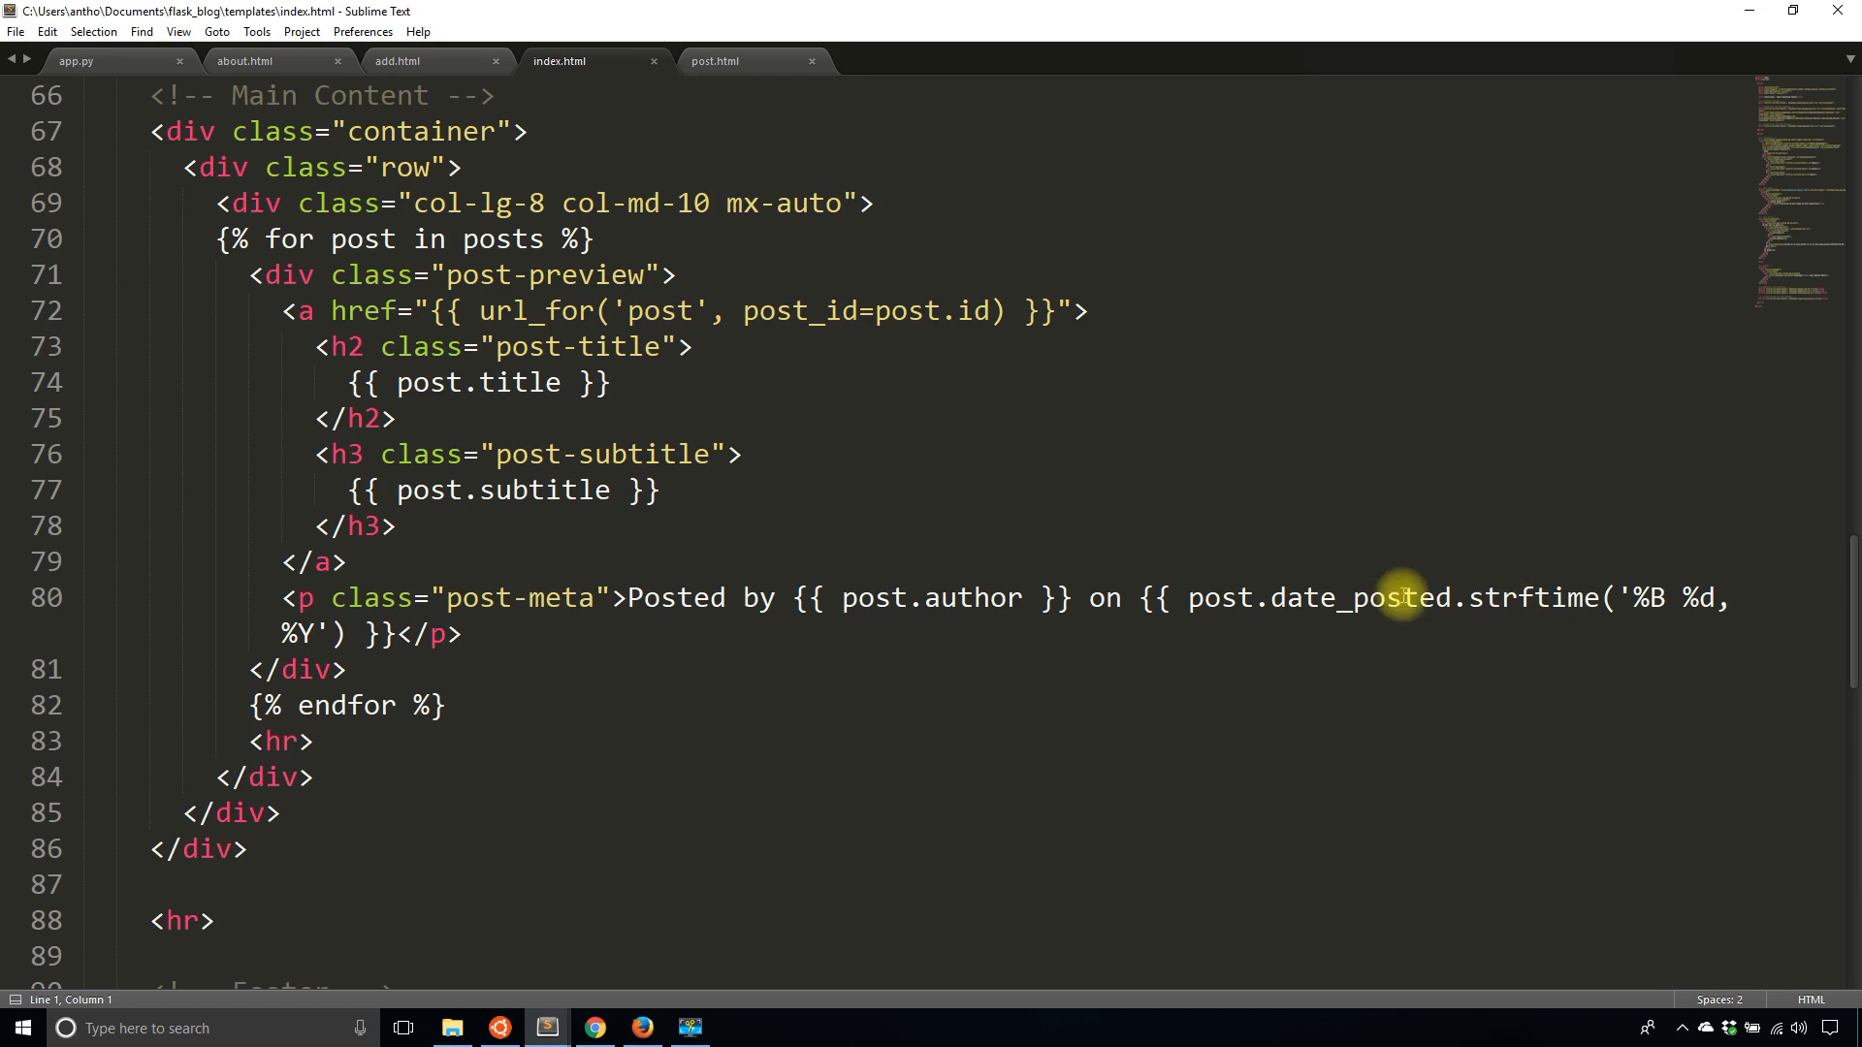
Step: Show the running Clean Blog homepage listing the three posts dated September 03, 2017
click(642, 1028)
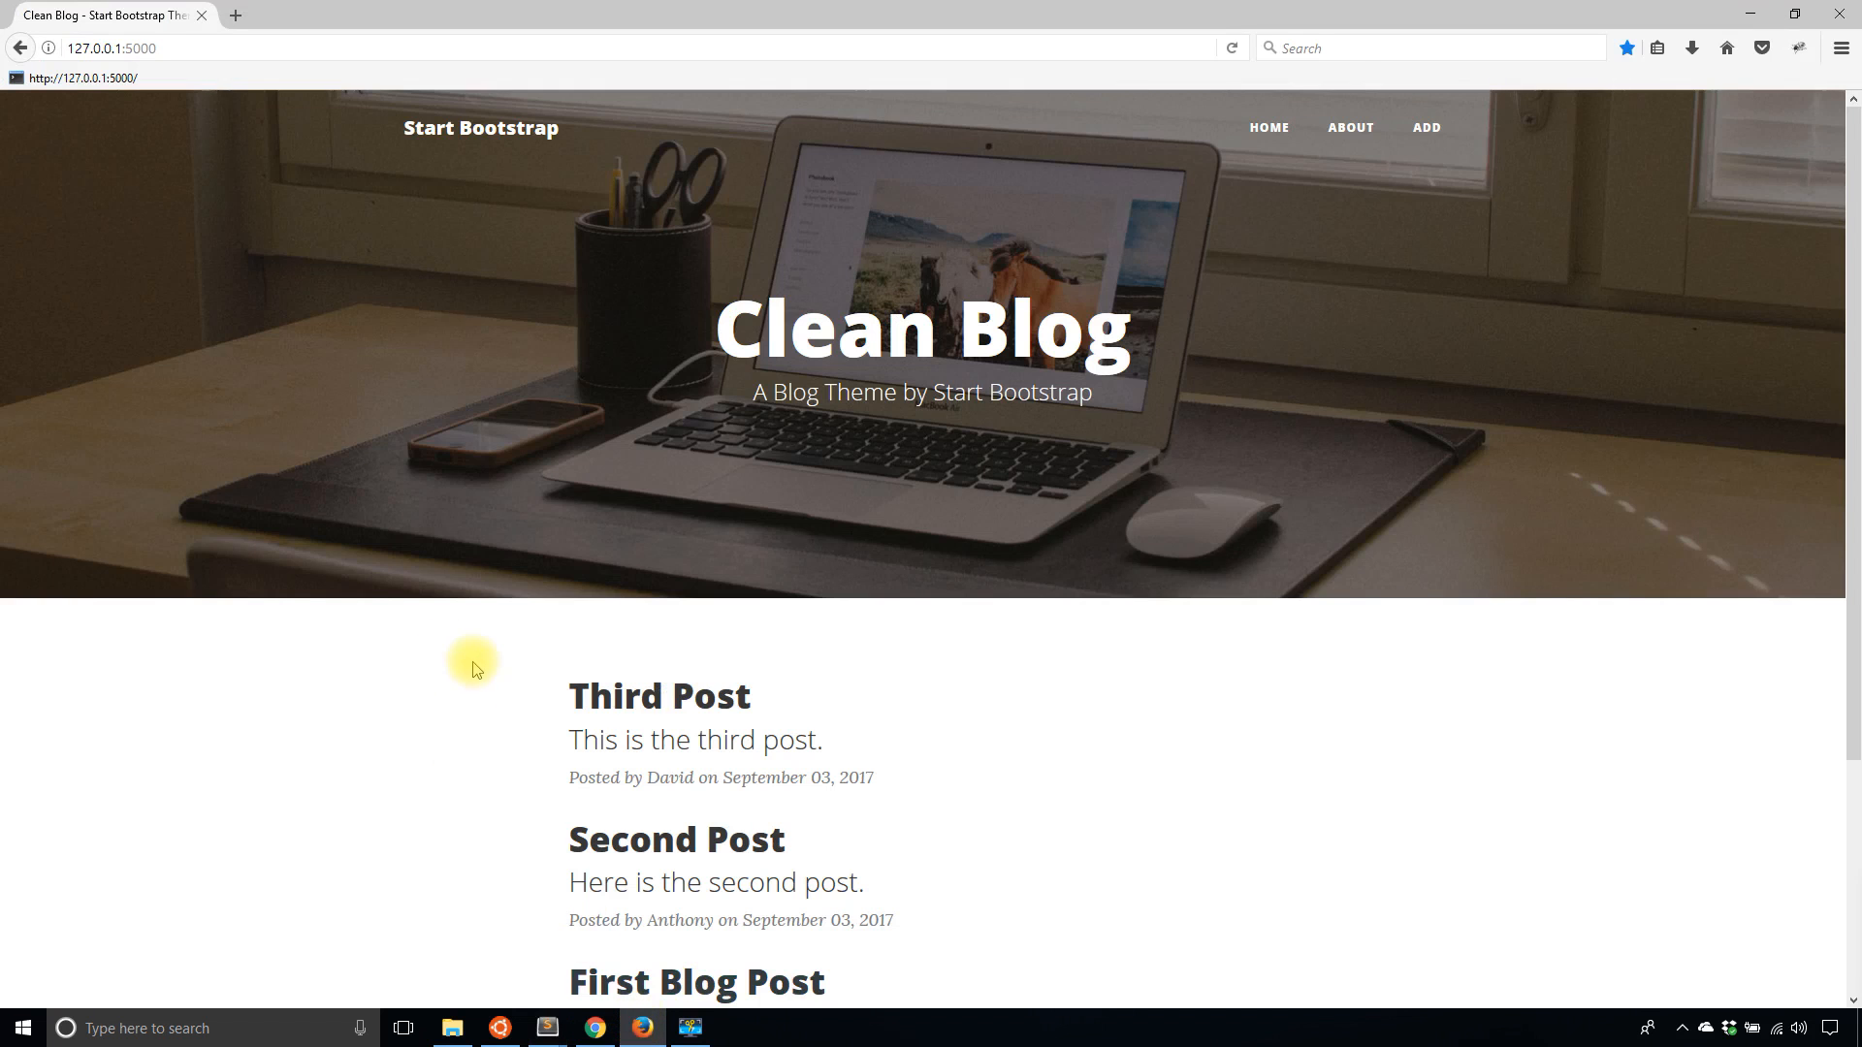
scroll(down, 3)
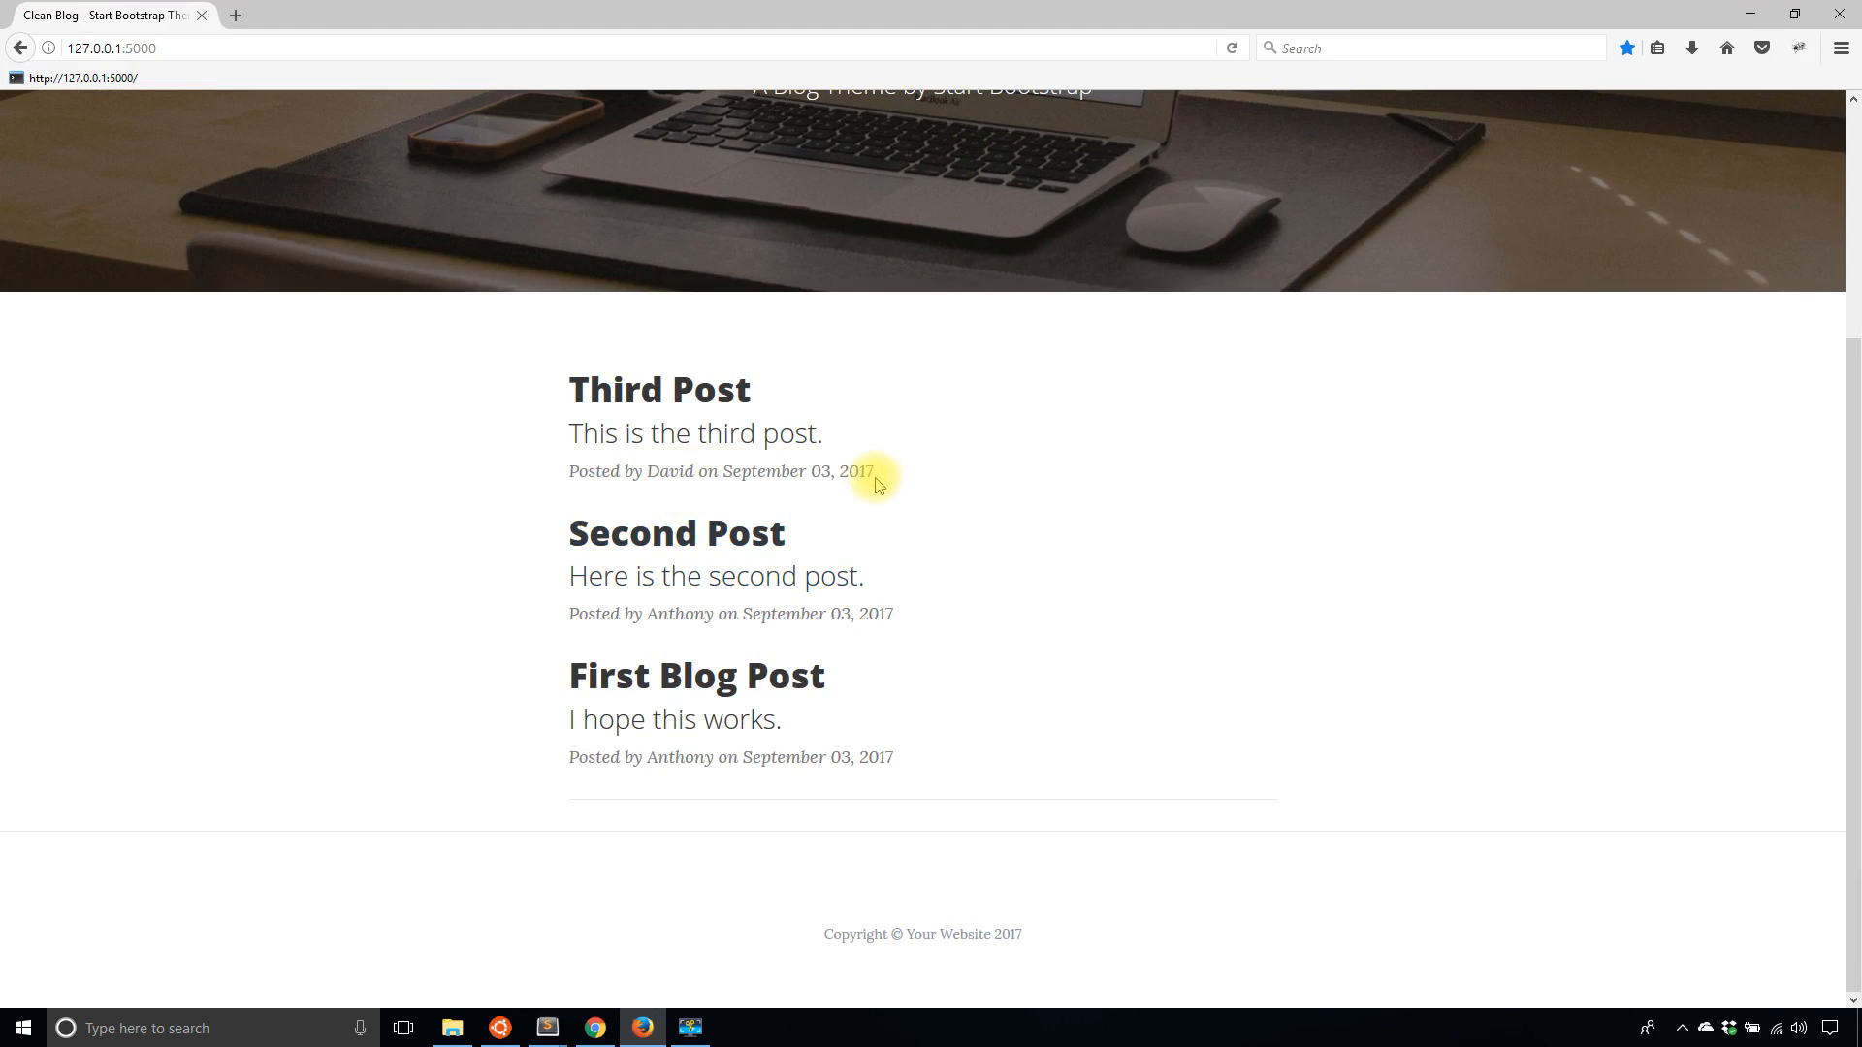
mouse_move(891, 782)
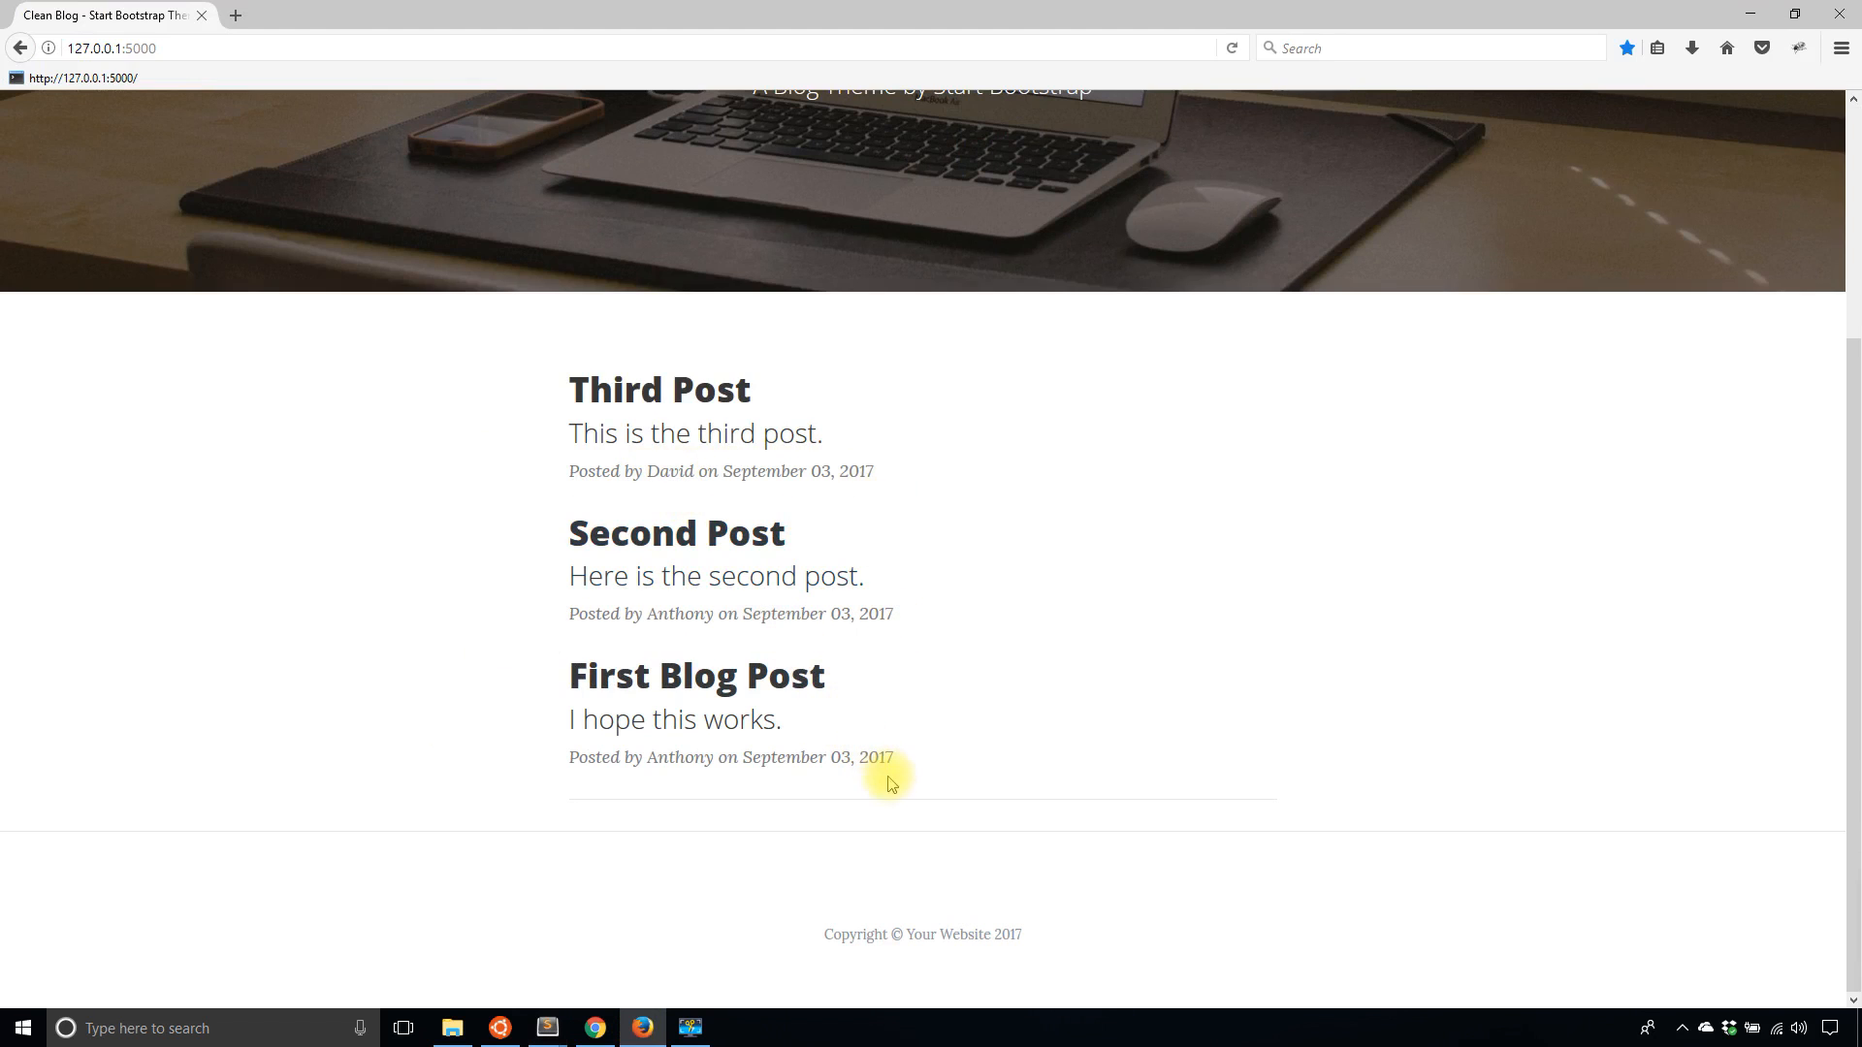
mouse_move(873, 811)
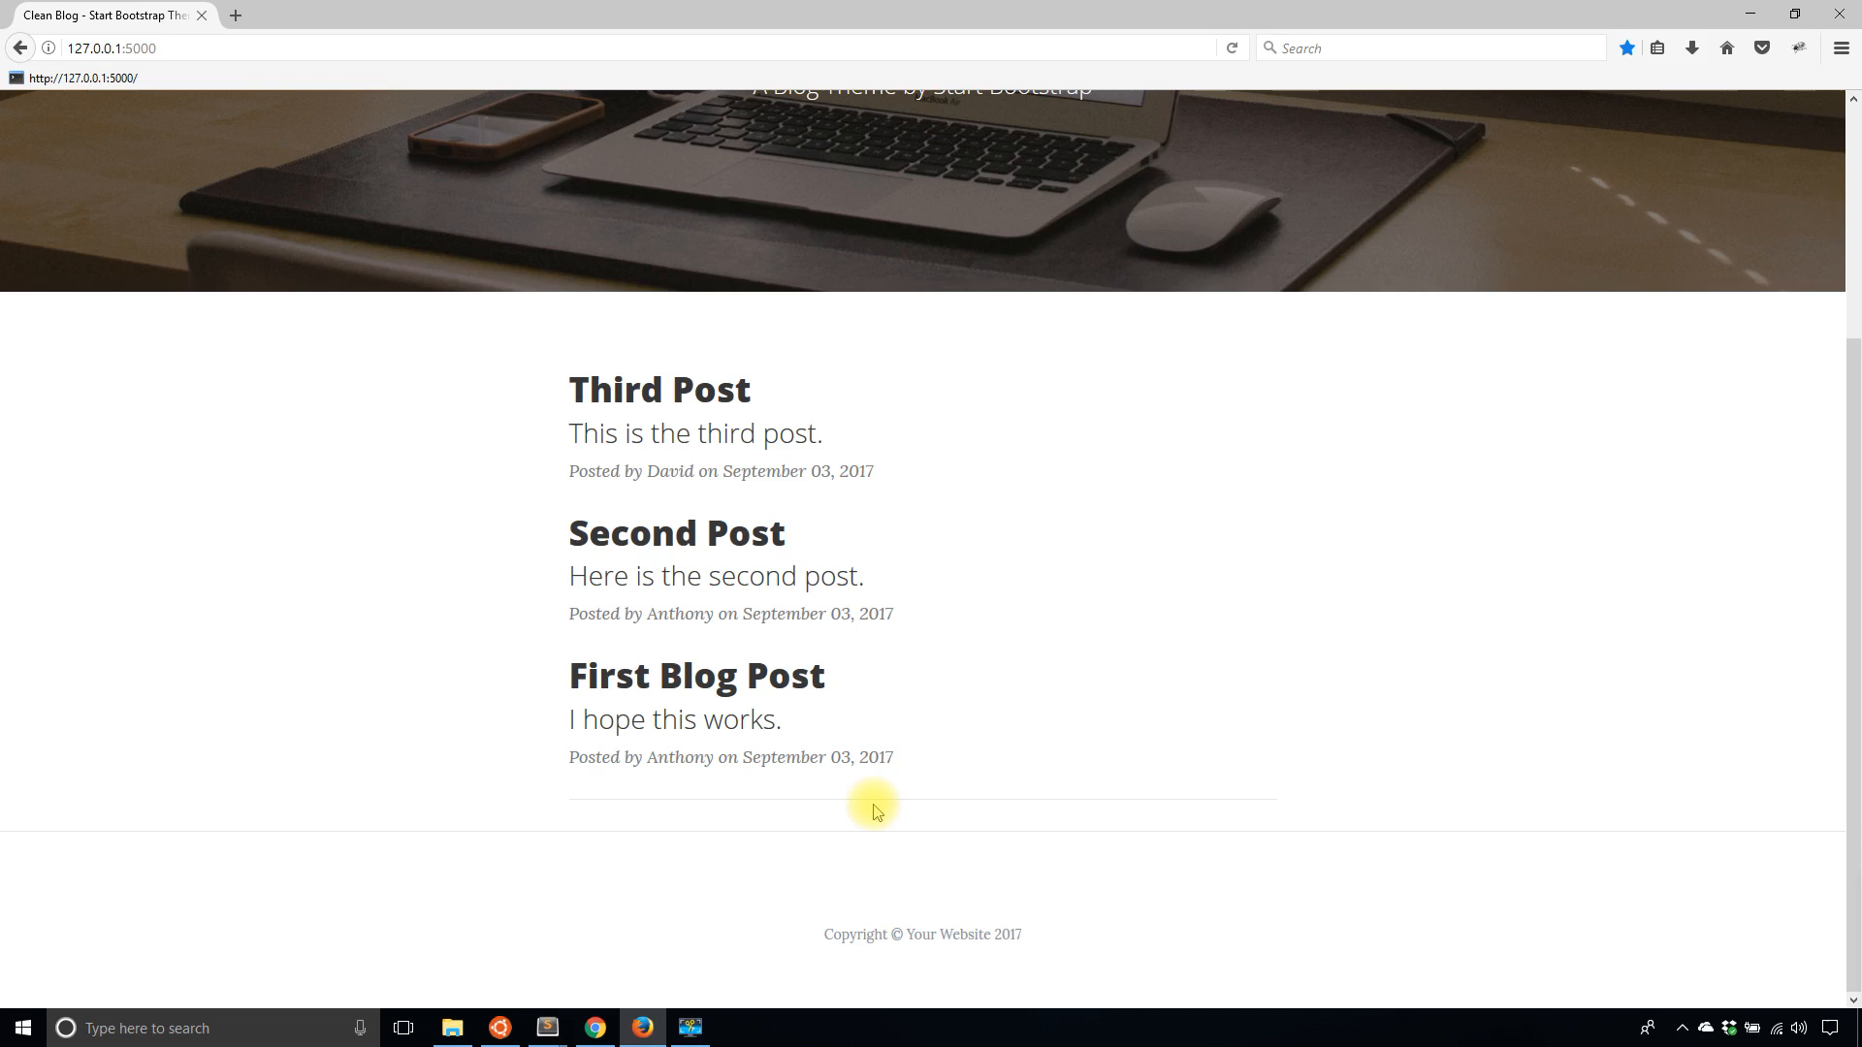
mouse_move(666, 817)
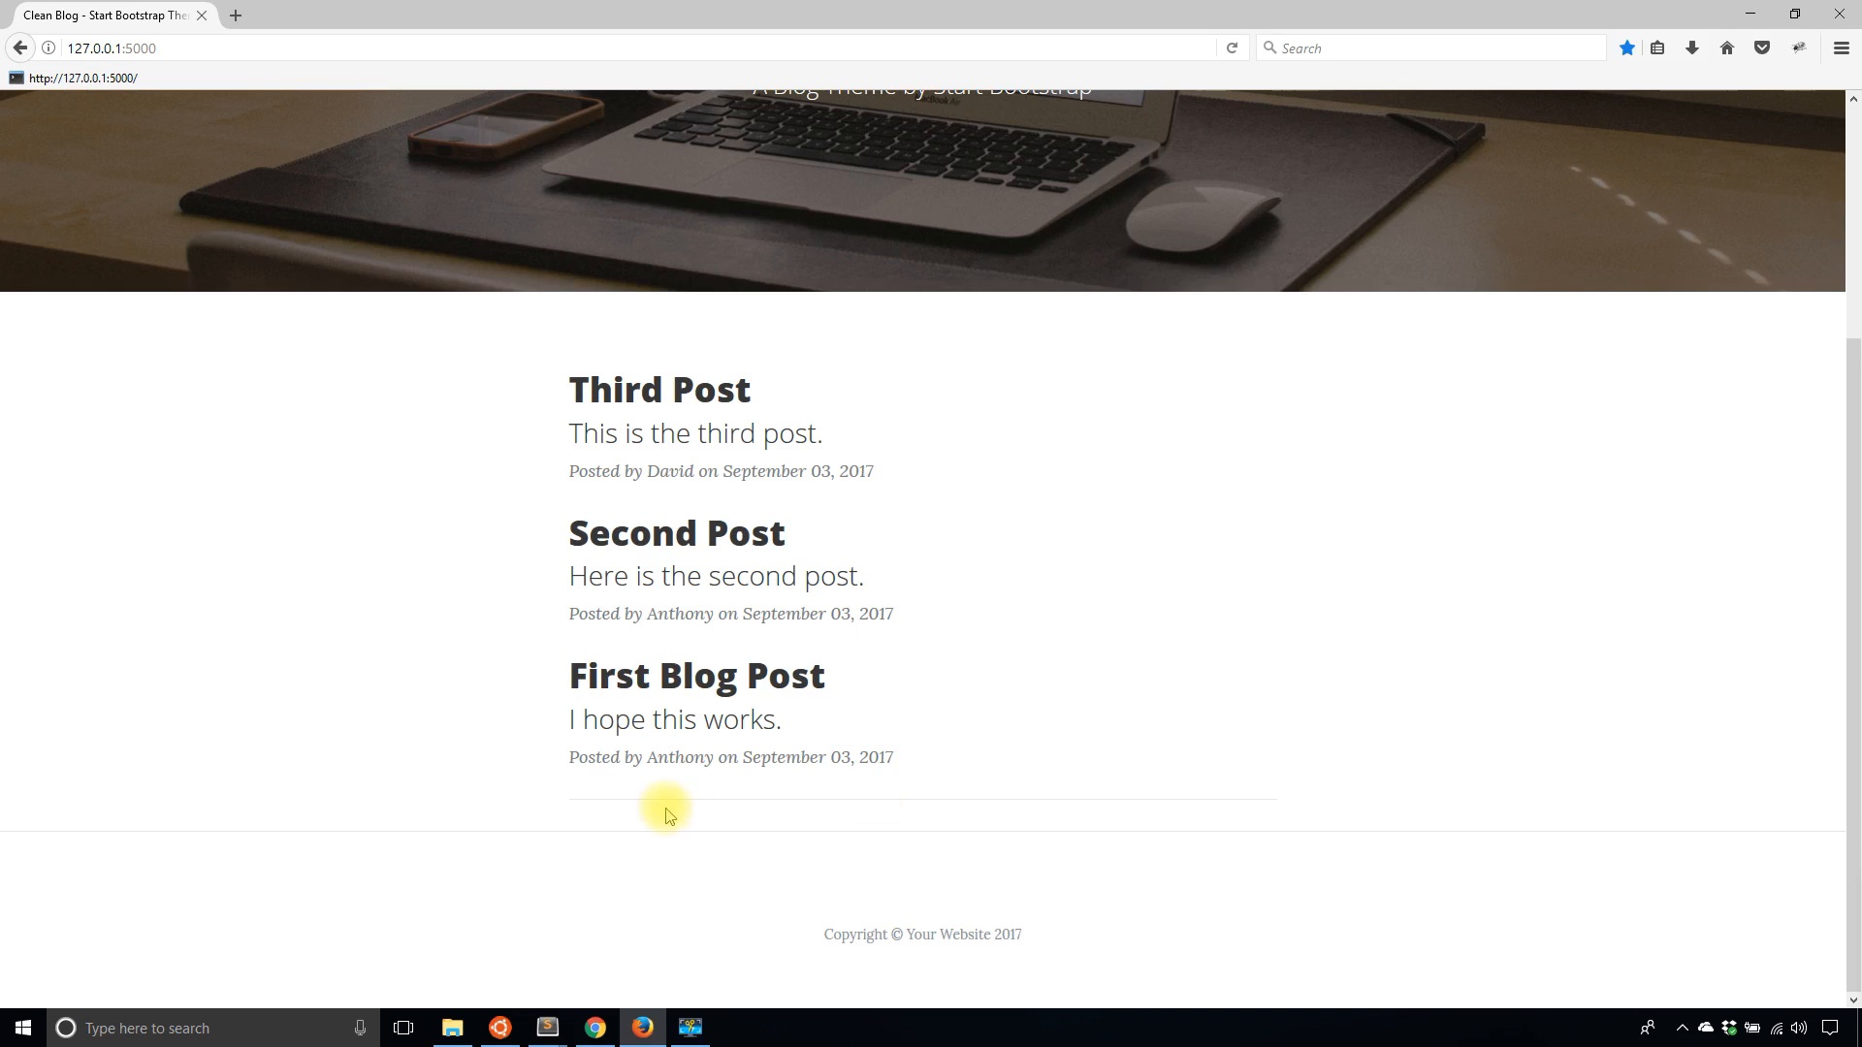
mouse_move(544, 1028)
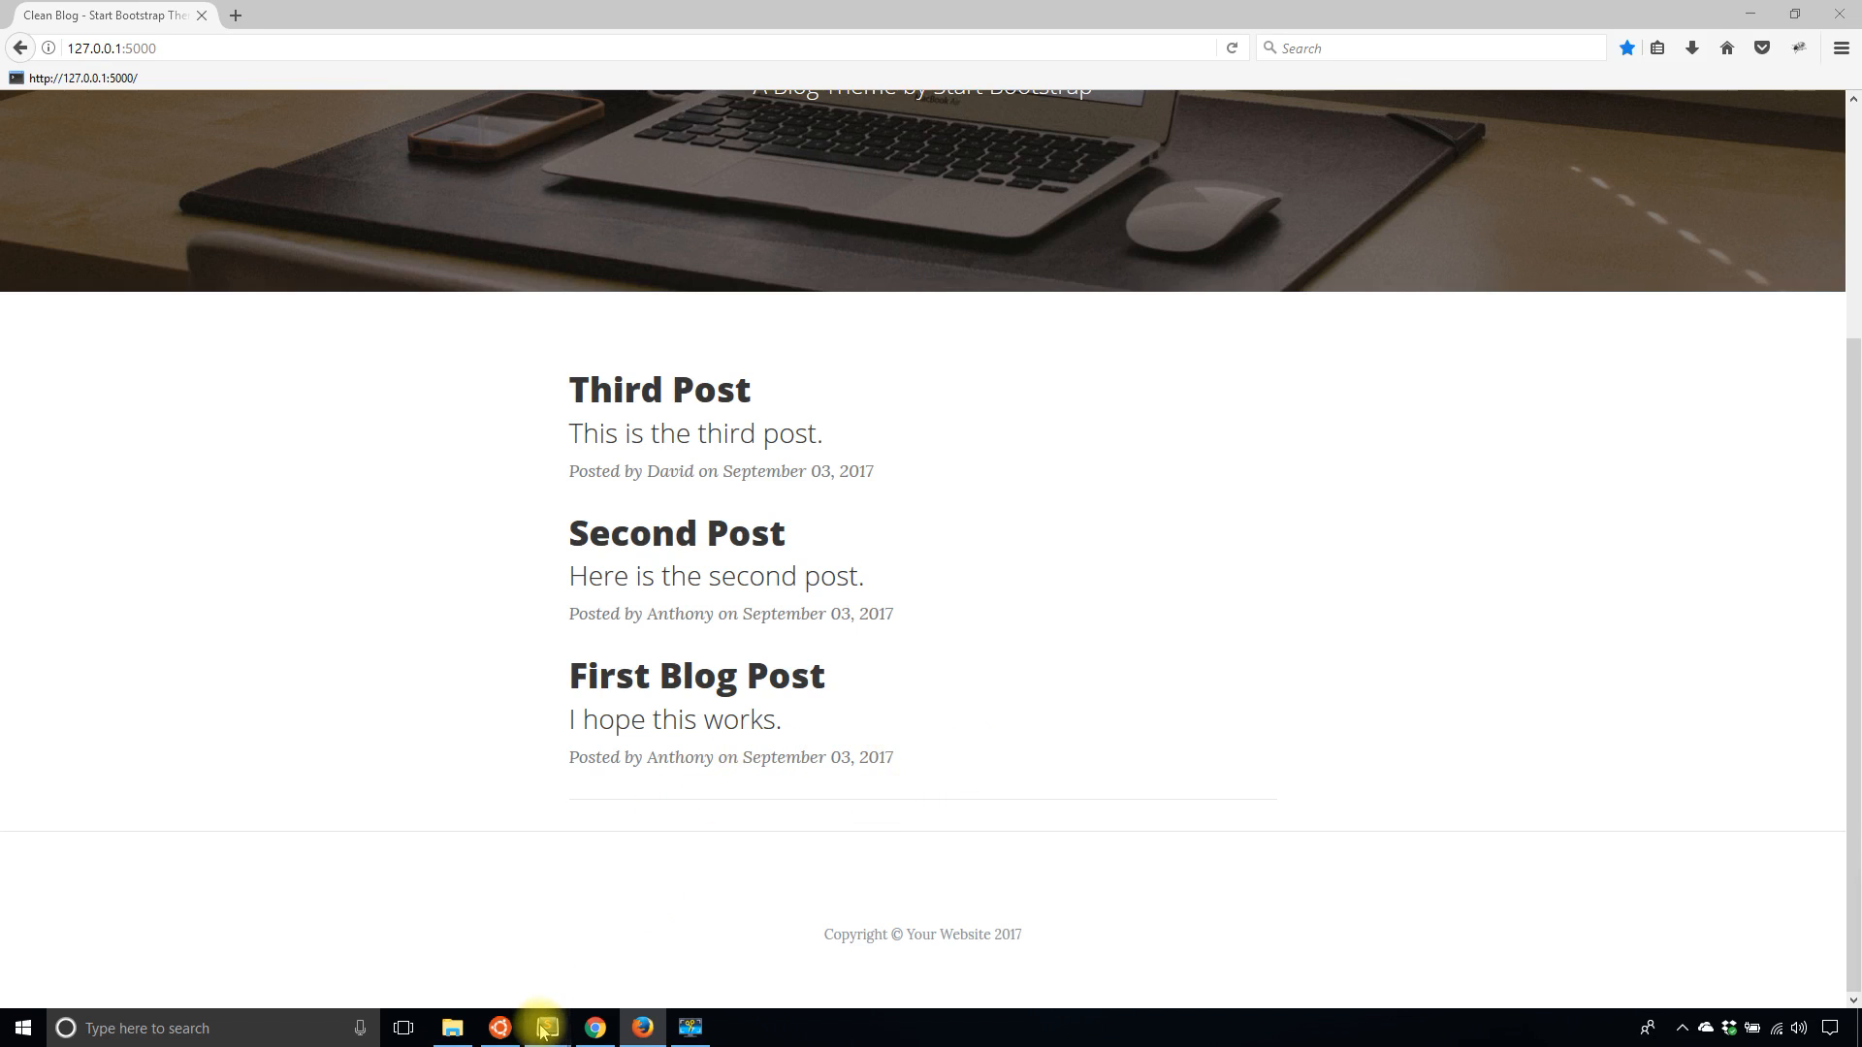
click(546, 1028)
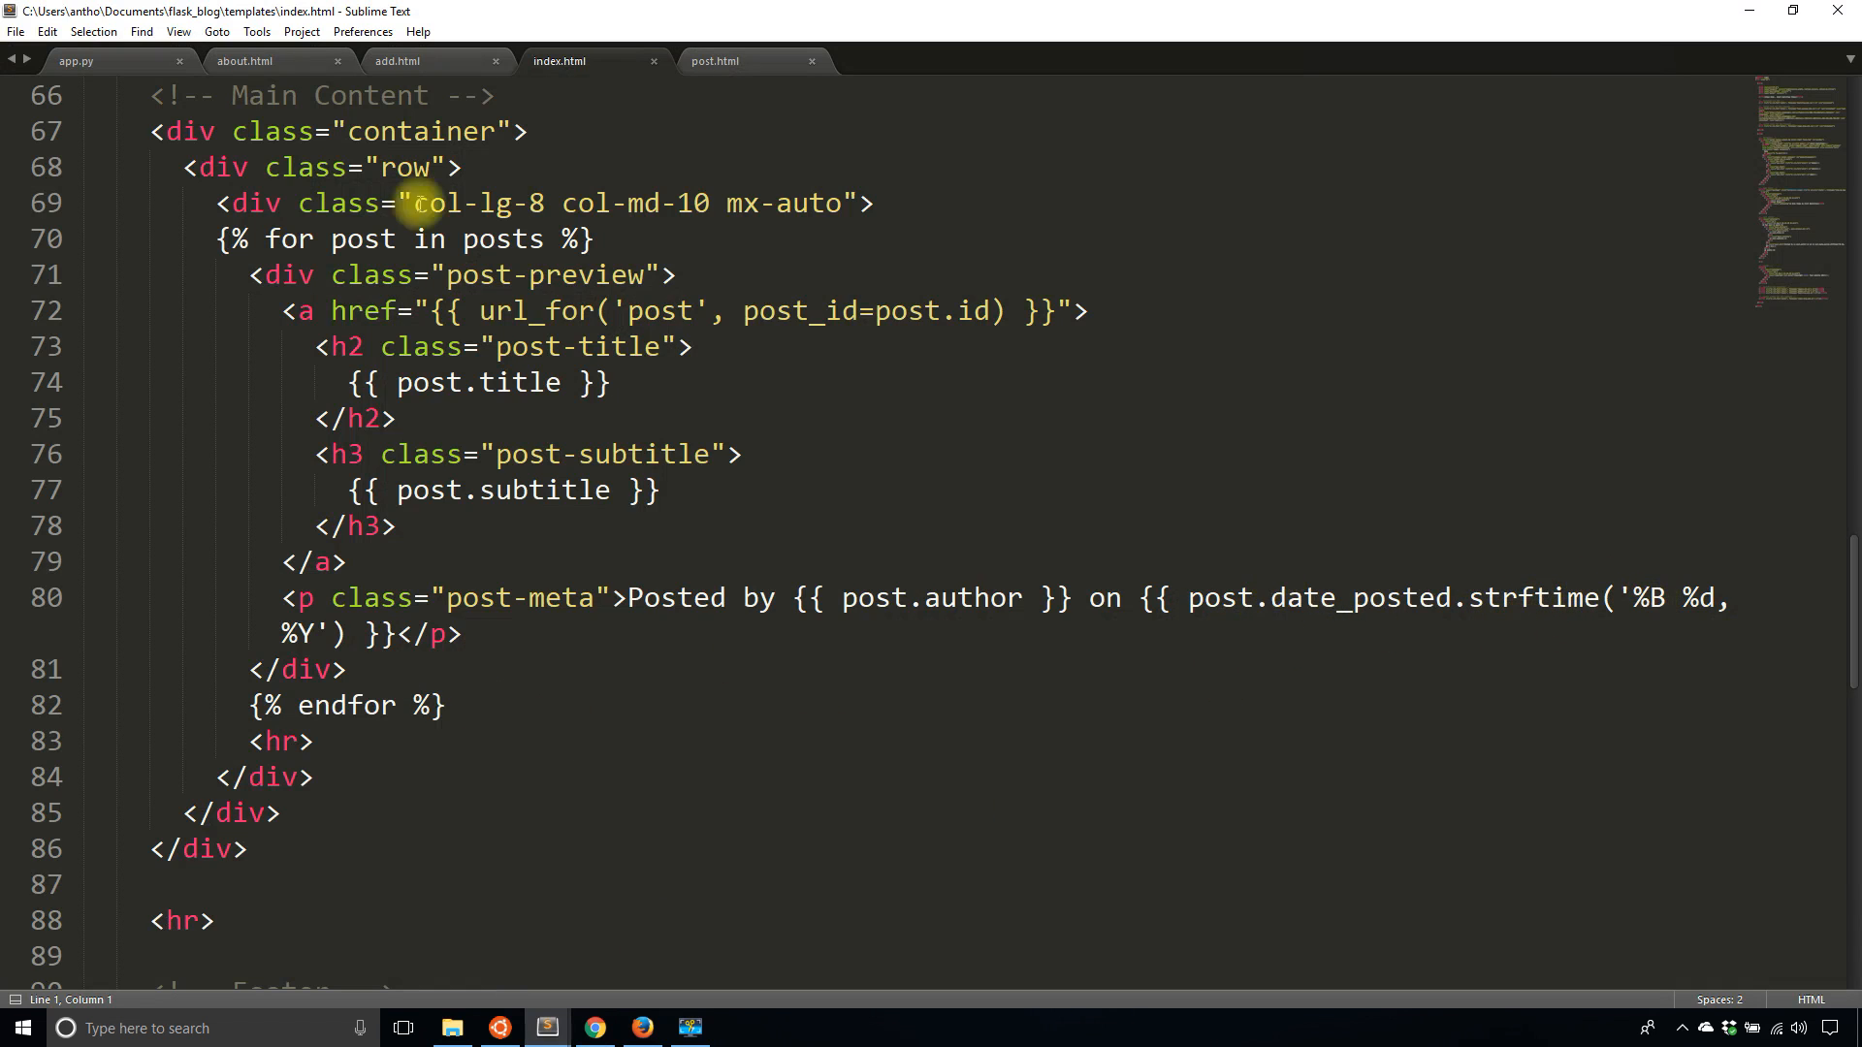
click(75, 60)
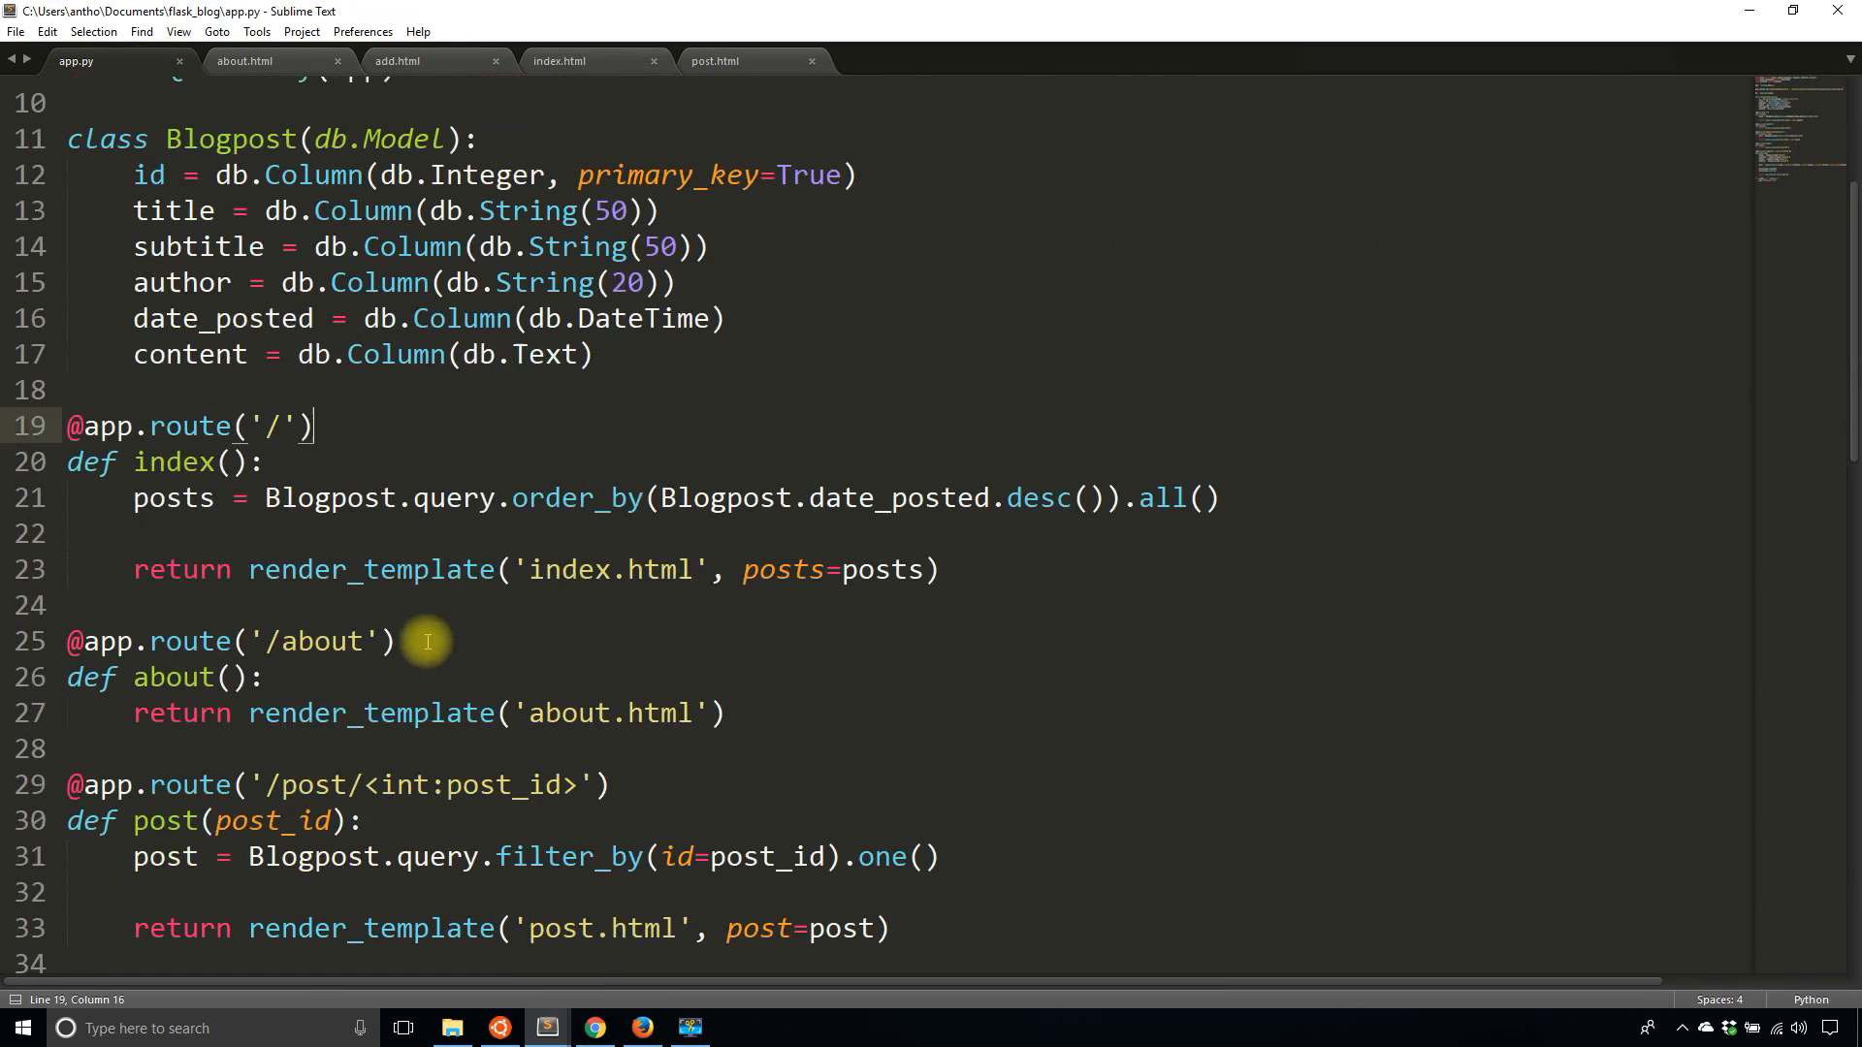
scroll(up, 3)
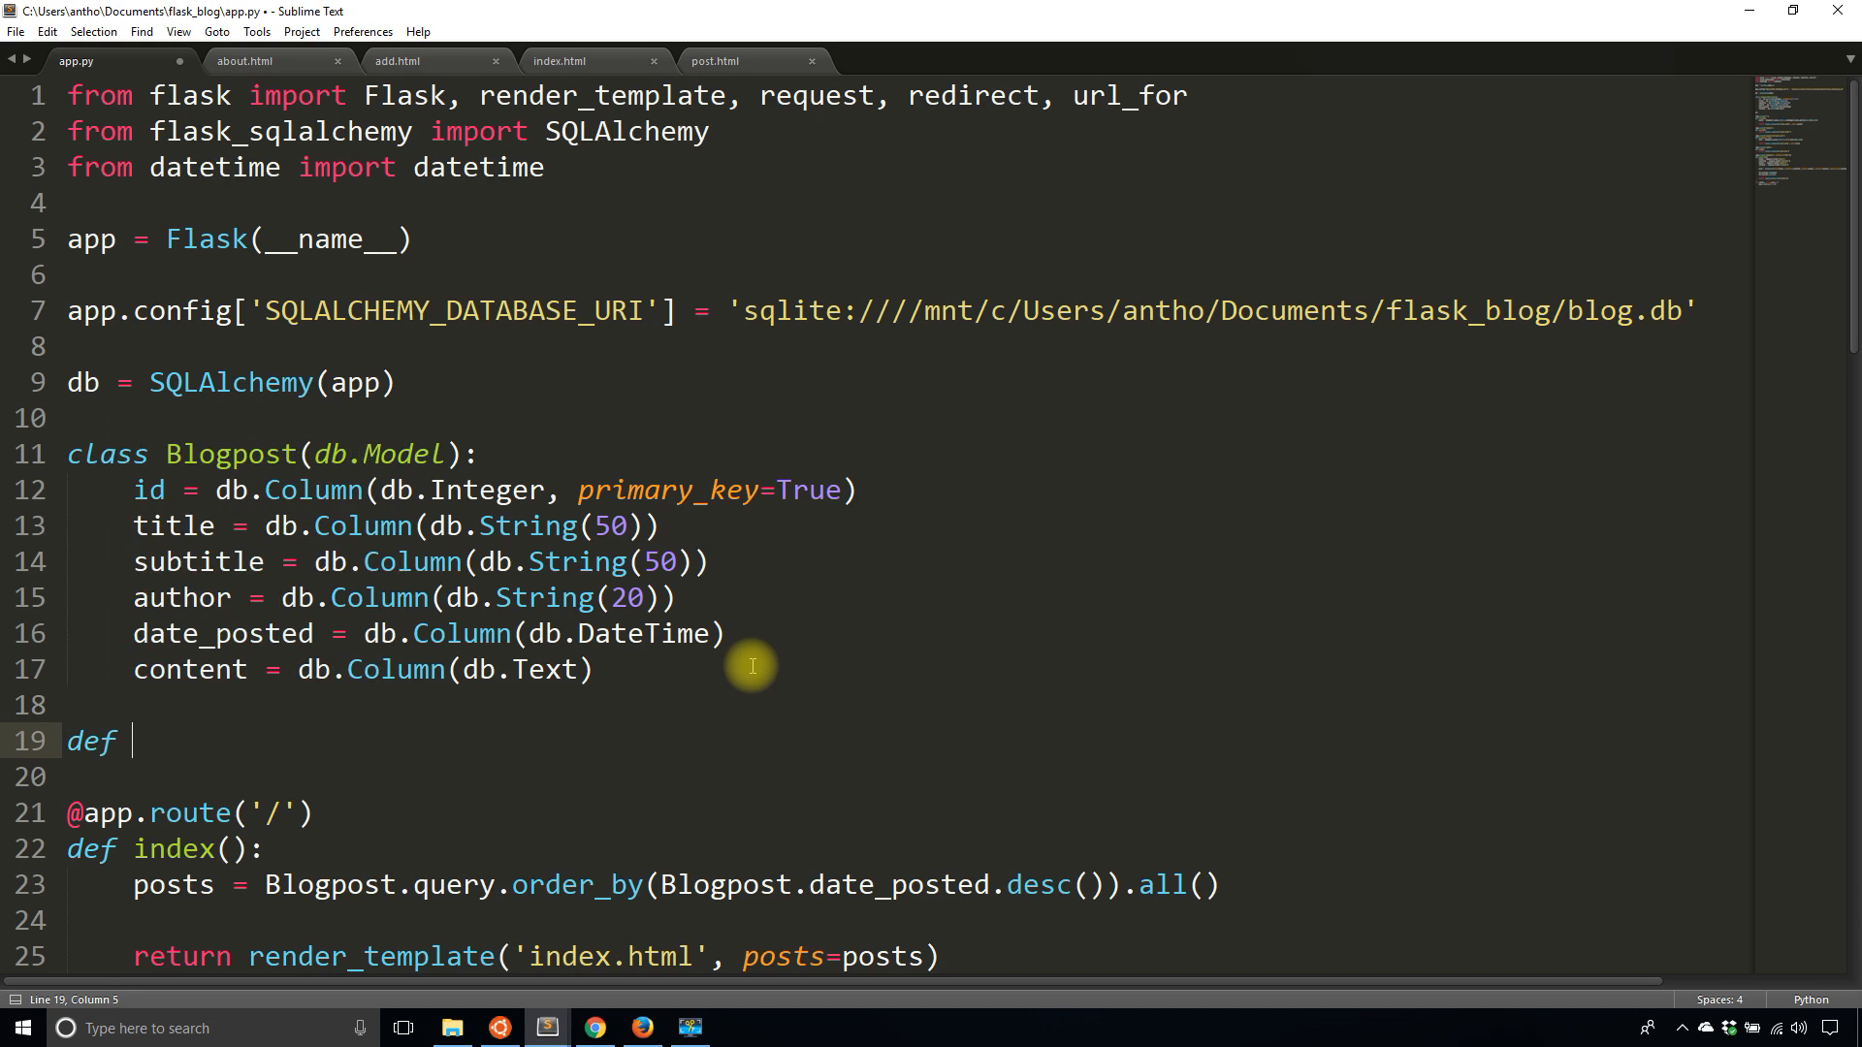
Step: Write the signature def datetimeformat(value, format='%B'), checking index.html's date format along the way
text(date)
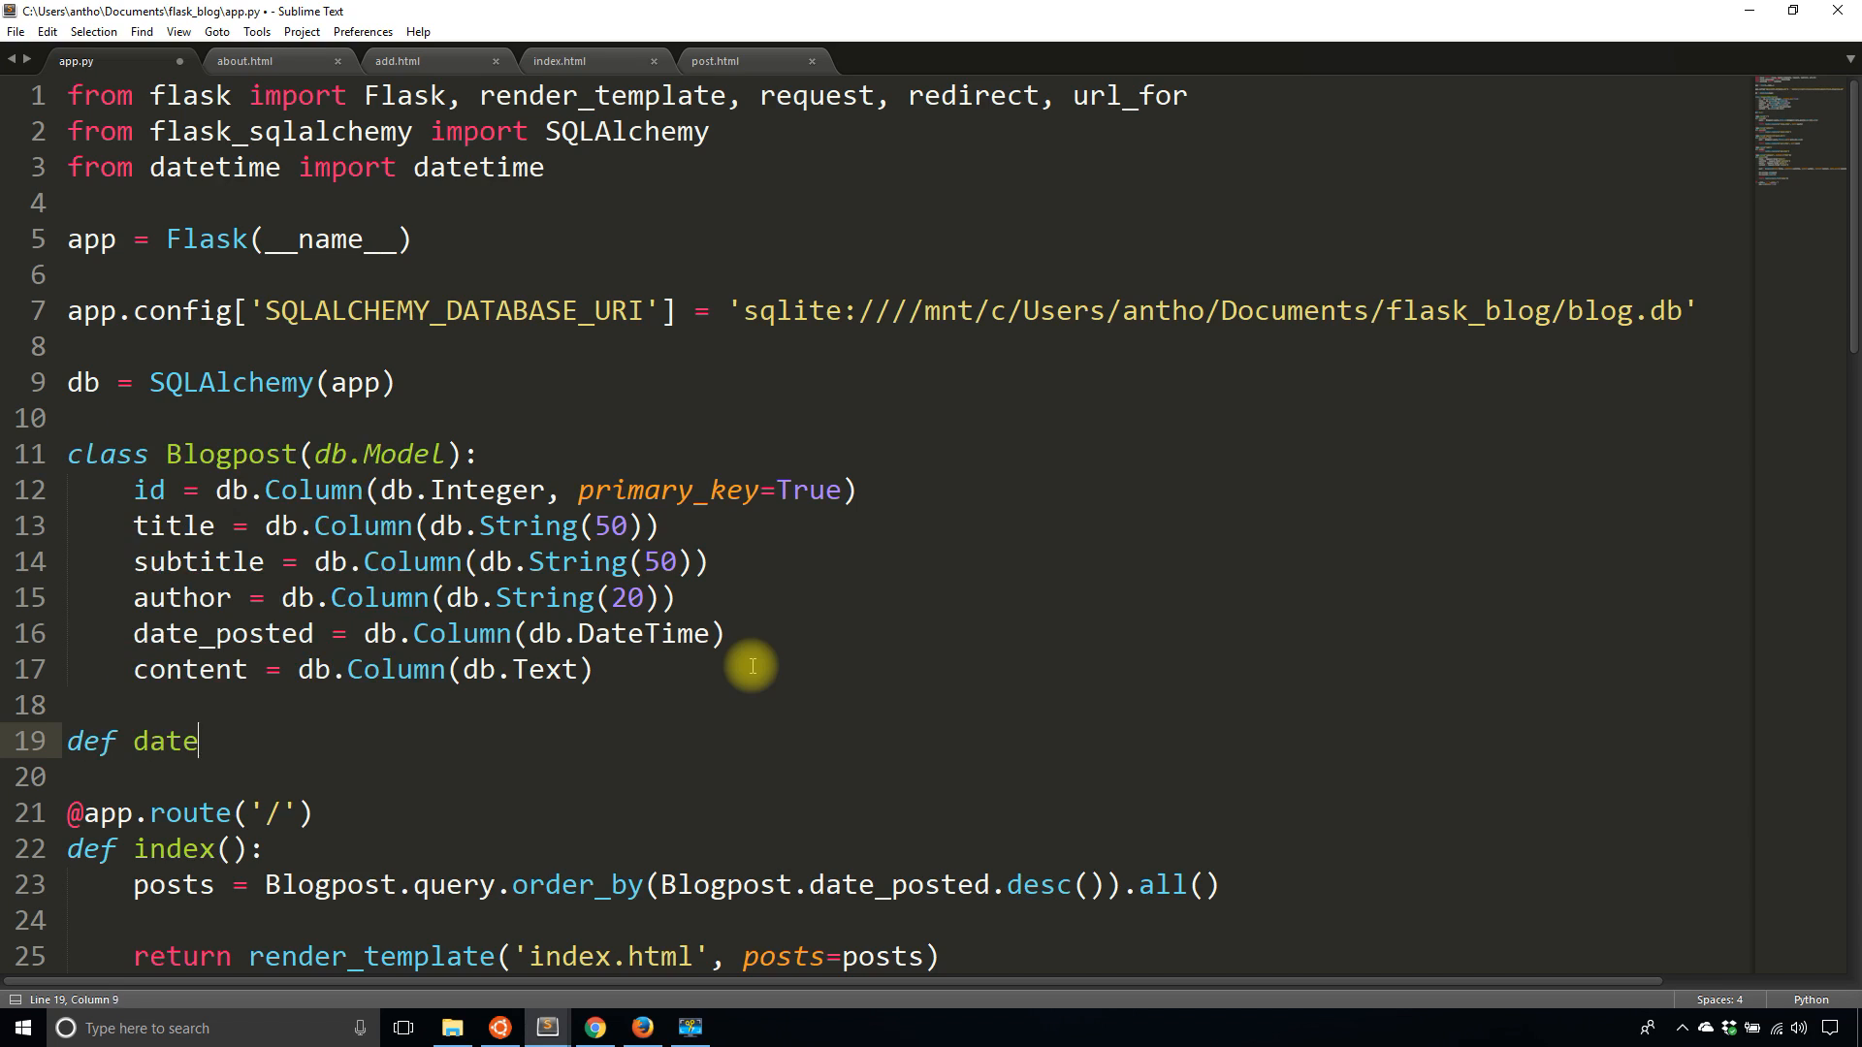
text(timefor)
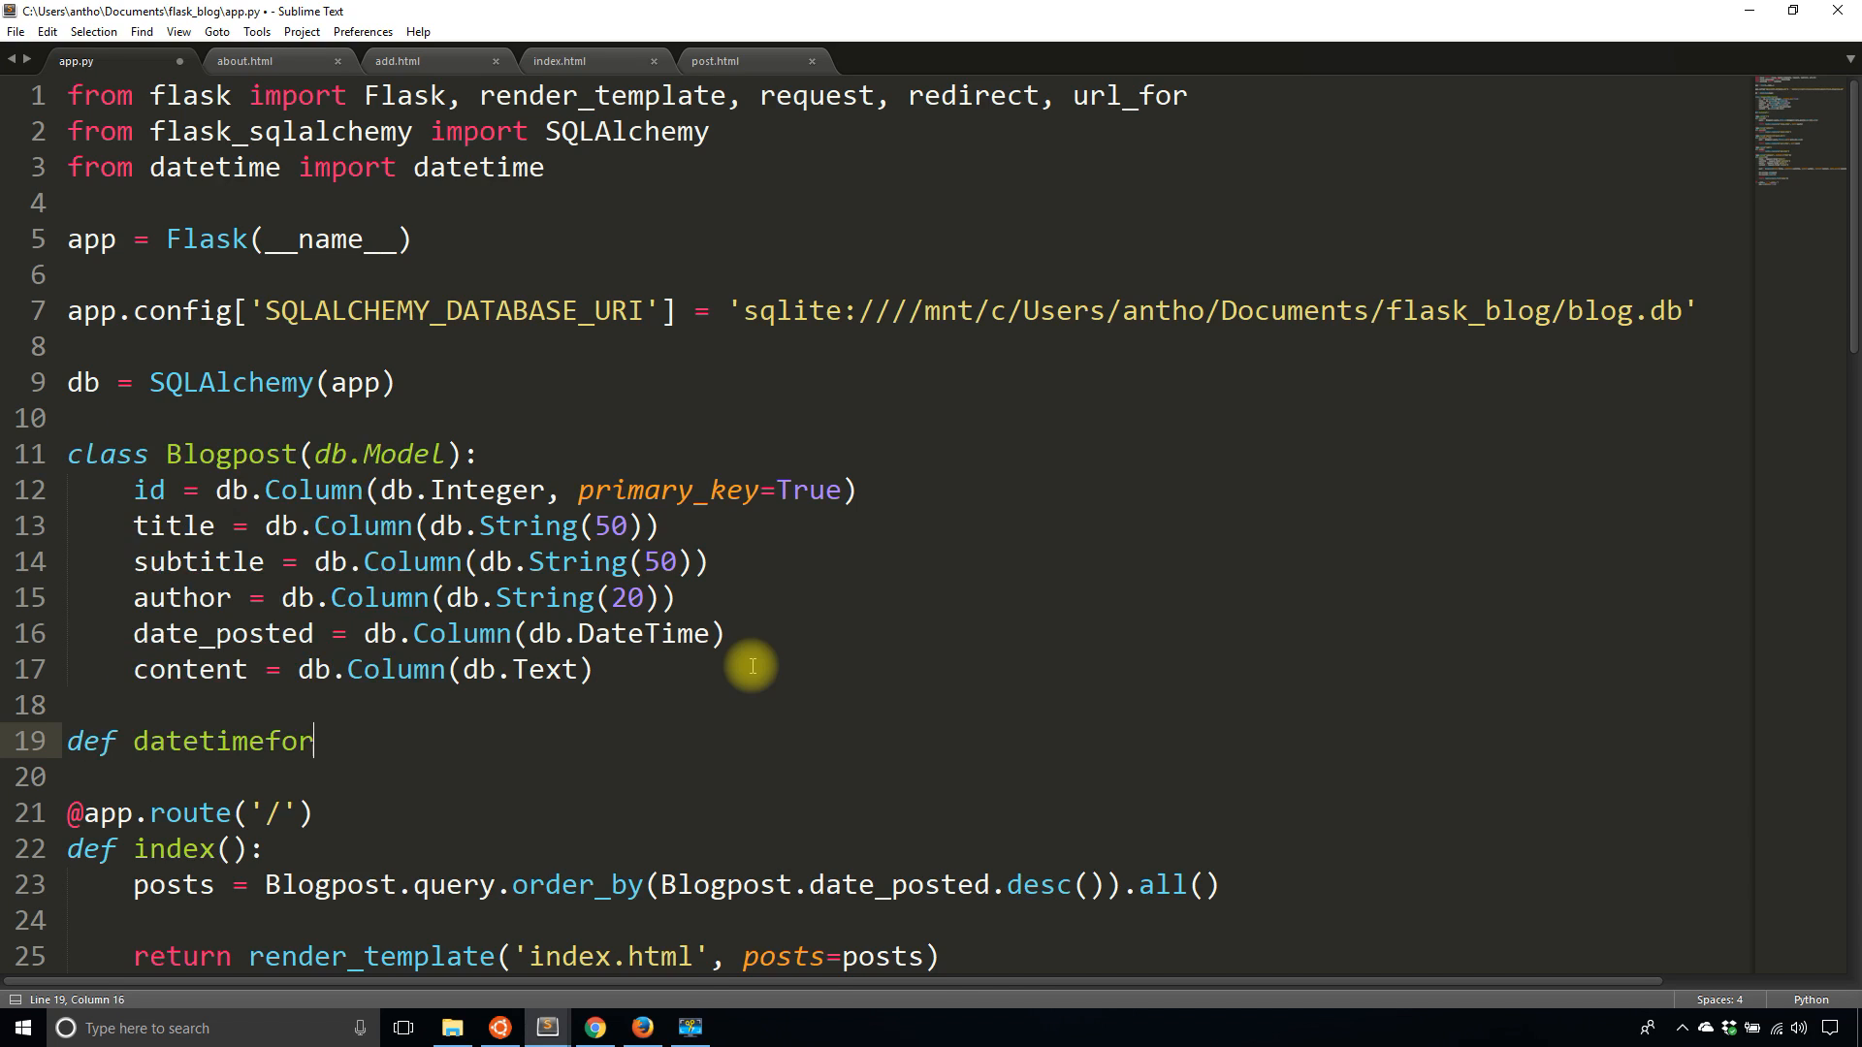
text(mat()
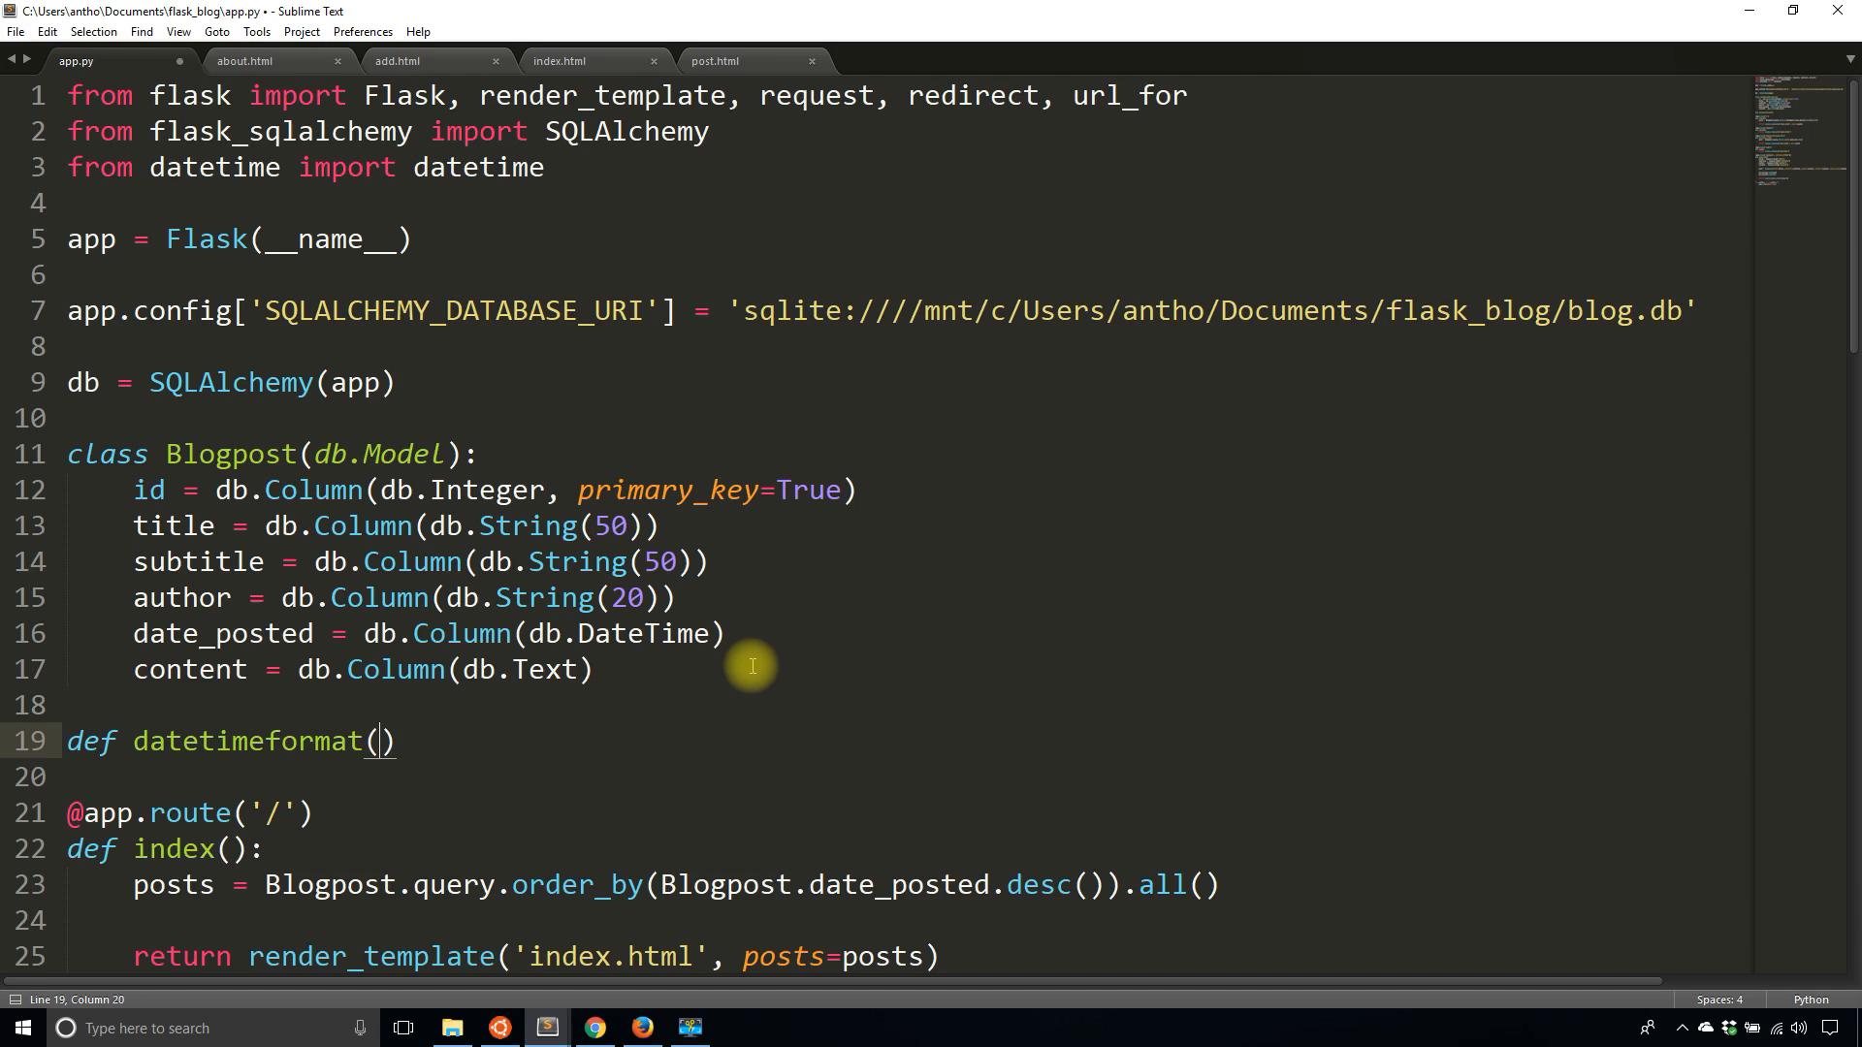
text(value,)
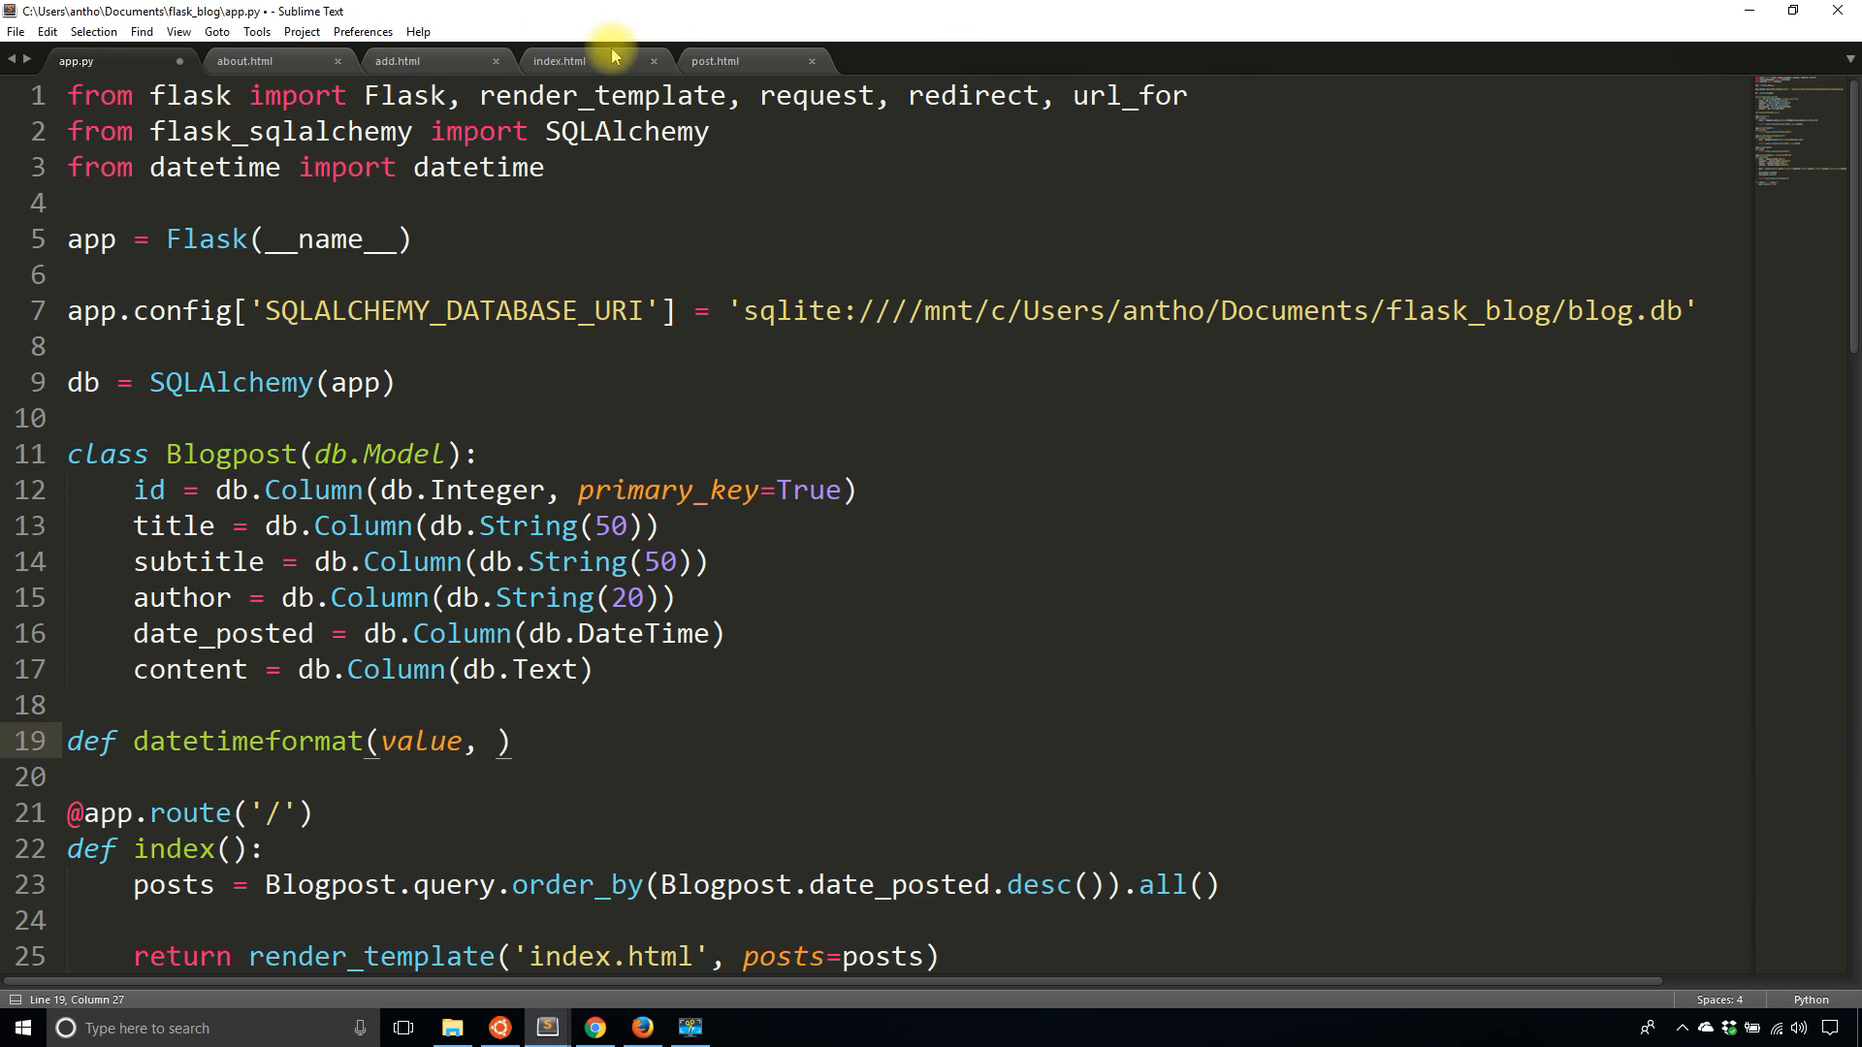
click(558, 60)
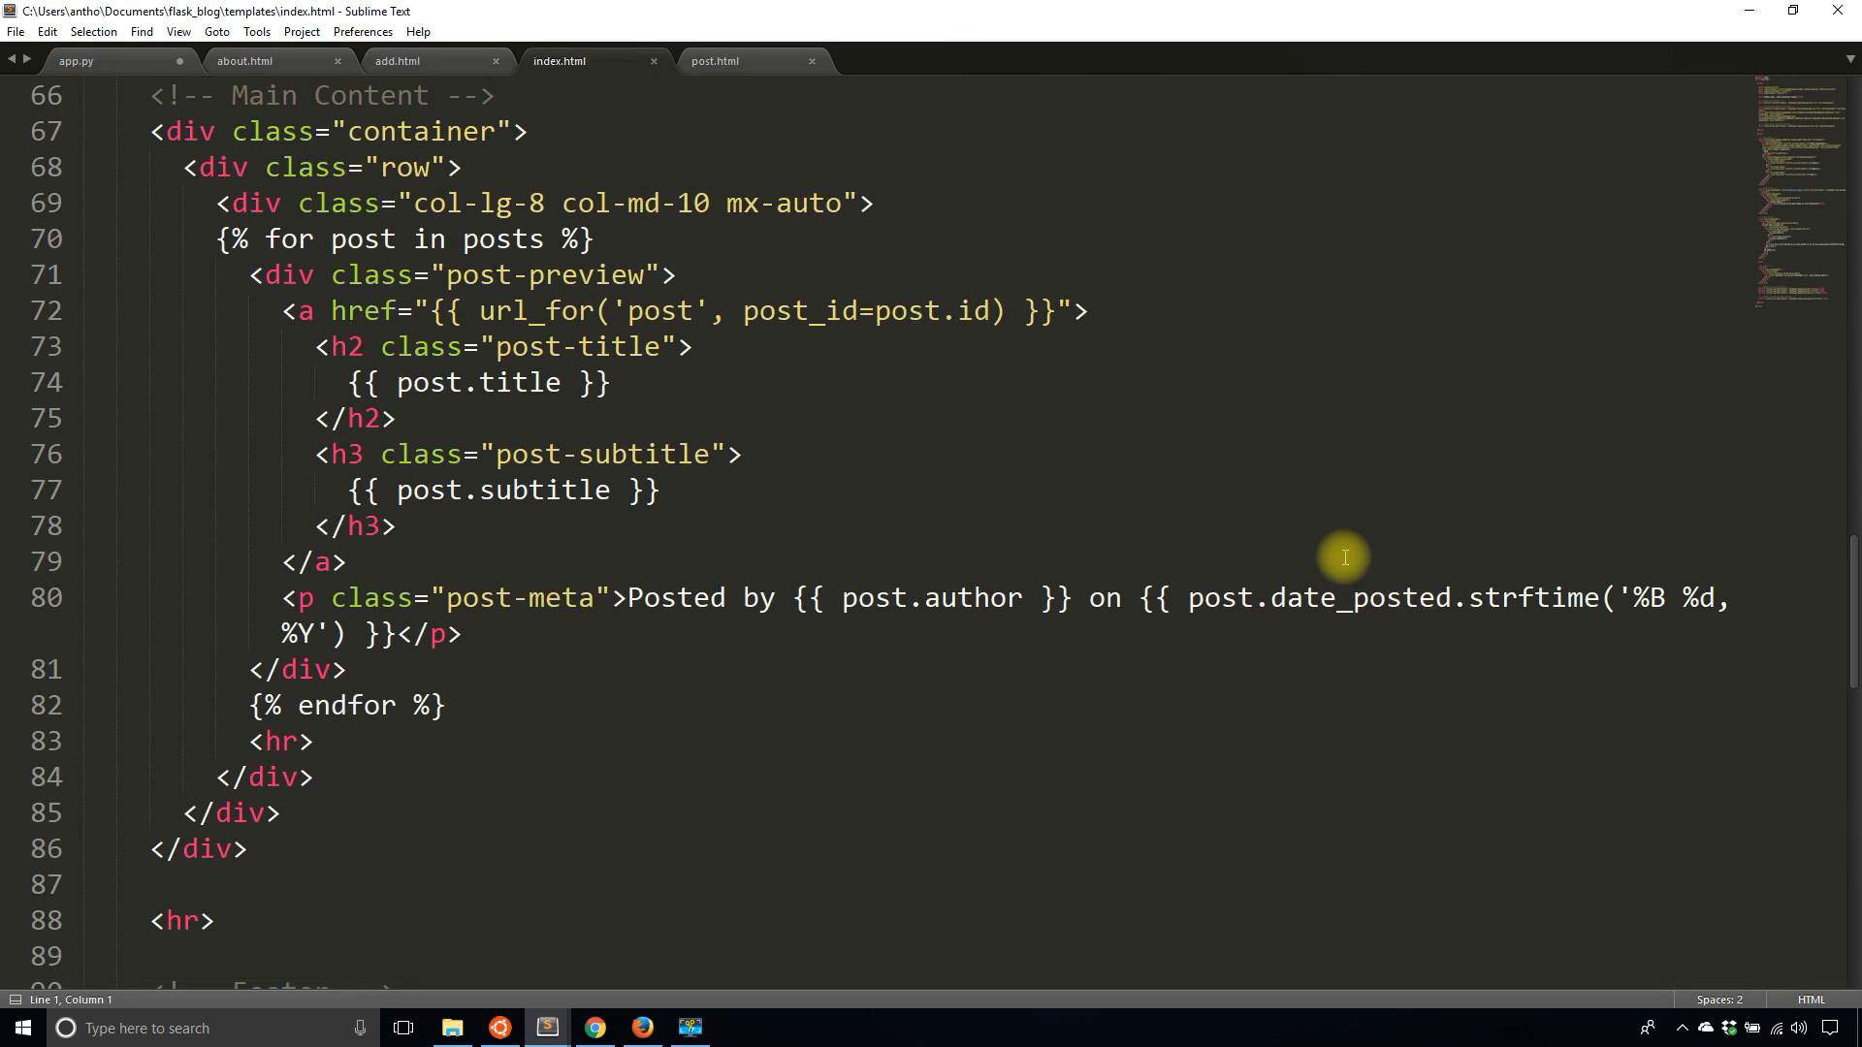
click(75, 60)
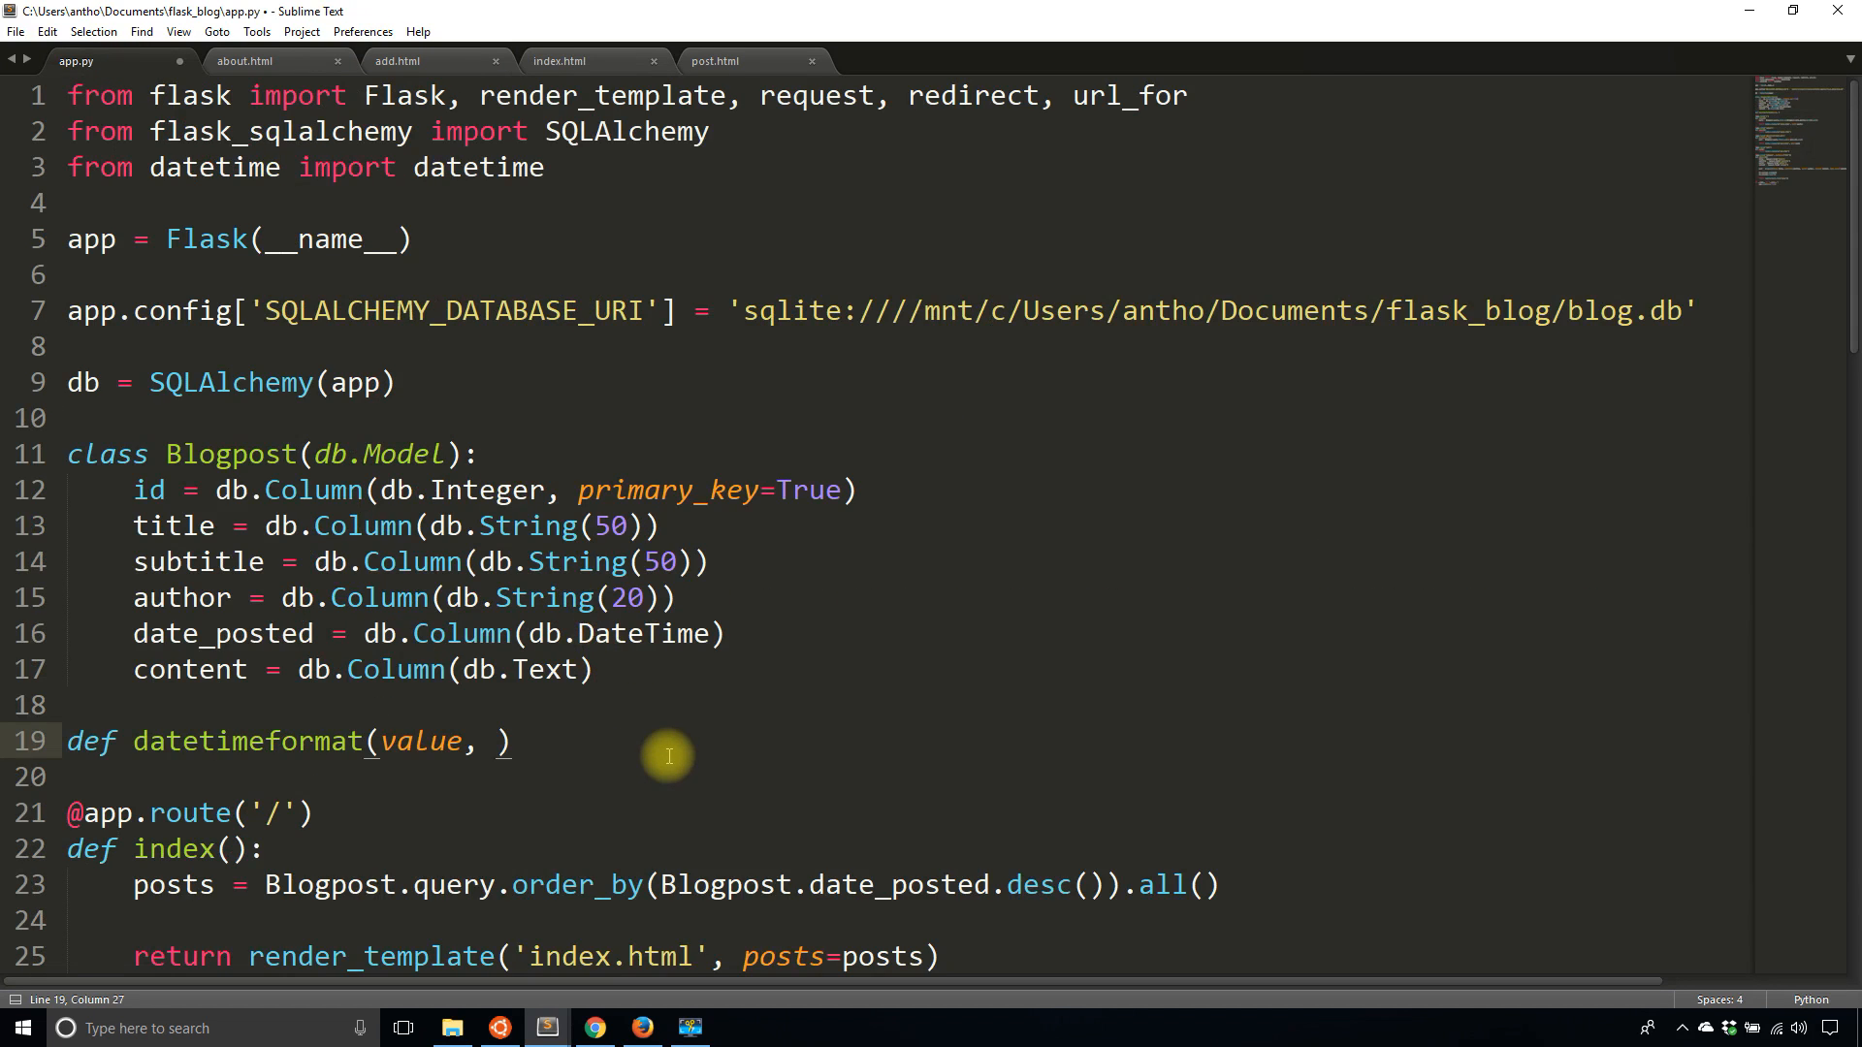
text(format)
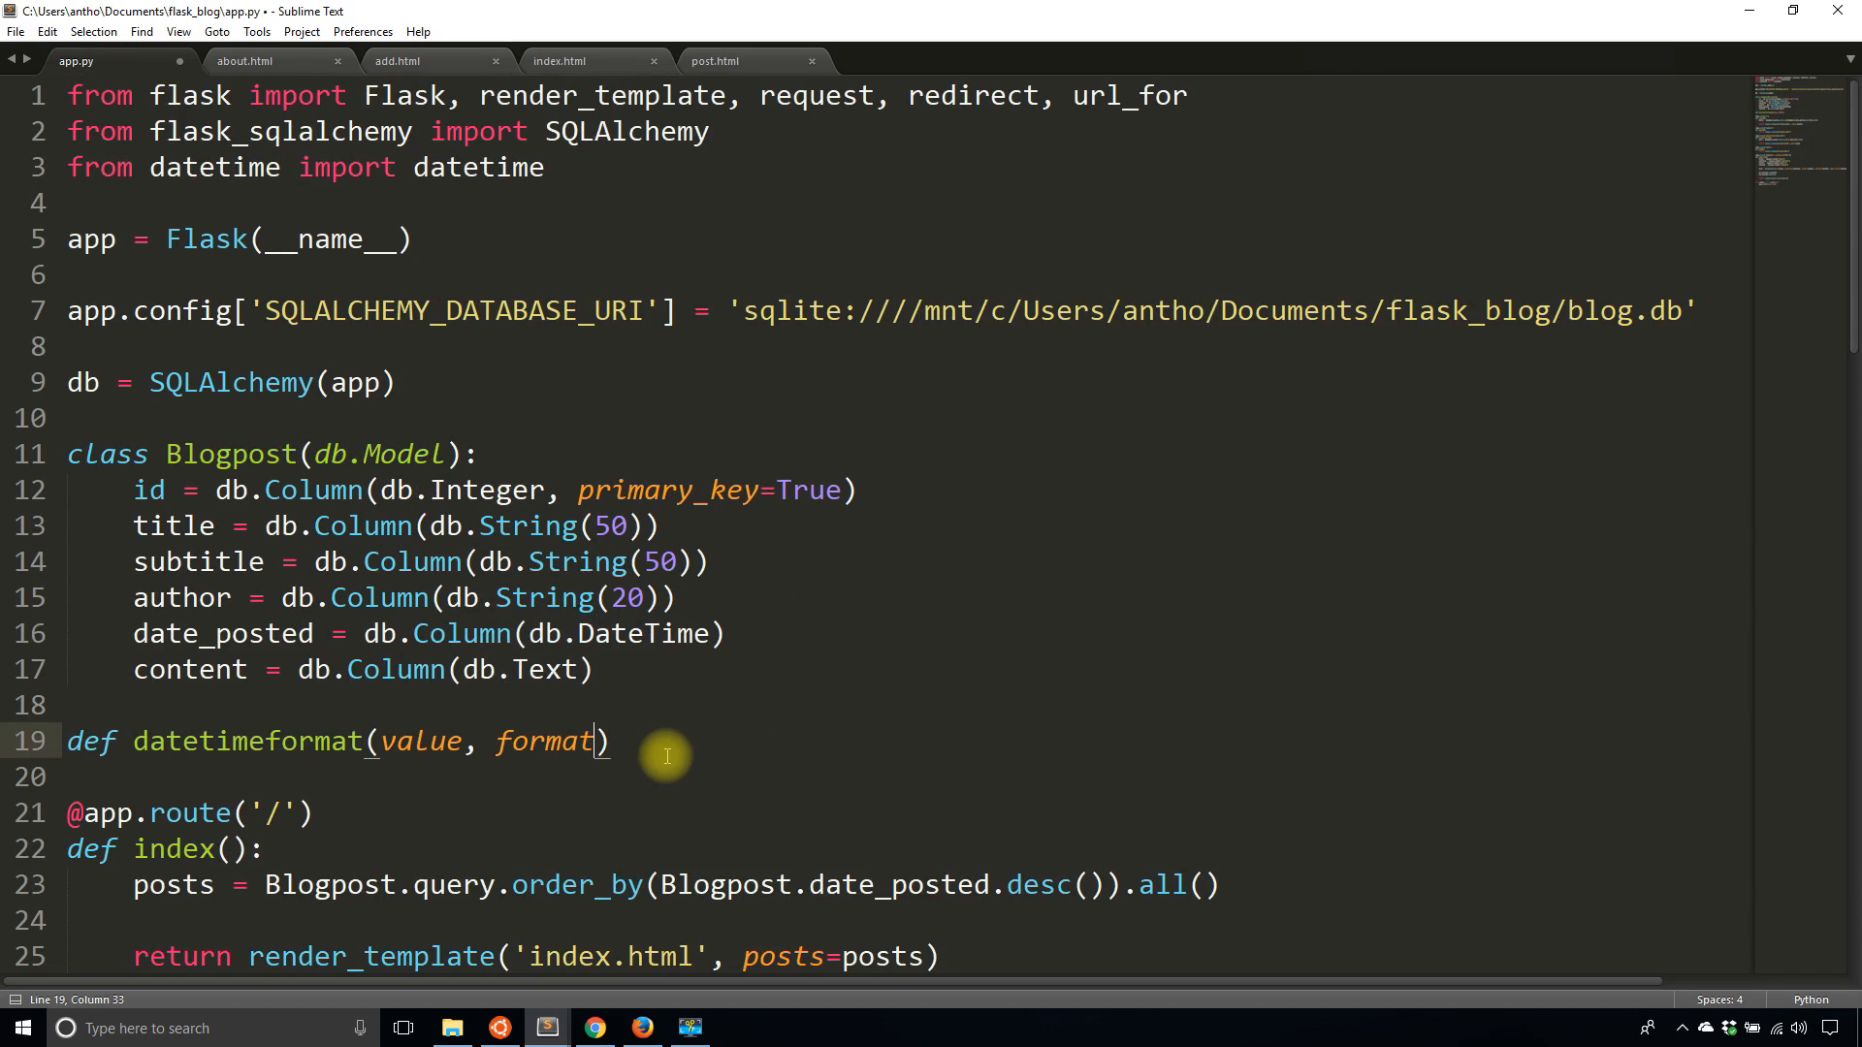
text(='';)
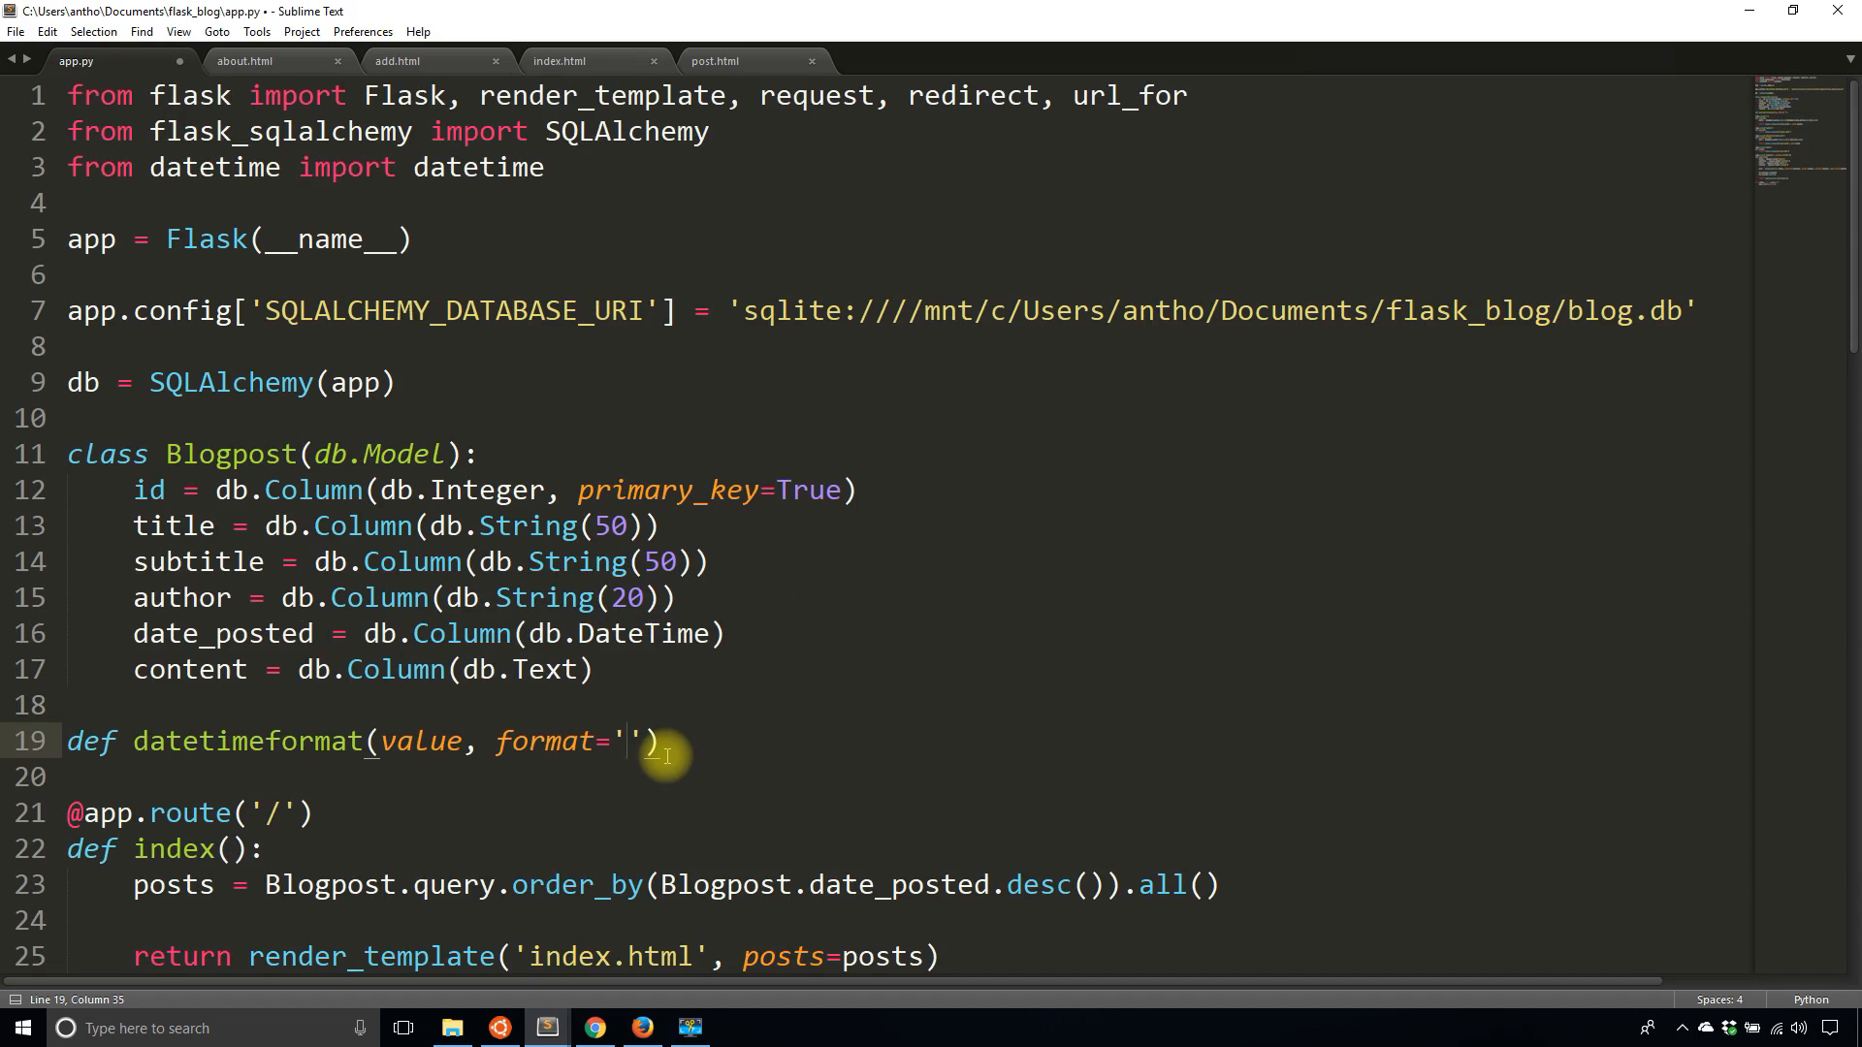
text(%B)
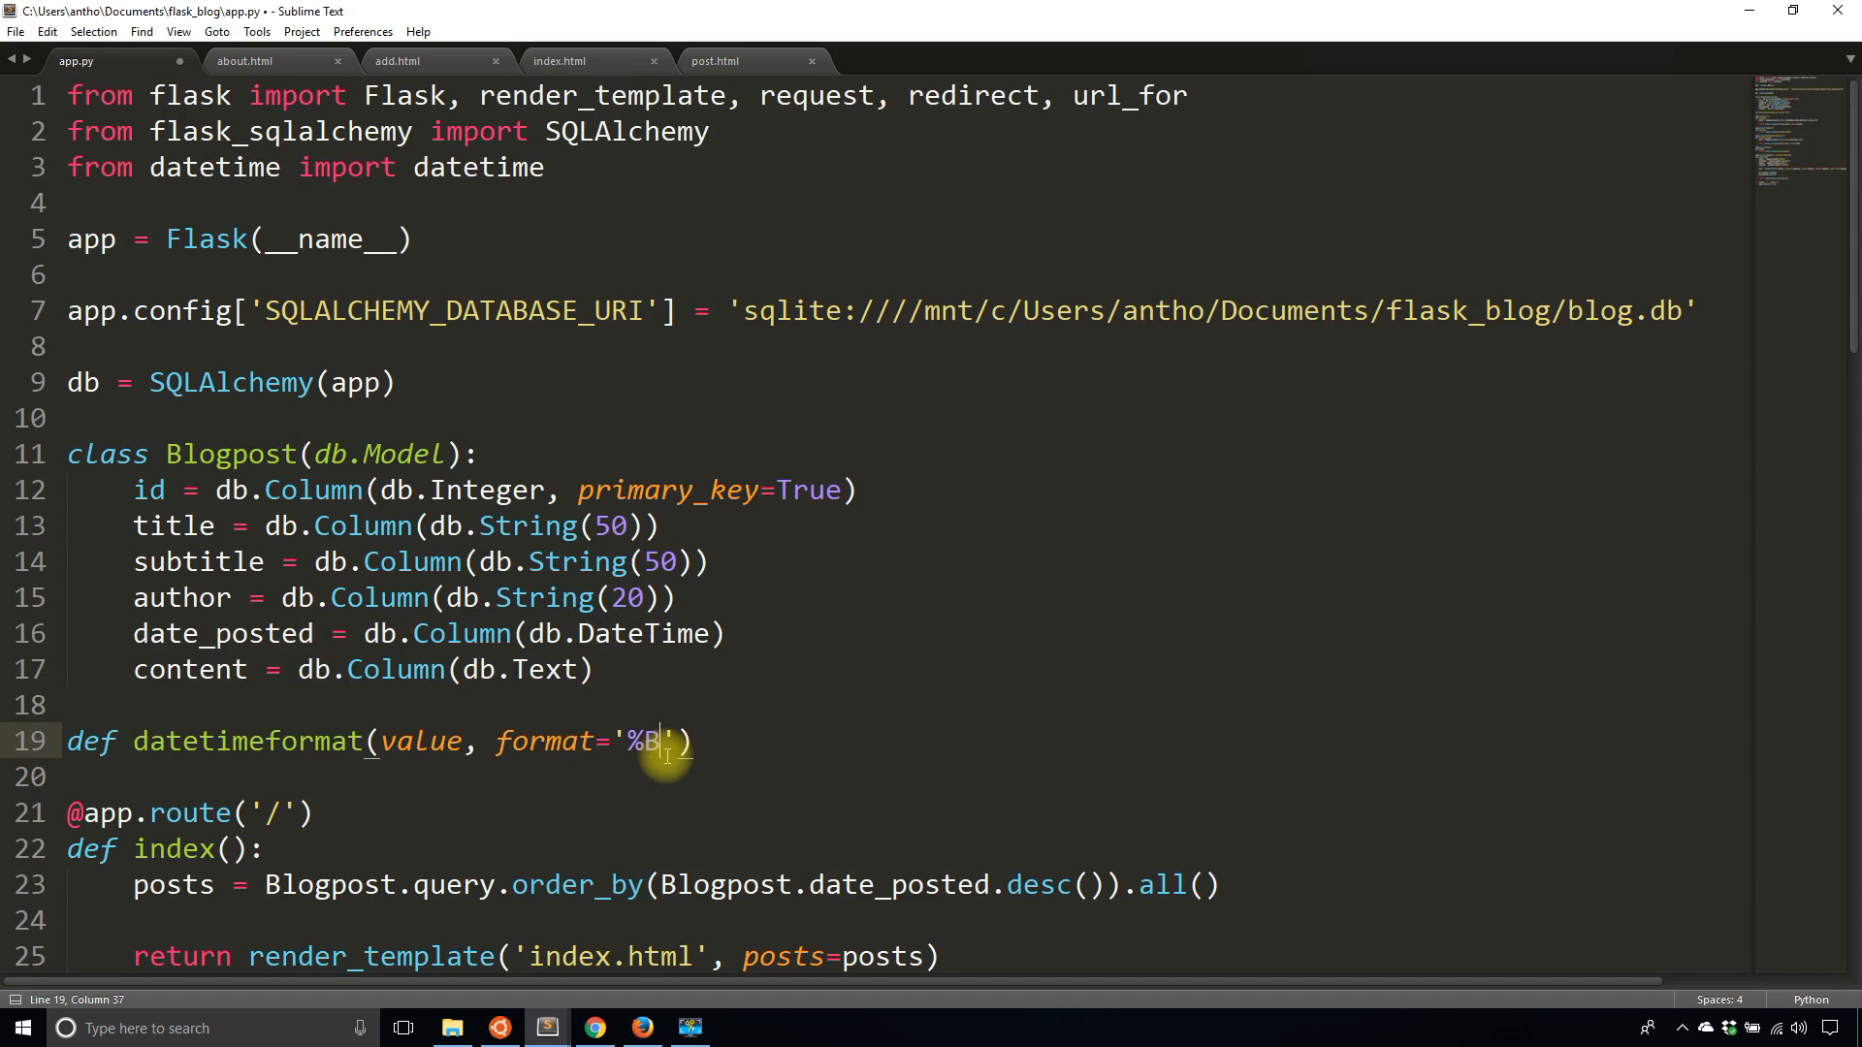
Step: Give datetimeformat the body return value.strftime(format)
click(559, 60)
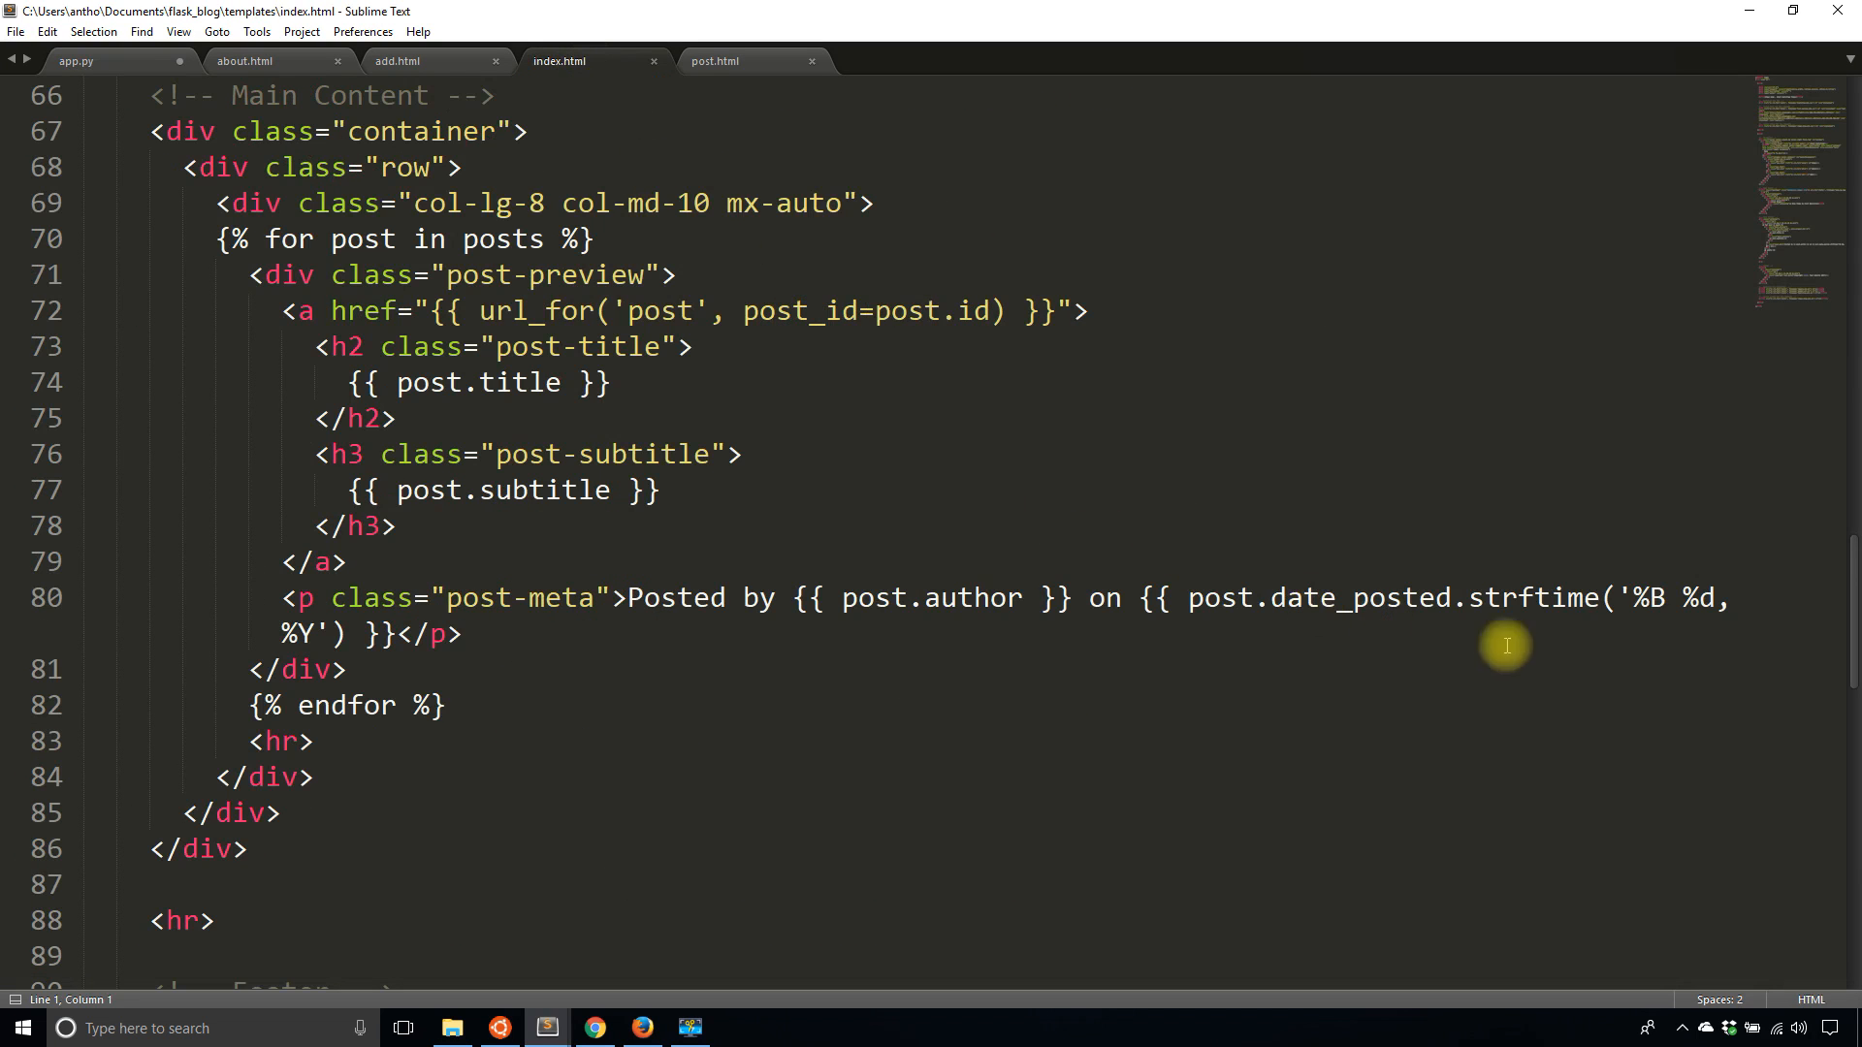
click(76, 60)
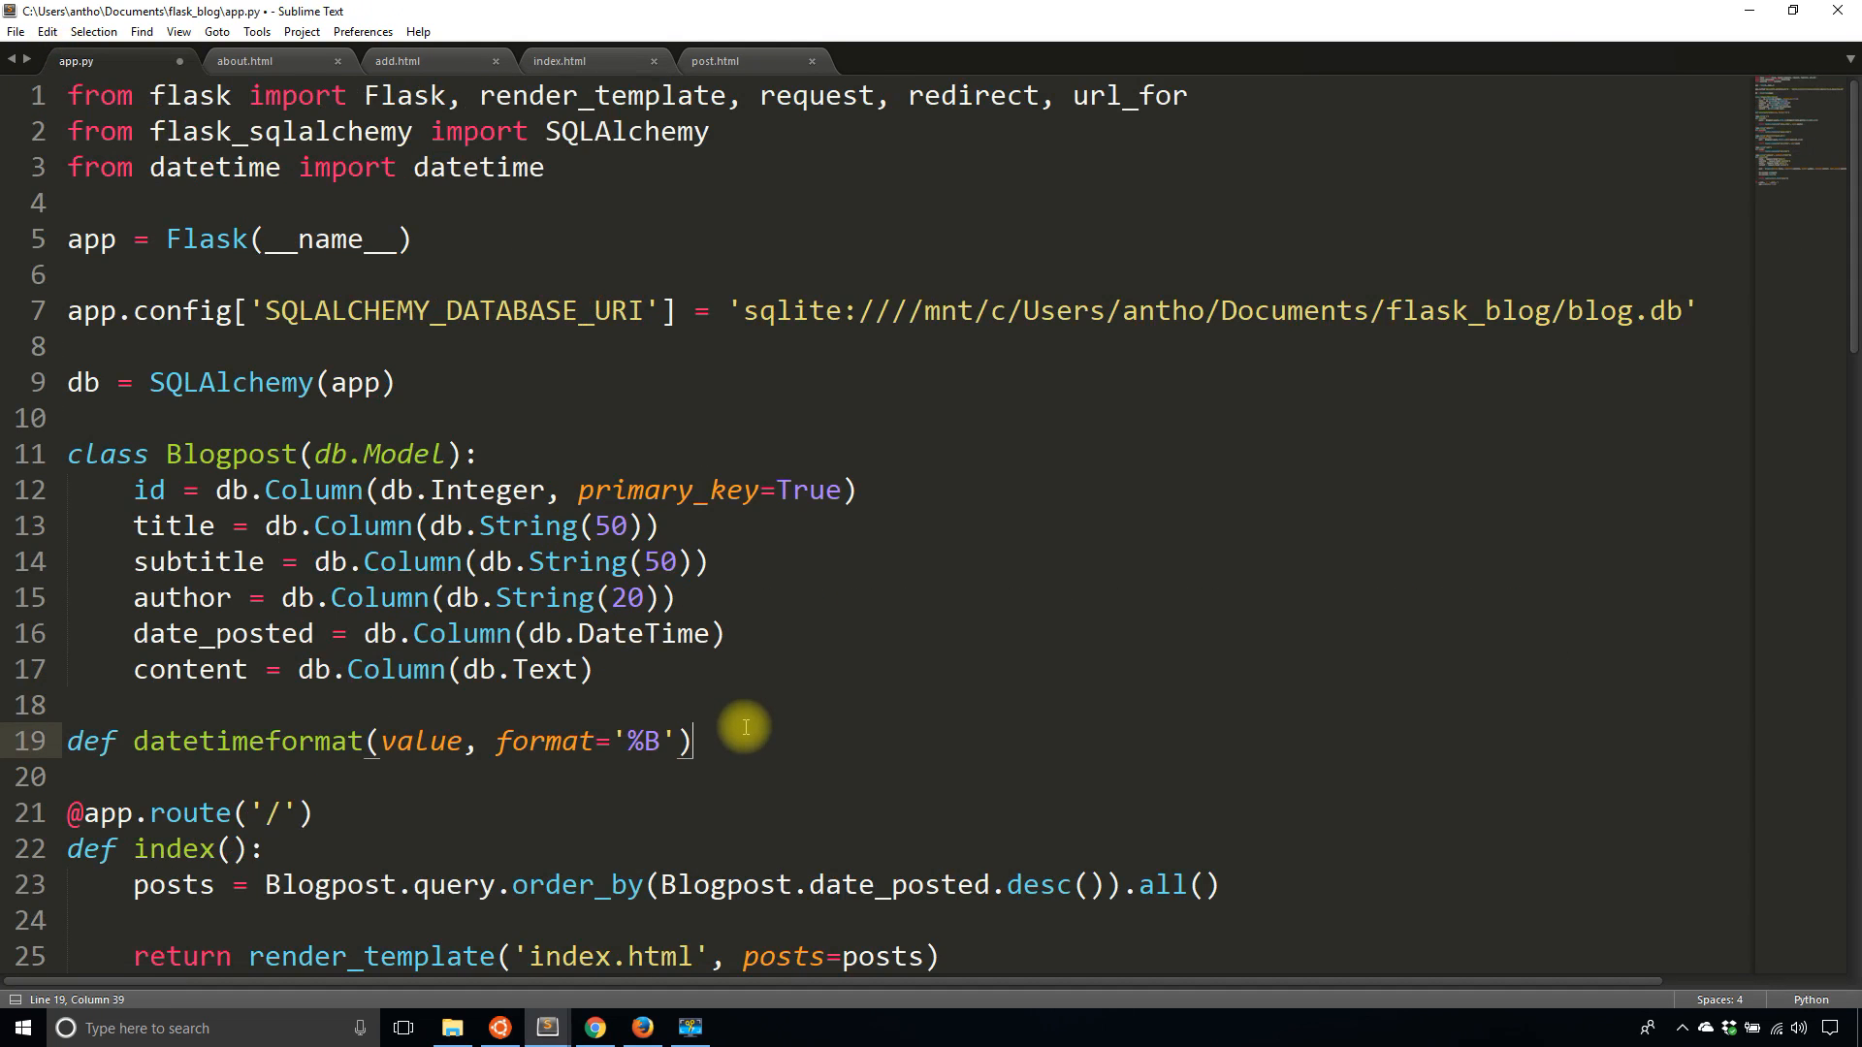
text(return)
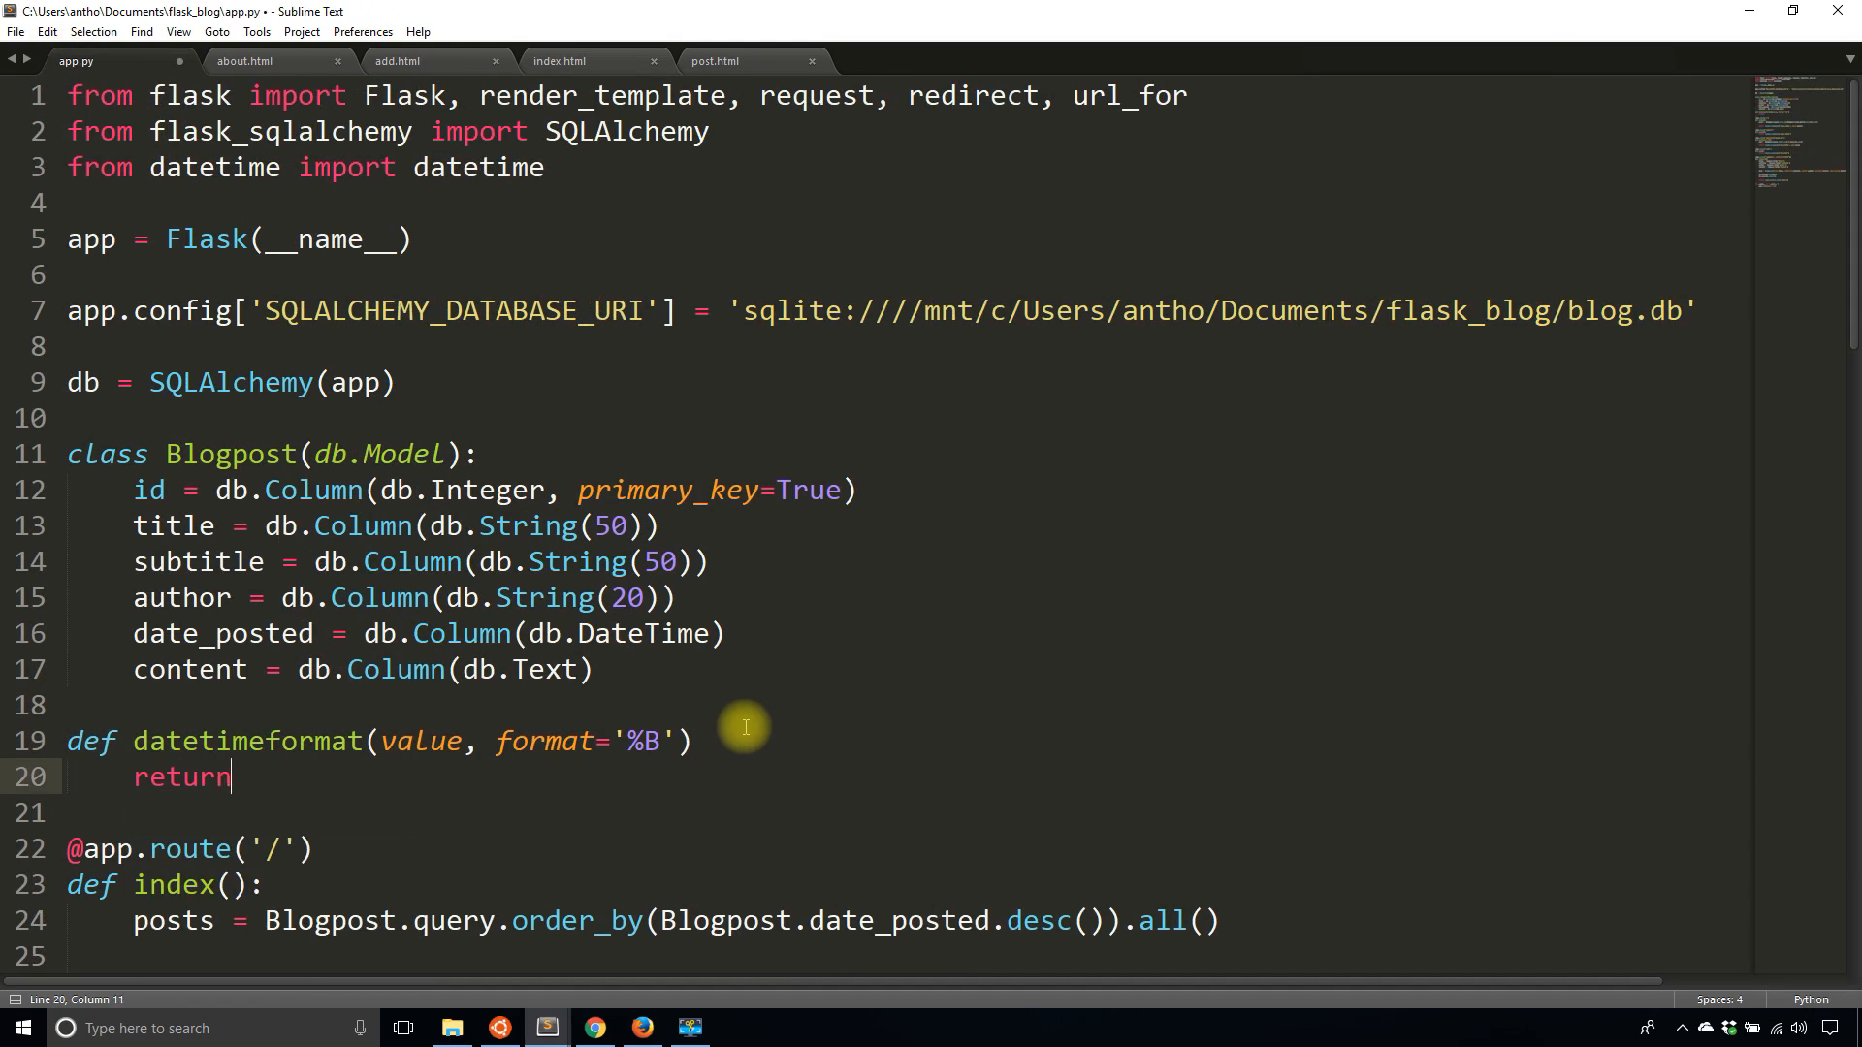
text(value.)
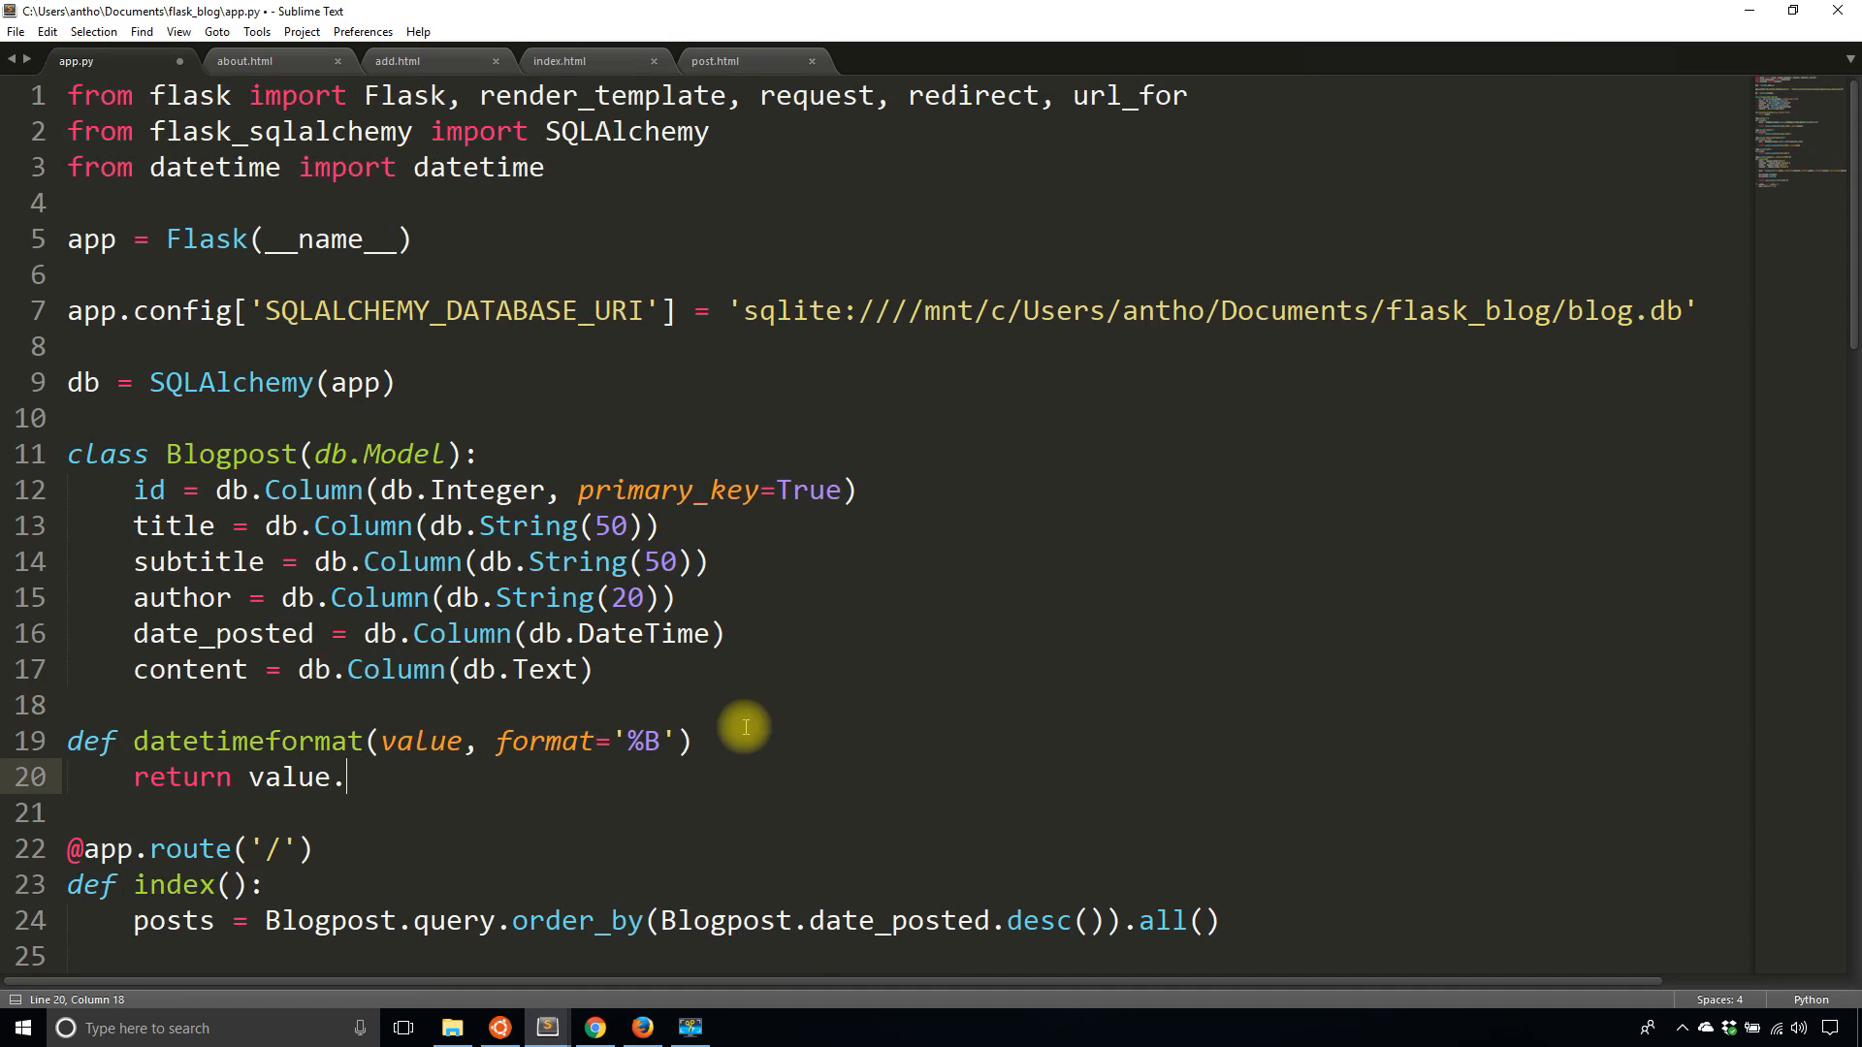
text(strftime()
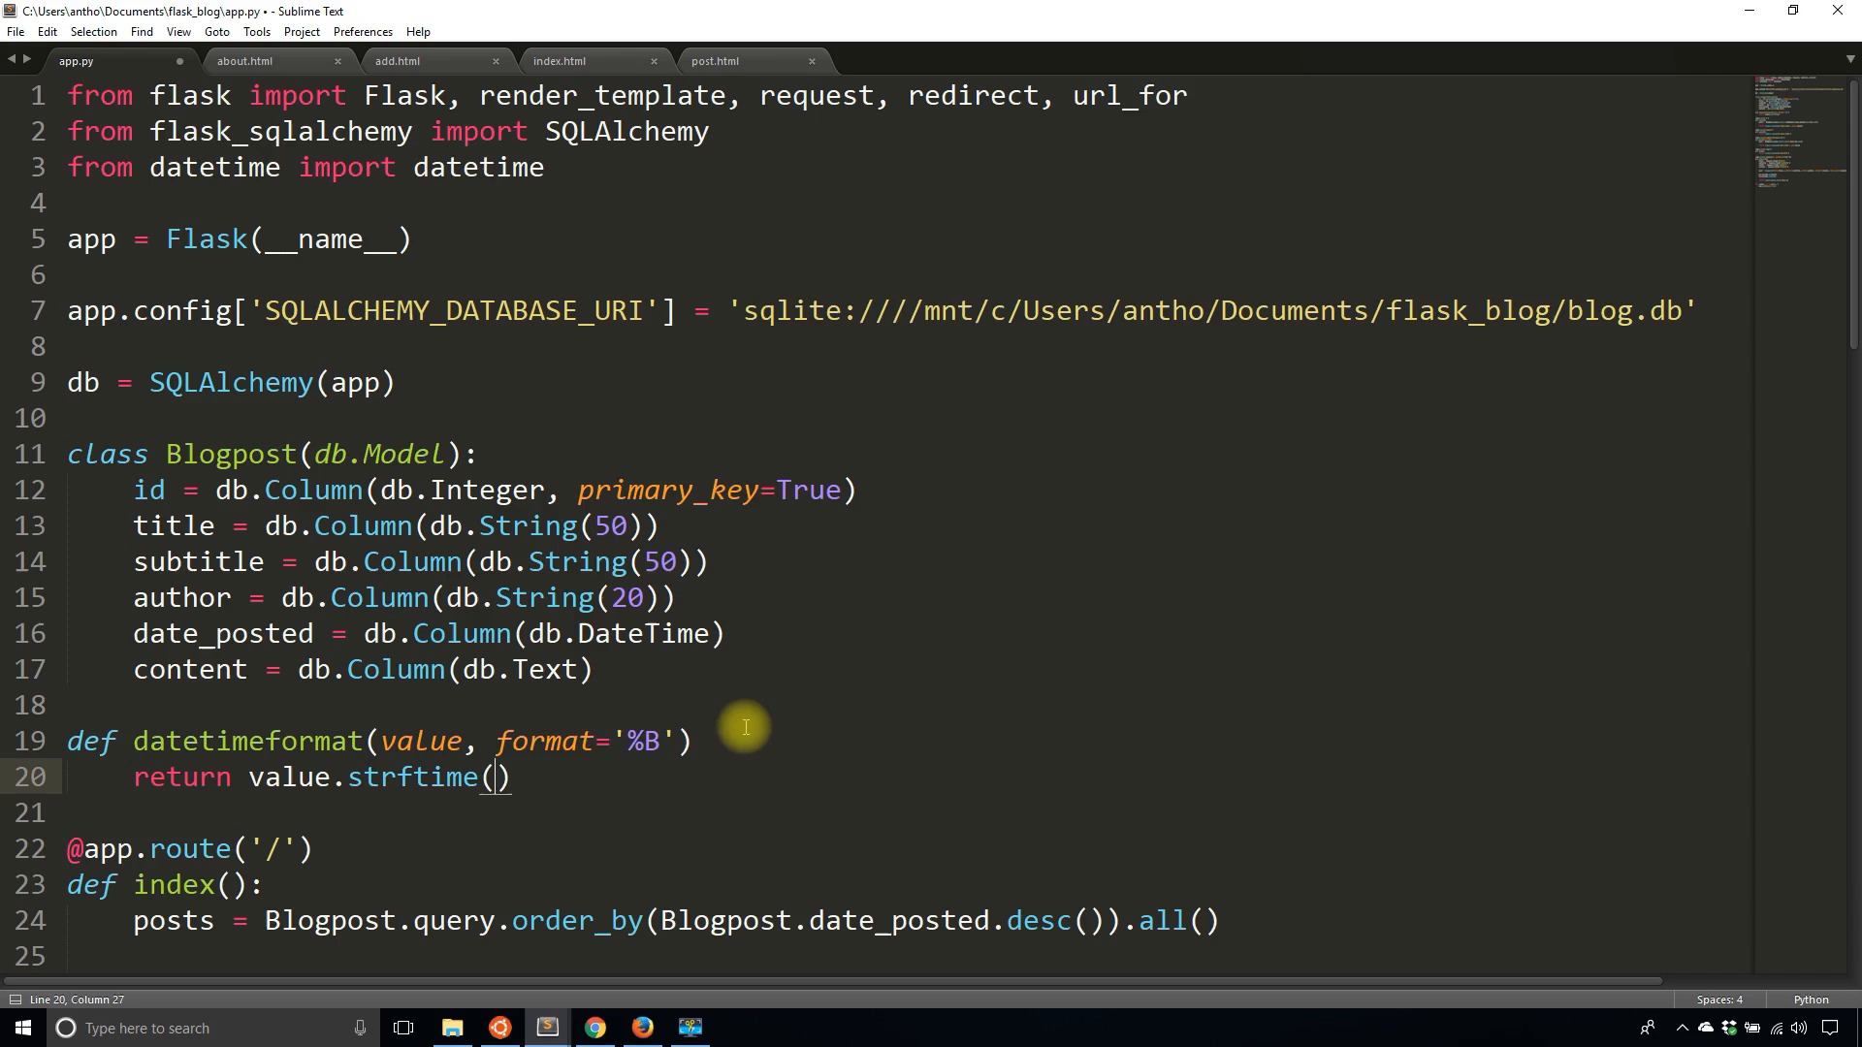
text(format)
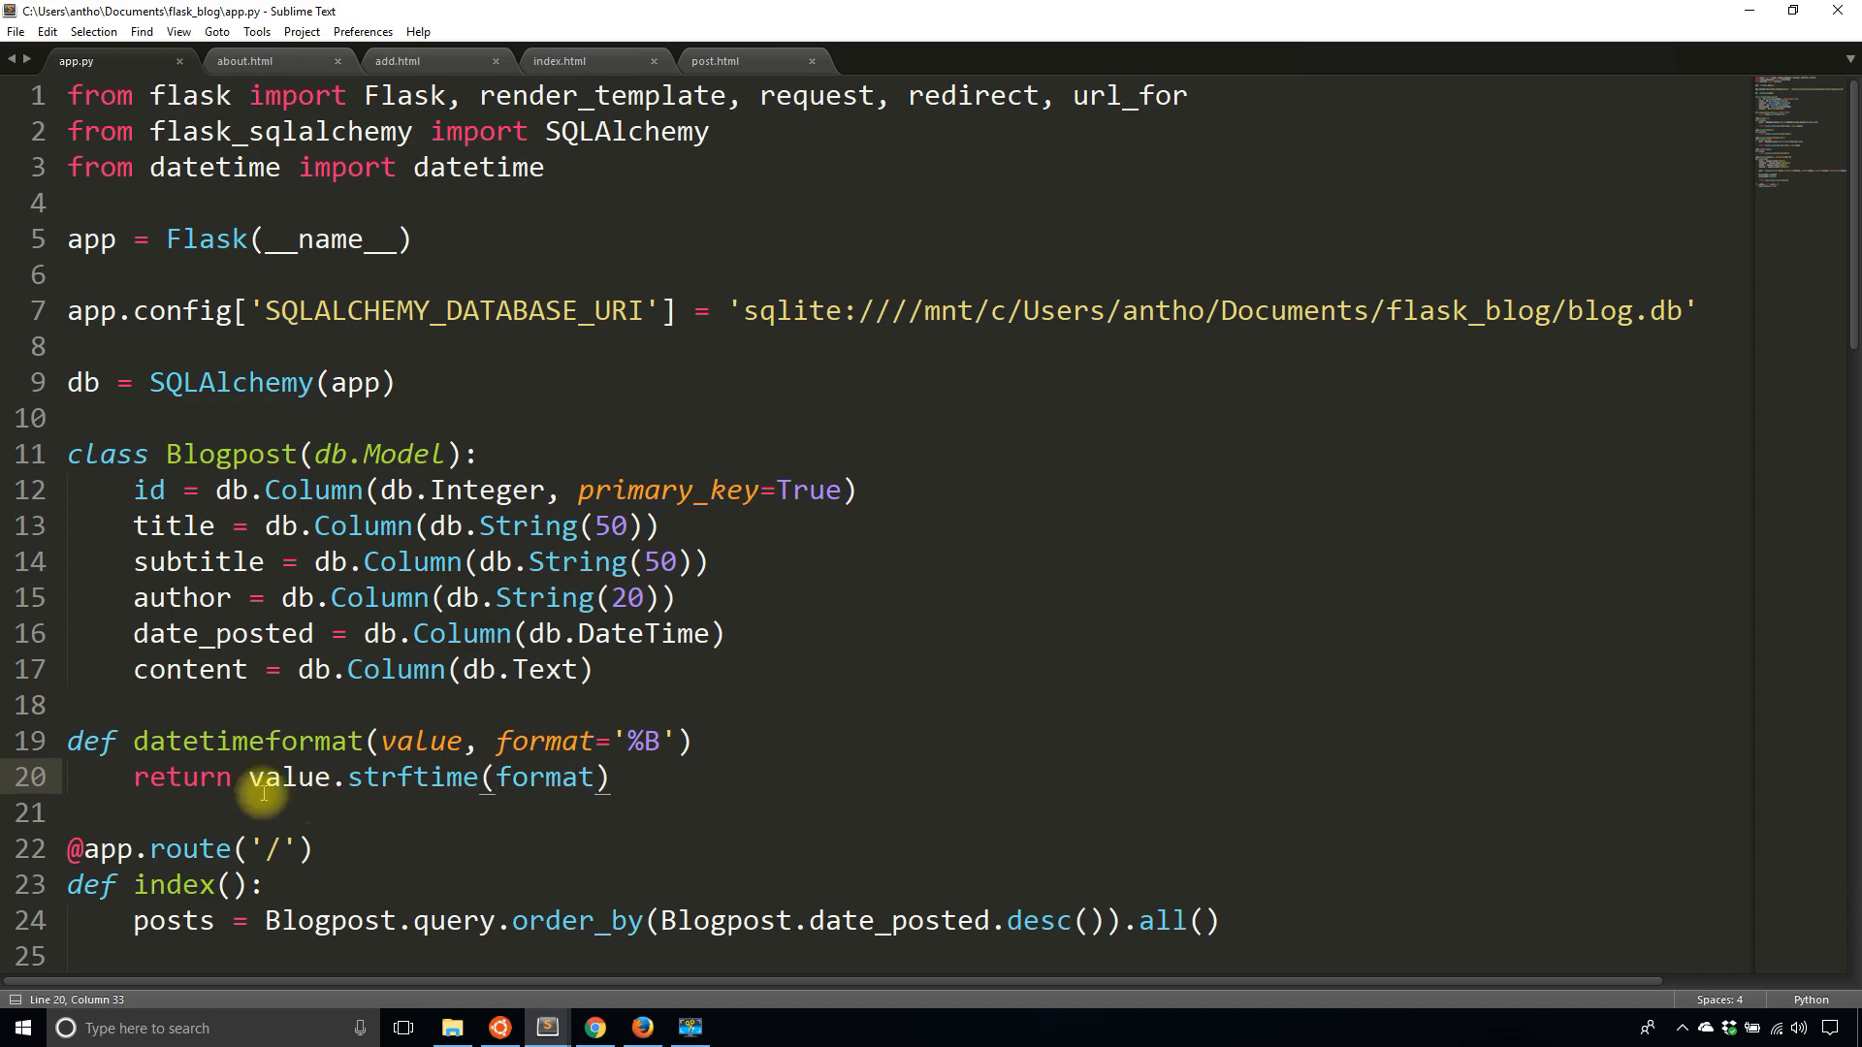
mouse_move(639, 776)
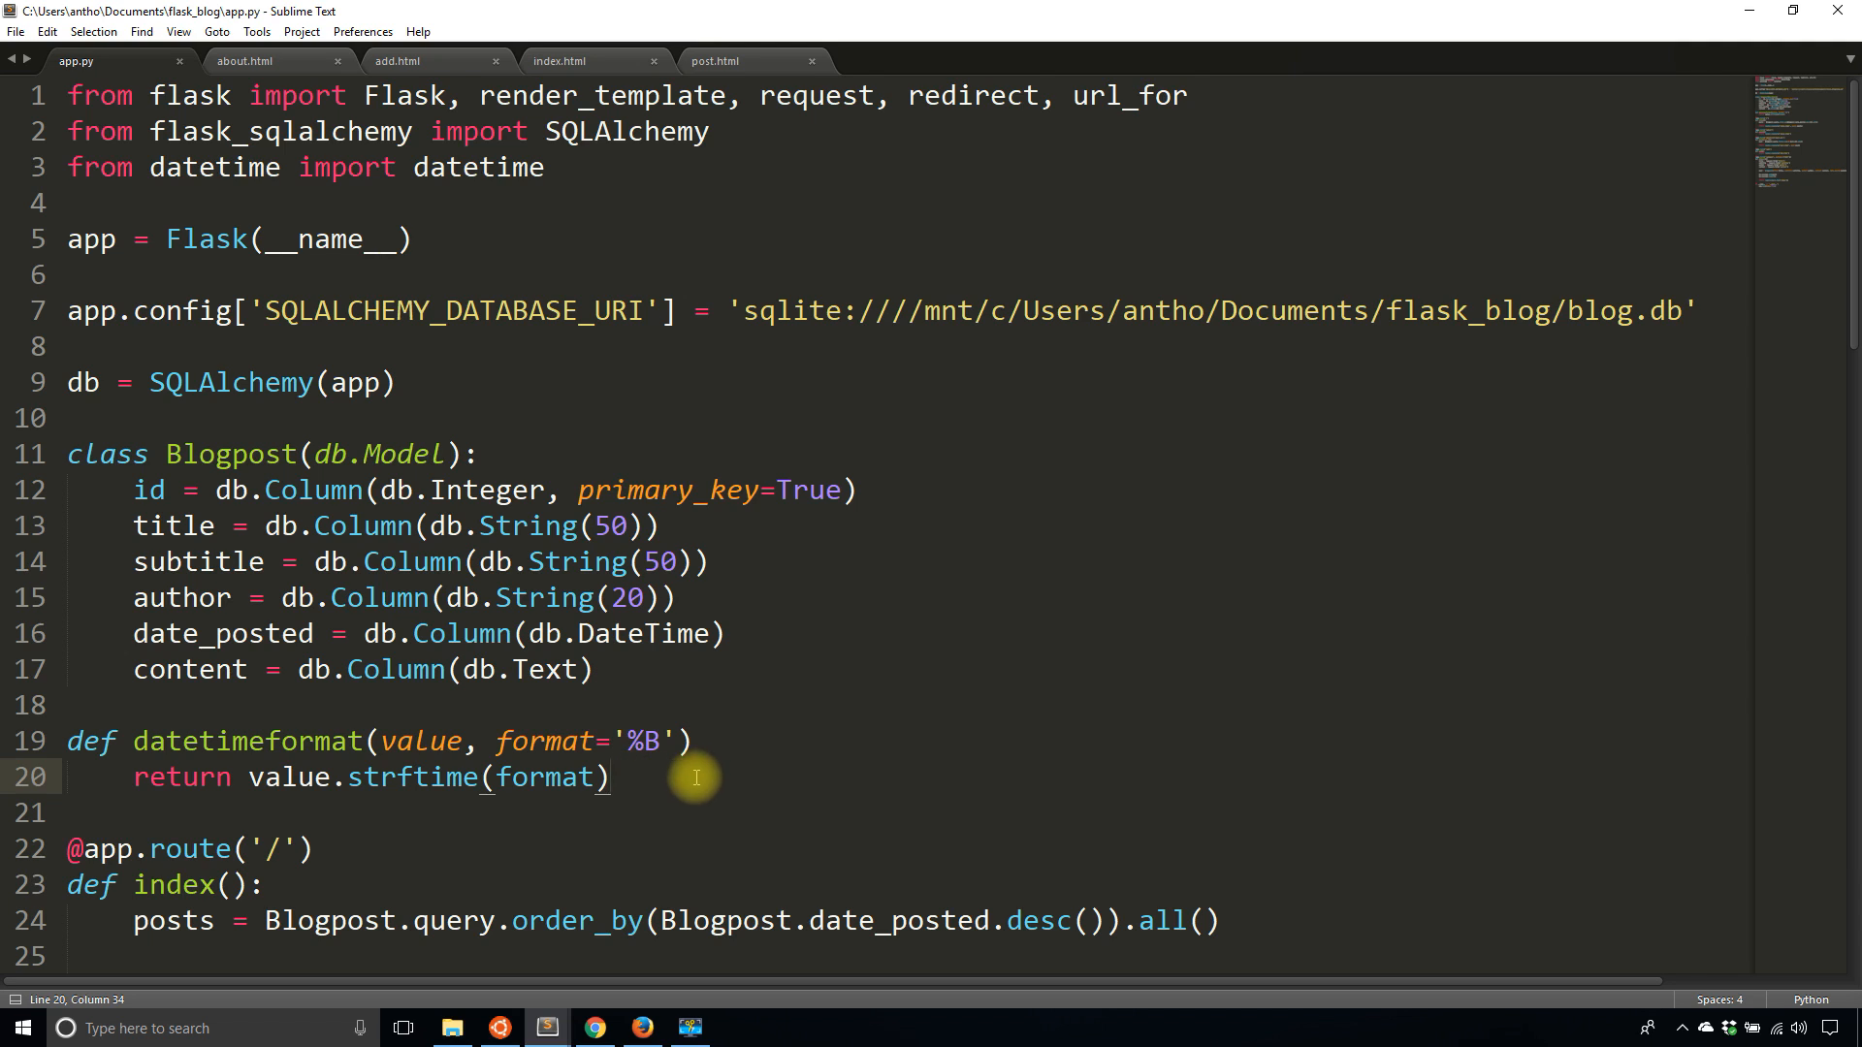
click(591, 670)
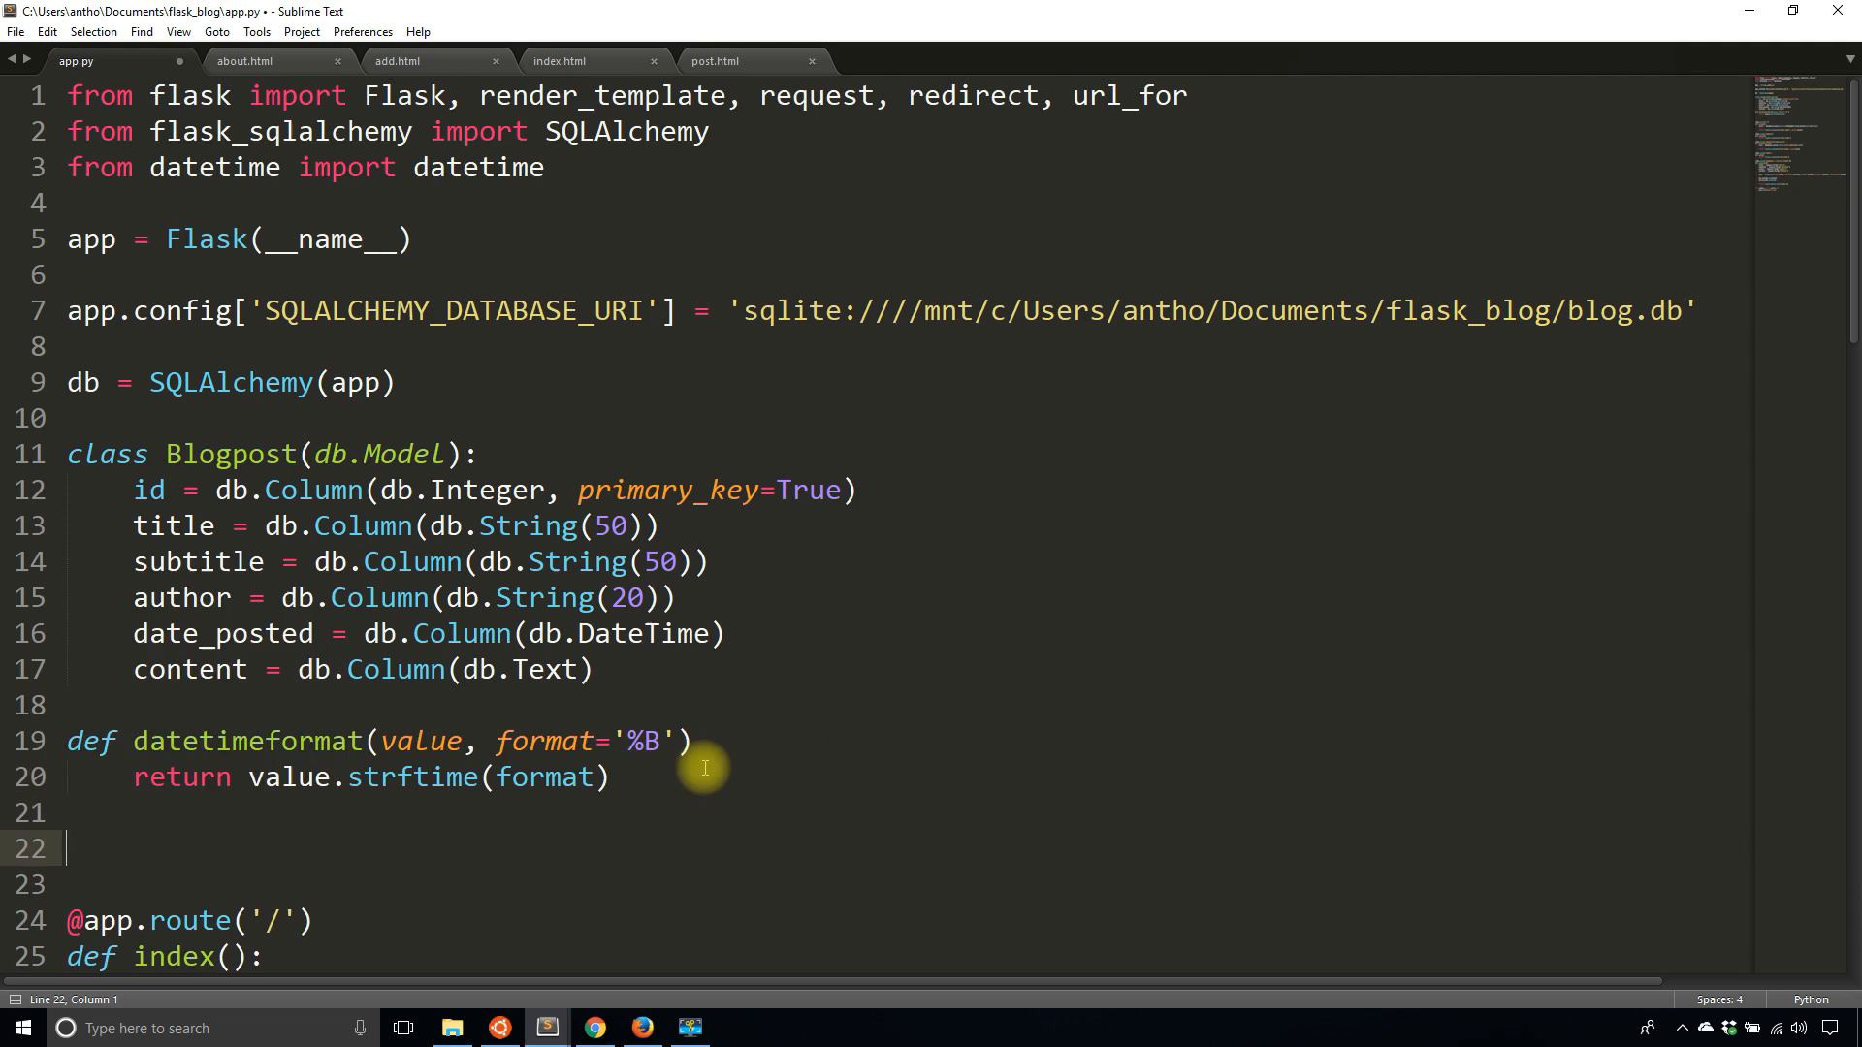
Step: Add app.jinja_env.filters['datetimeformat'] = datetimeformat below the function
text(app.j)
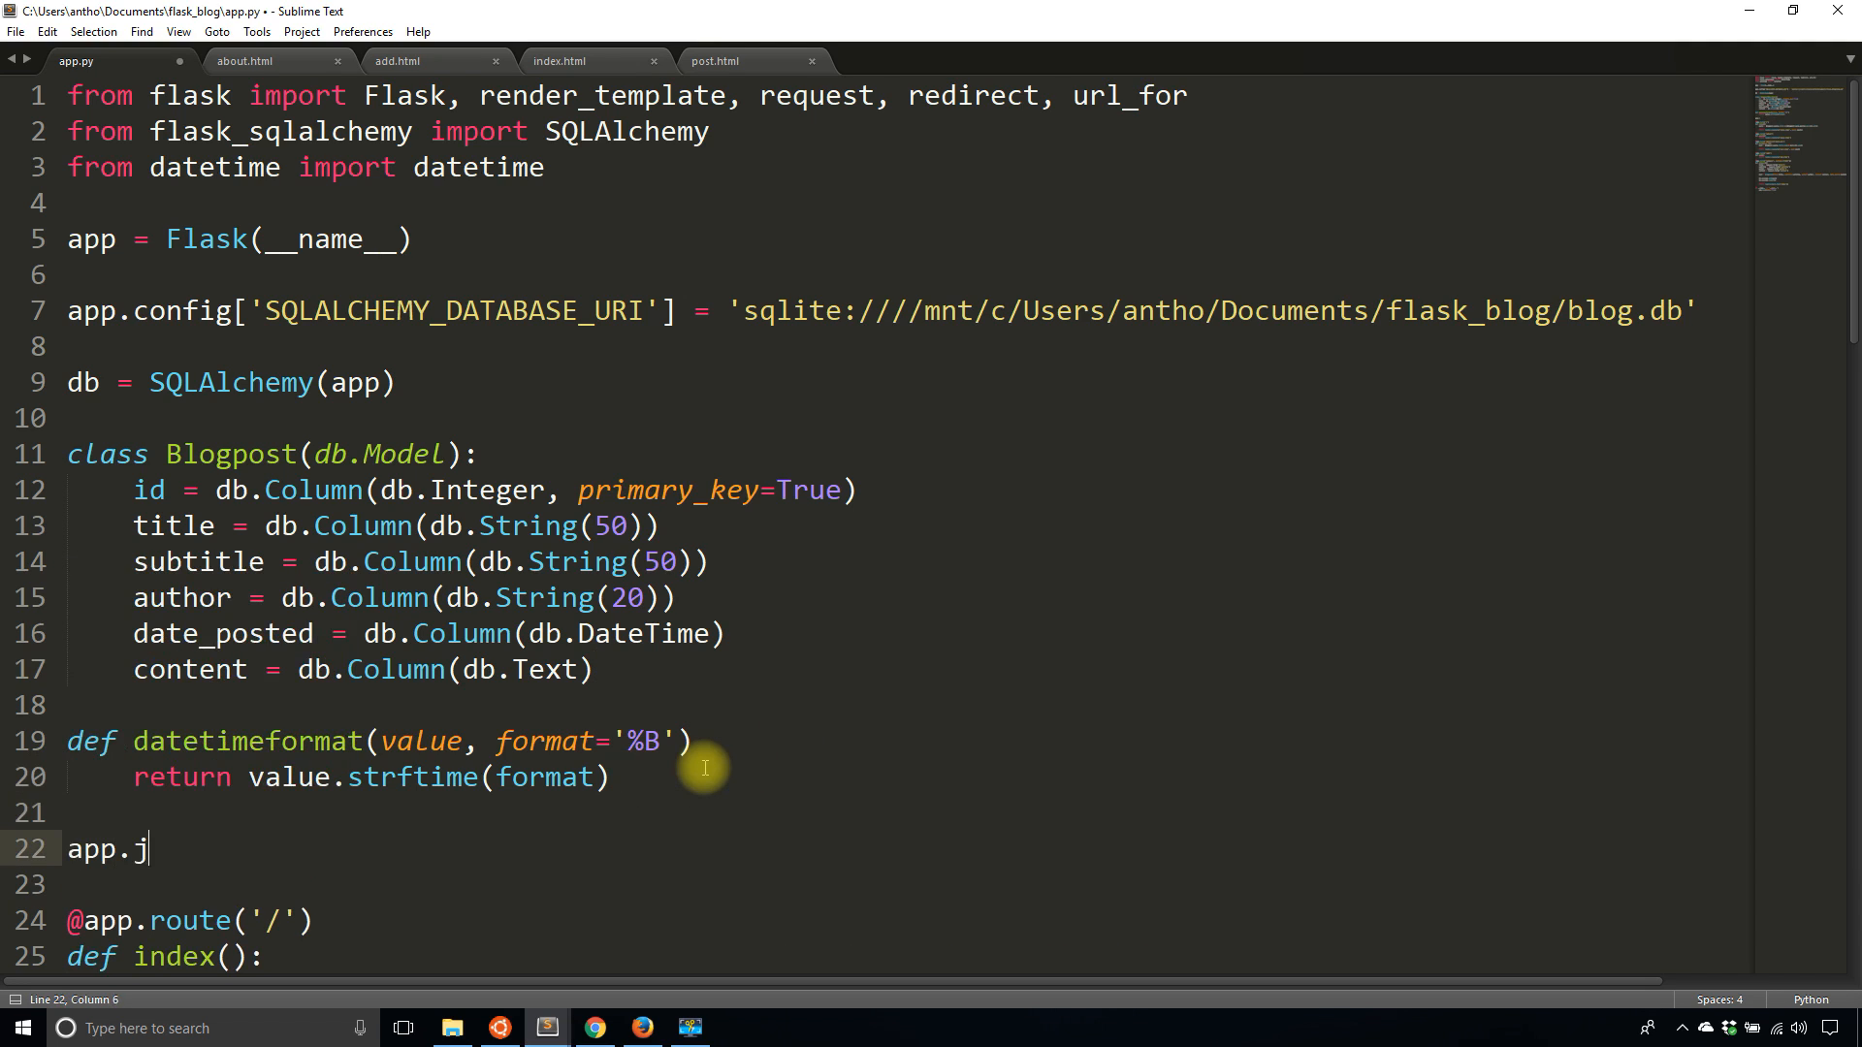
text(inja_env.)
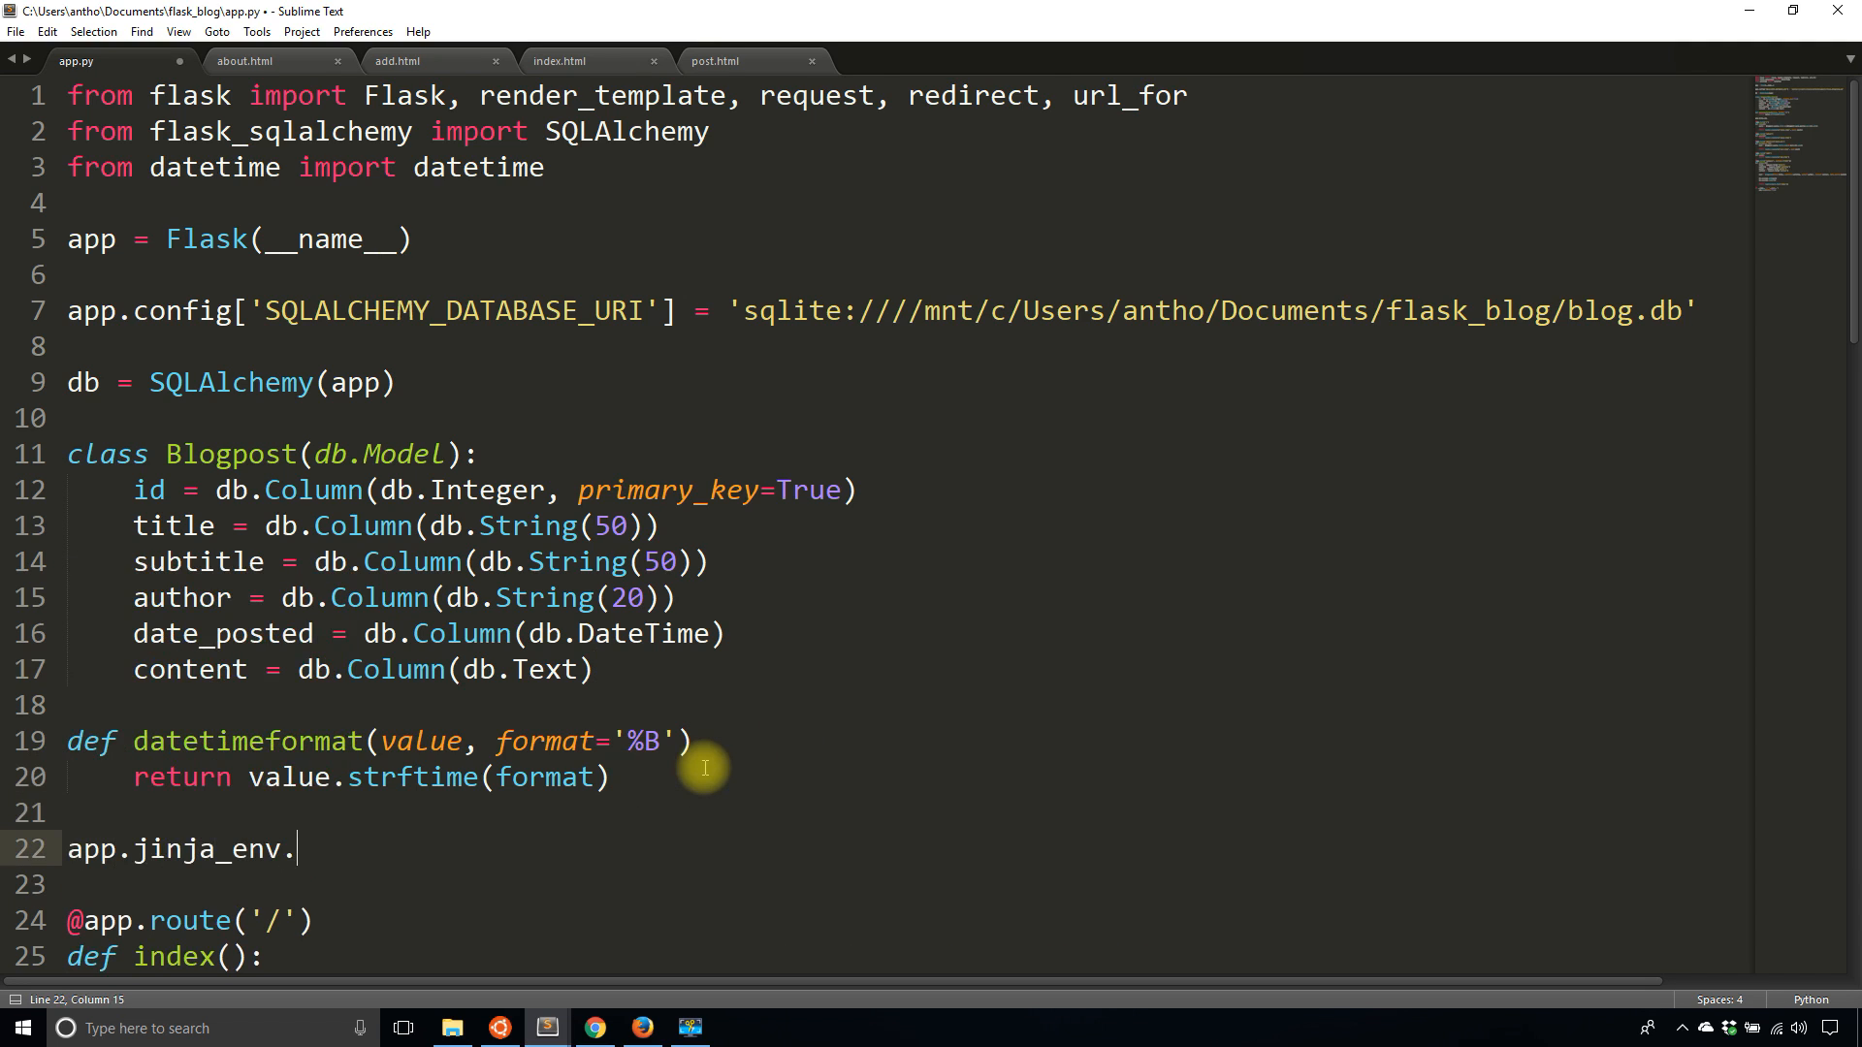
text(filters[''])
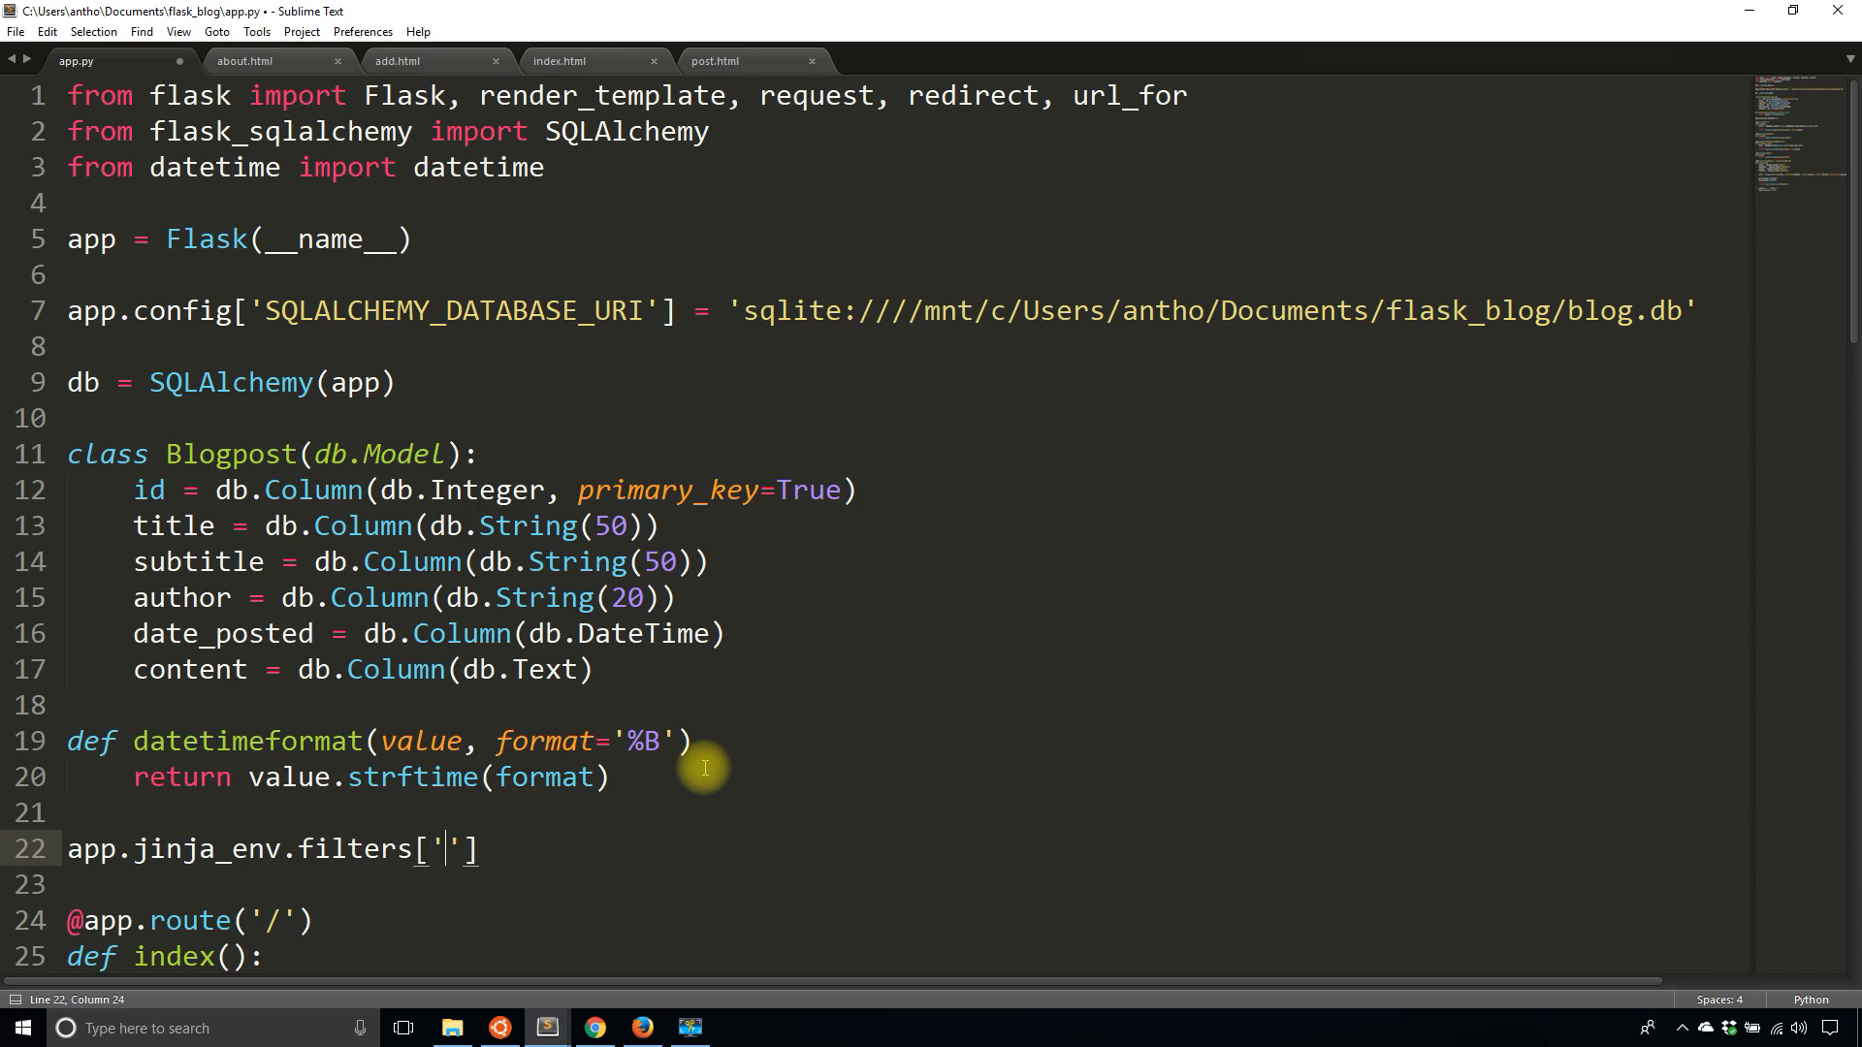
text(datetimeformat)
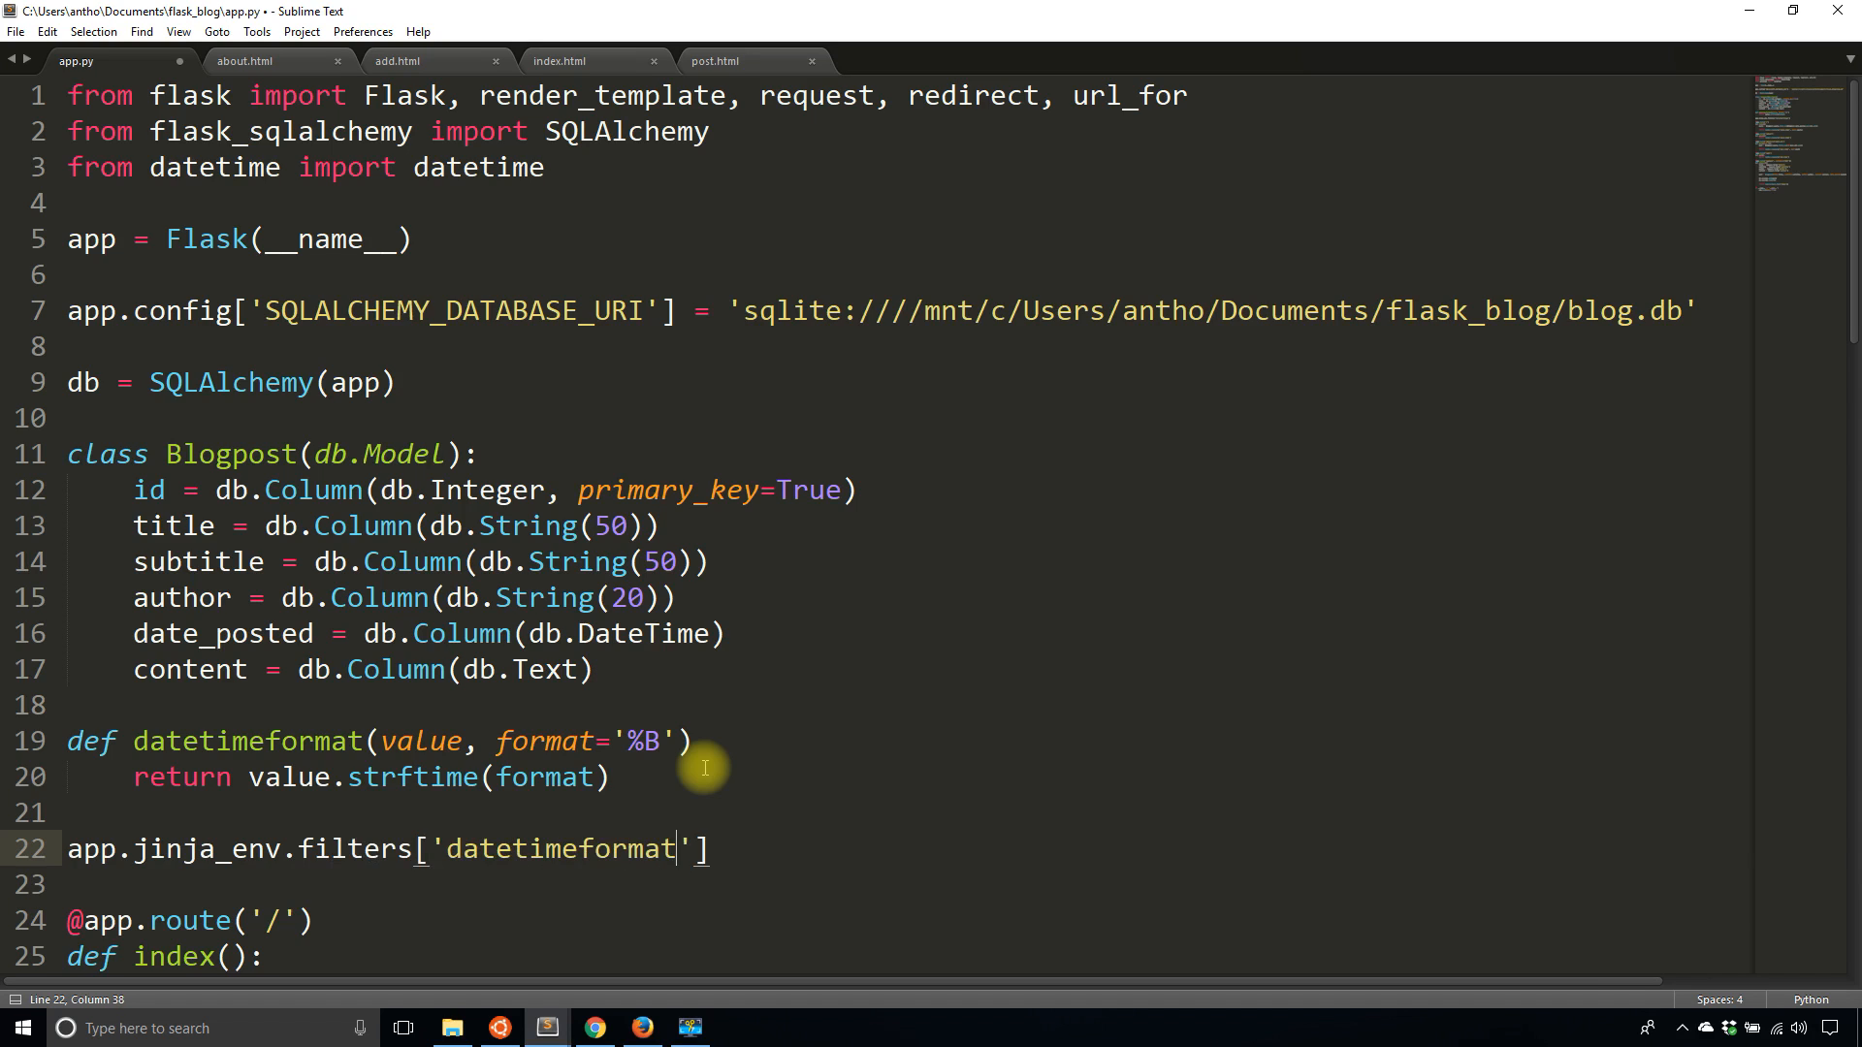
text(=)
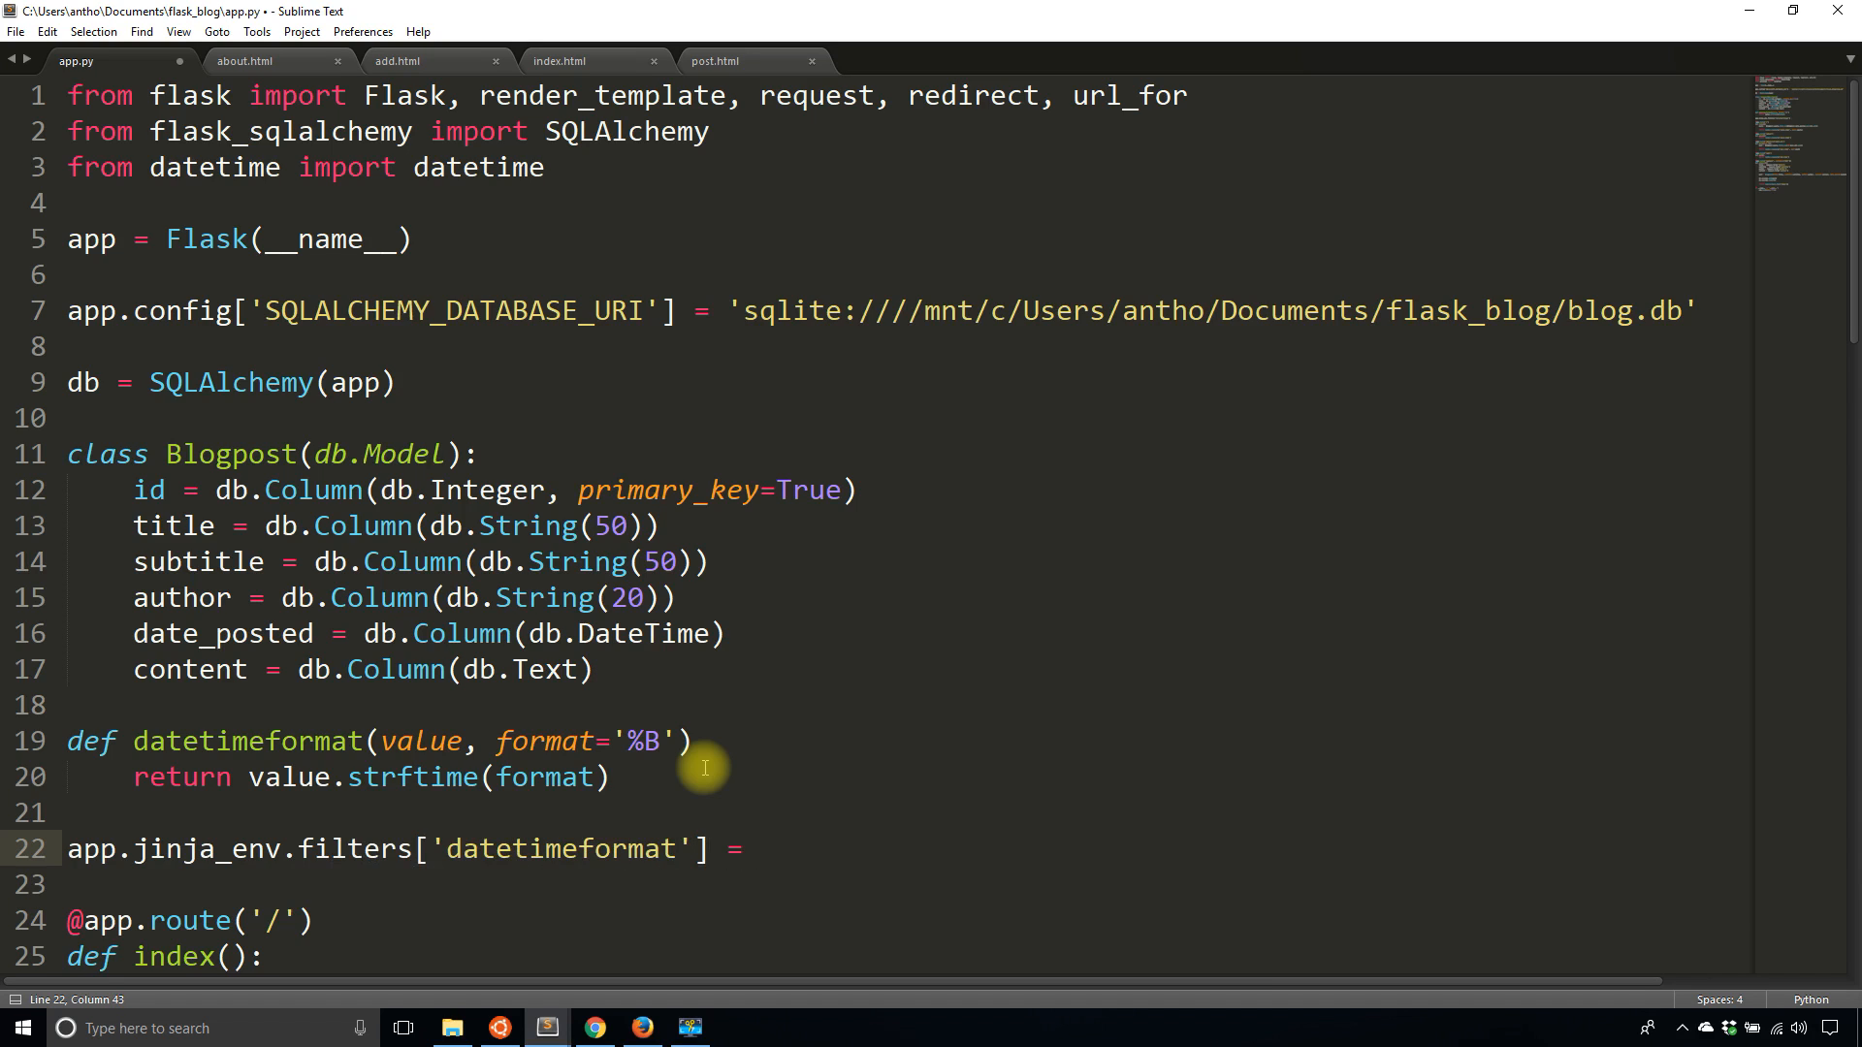
text(datetimeformat)
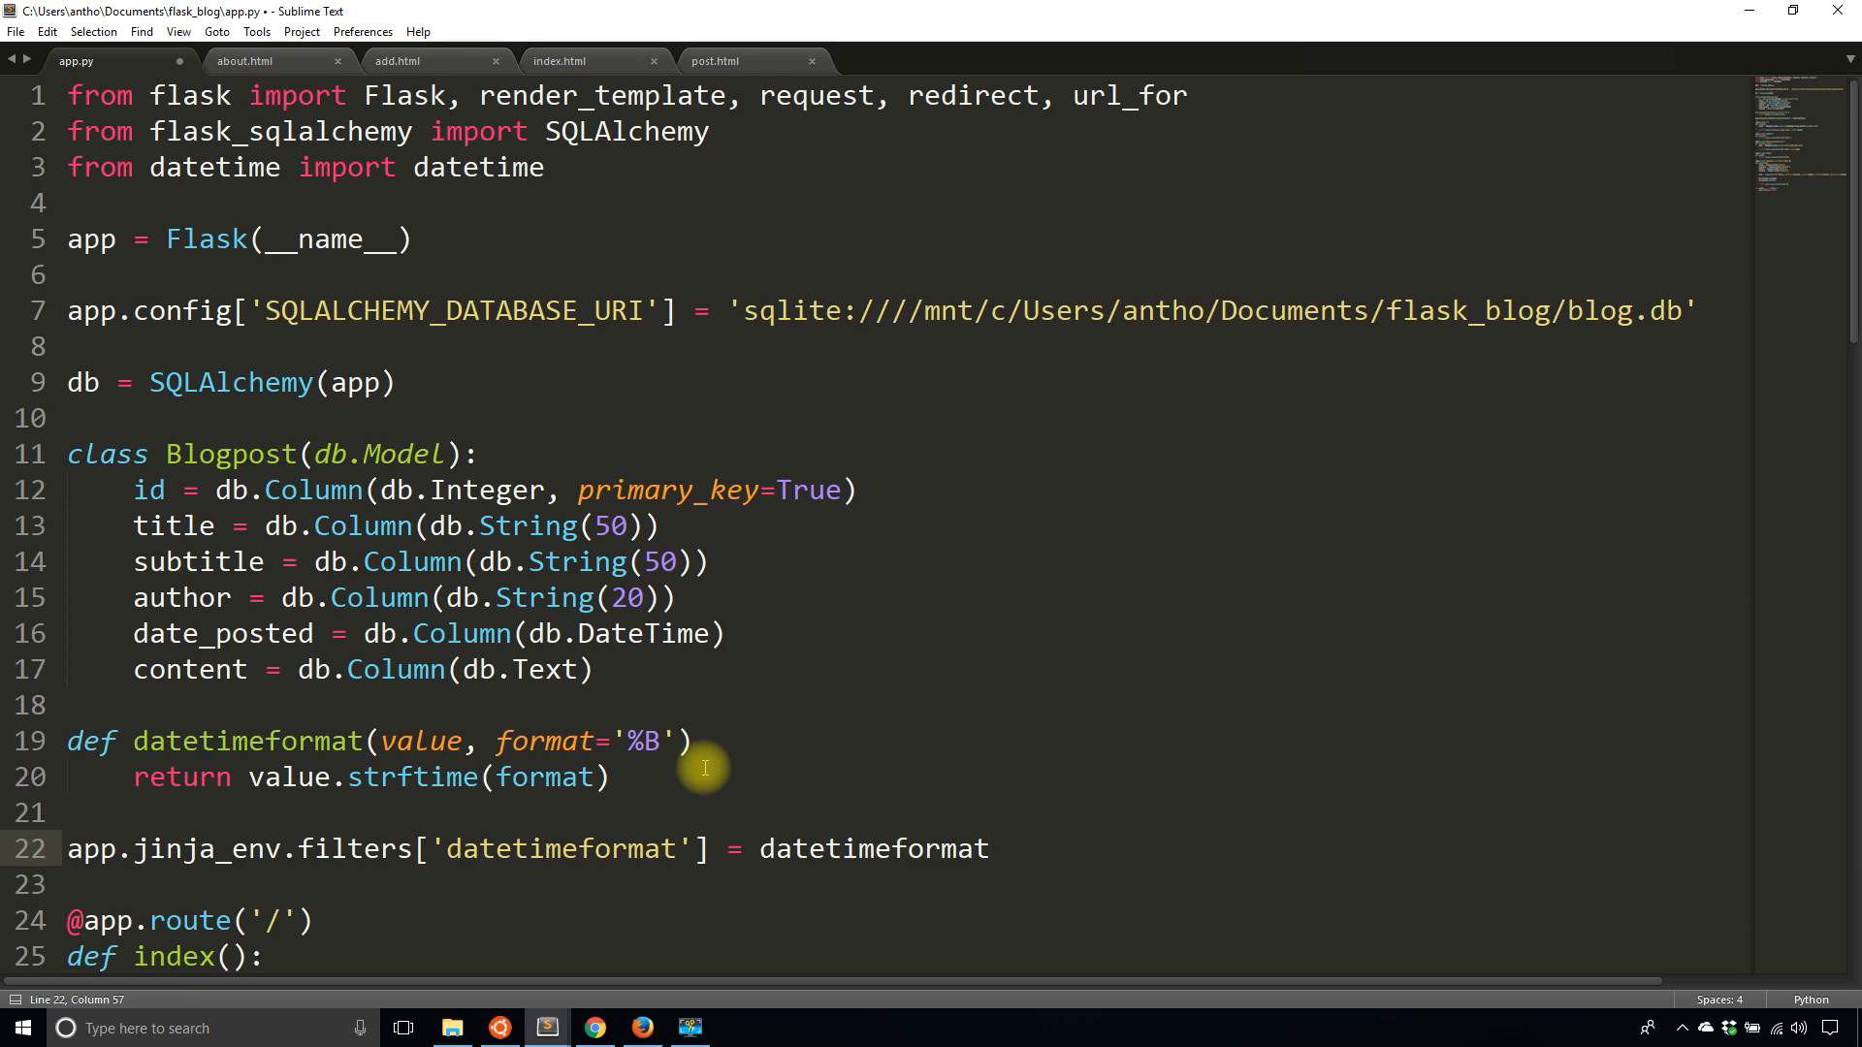
double_click(246, 741)
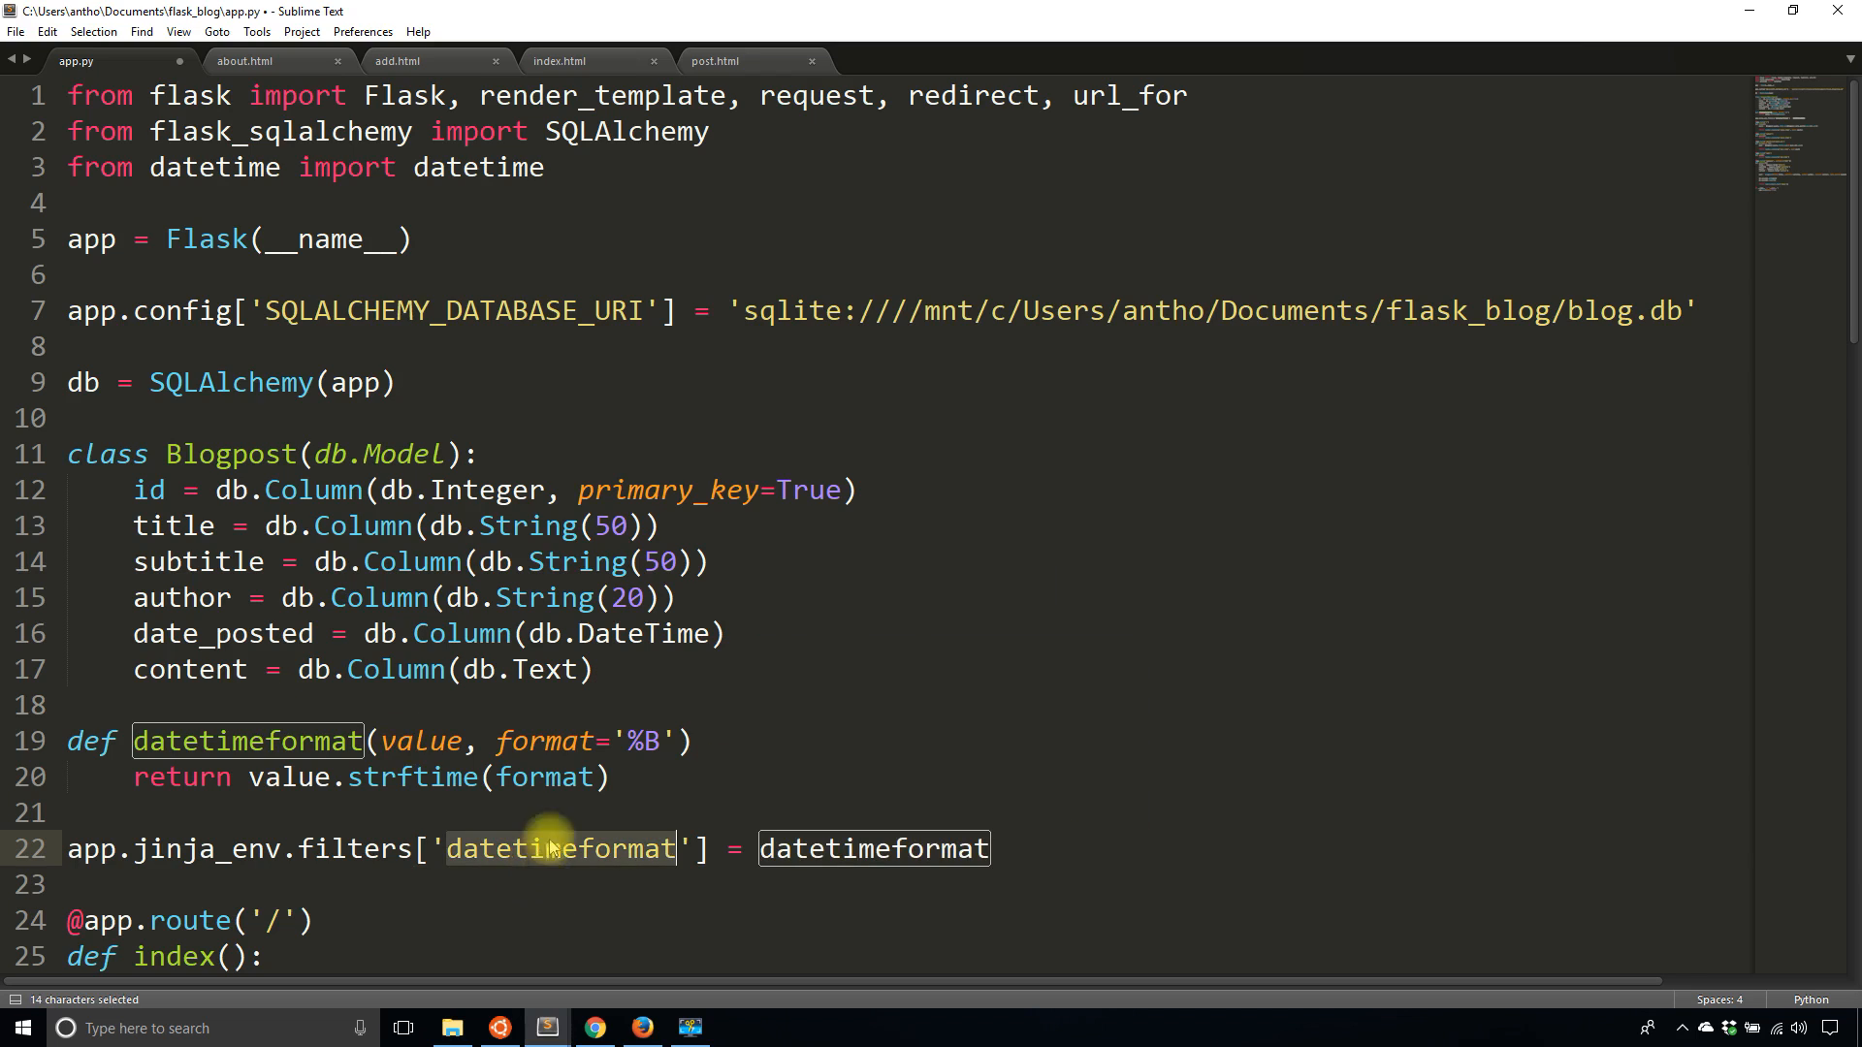
click(617, 850)
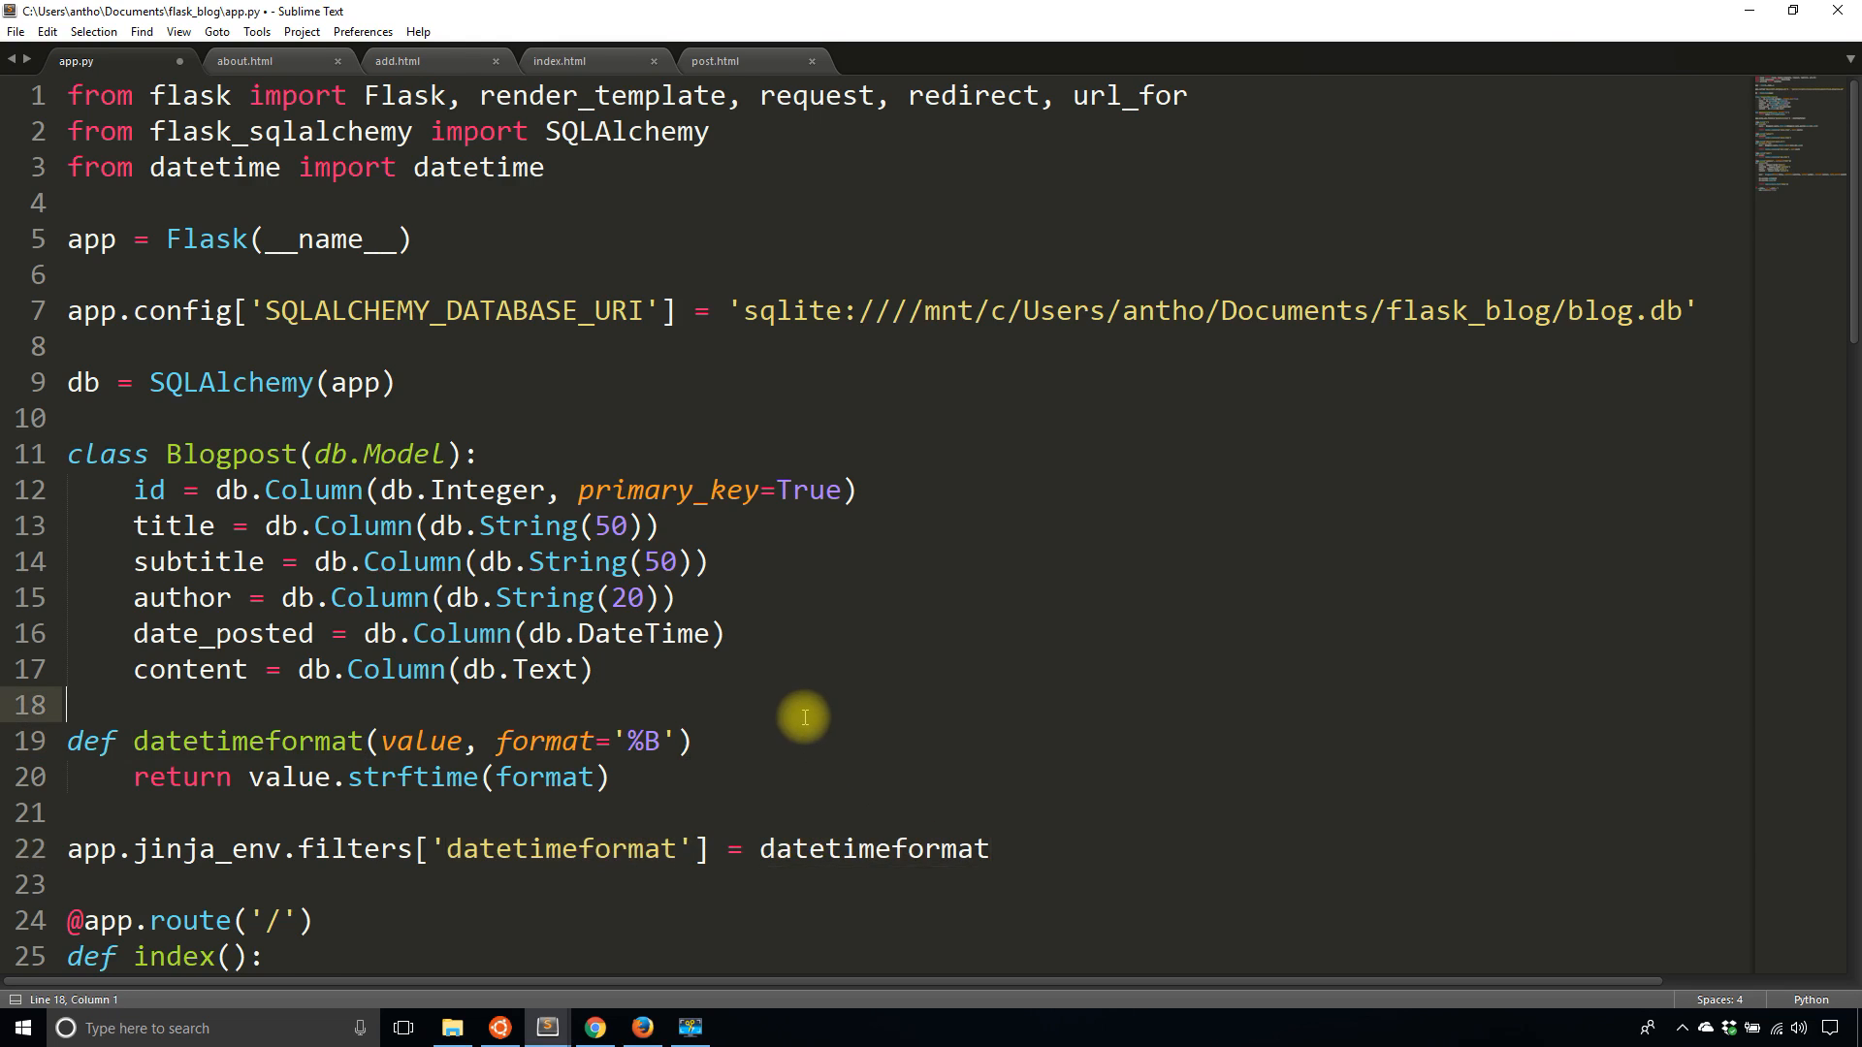
text(@)
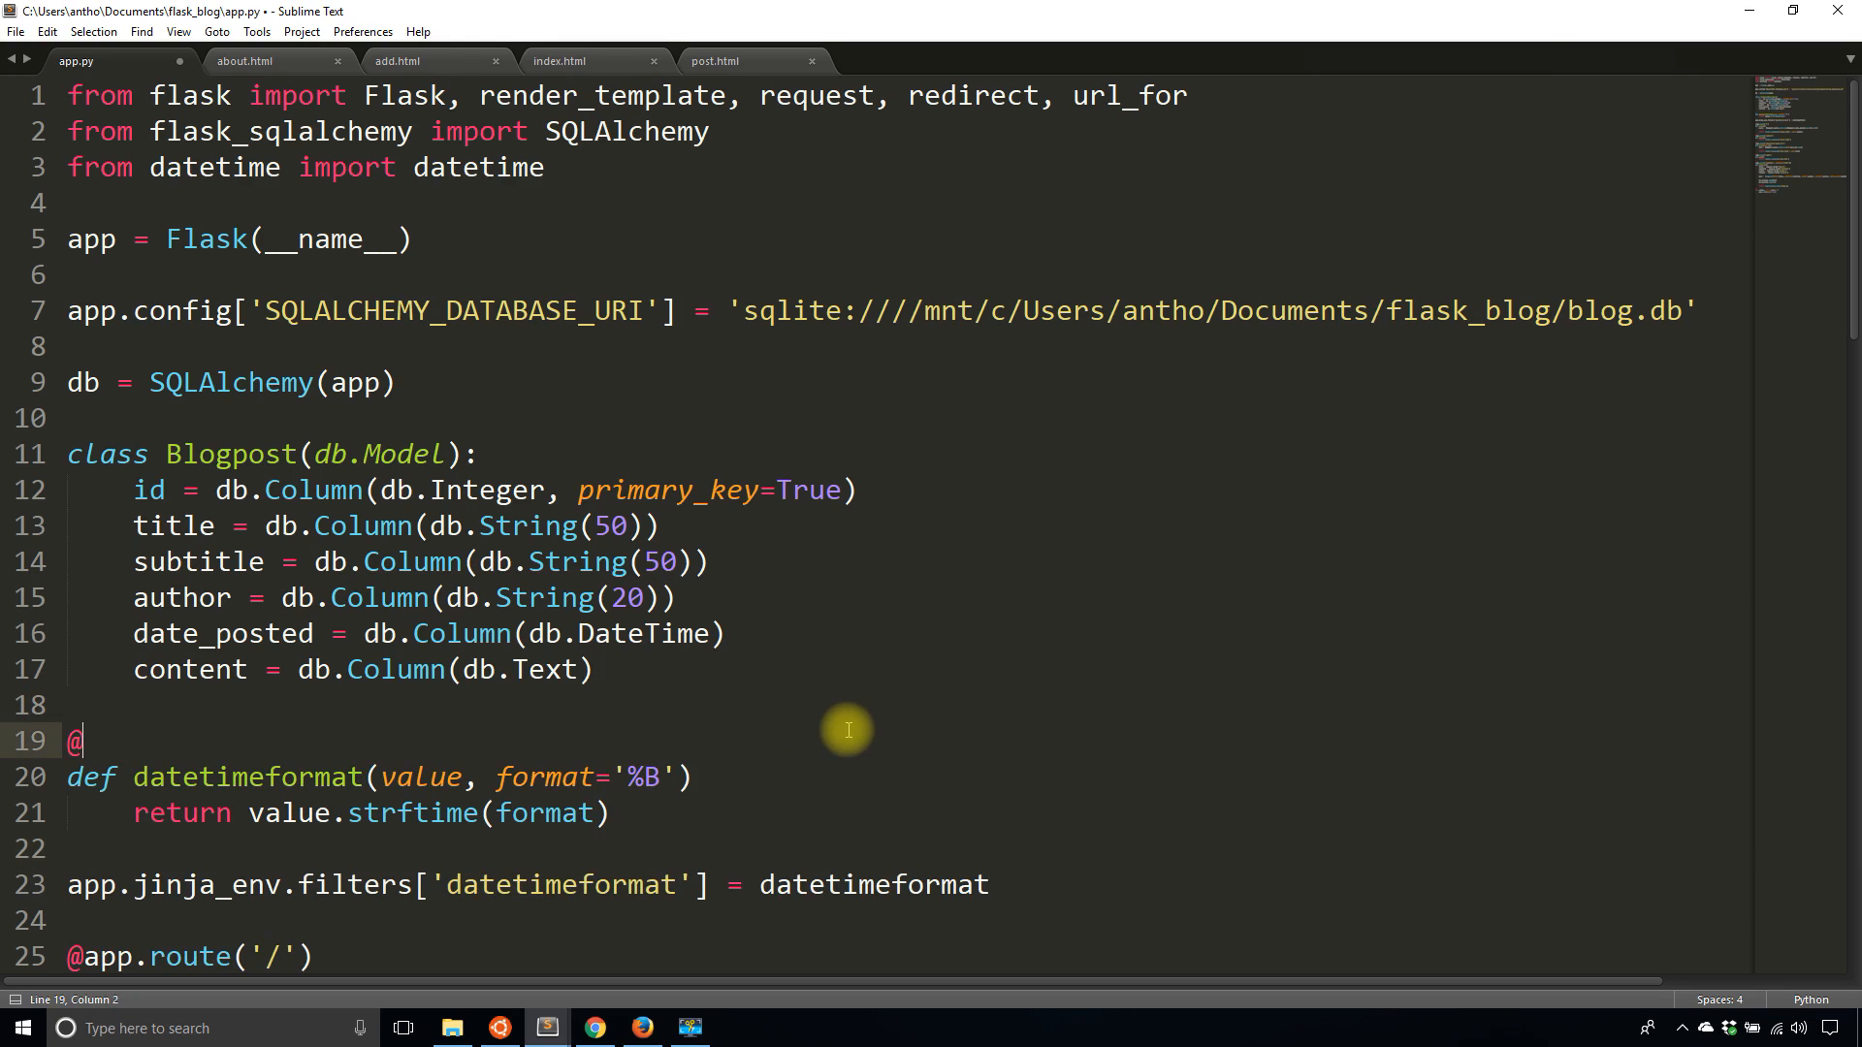
text(app.template_f)
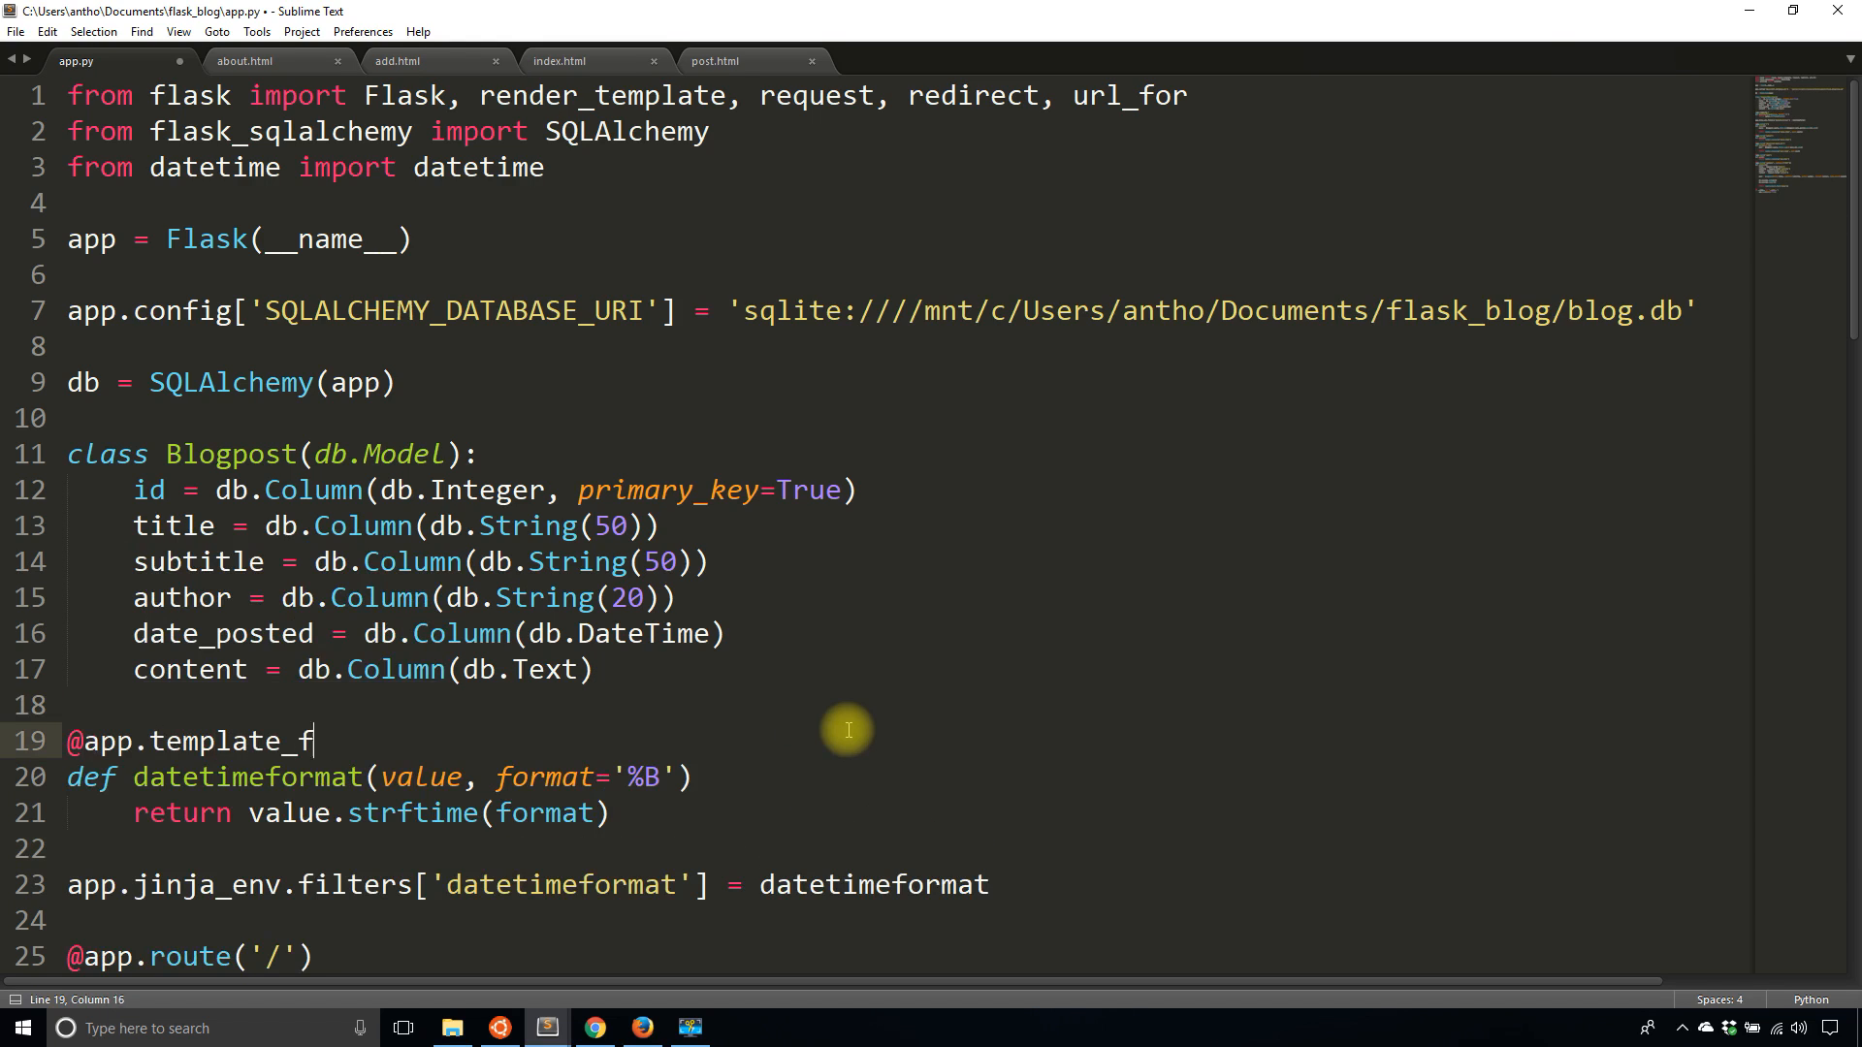
text(ilter('date'))
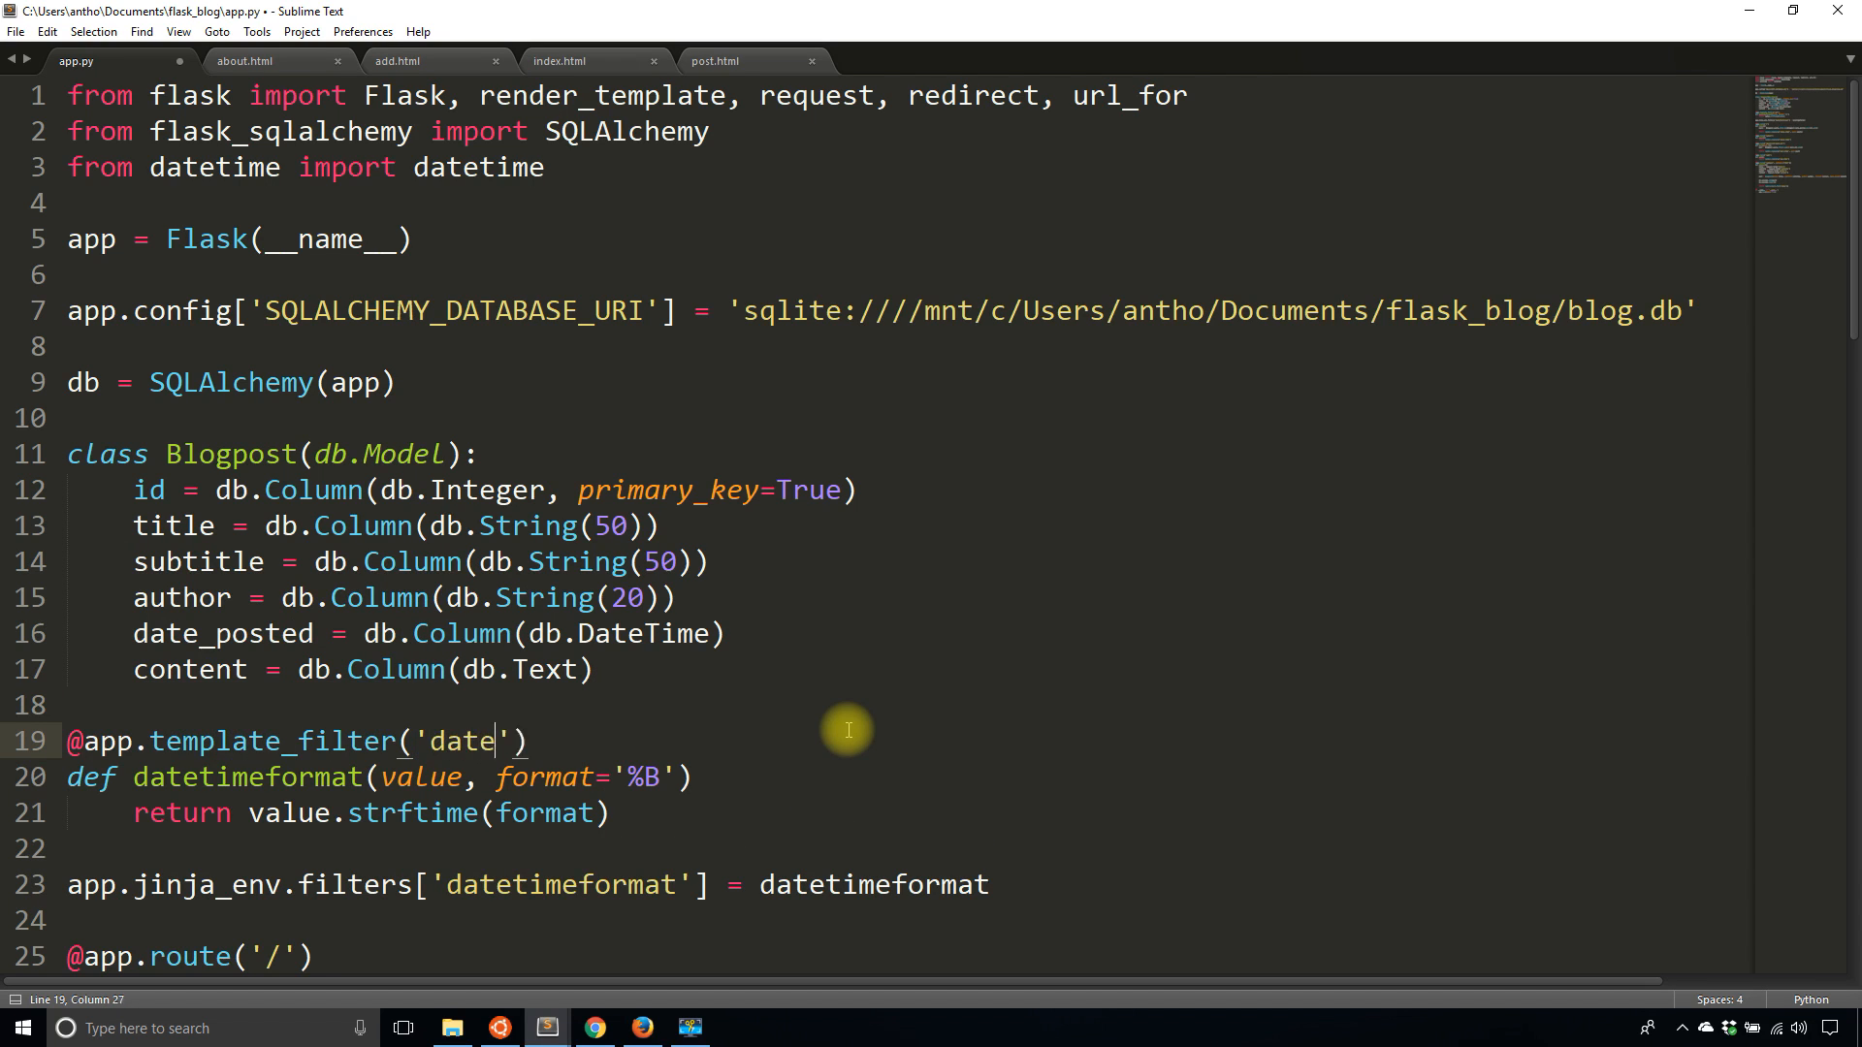
text(timeformat)
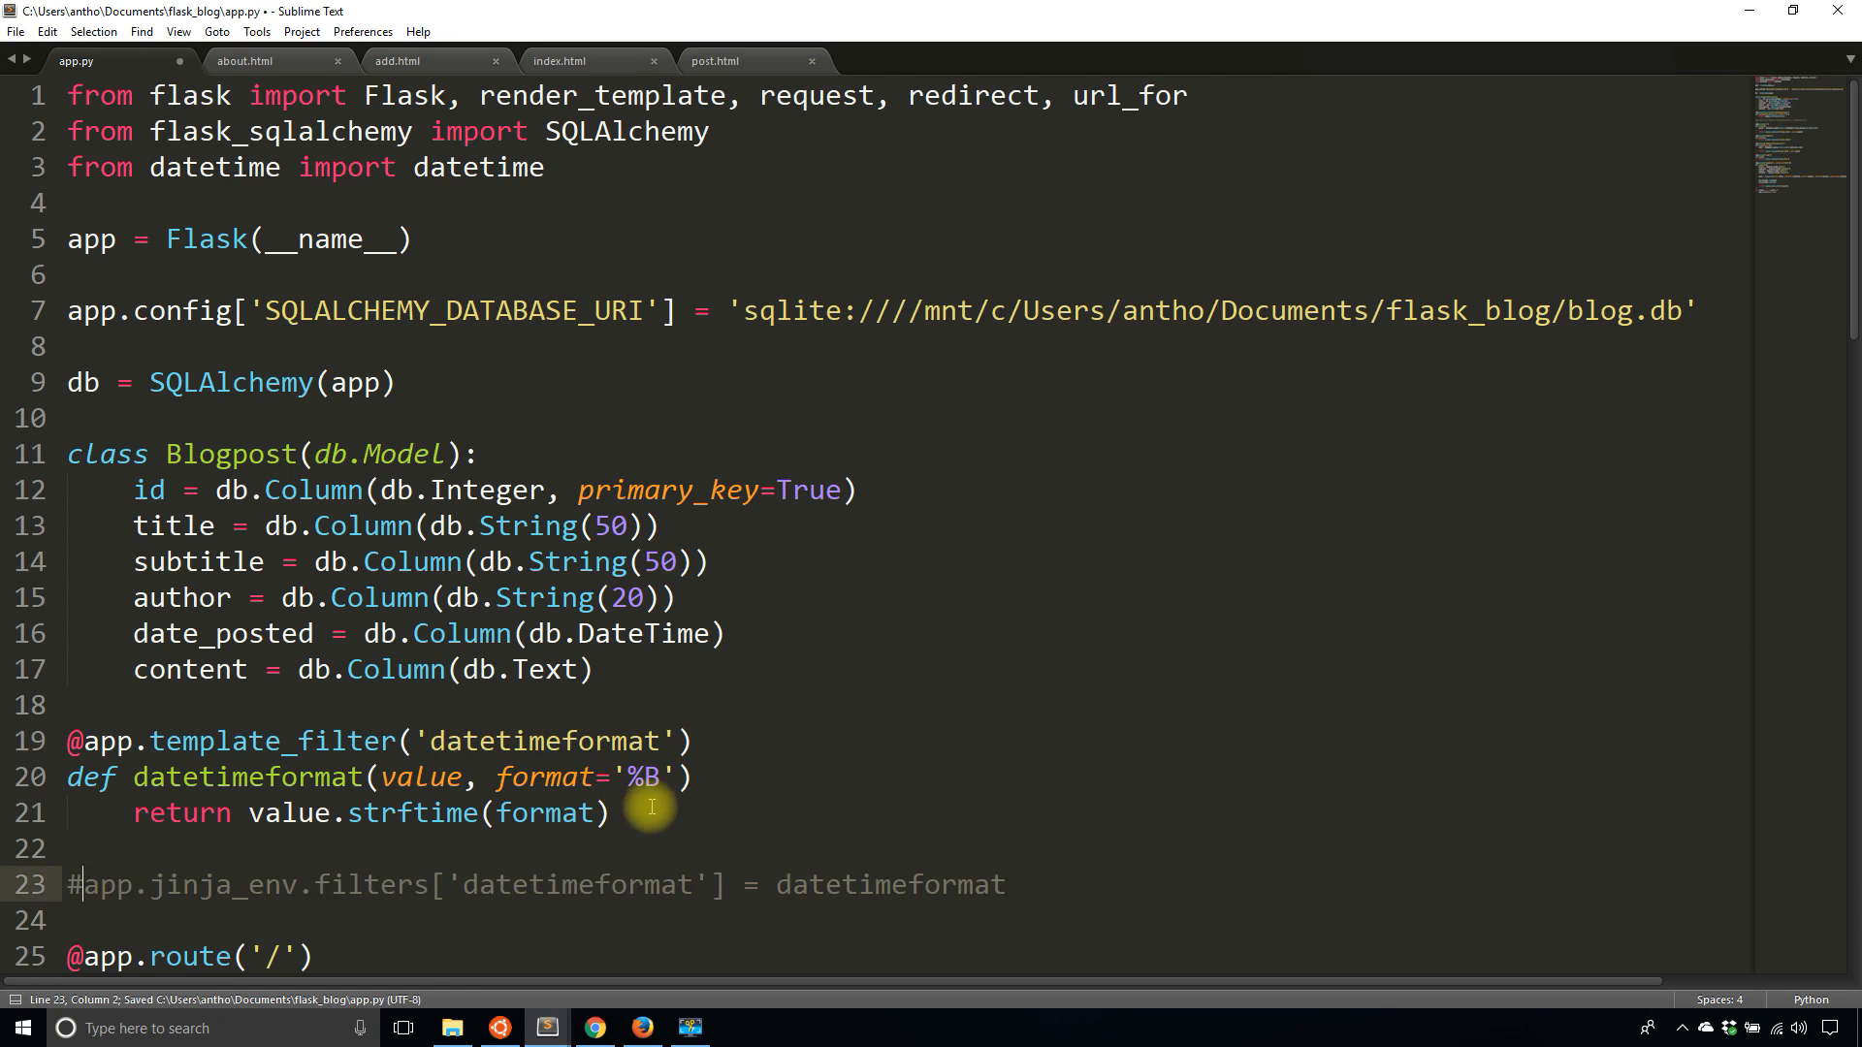
mouse_move(440, 77)
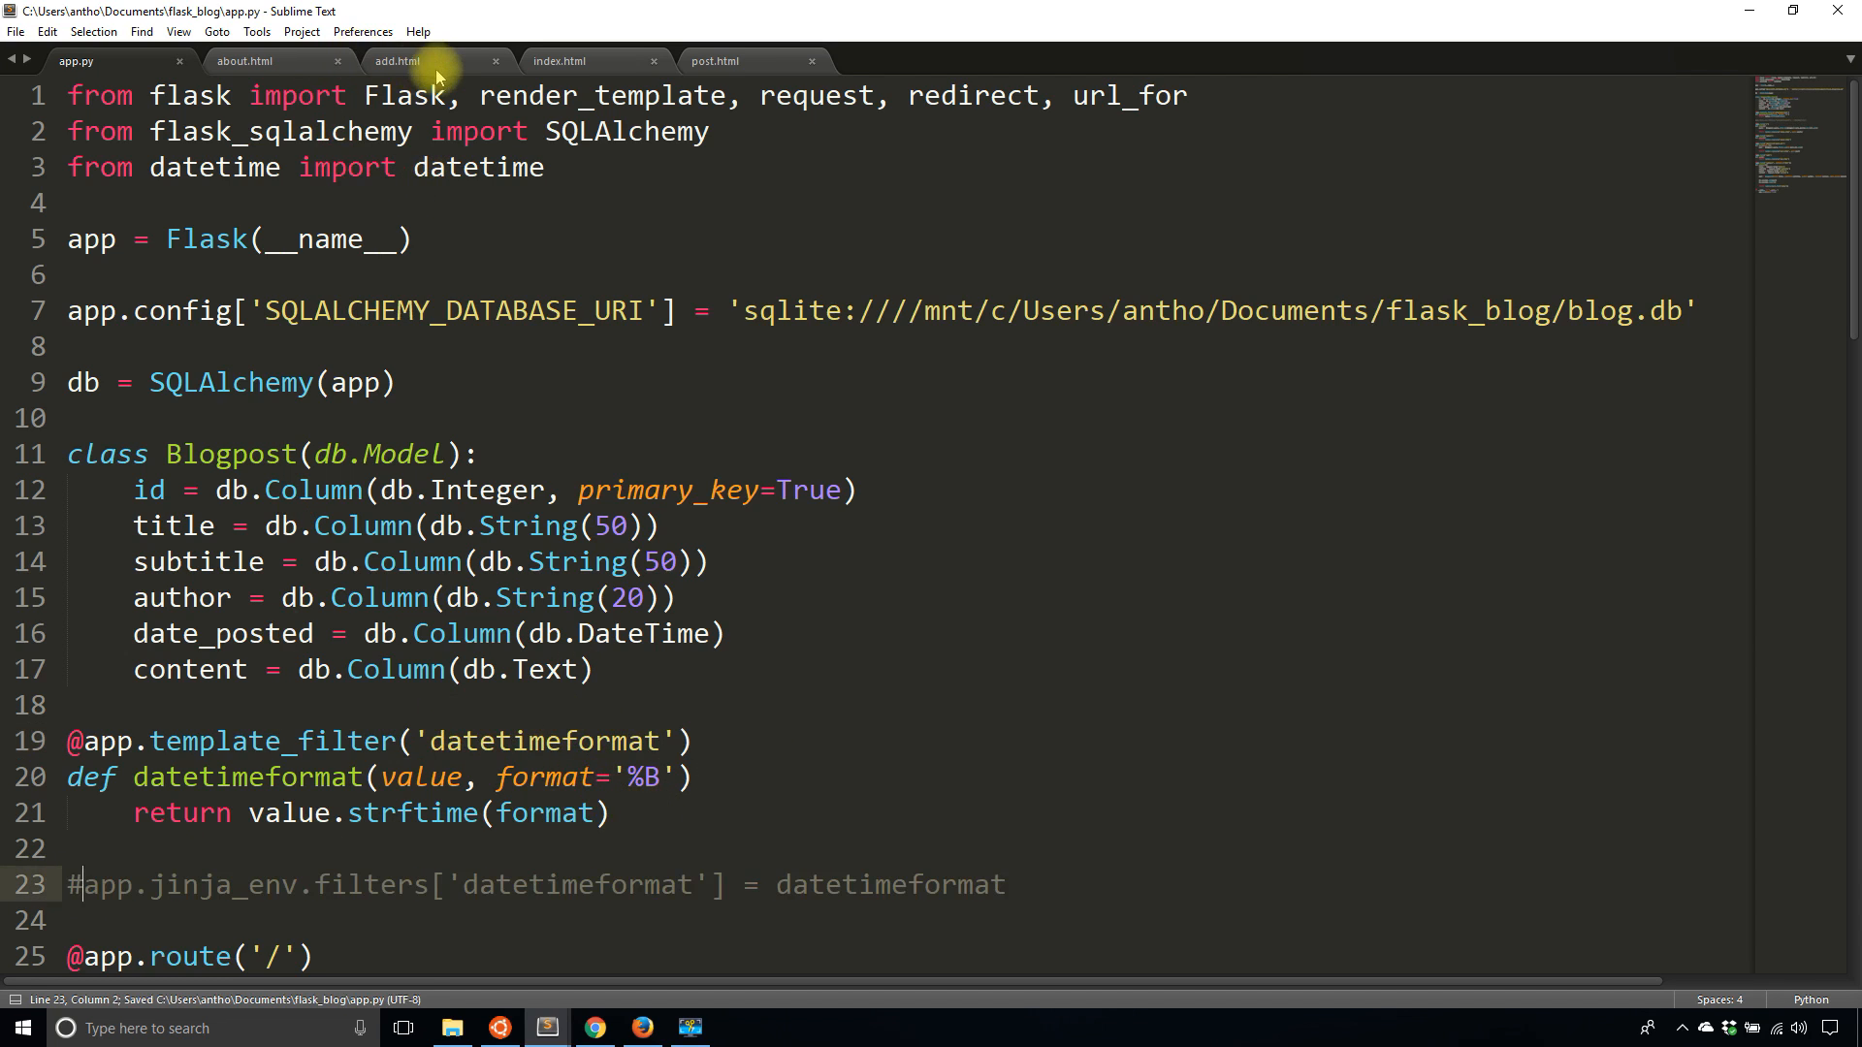
Step: In index.html replace .strftime('%B %d, %Y') after post.date_posted with |datetimeformat
click(559, 60)
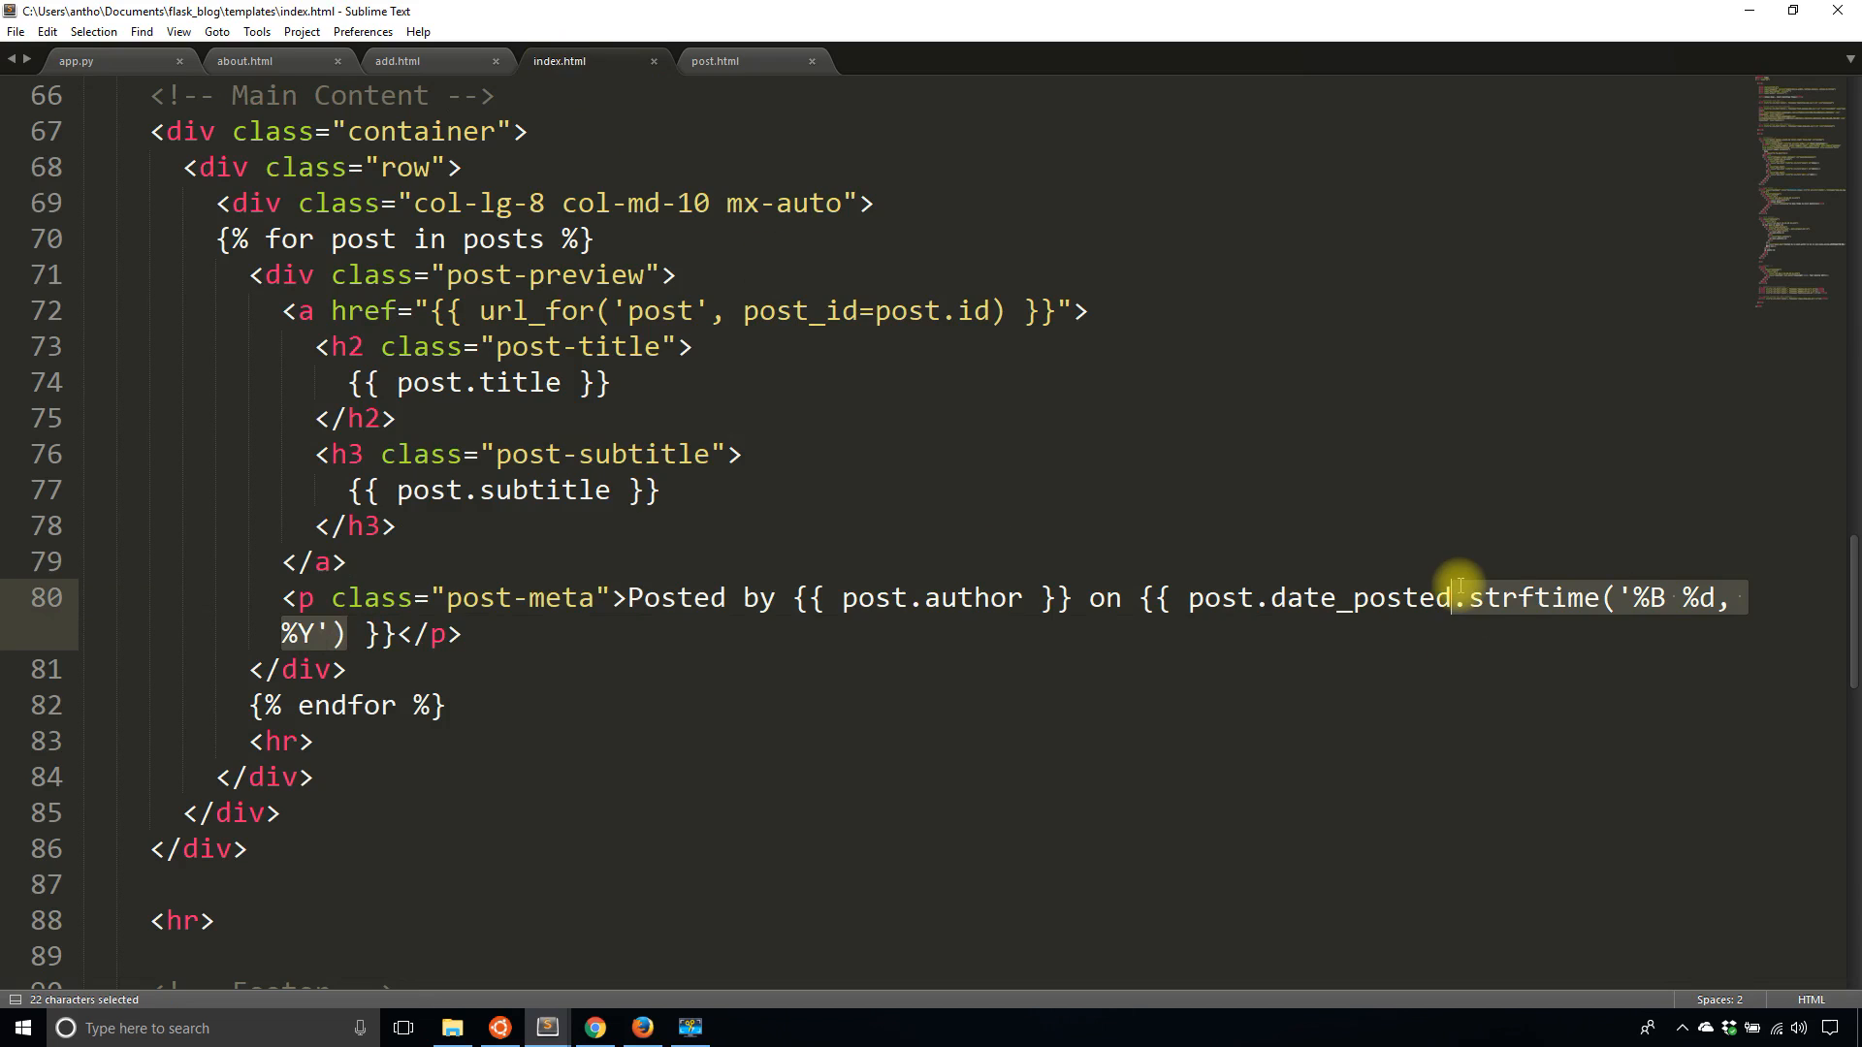
click(1348, 598)
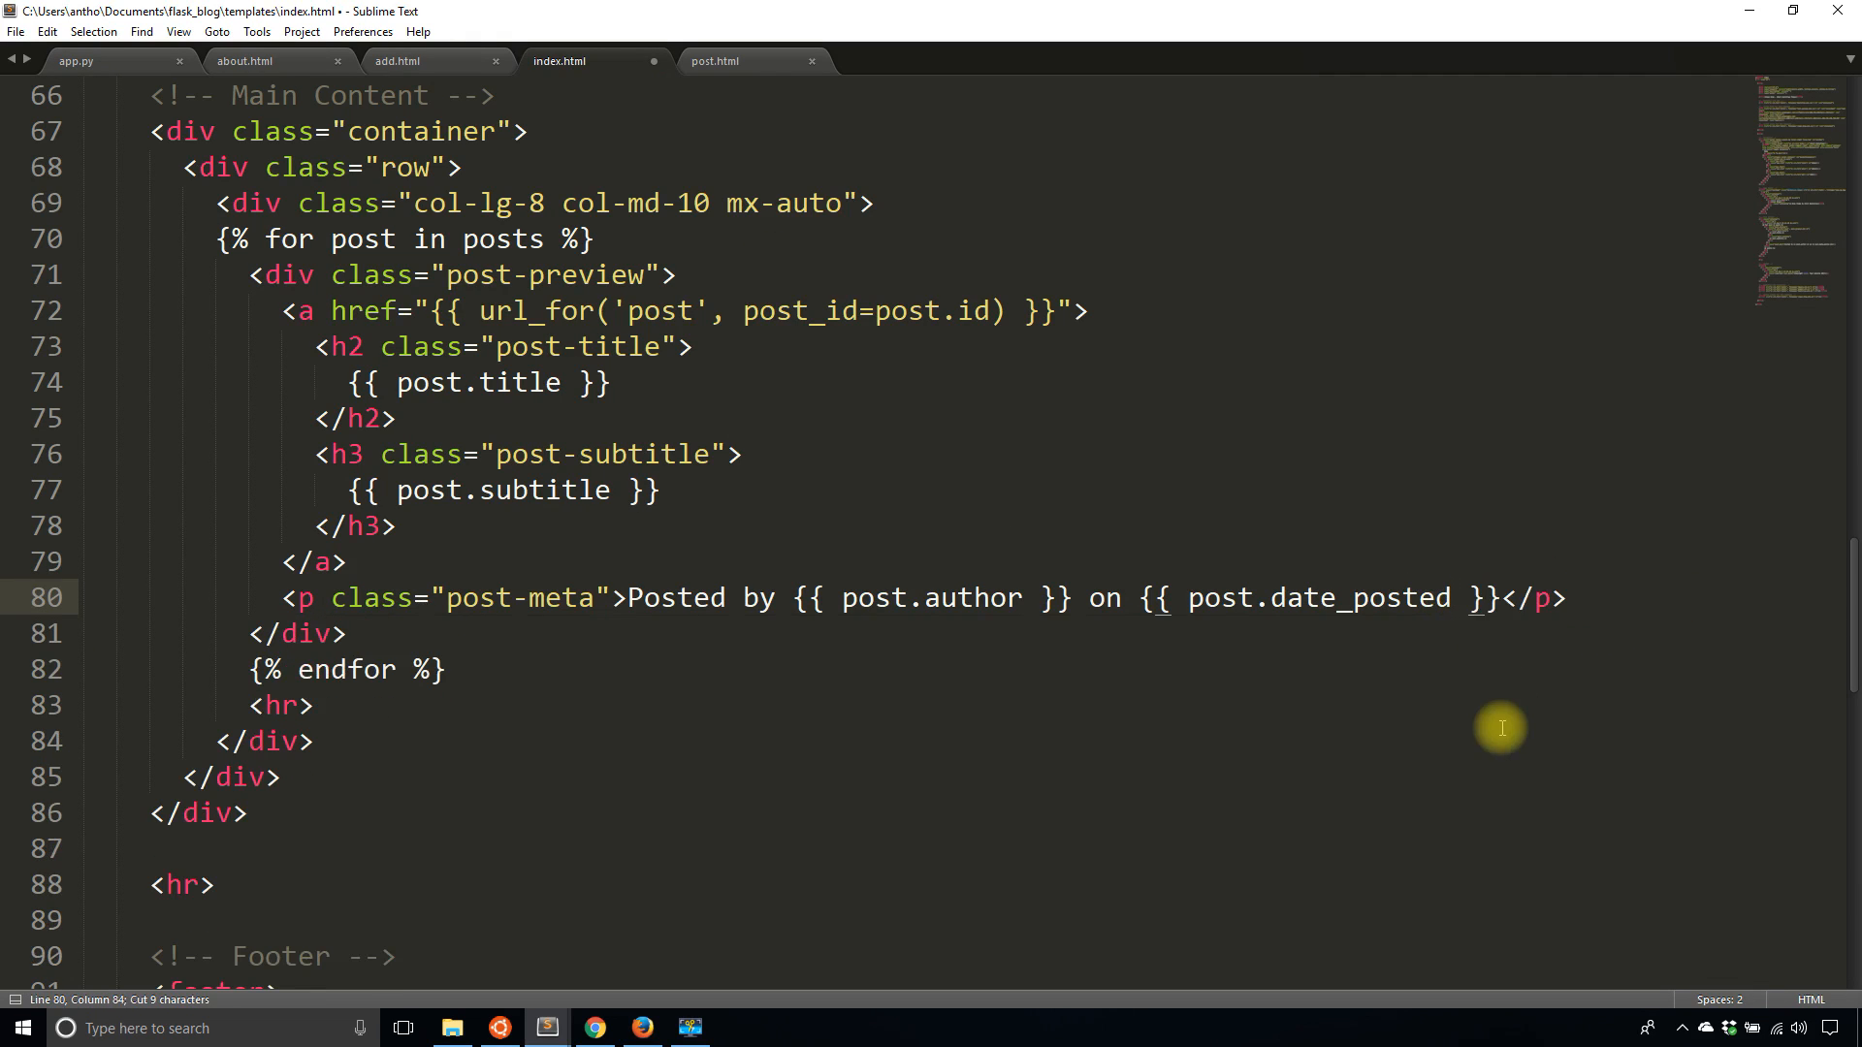
text(|datetimeformat)
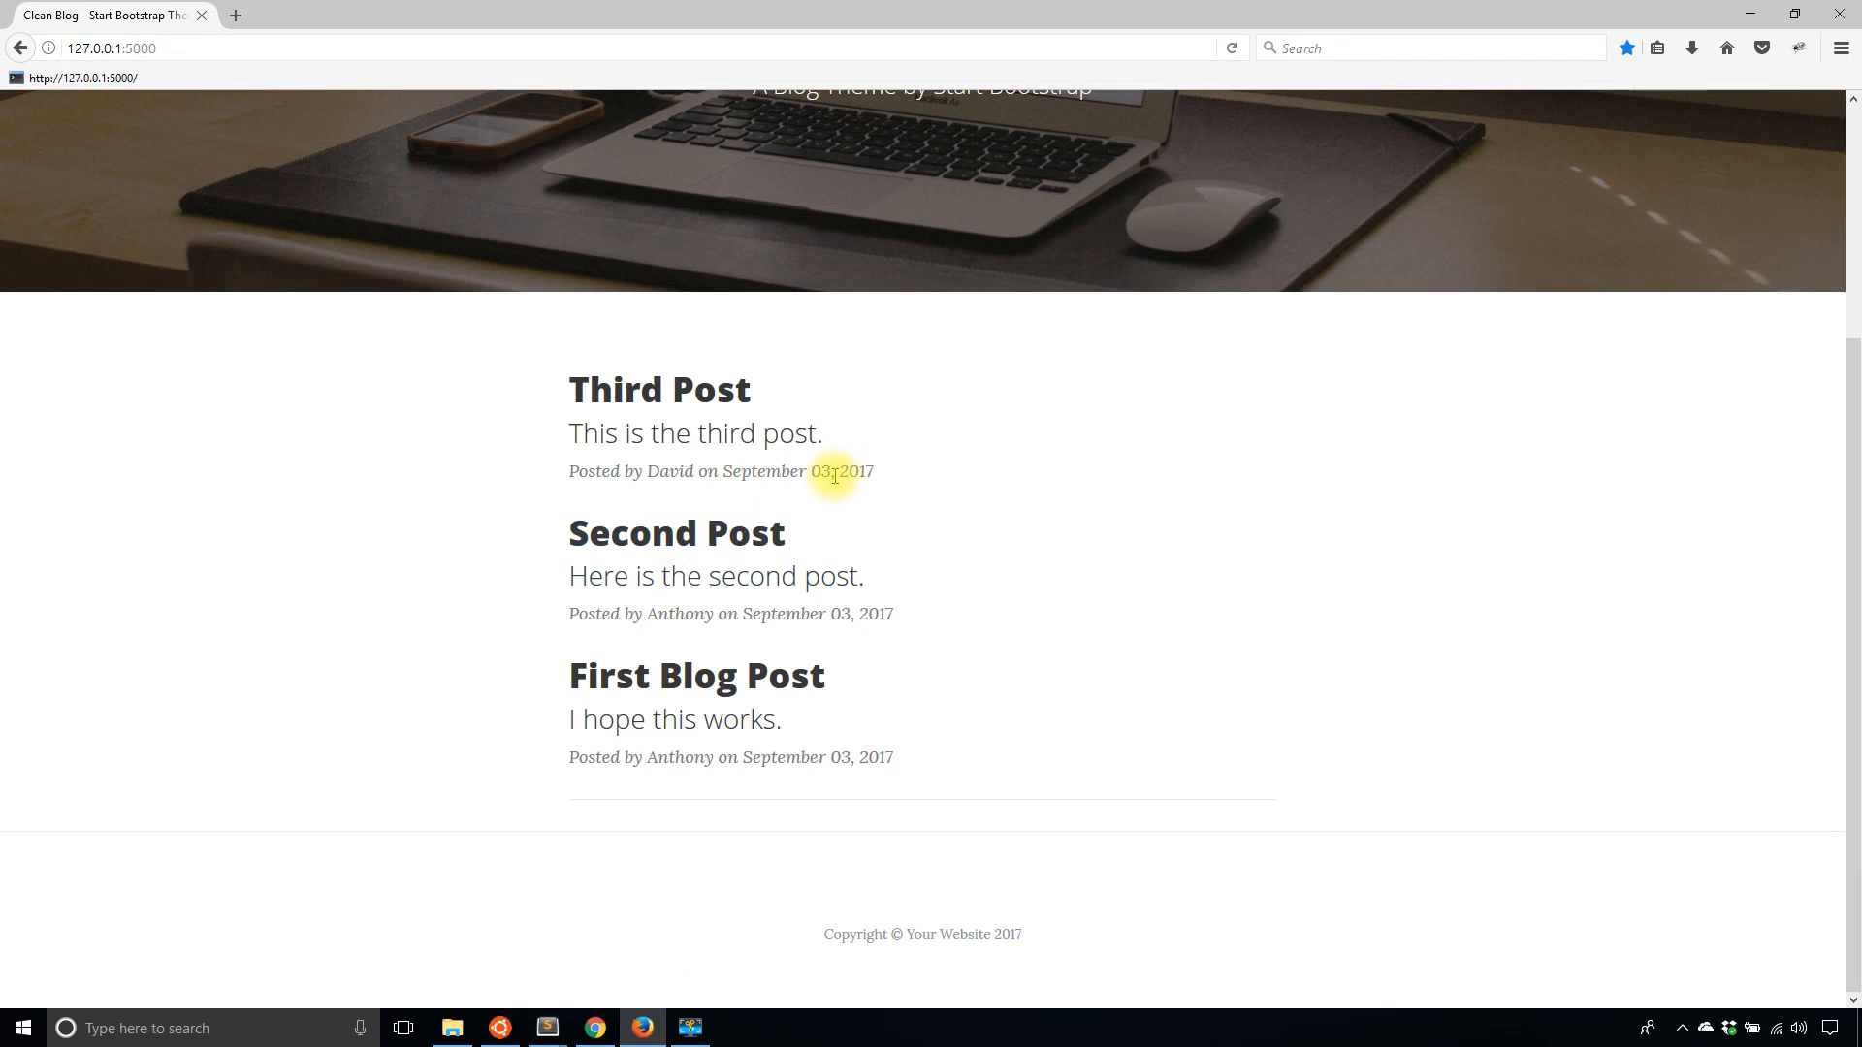
mouse_move(779, 120)
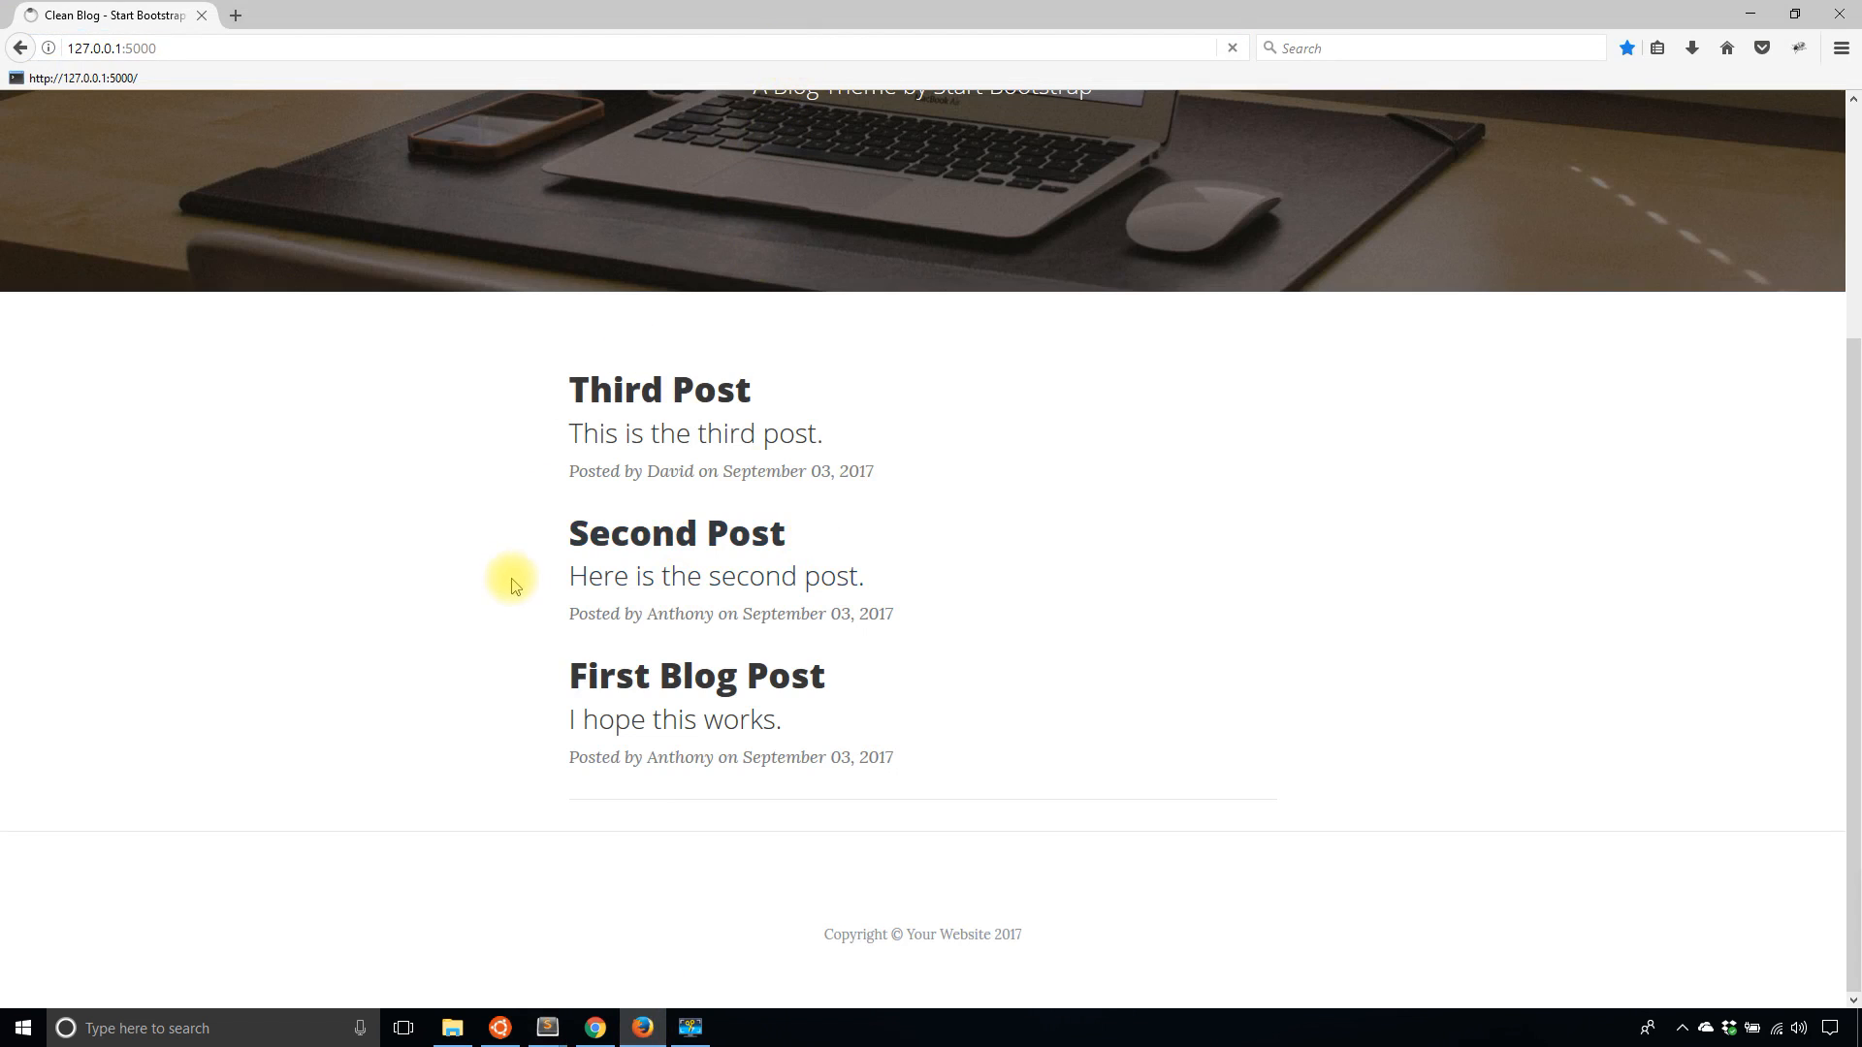
mouse_move(504, 861)
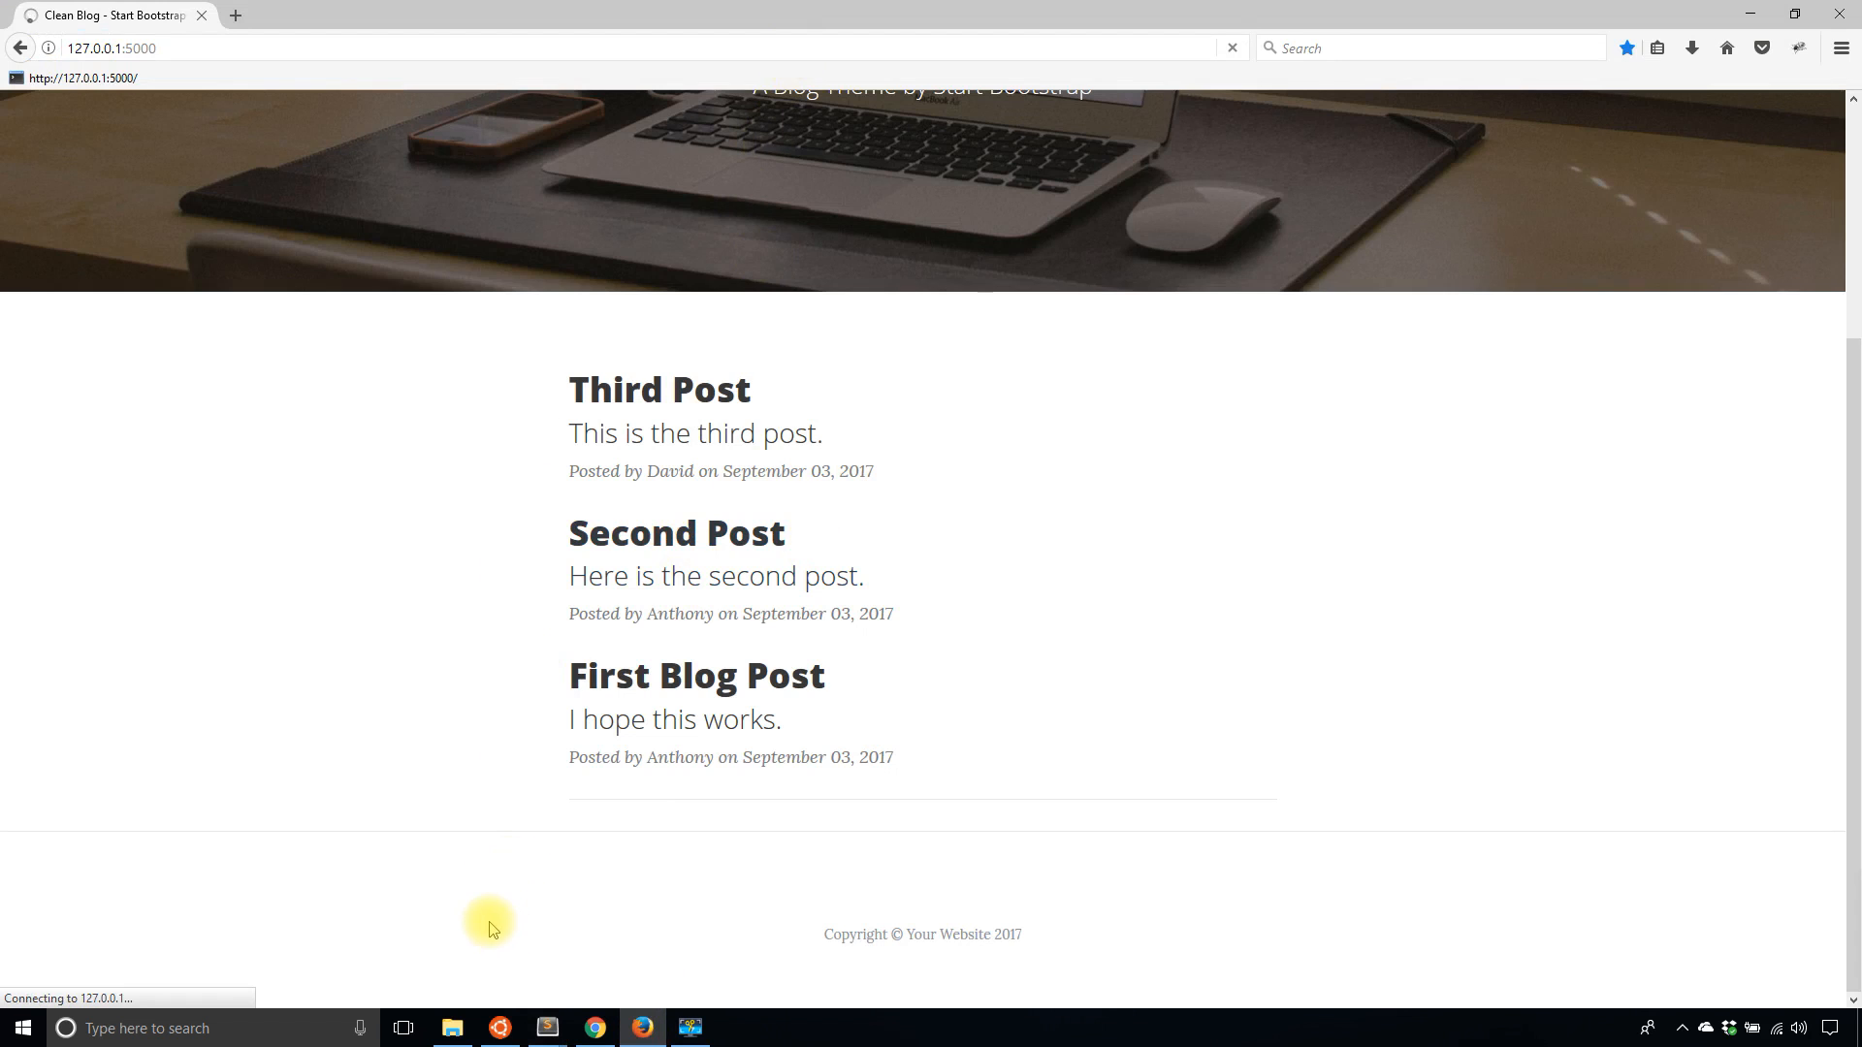
Step: Read the SyntaxError at app.py line 19 in Terminal, start rerunning python, and return to app.py
click(499, 1028)
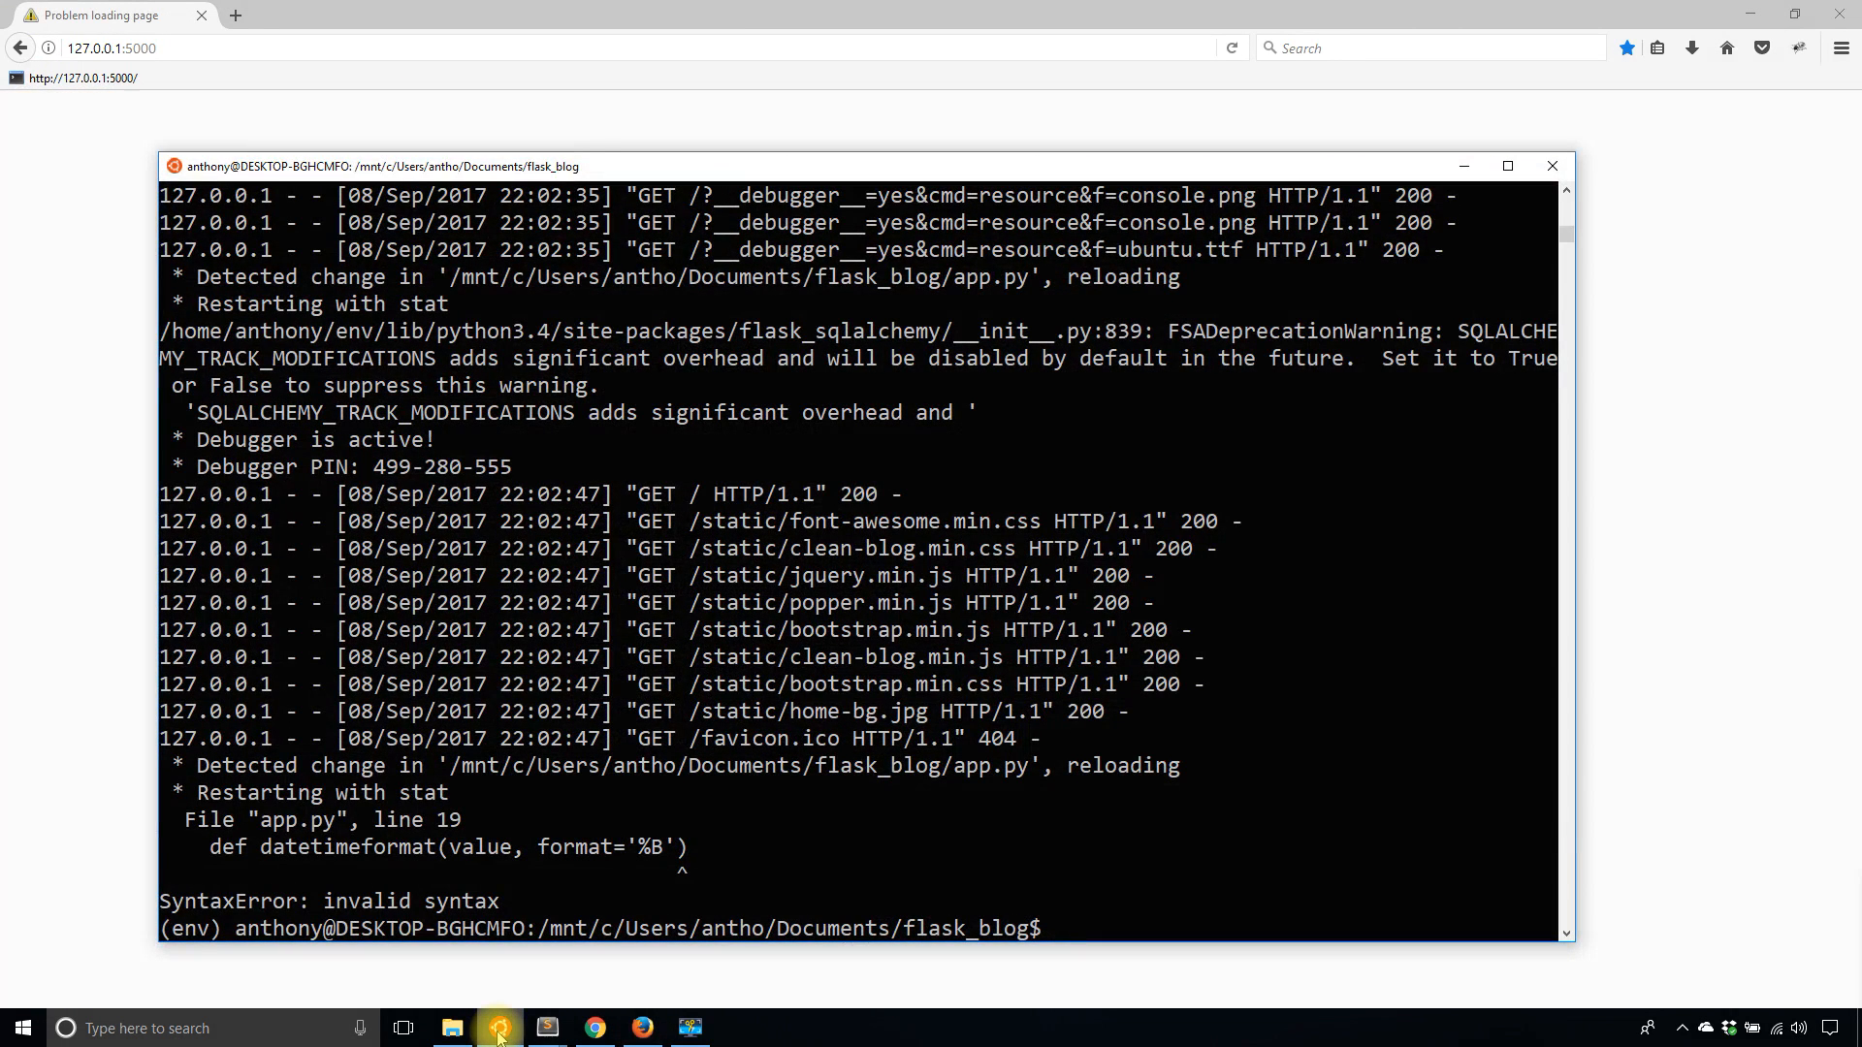
text(pytho)
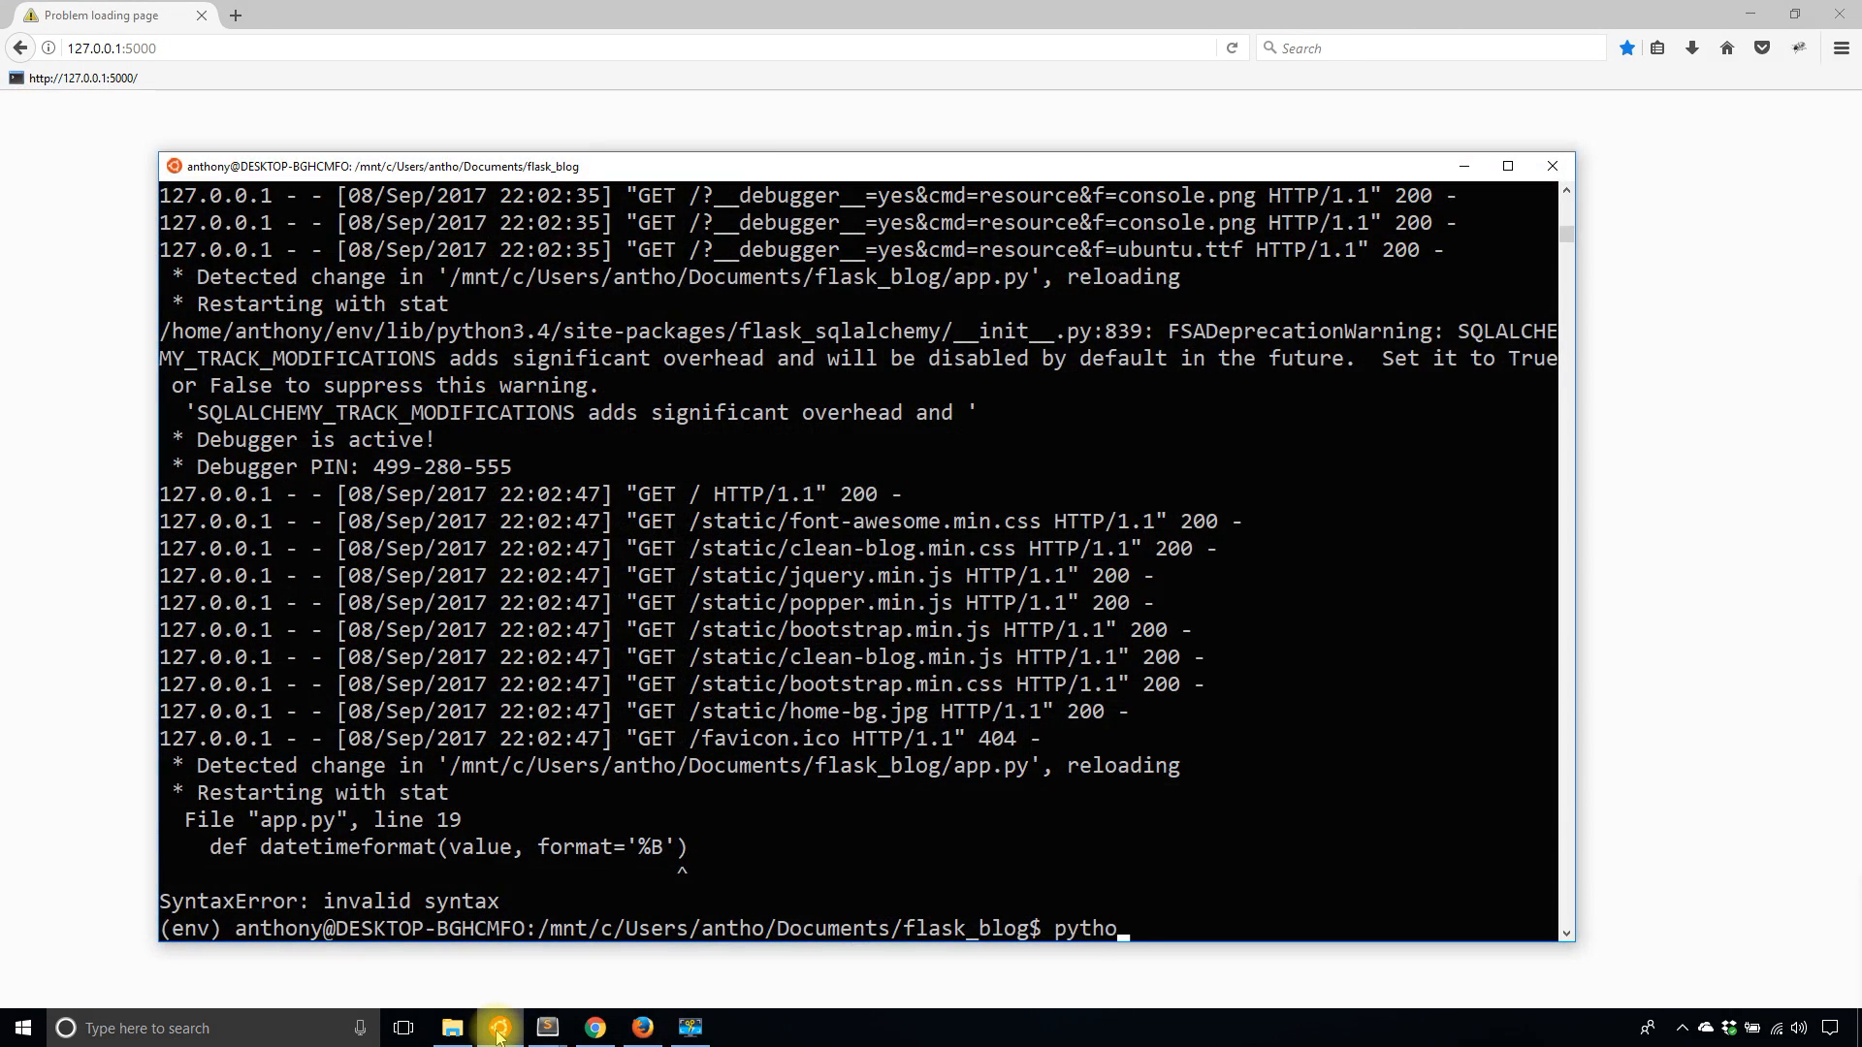
click(545, 1028)
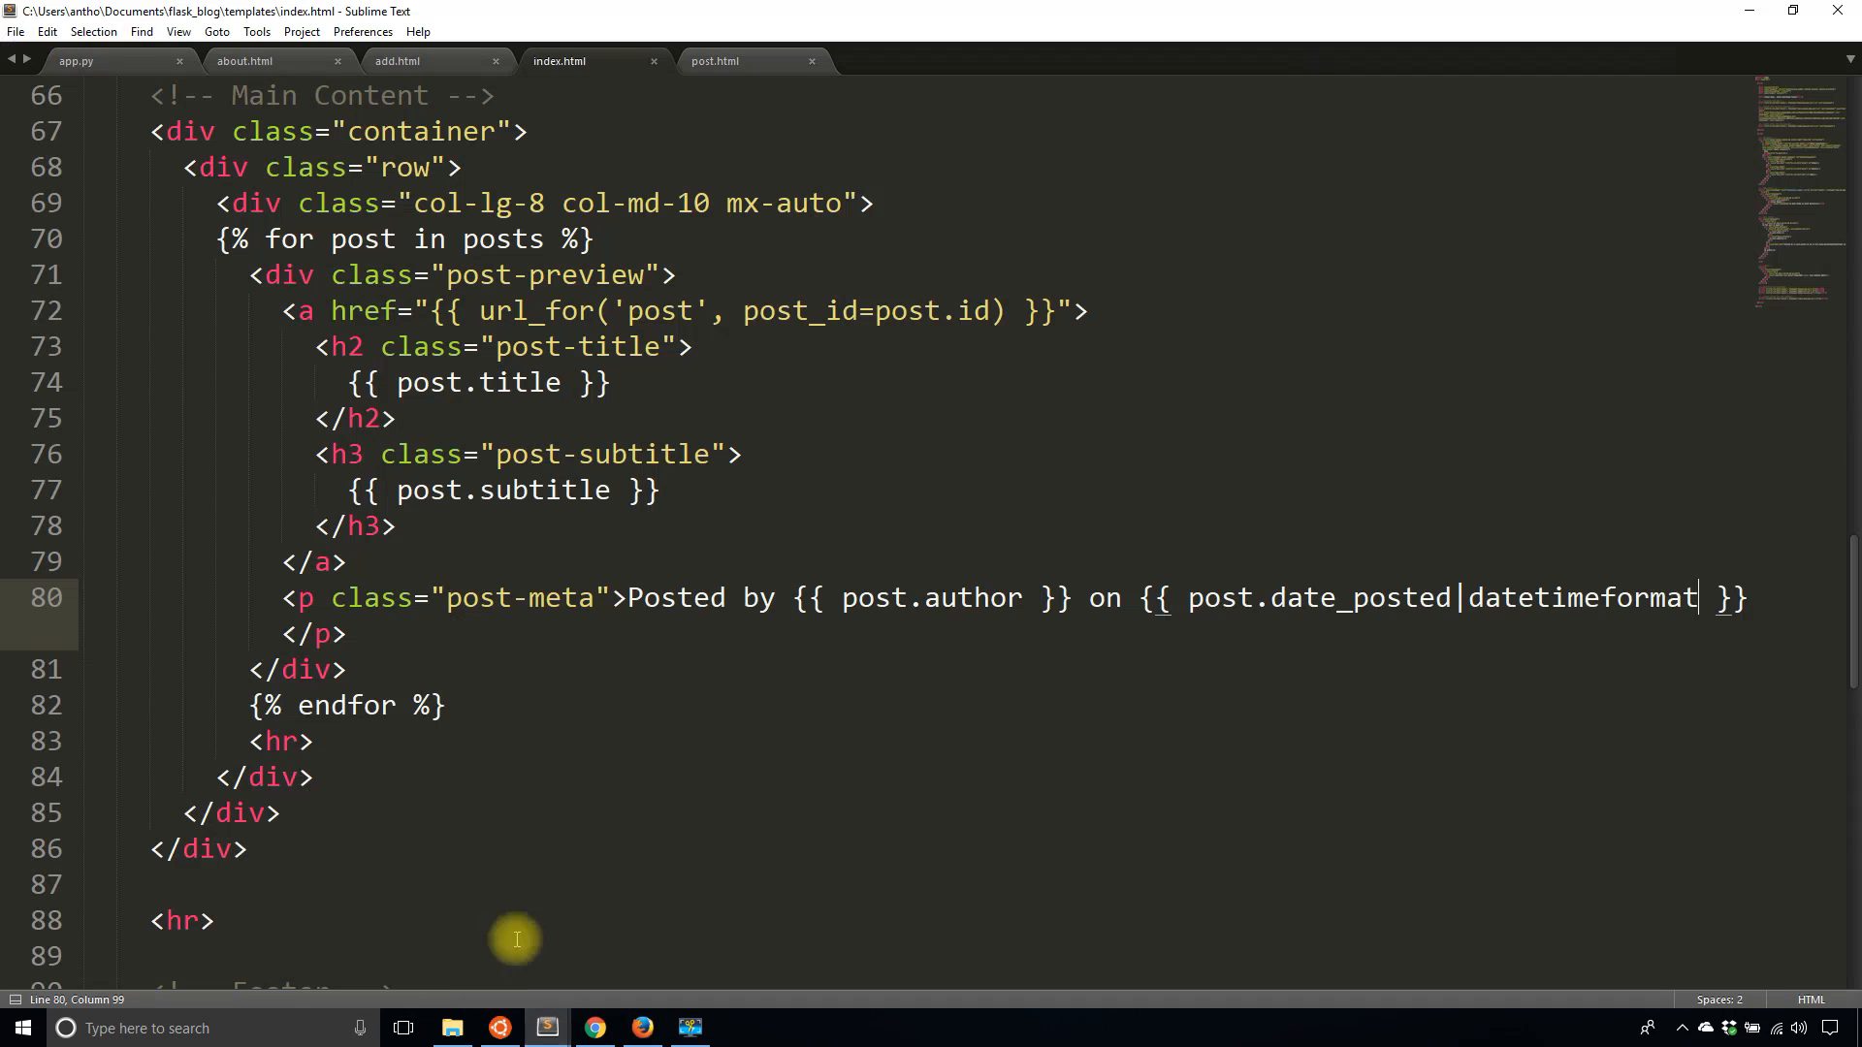
click(76, 60)
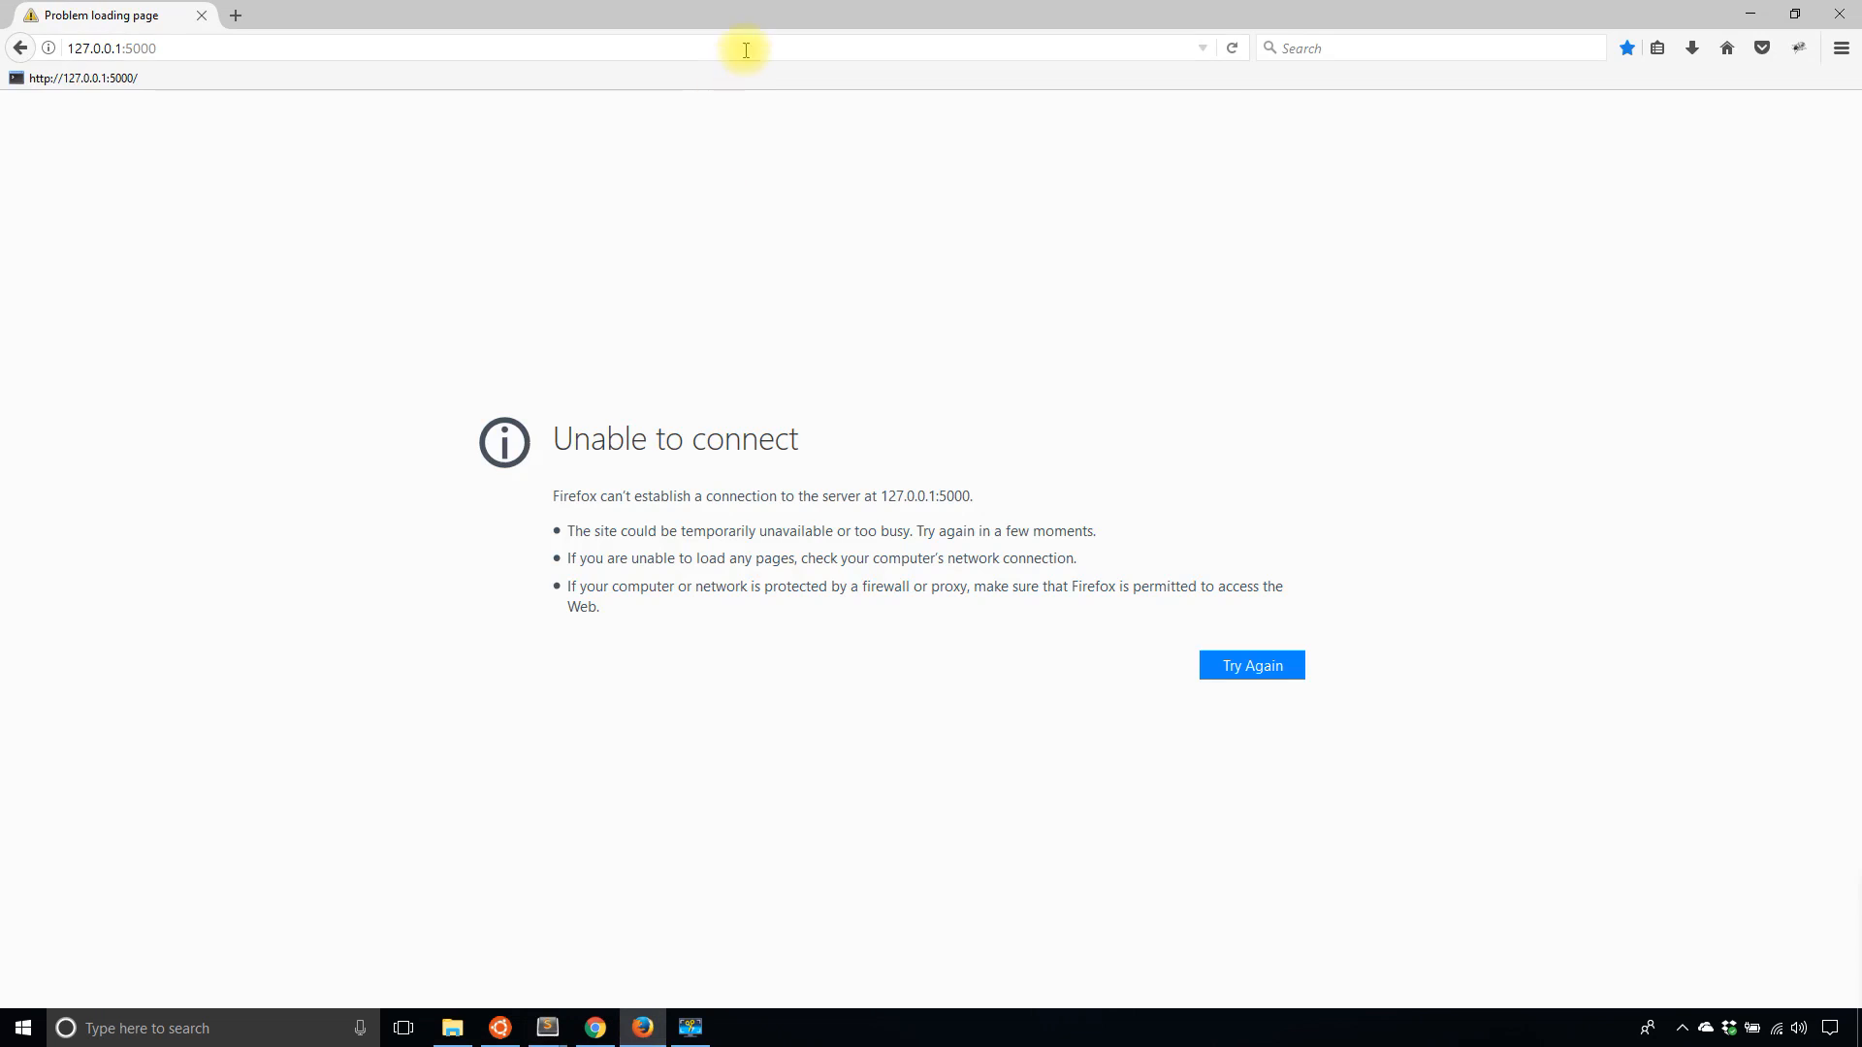
Step: Reload 127.0.0.1:5000 so each post's date shows only the month, September
click(1251, 666)
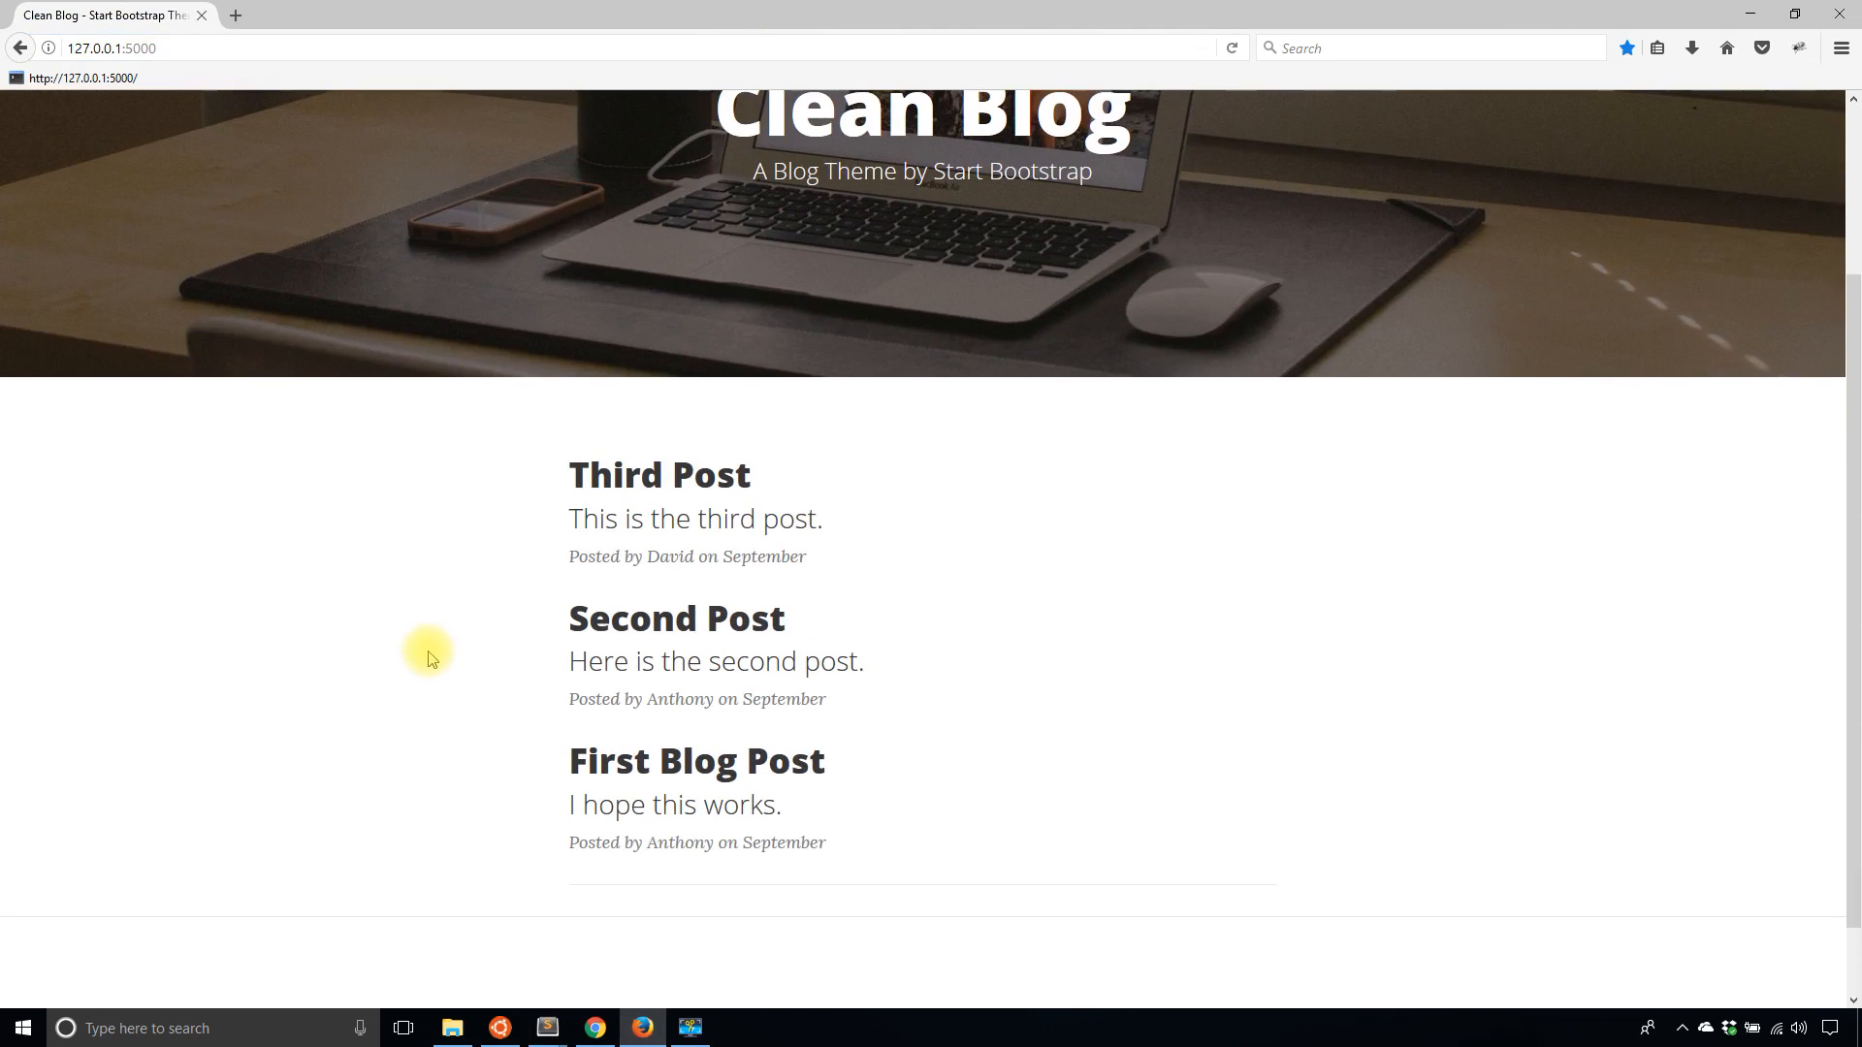
scroll(down, 3)
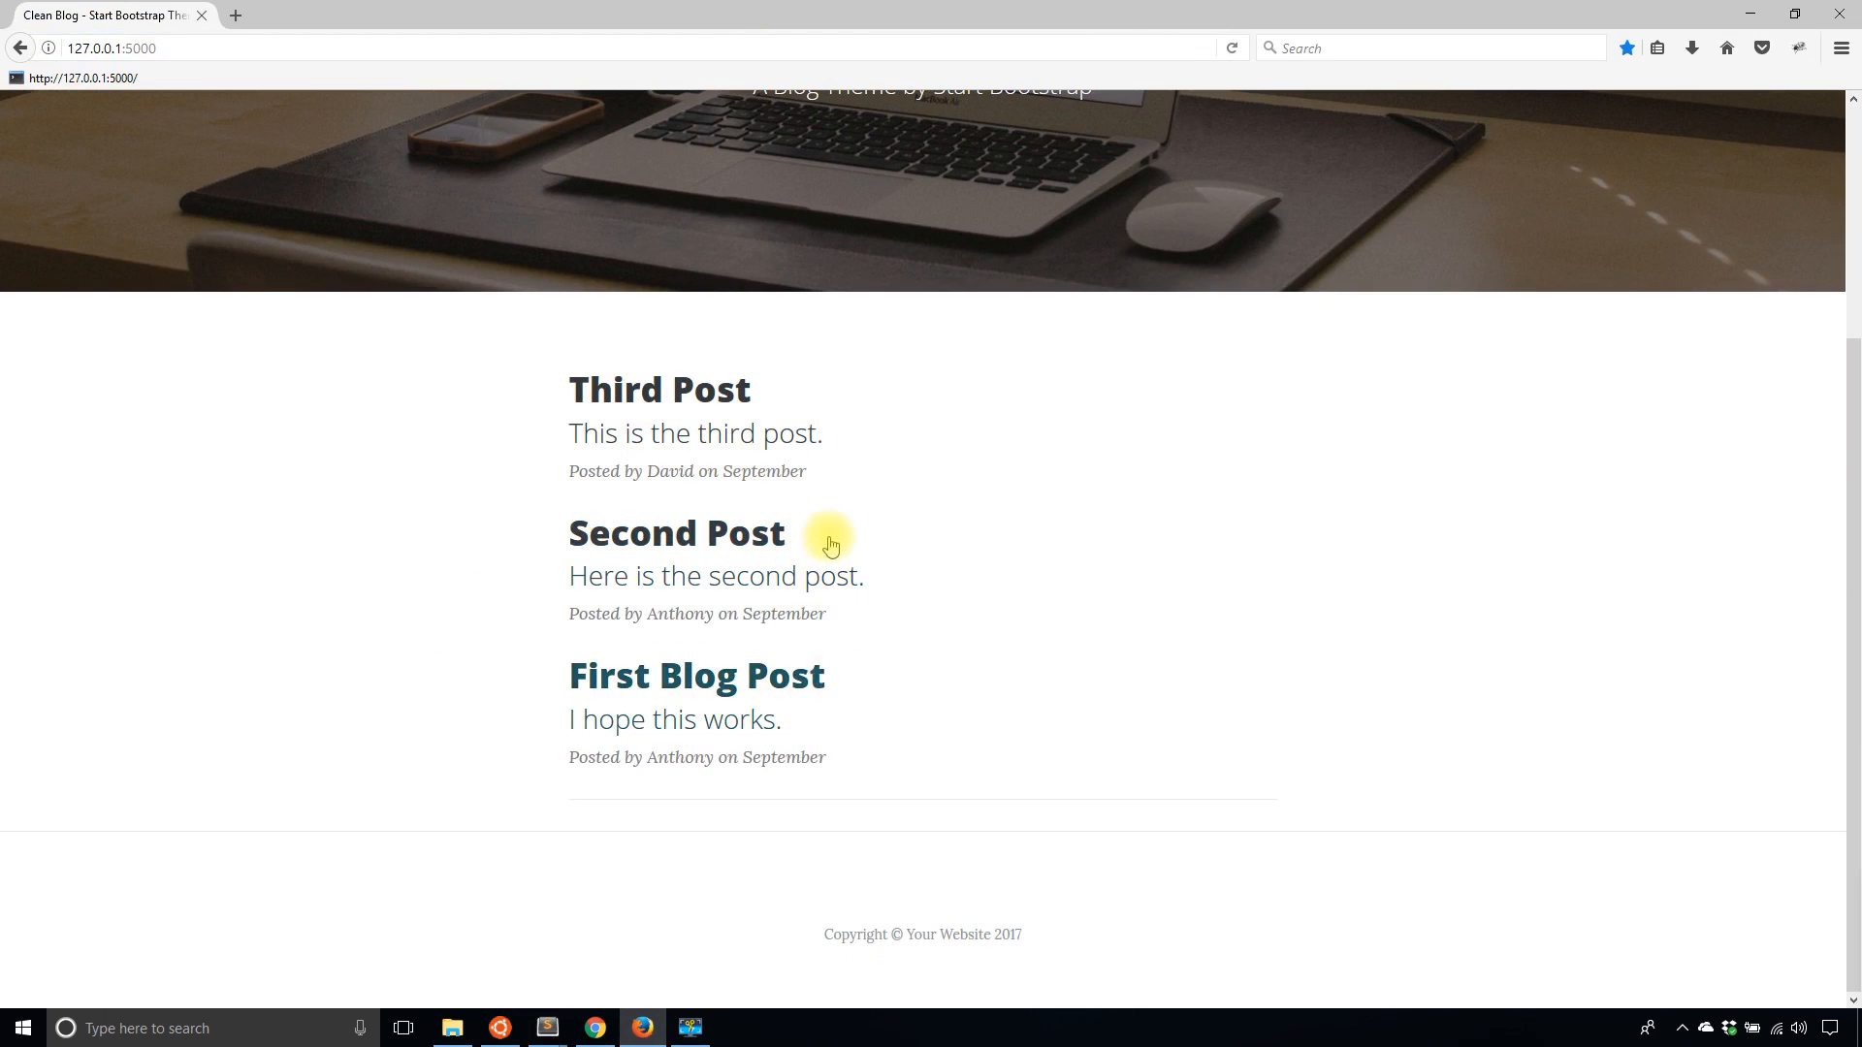
mouse_move(783, 468)
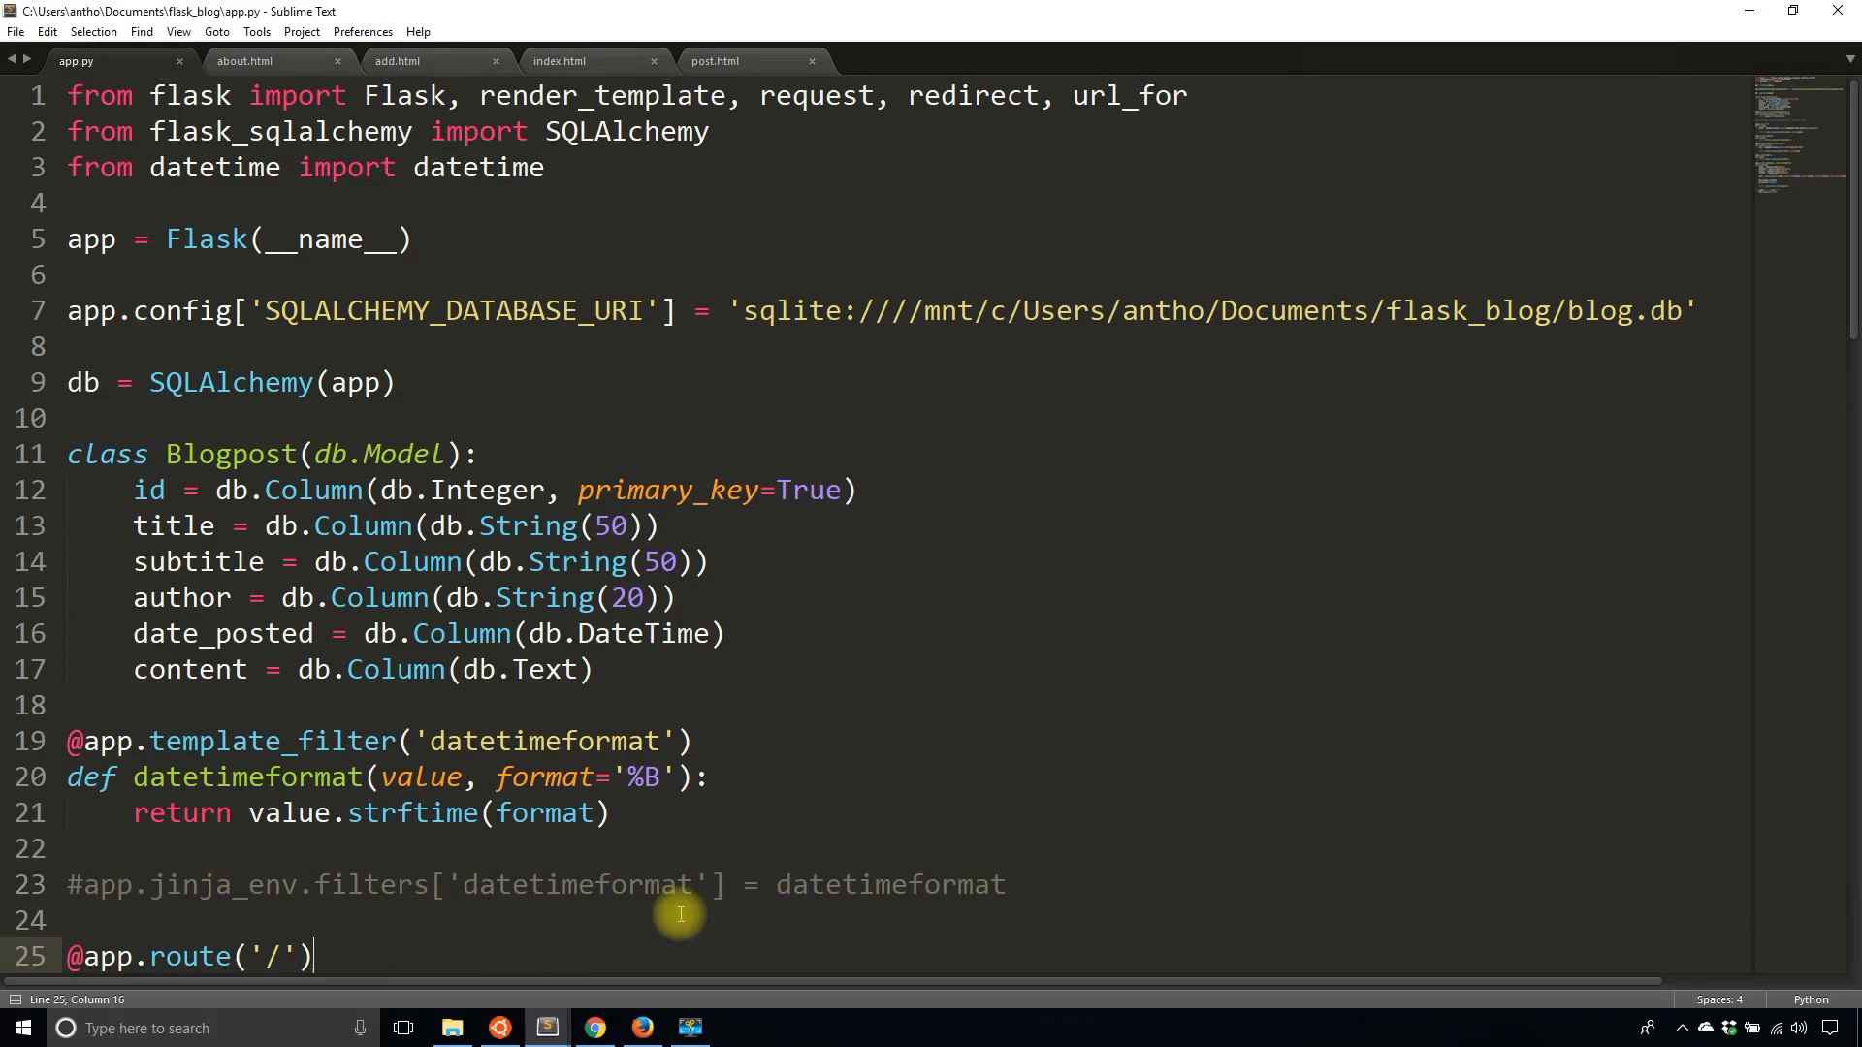
Step: Pass '%H:%M' to datetimeformat in index.html, save, and check the times in the browser
click(244, 60)
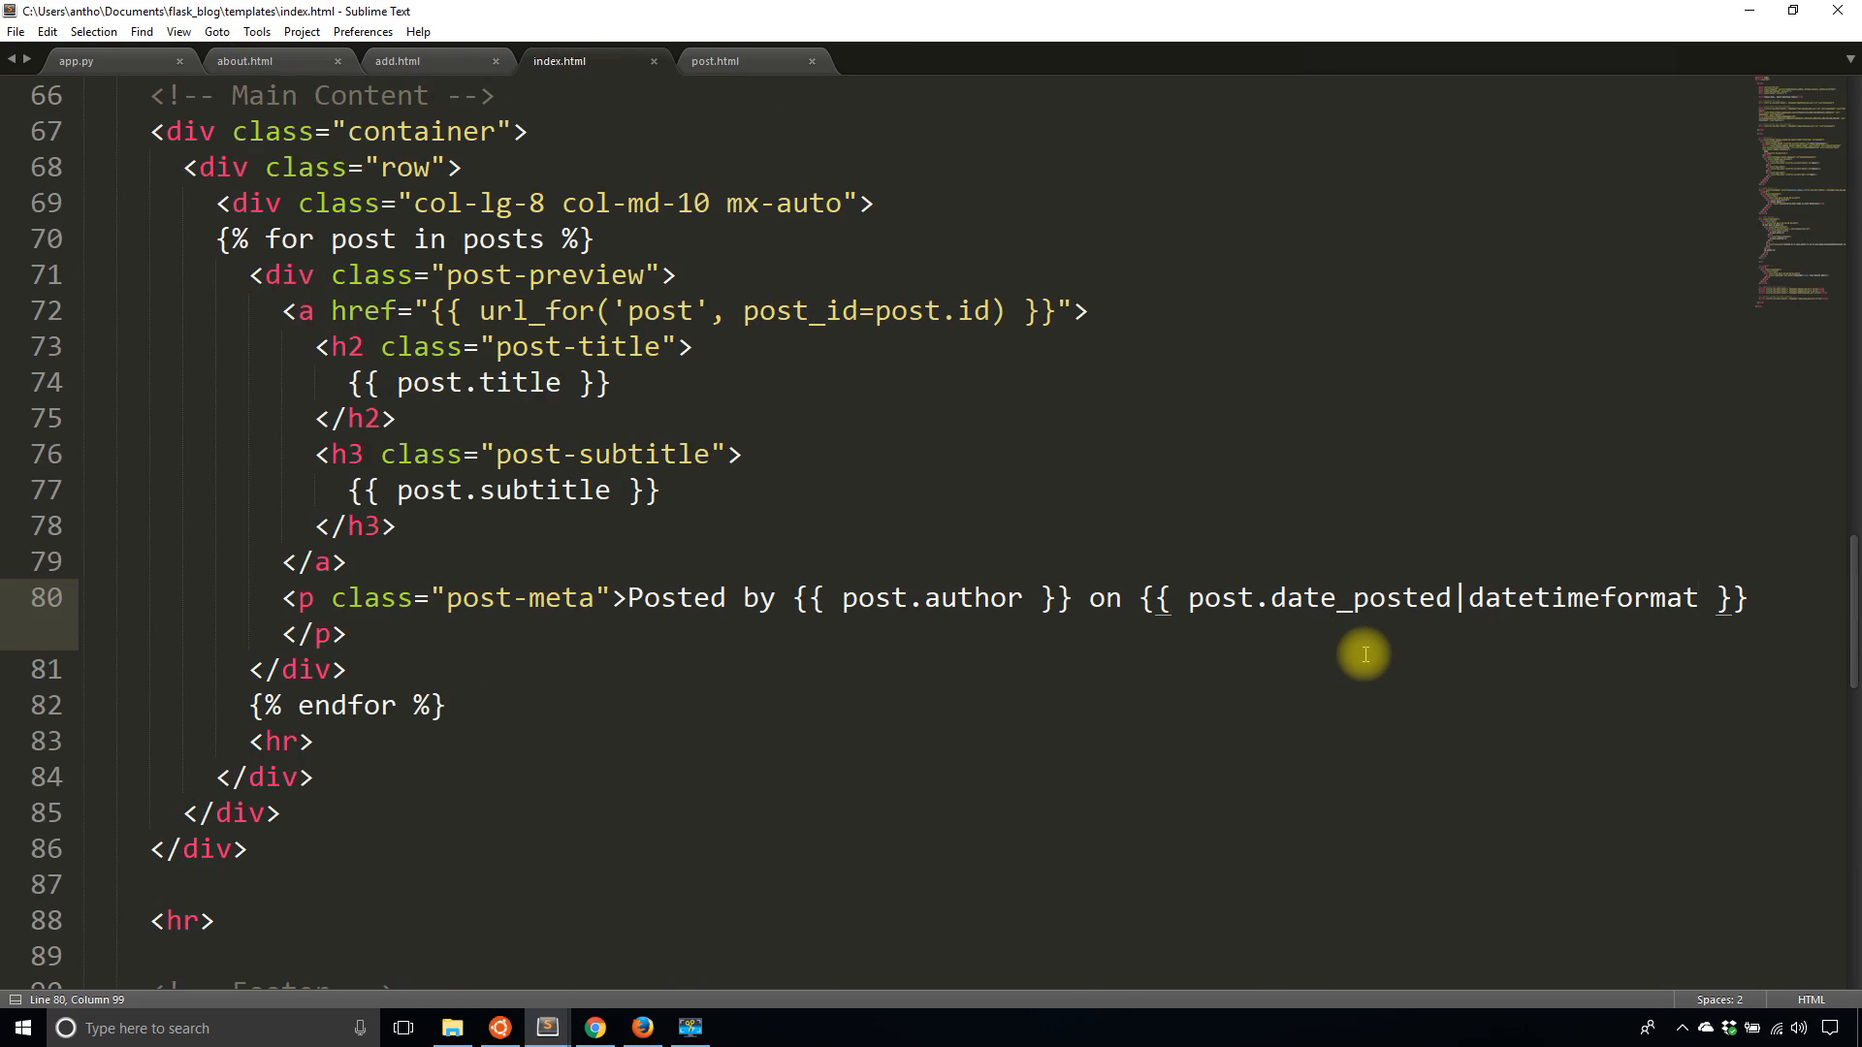
text(())
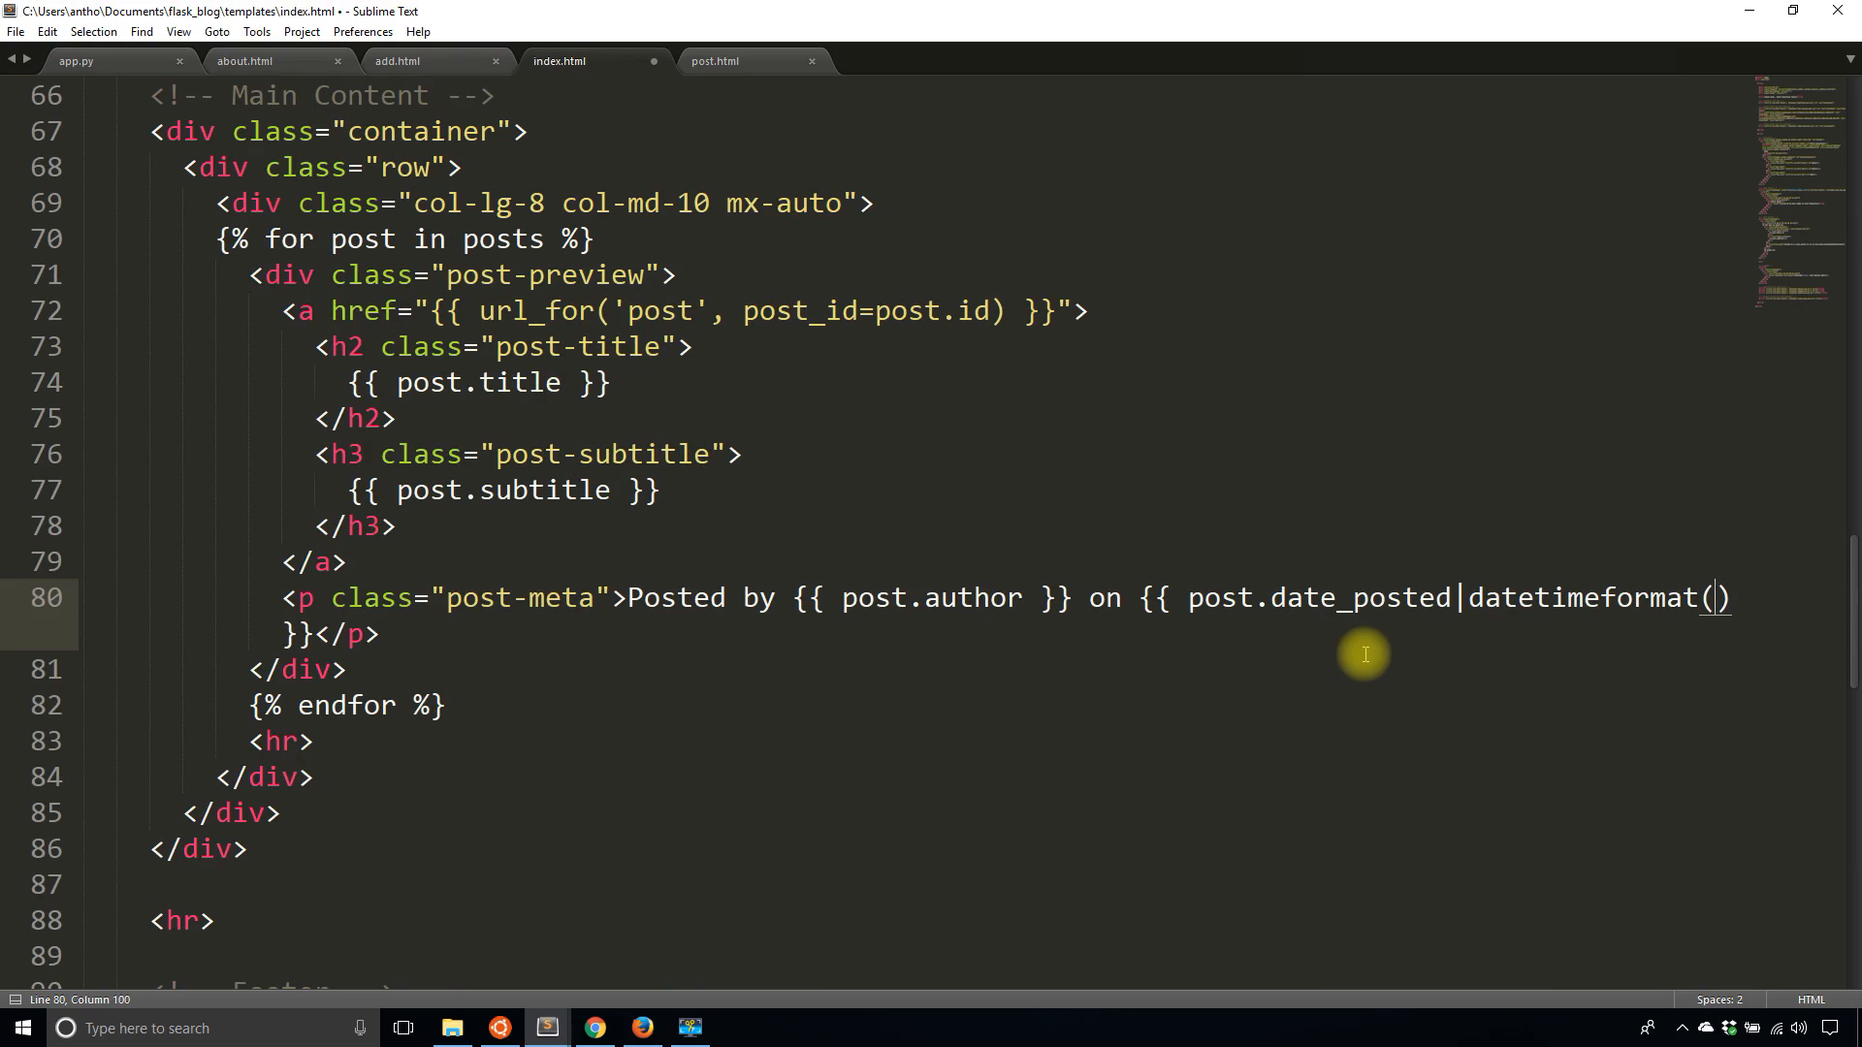
text('%')
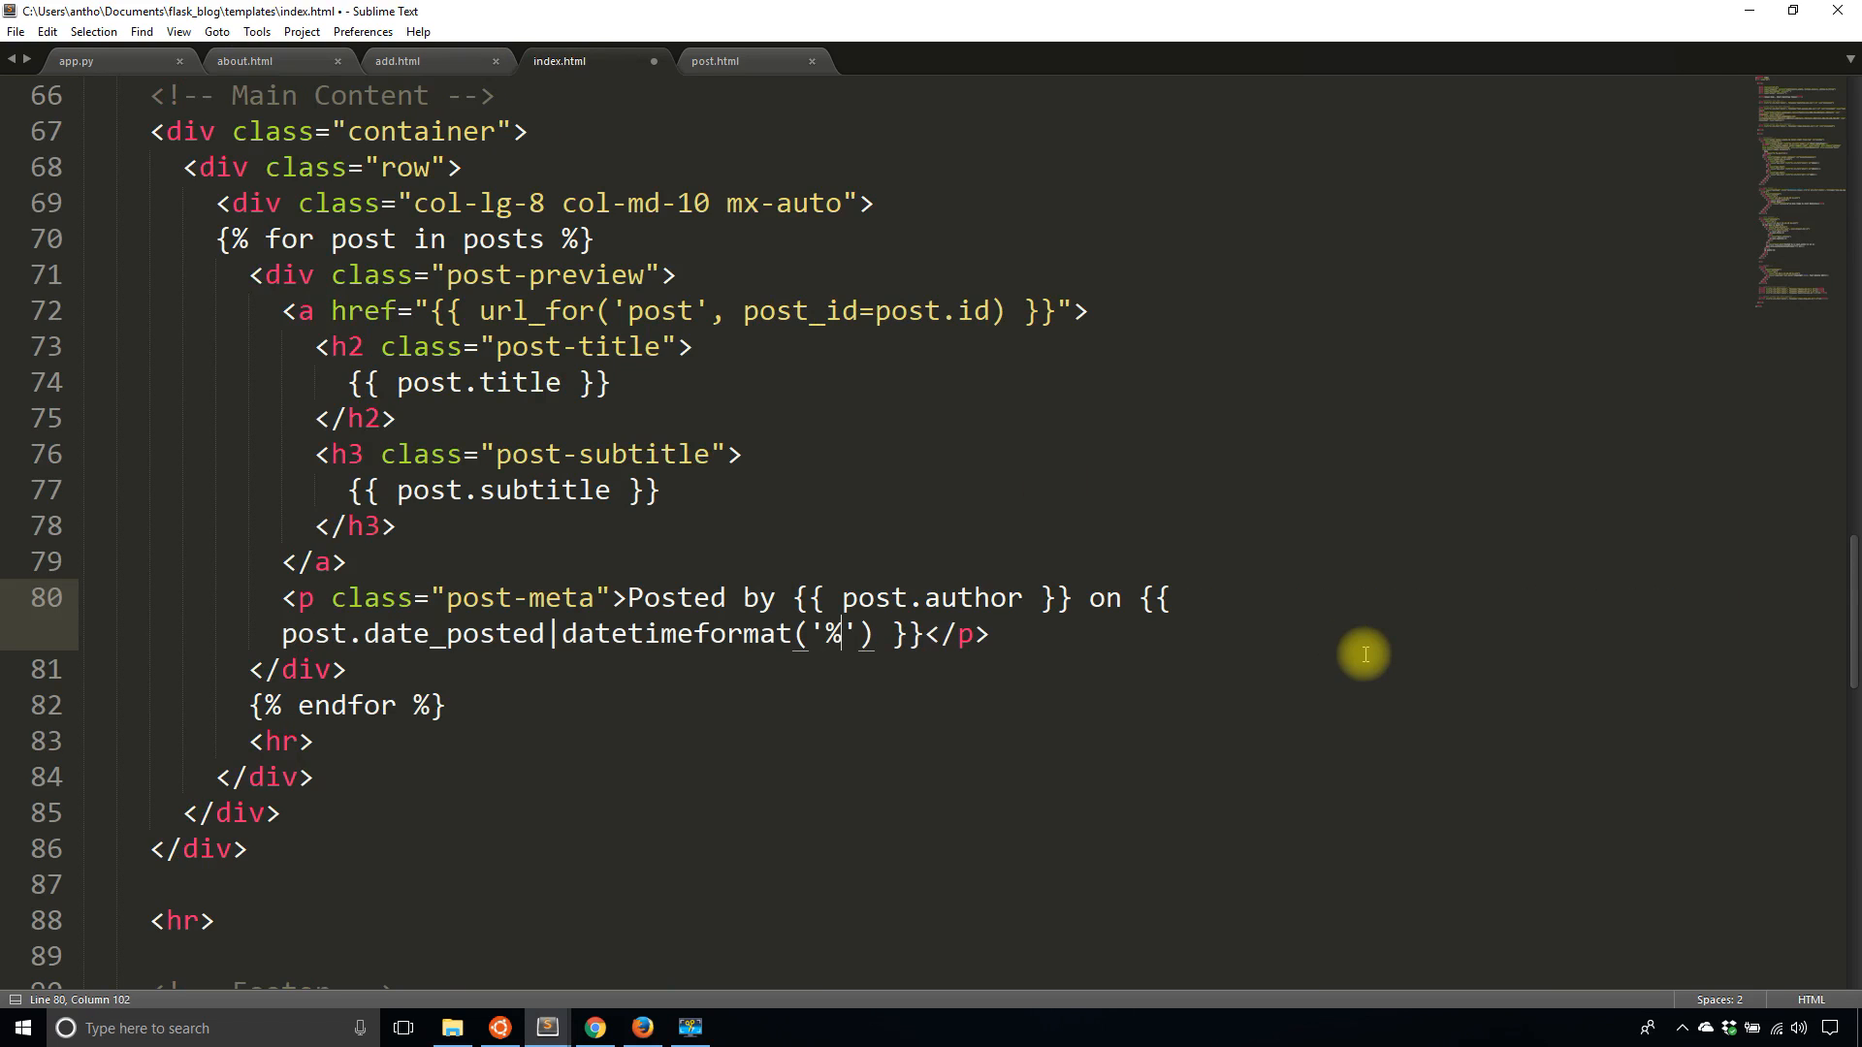
text(H:%M)
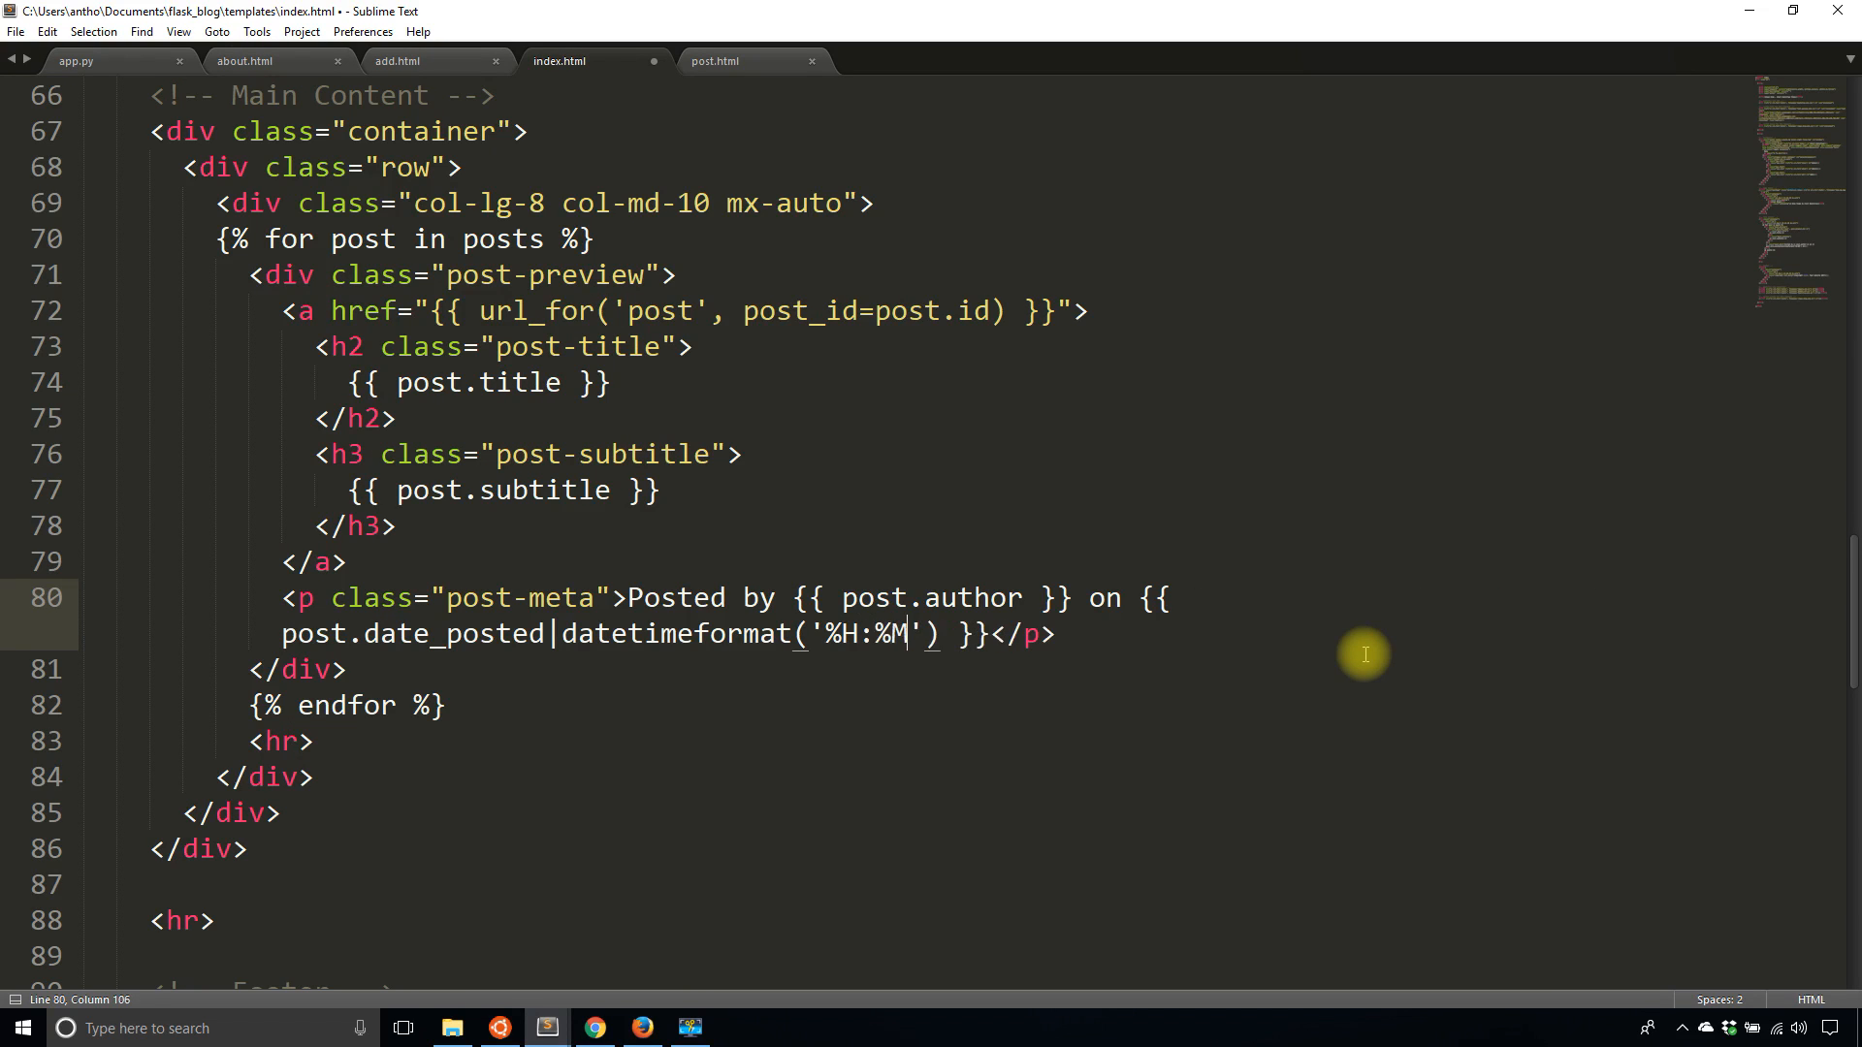
key(ctrl+s)
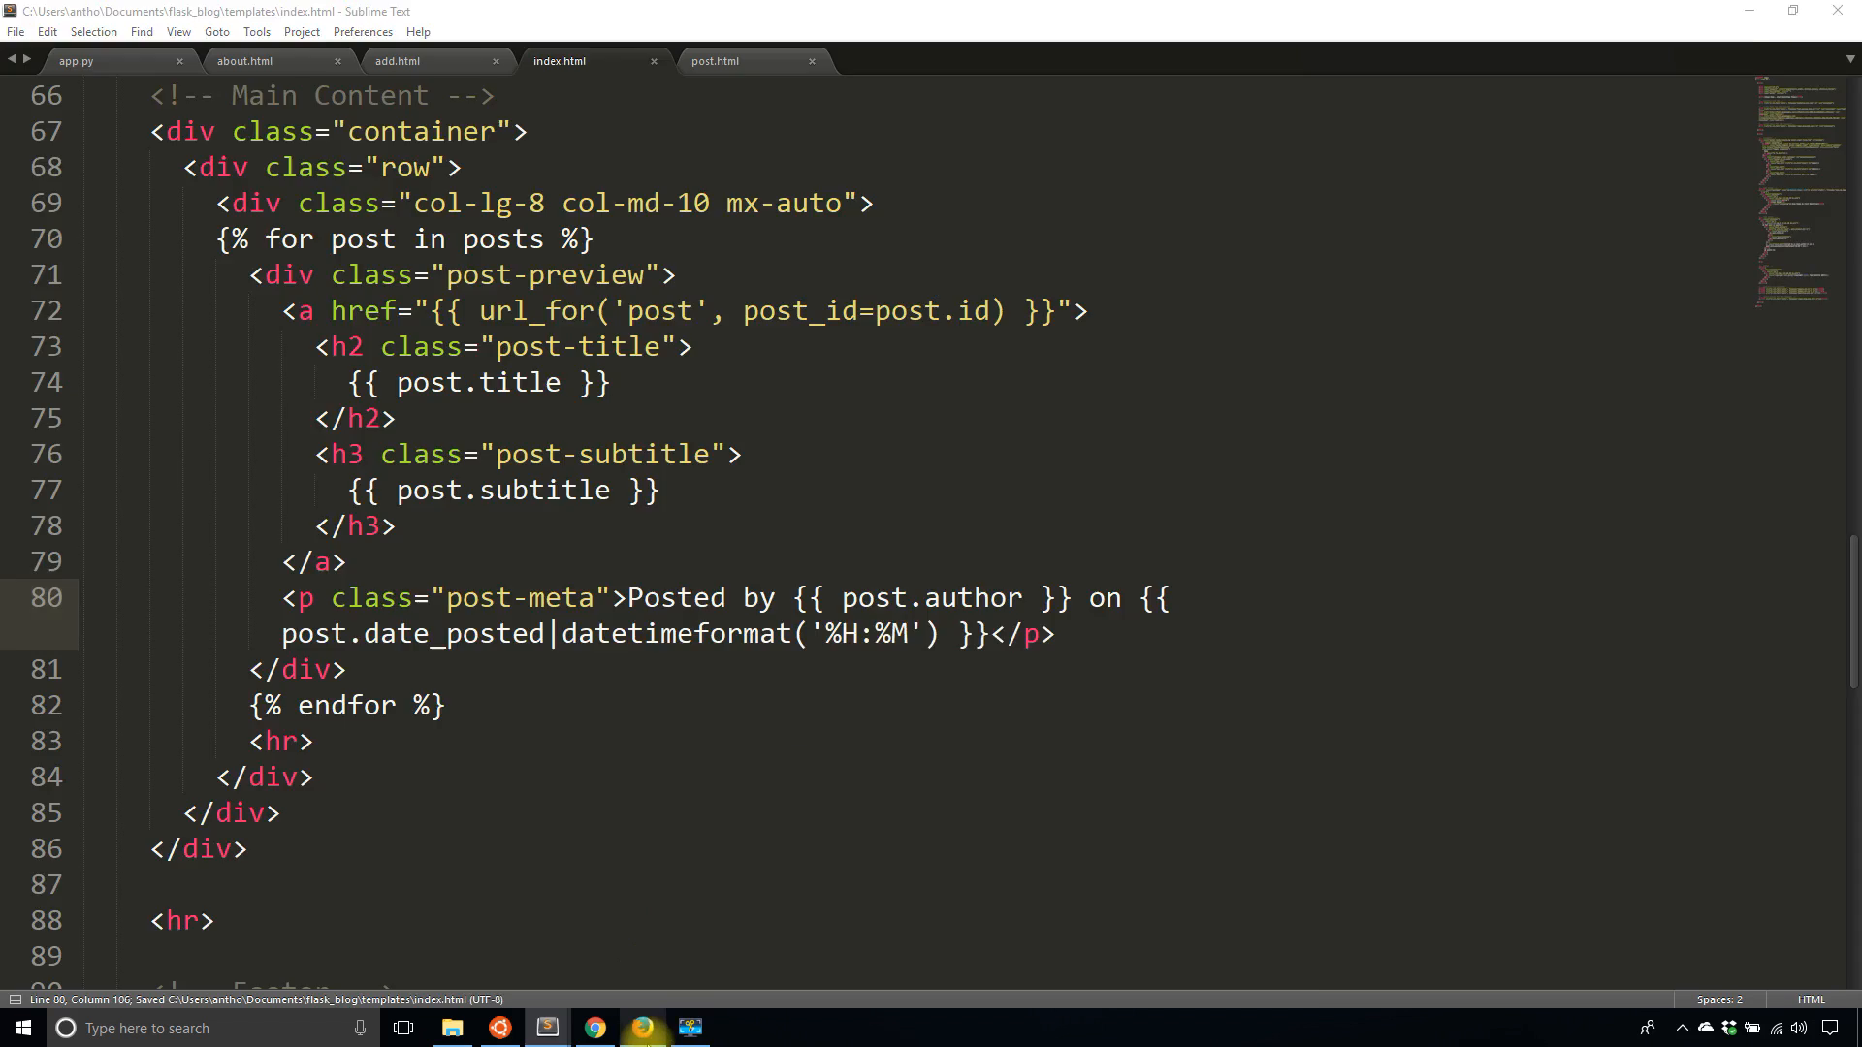
click(593, 1028)
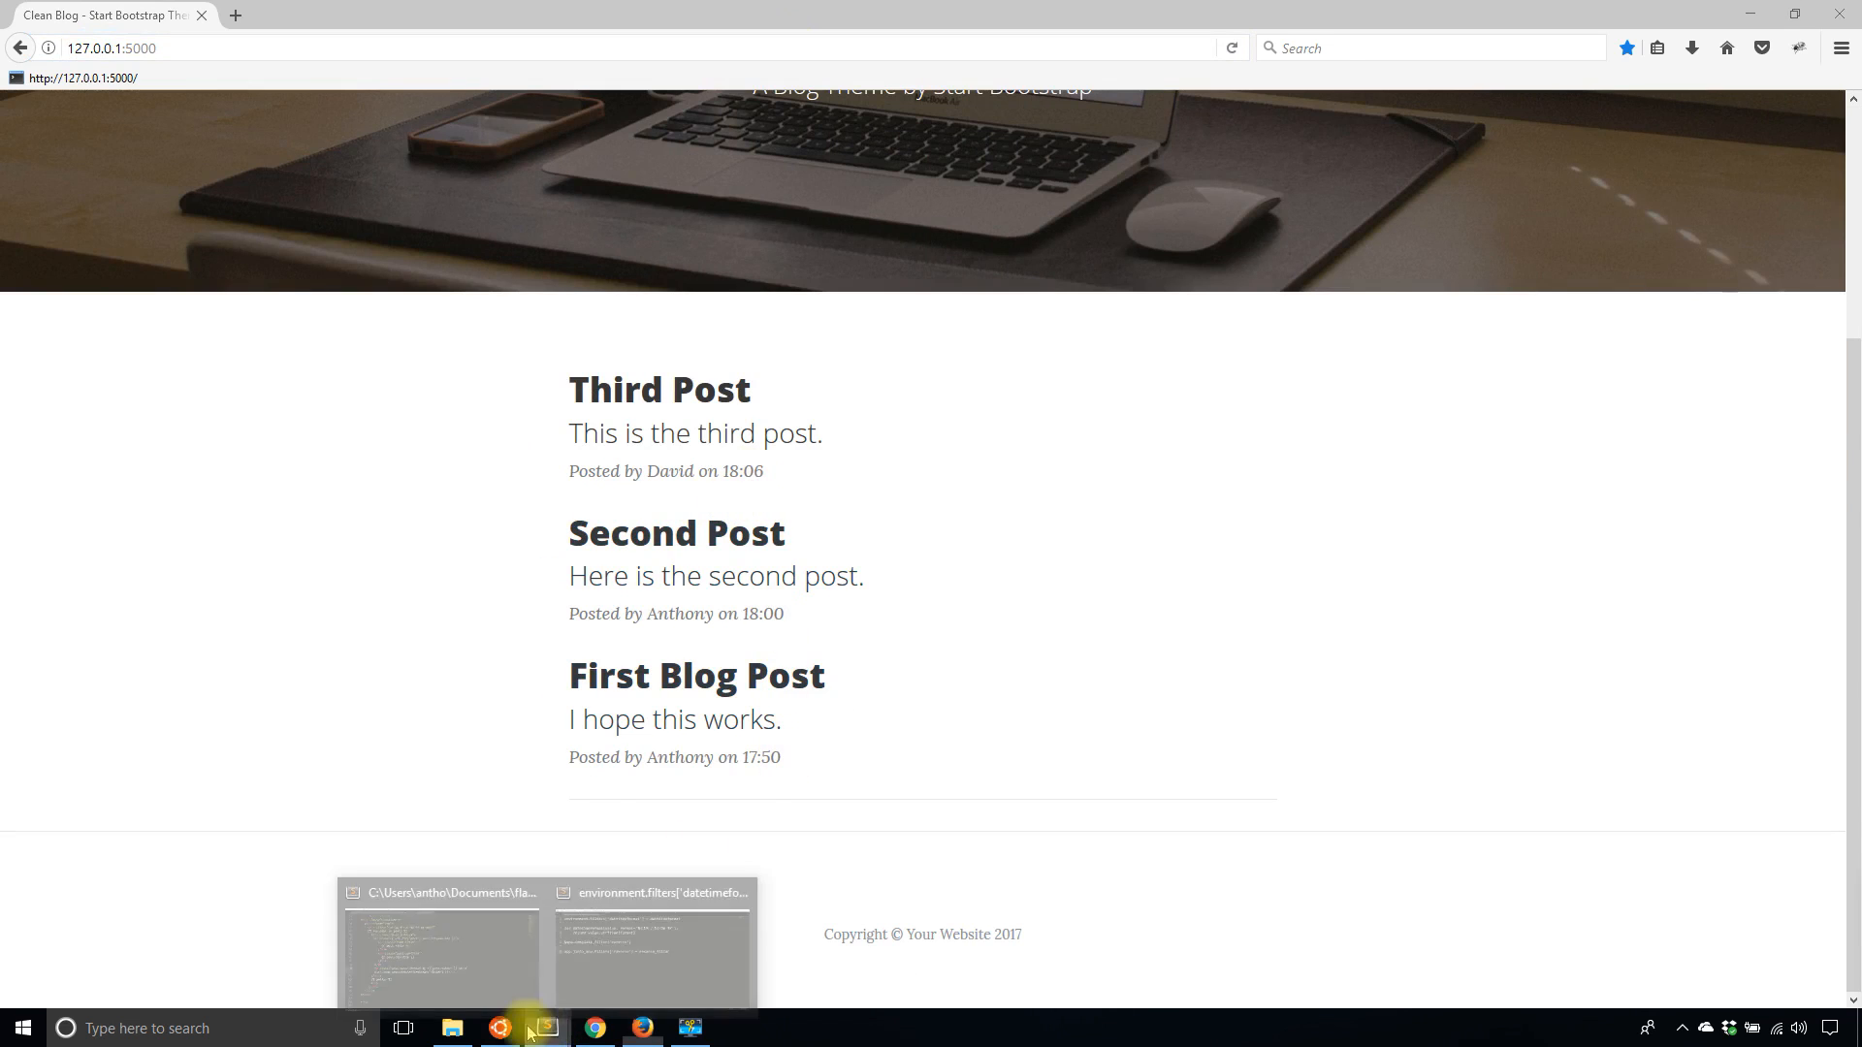
Step: Check index.html's '%B %d, %Y' format, reload 127.0.0.1:5000 and confirm posts dated September 03, 2017
click(545, 1028)
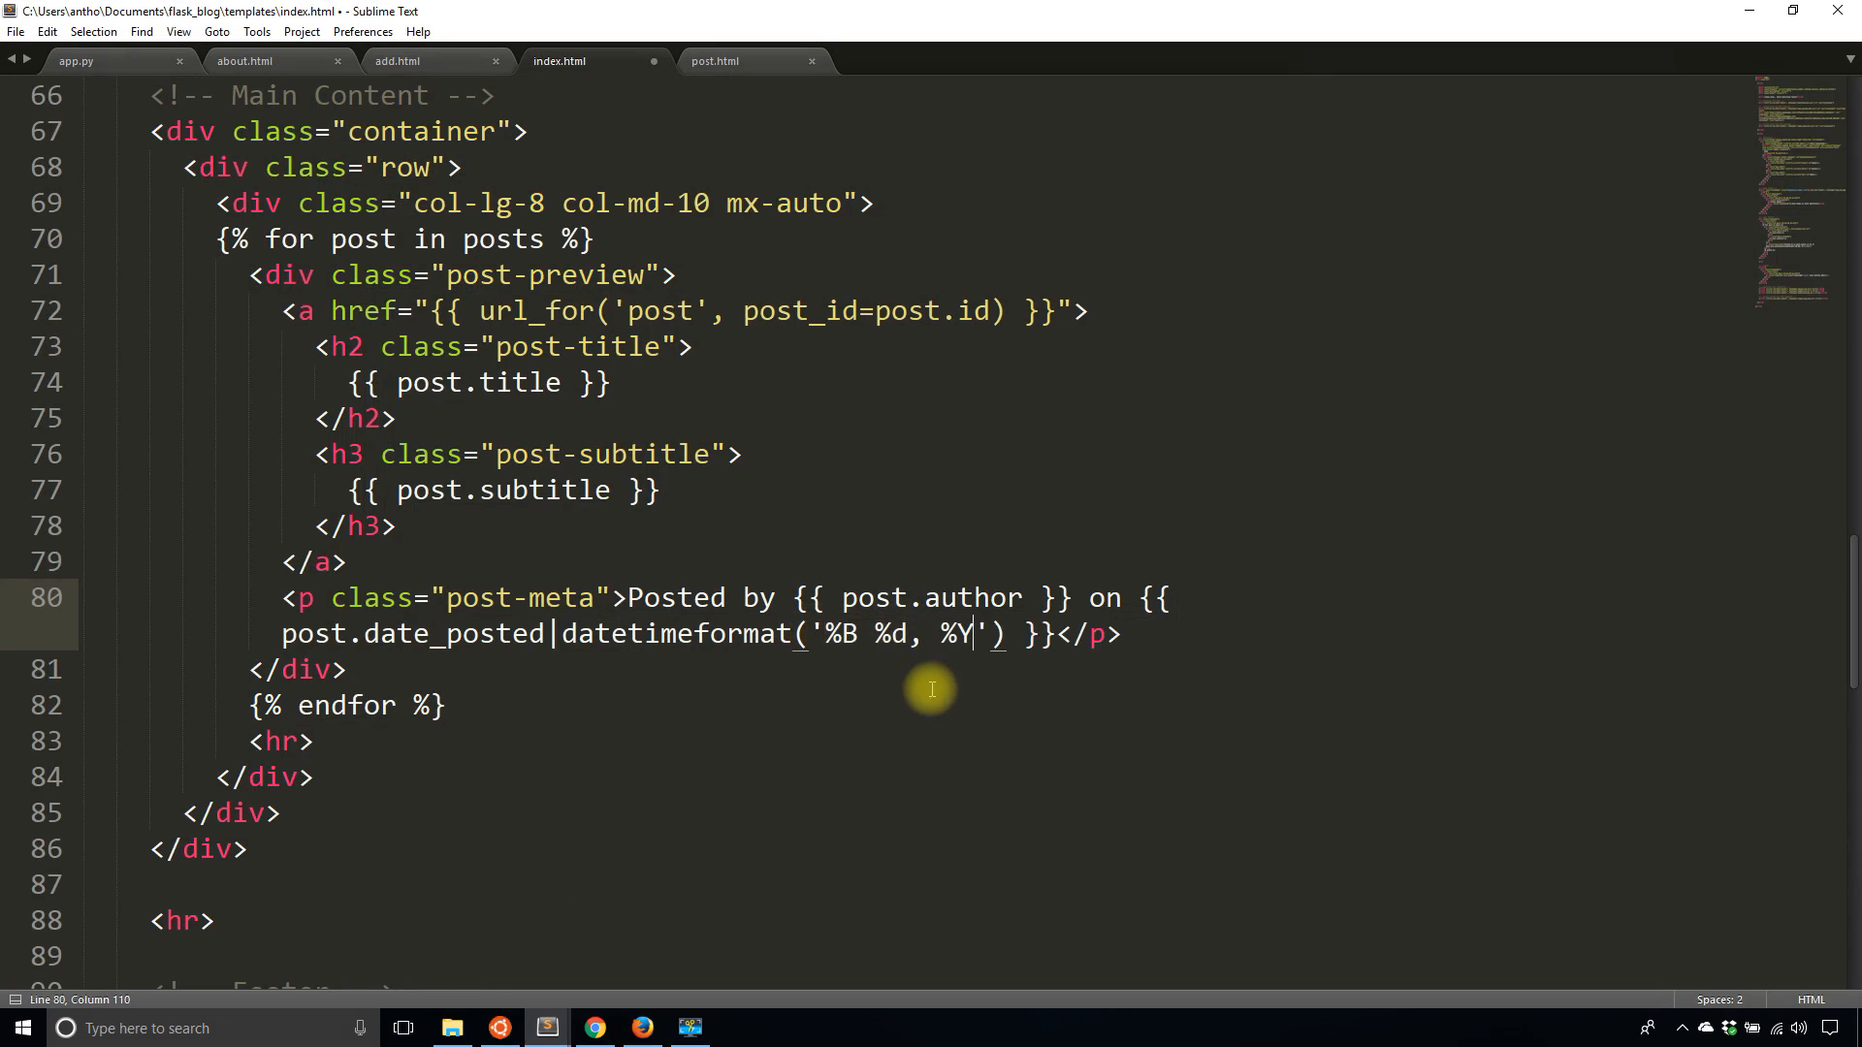
click(640, 1028)
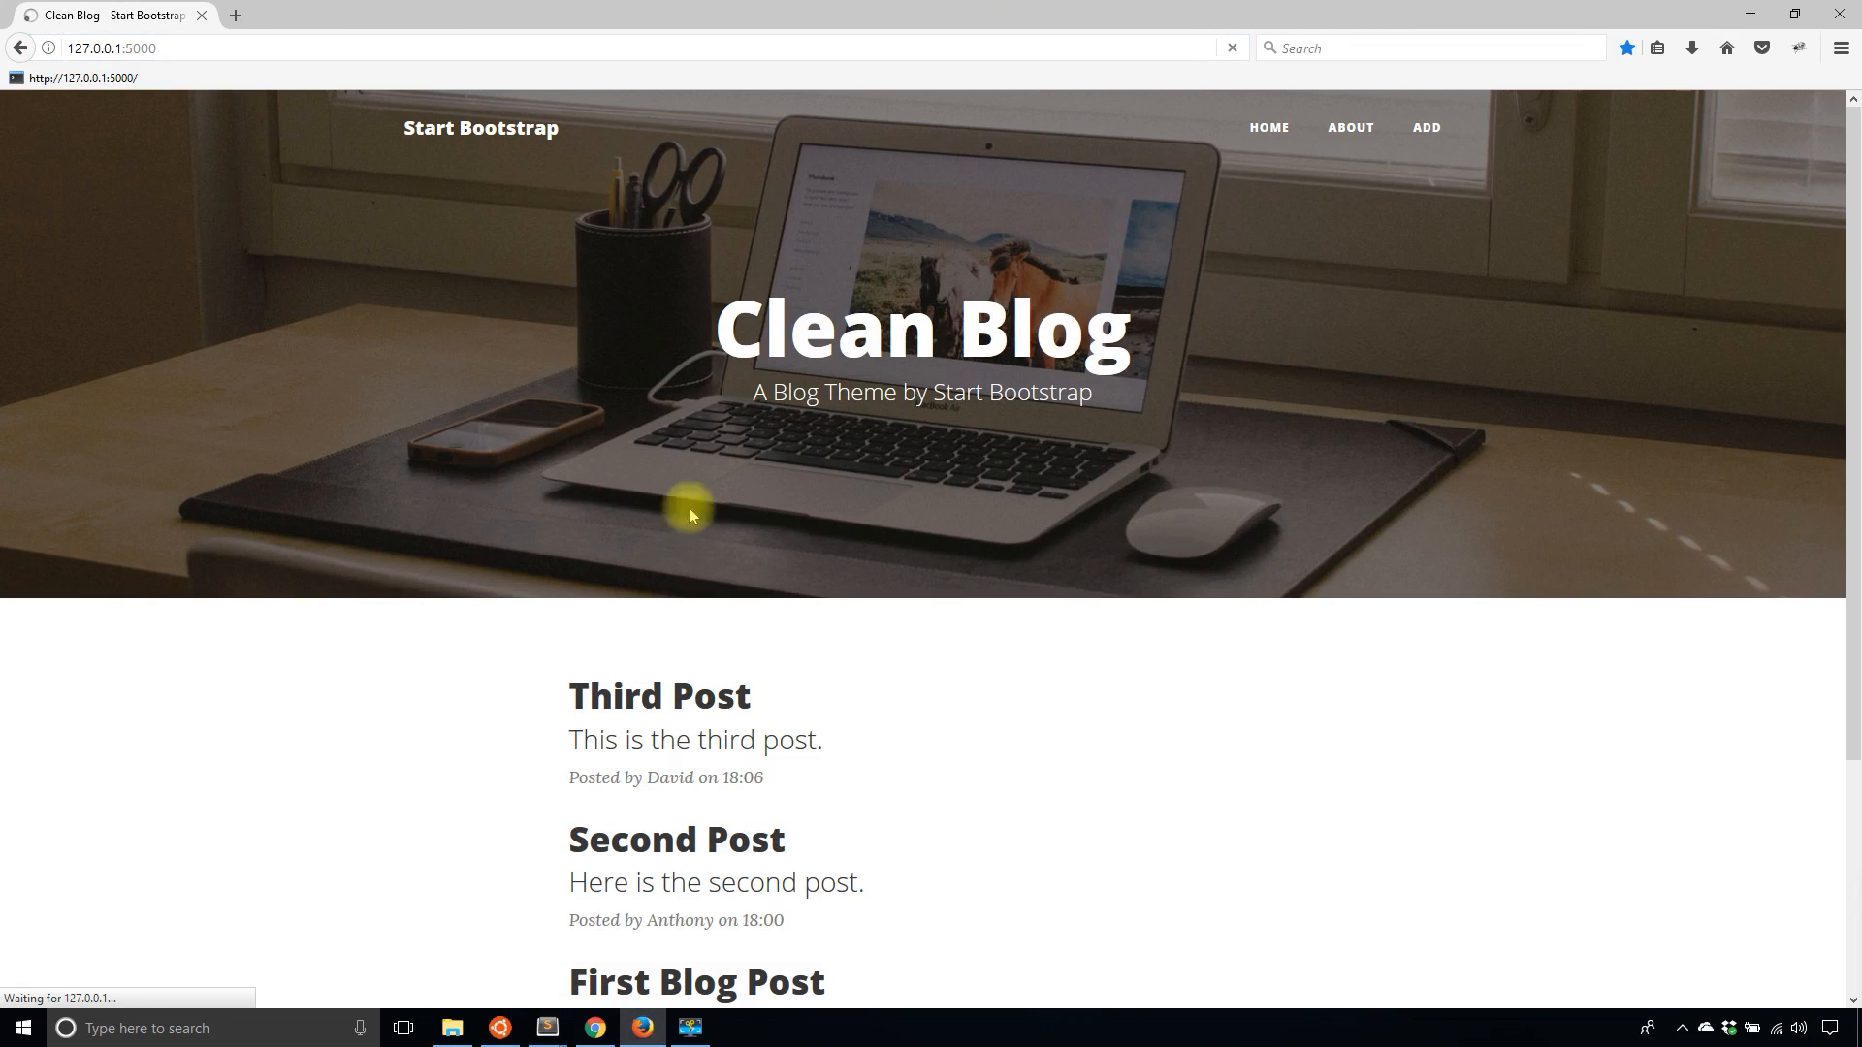
scroll(down, 3)
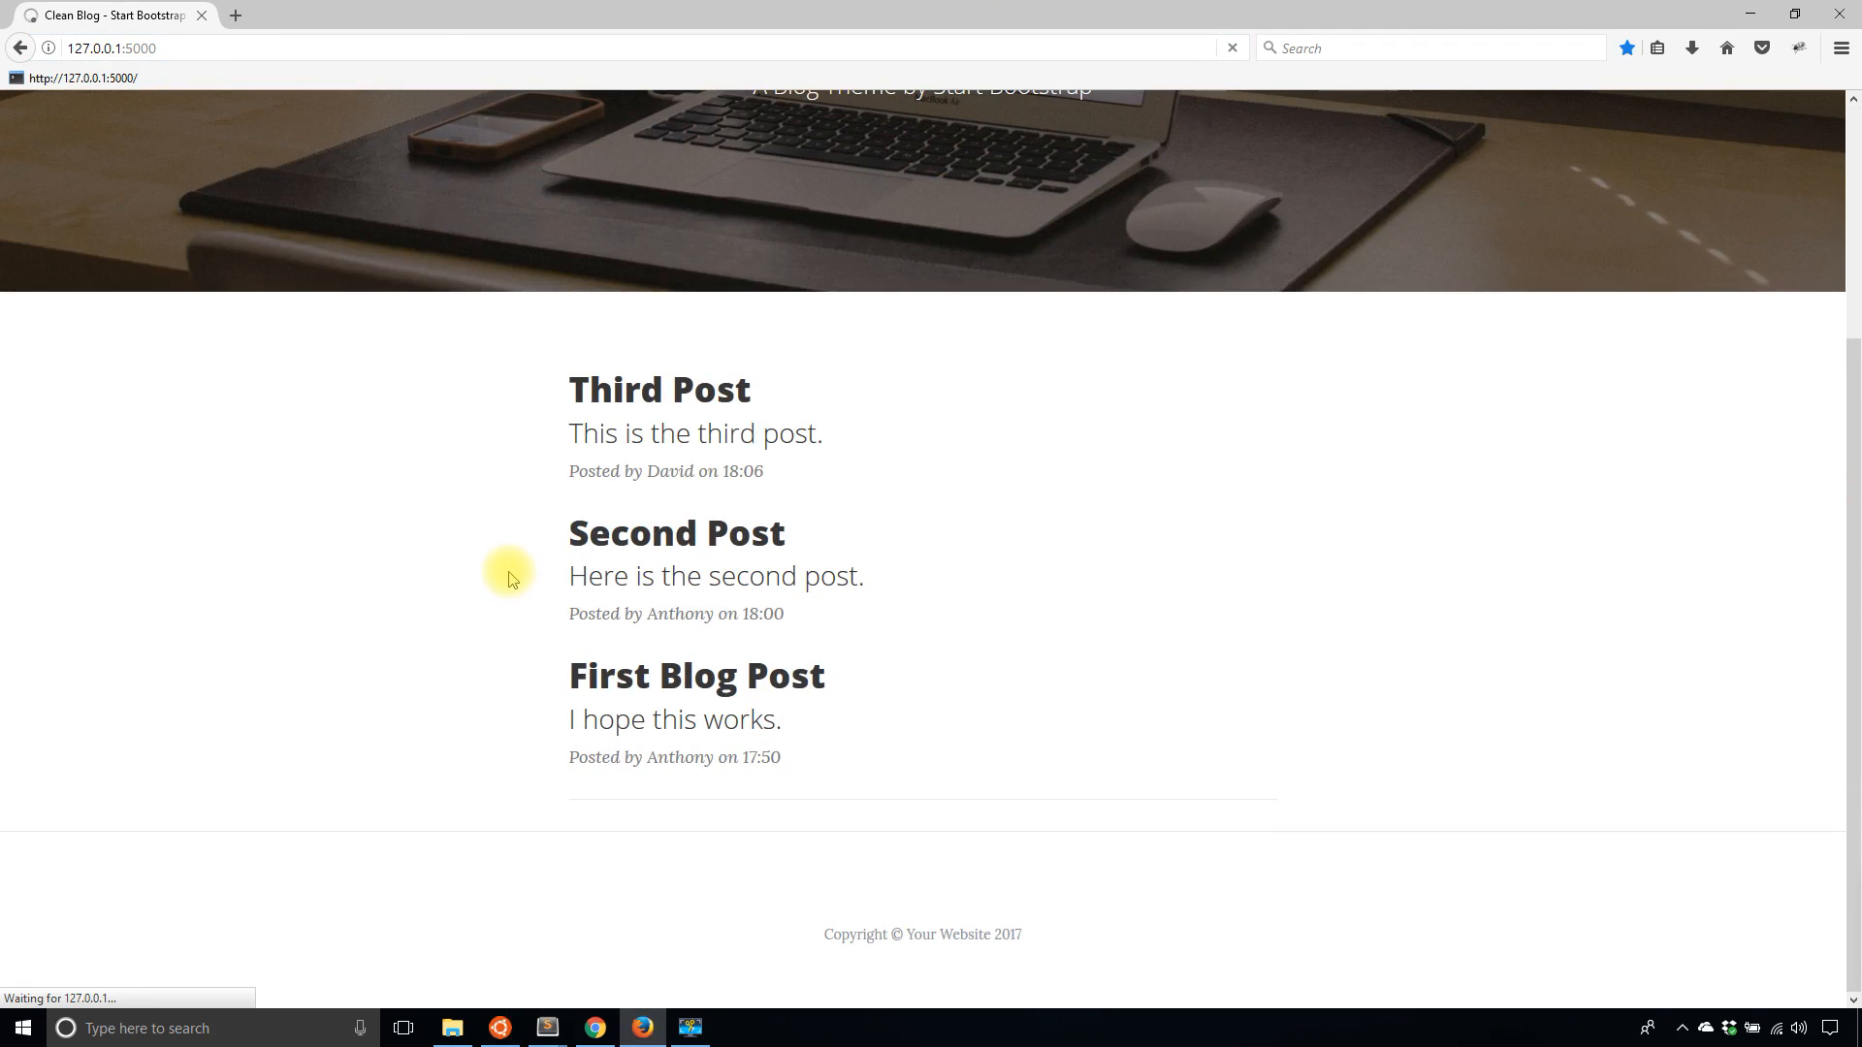
mouse_move(696, 498)
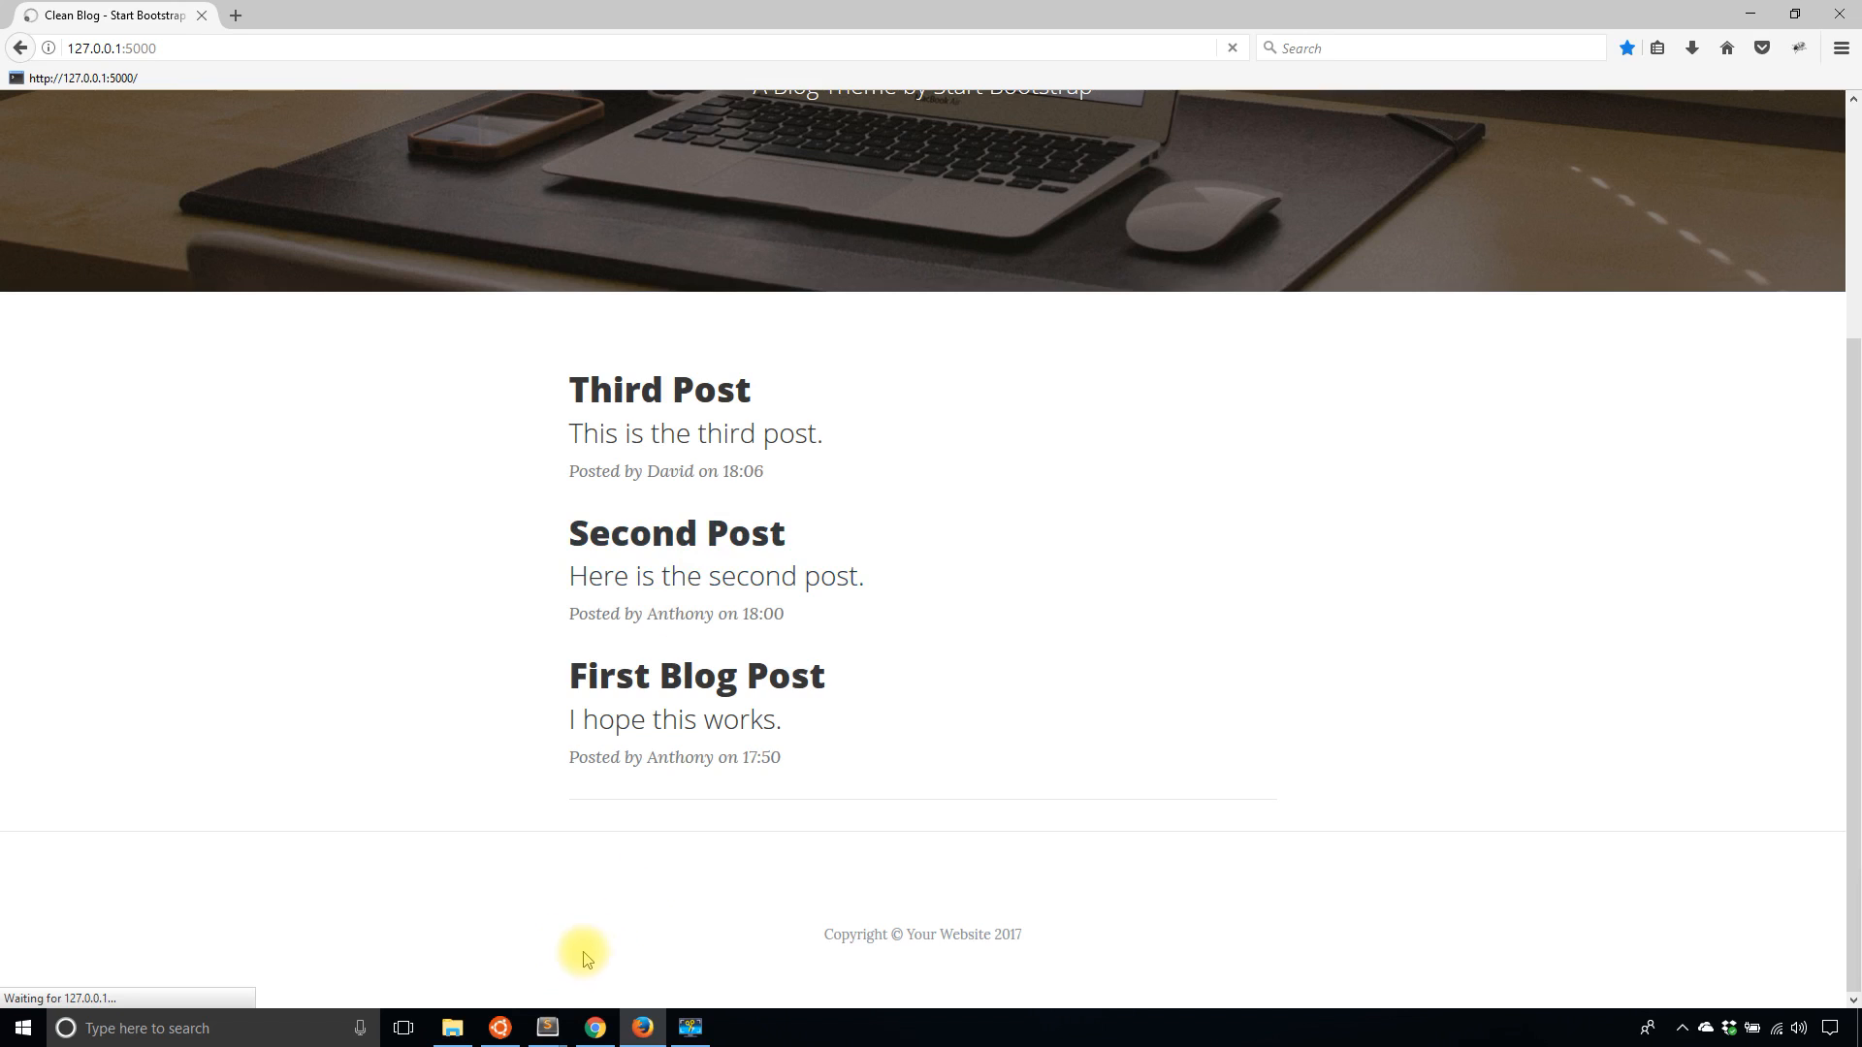
click(500, 1028)
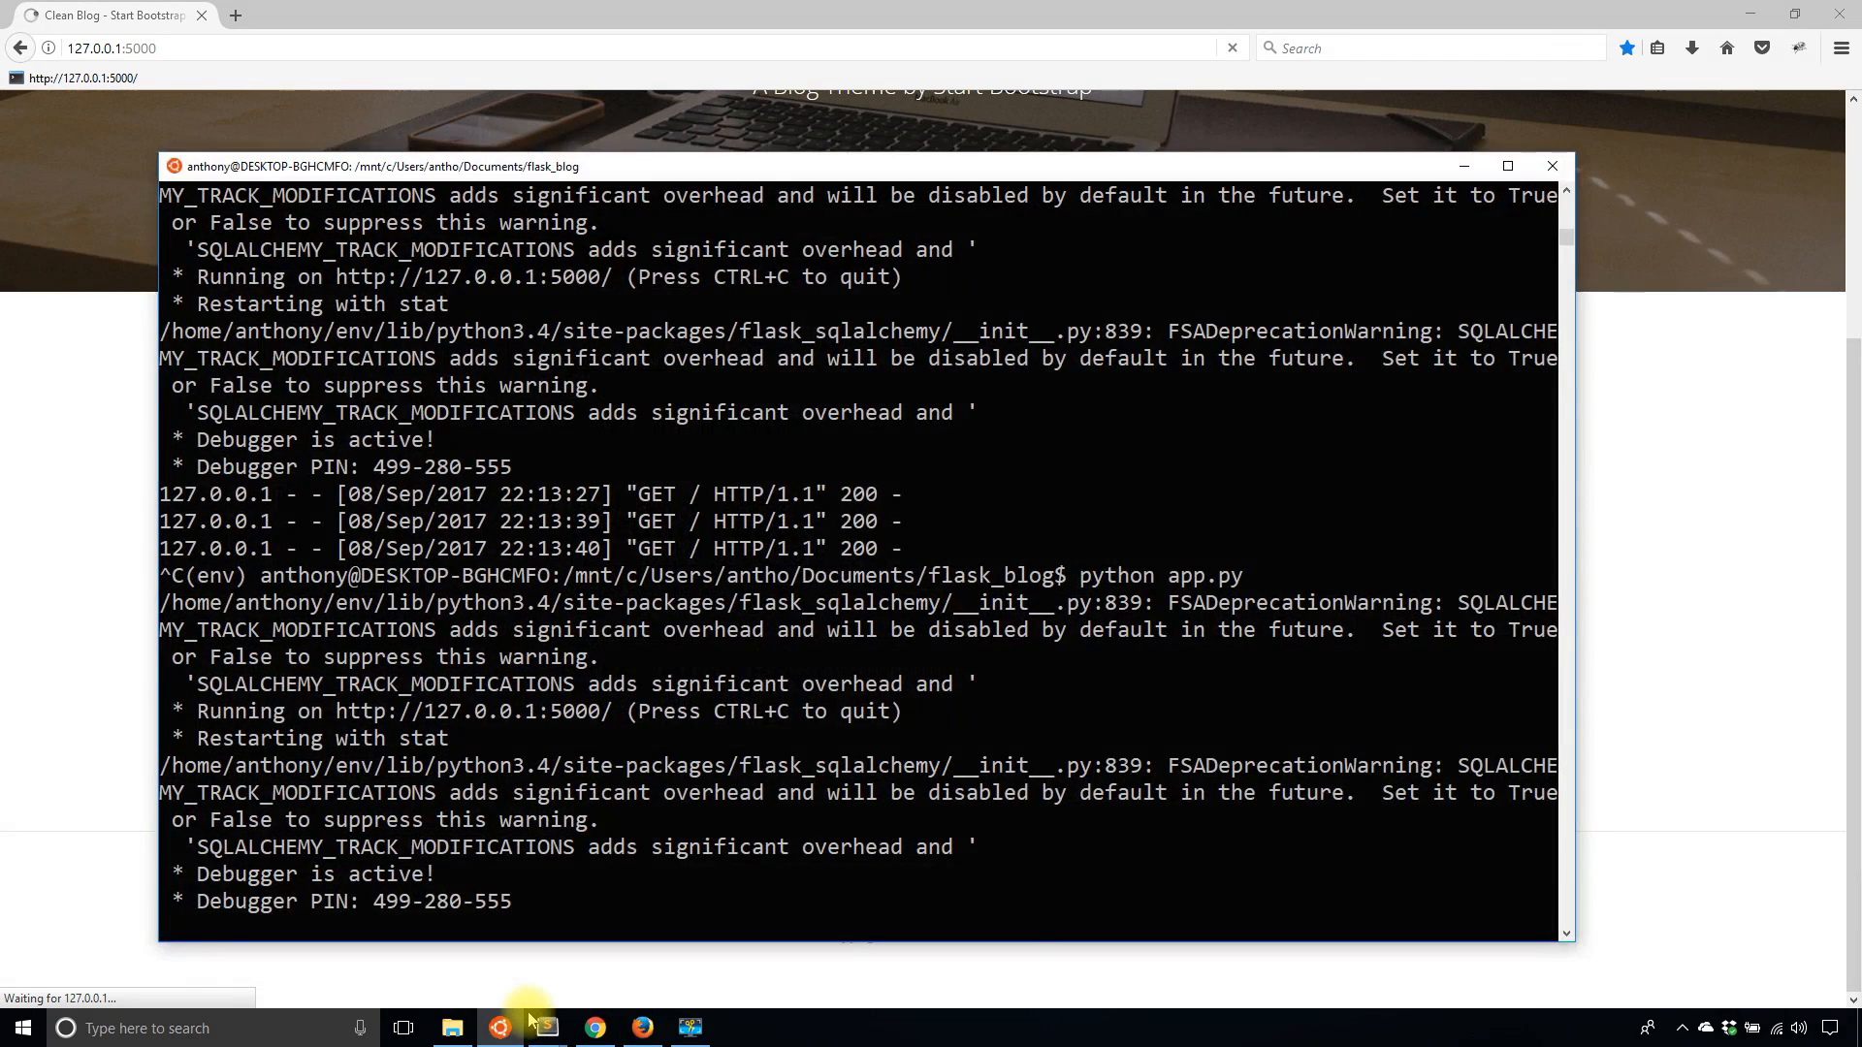
scroll(down, 3)
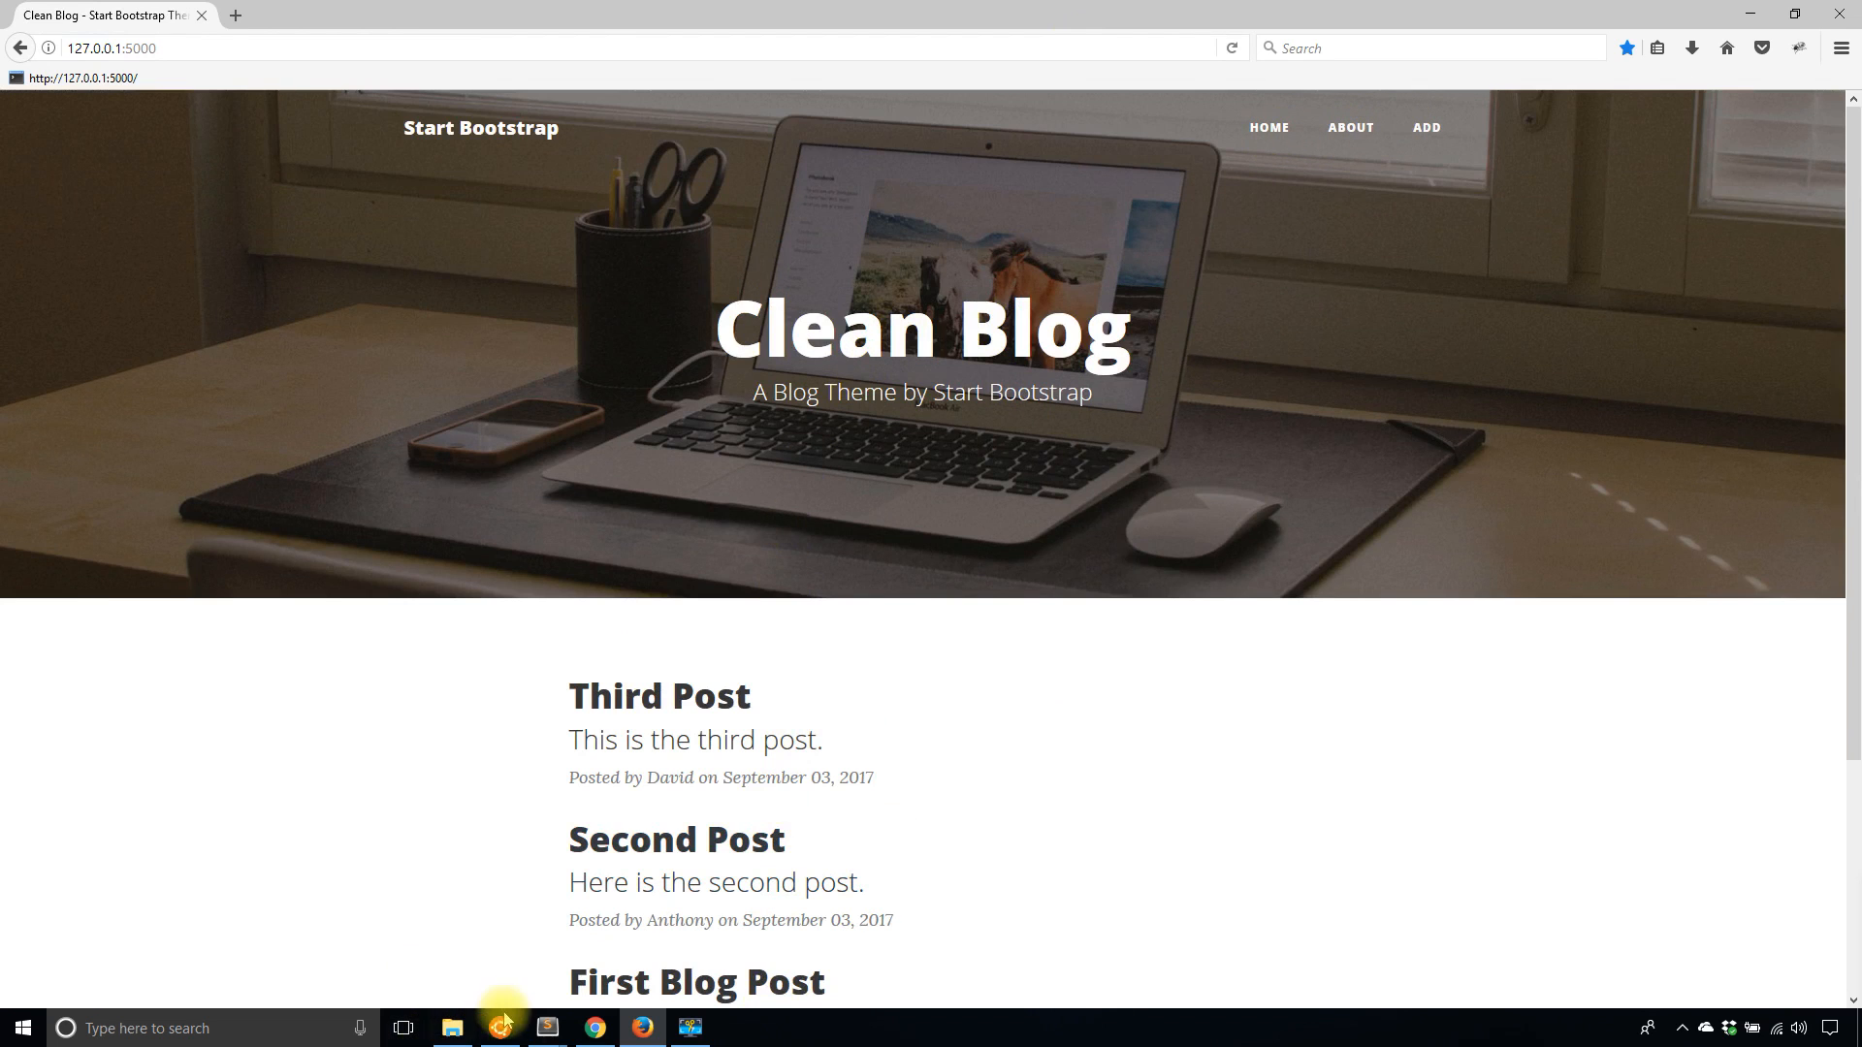
Step: Bring post.html's line 62 date expression into view in the editor
click(499, 1028)
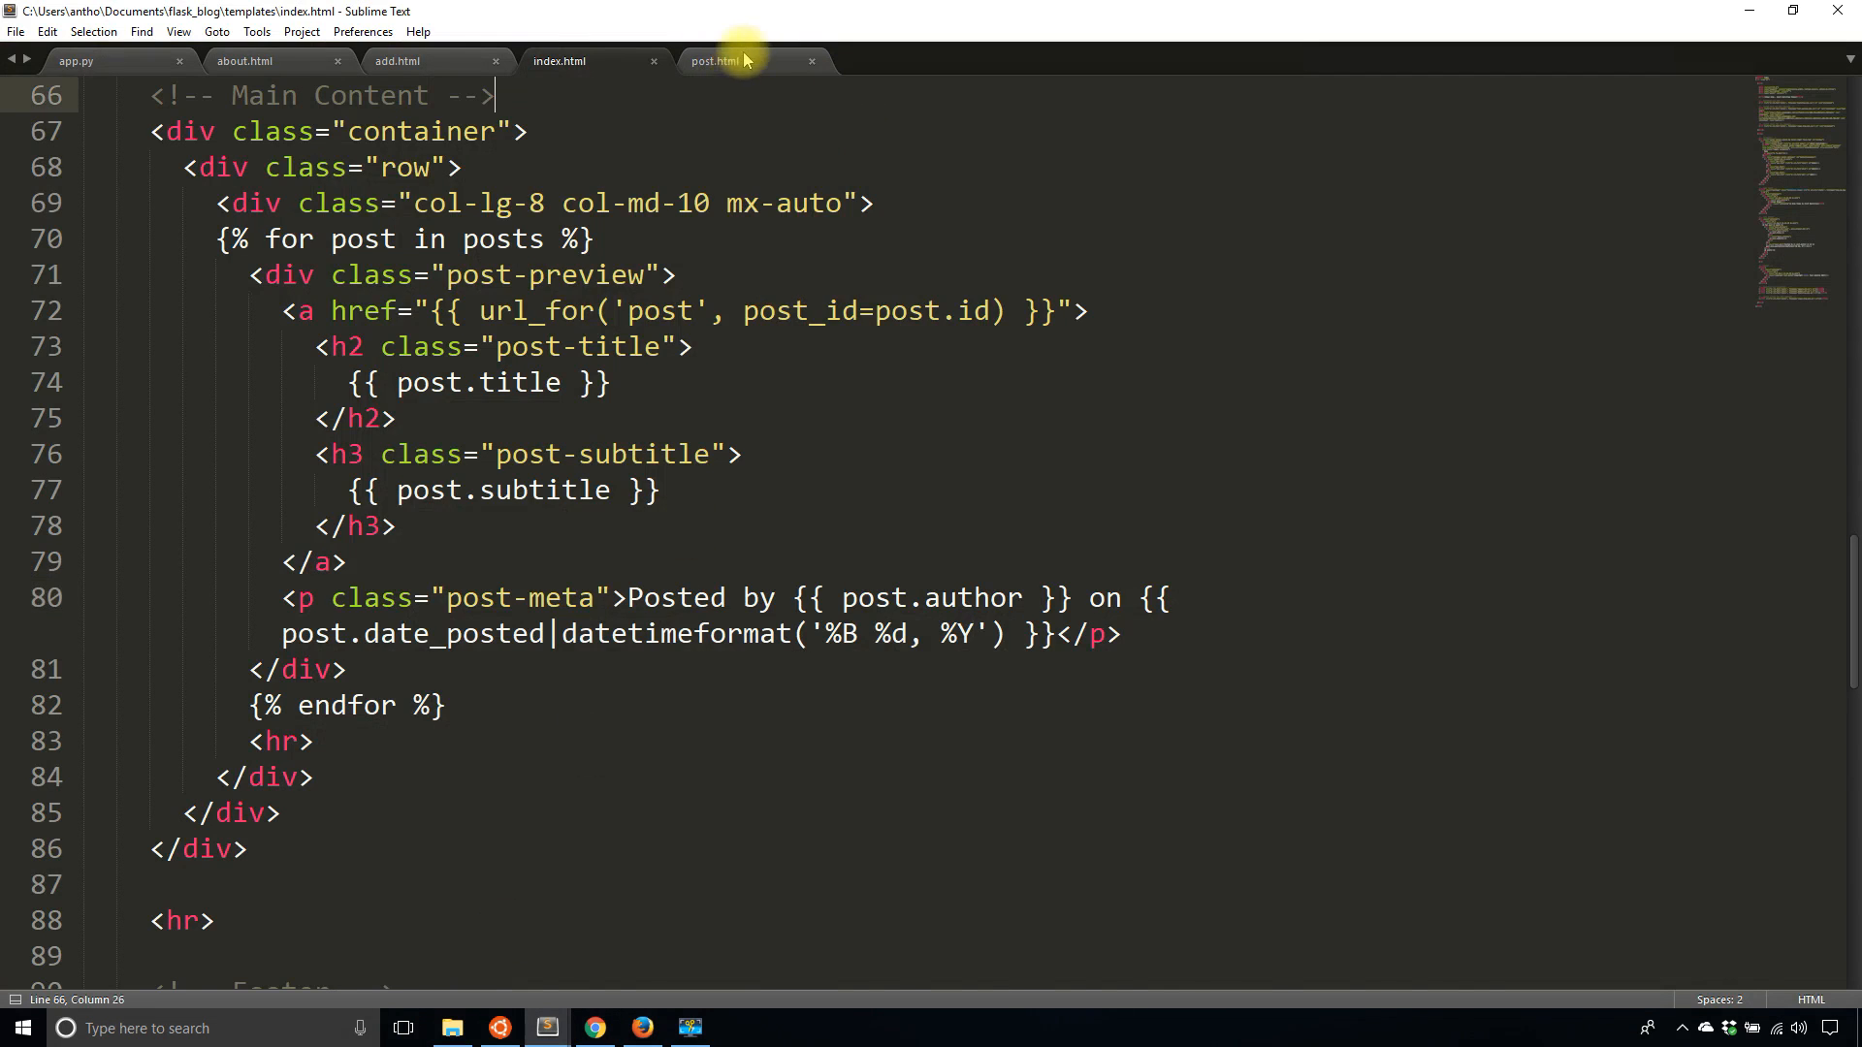
click(716, 60)
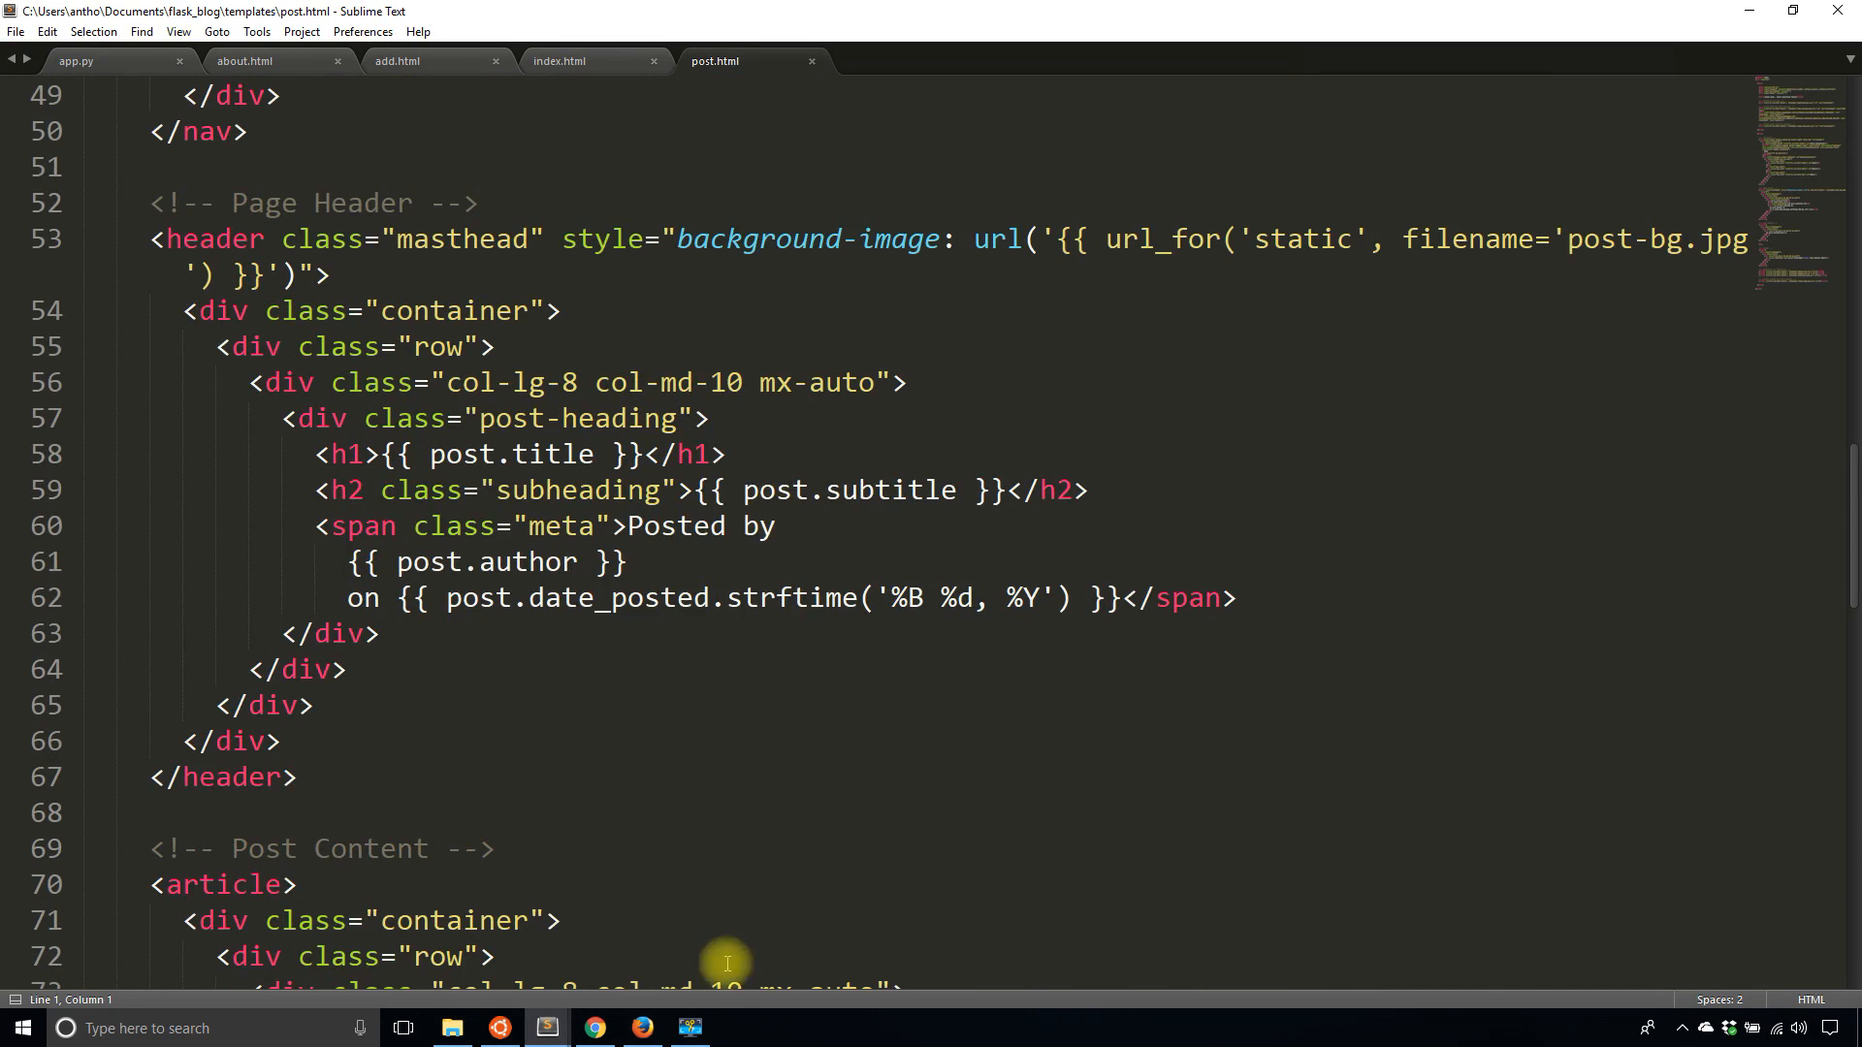
mouse_move(593, 1028)
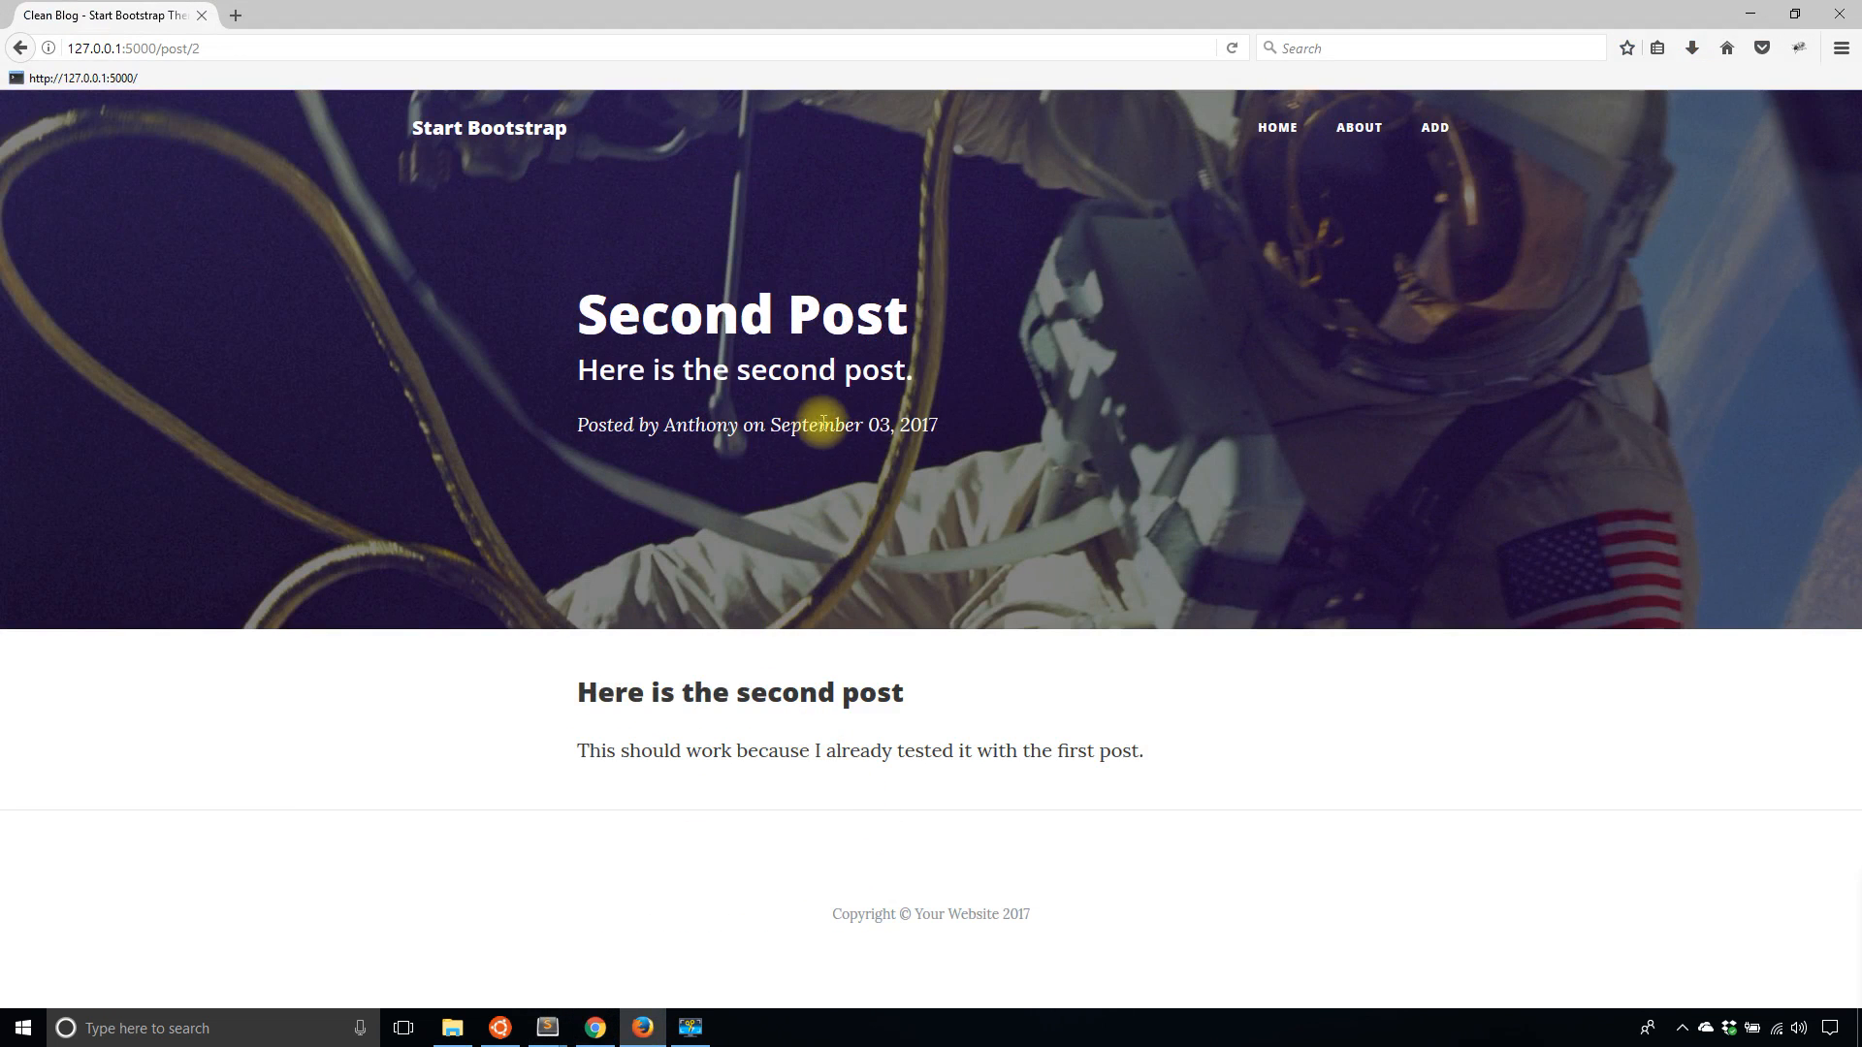
click(545, 1028)
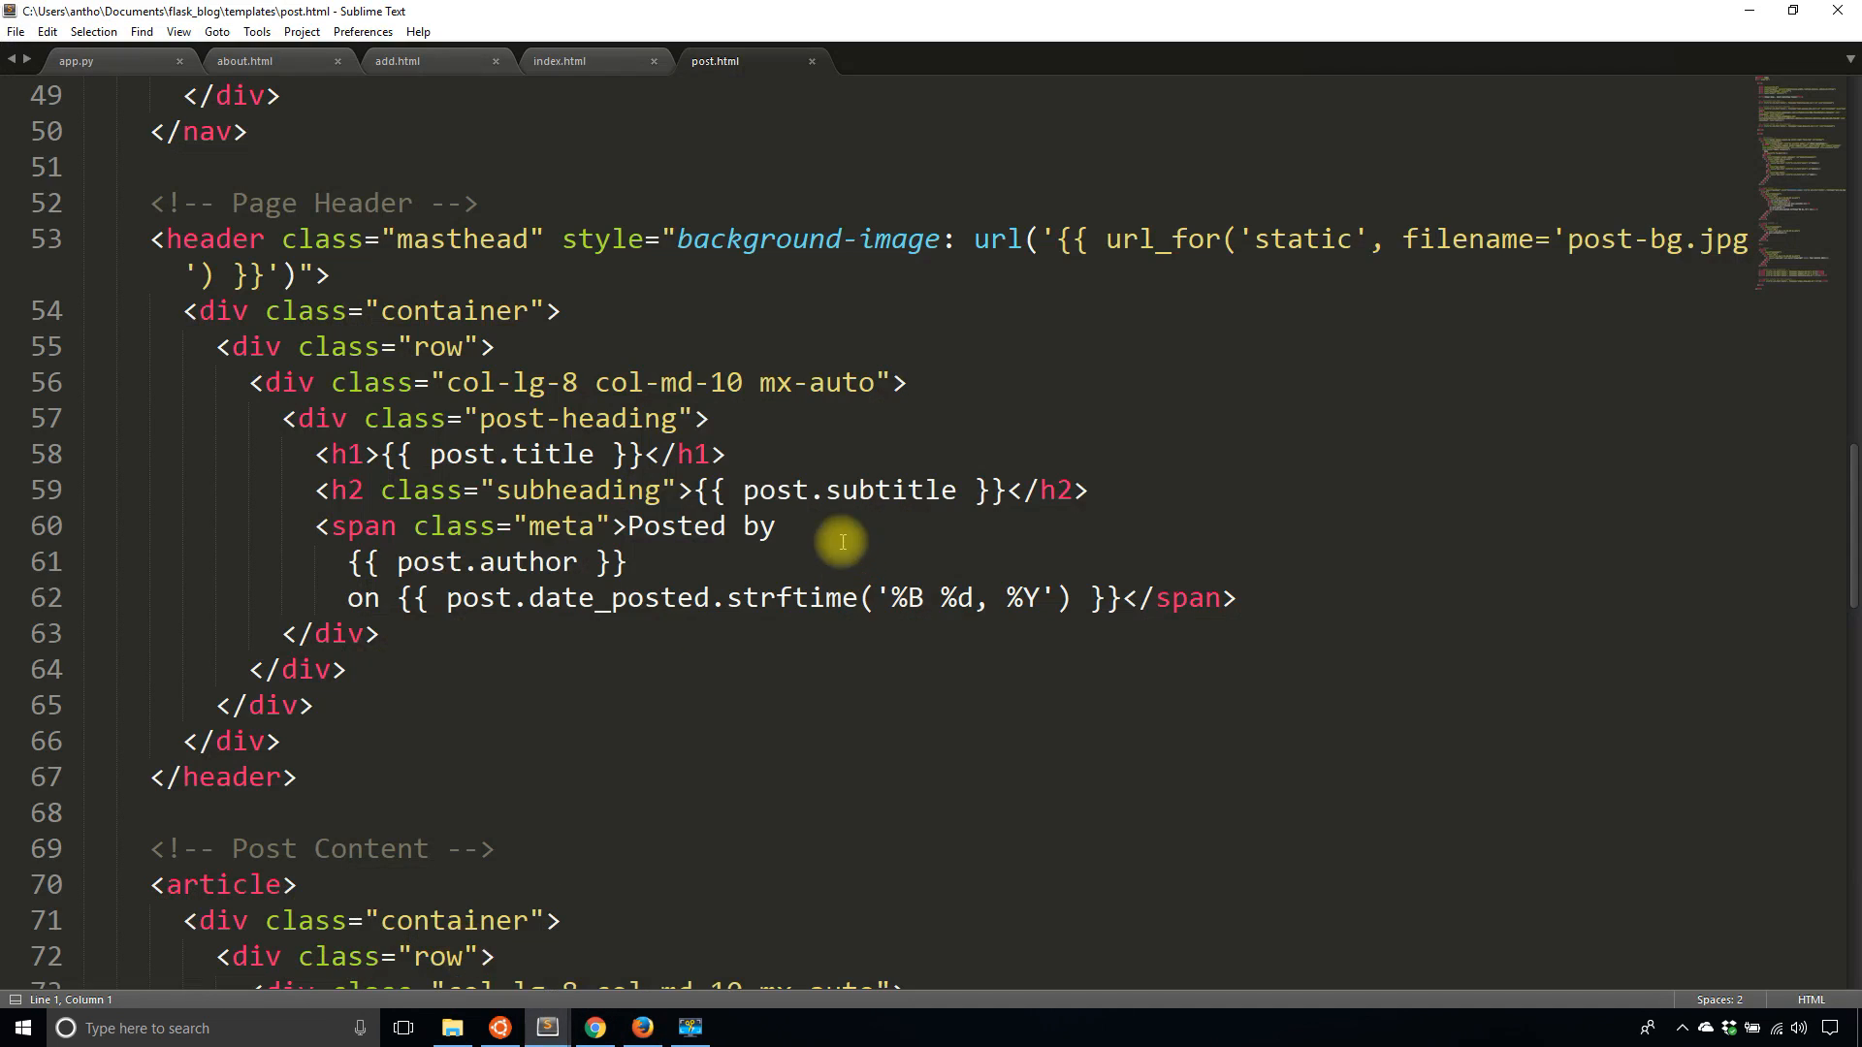
scroll(down, 3)
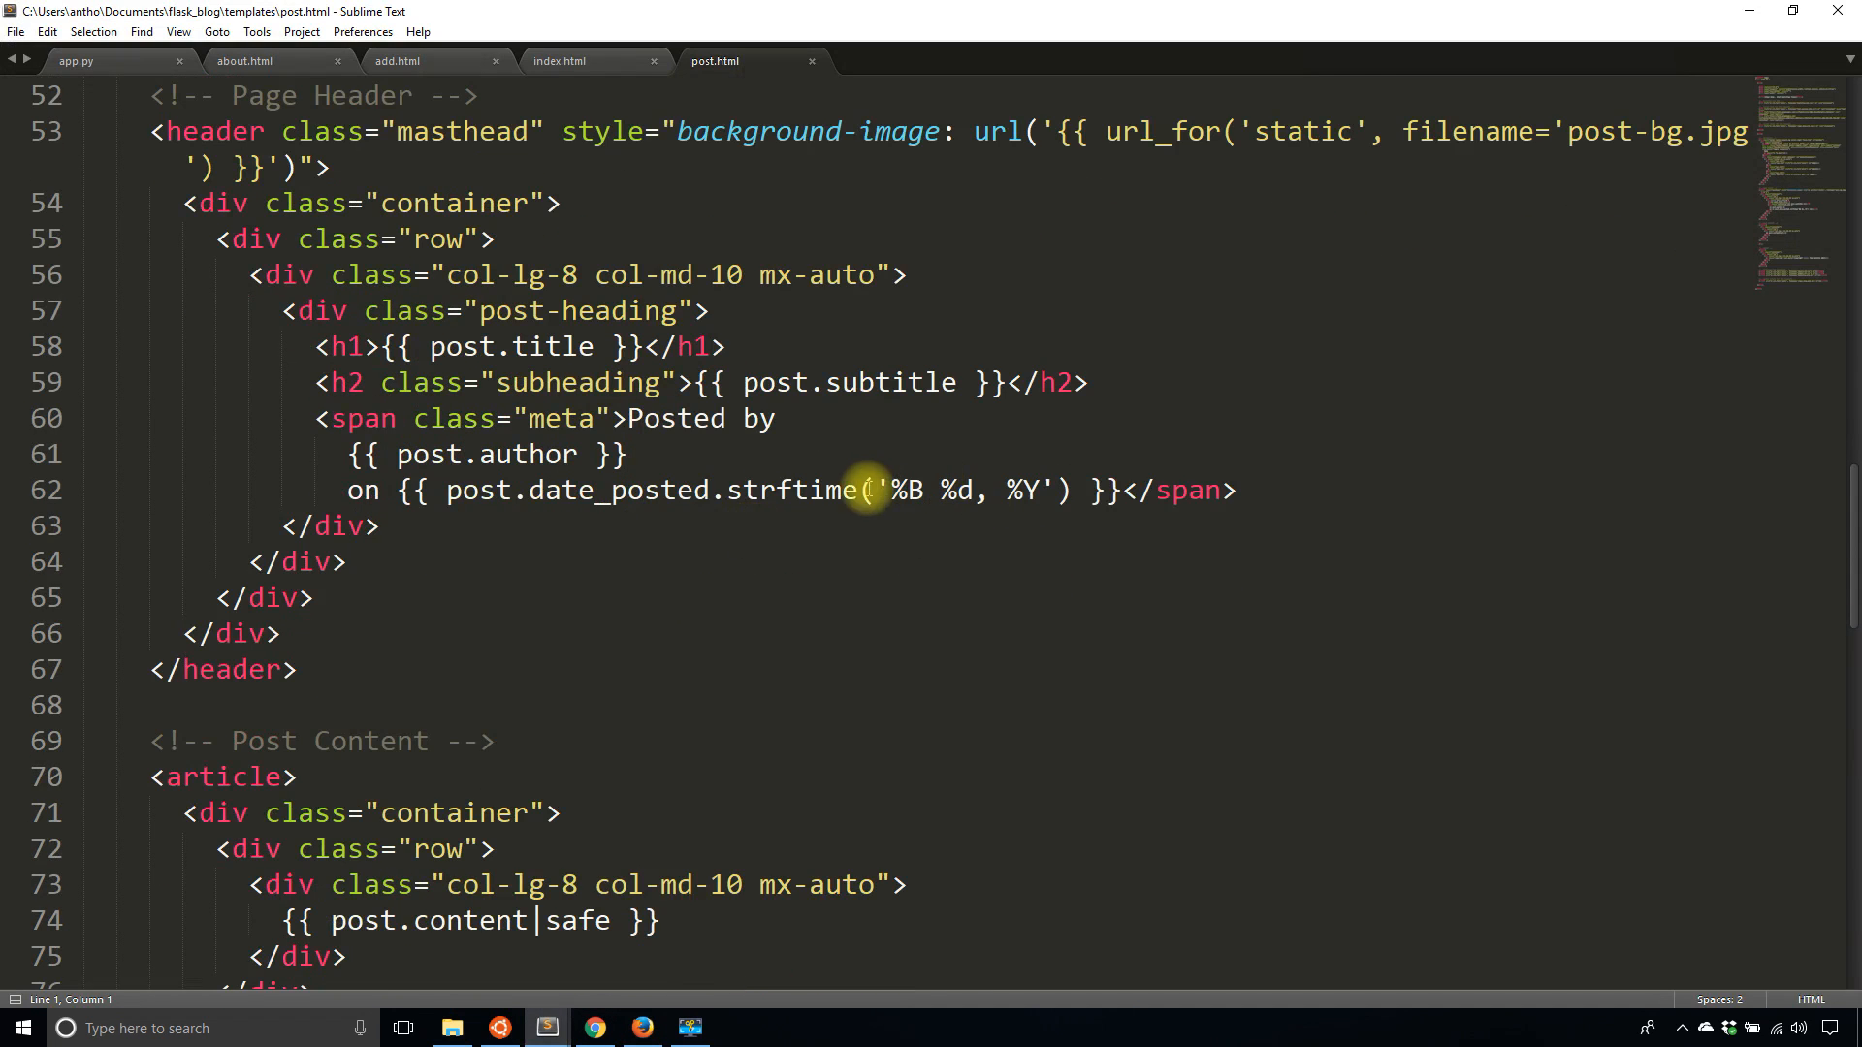
mouse_move(724, 491)
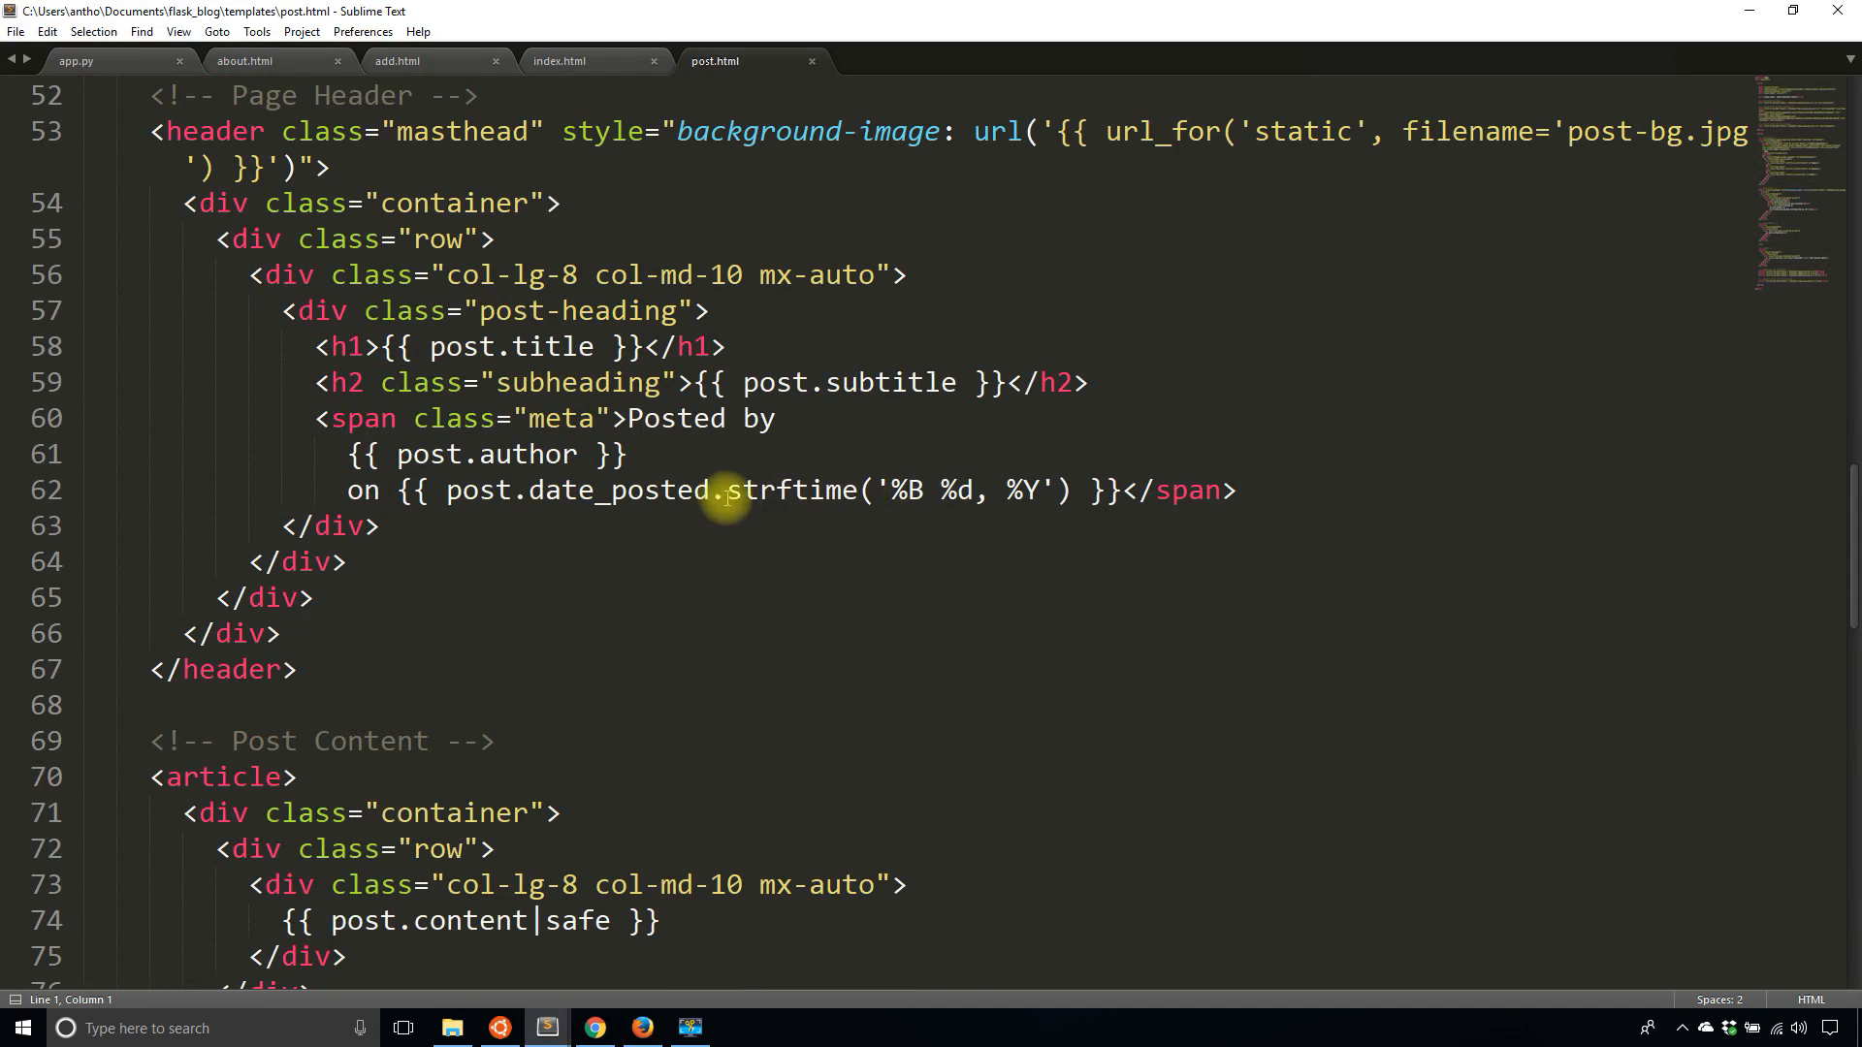
Step: Replace strftime with |datetimeformat('%B %d, %Y') on post.date_posted
double_click(801, 491)
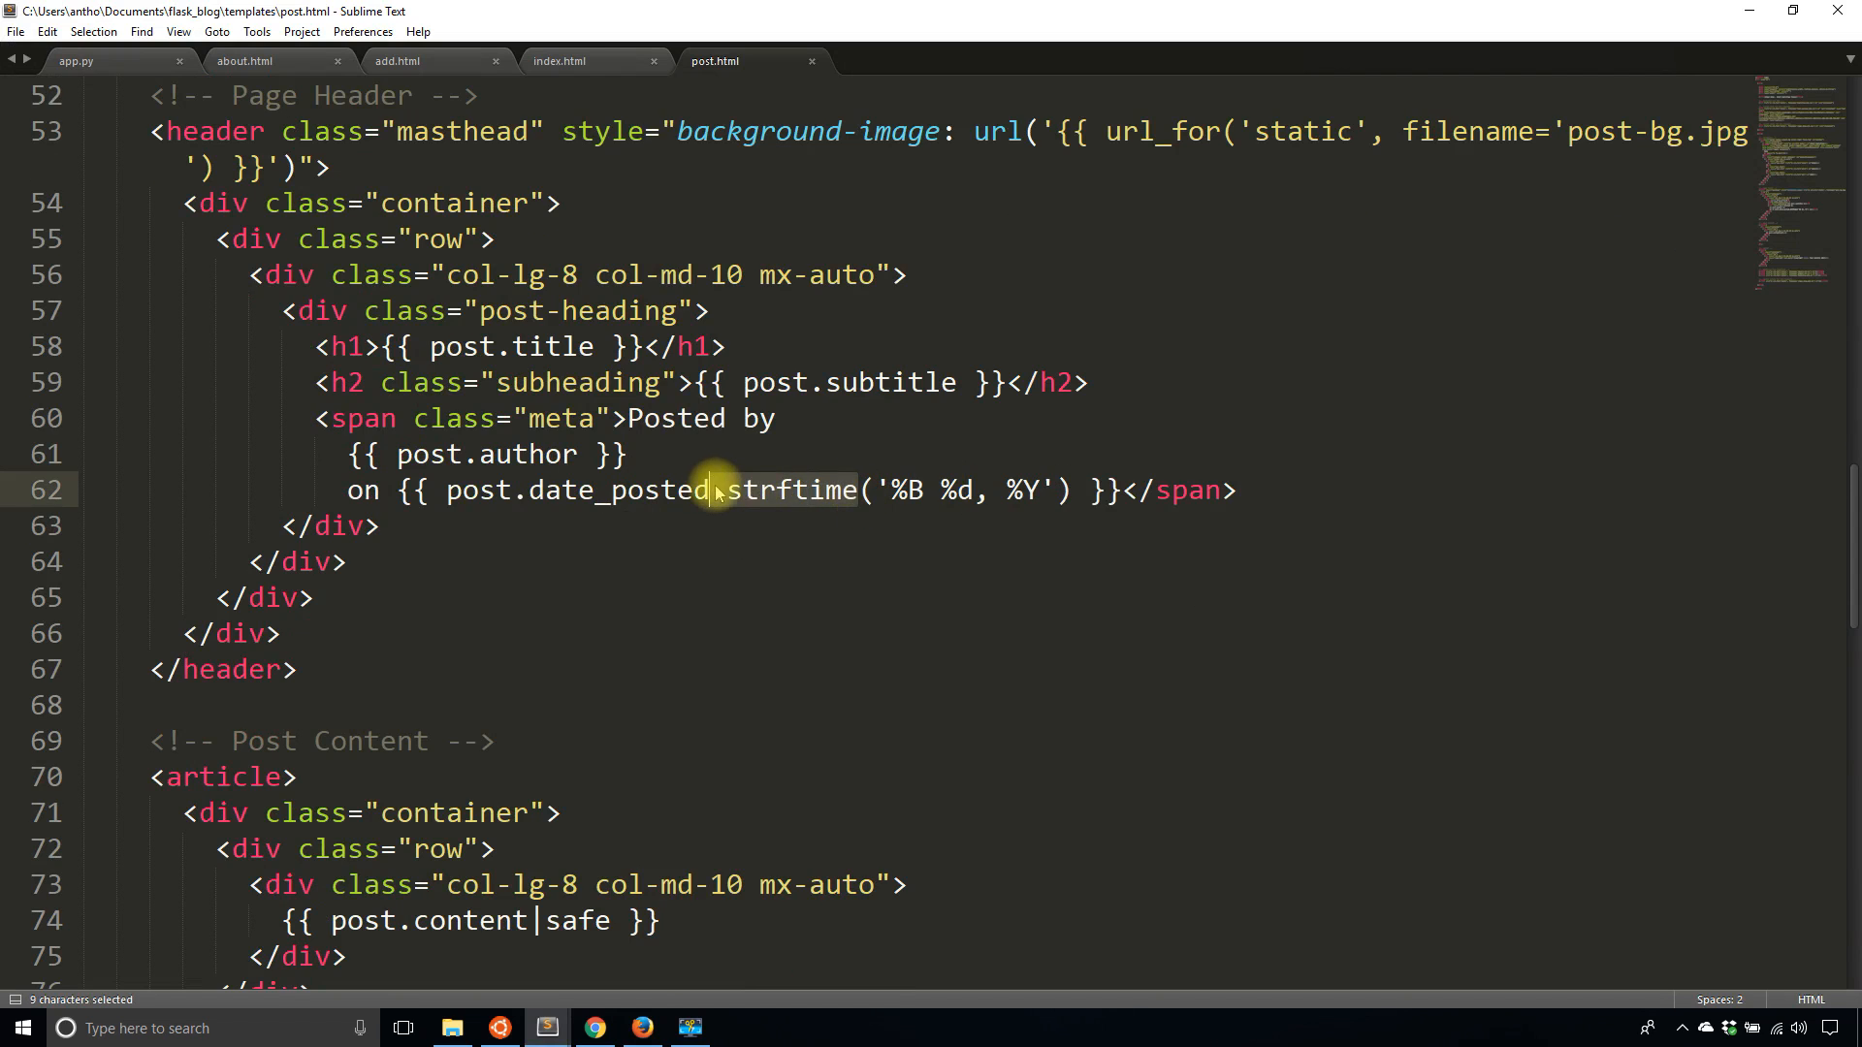
text(date)
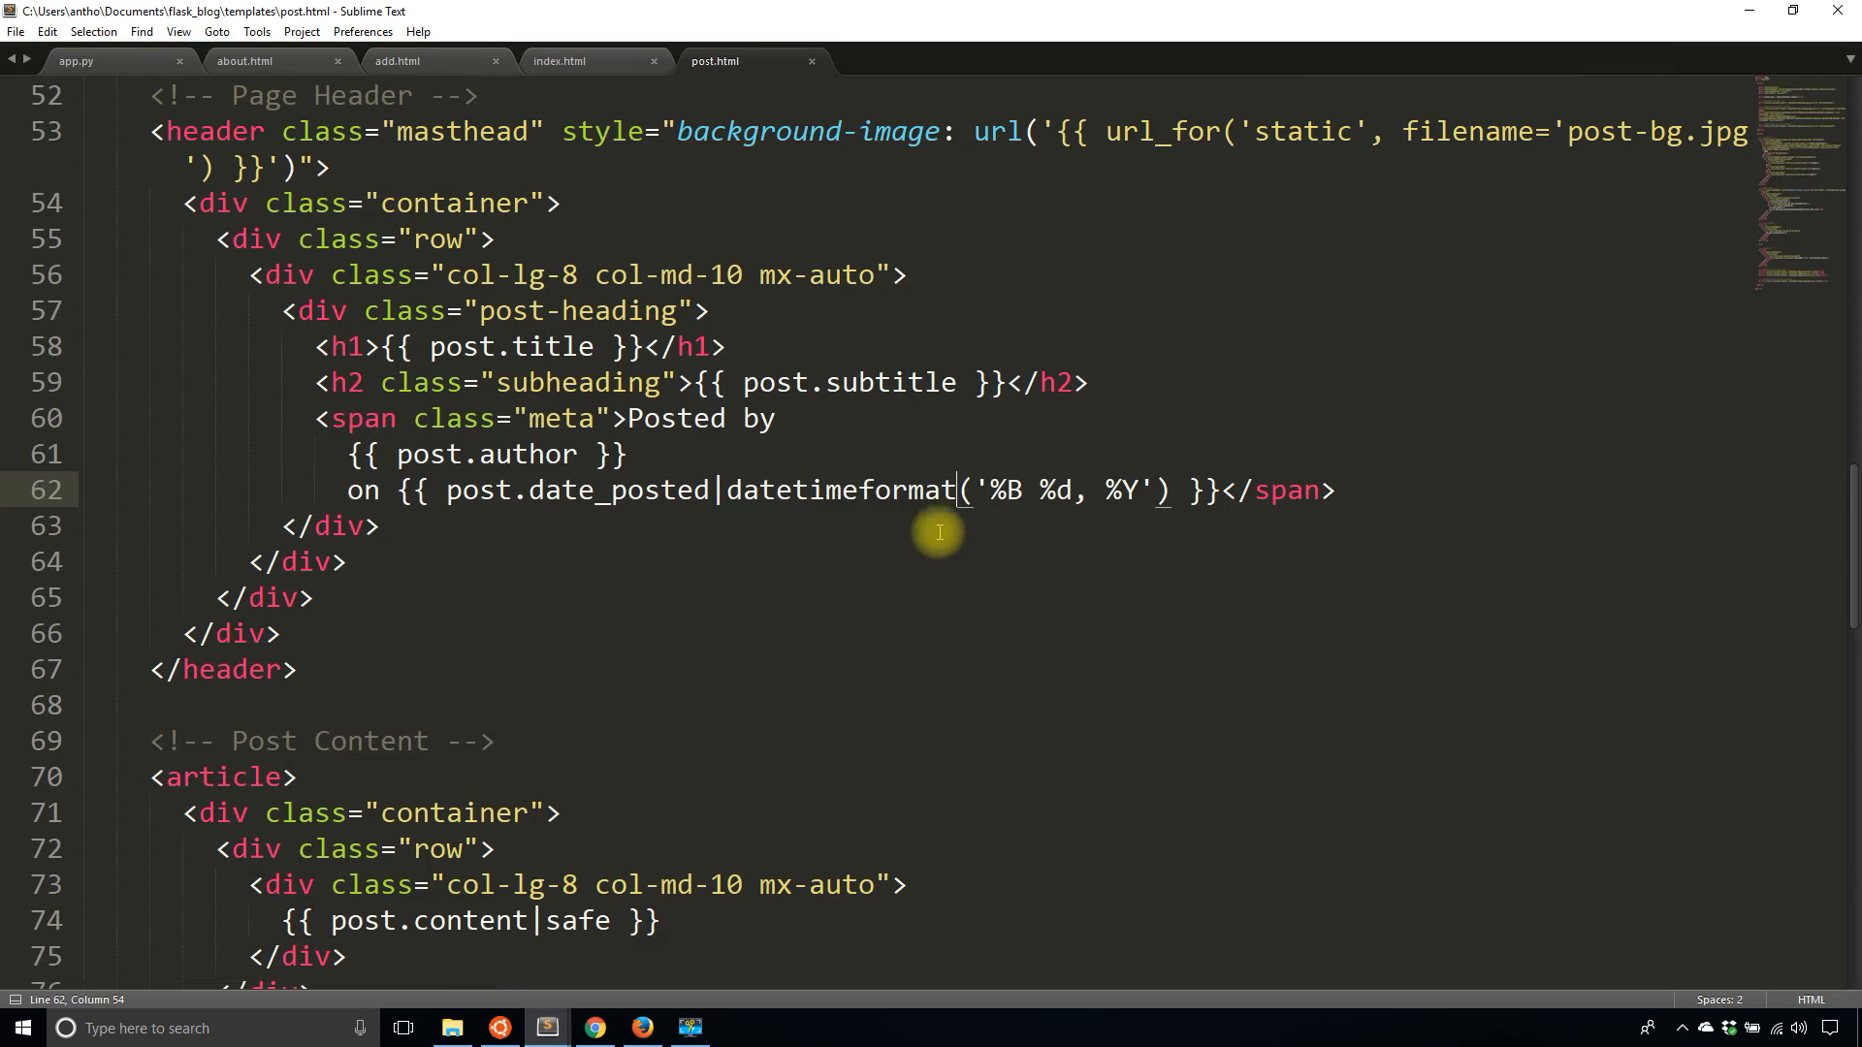
double_click(844, 489)
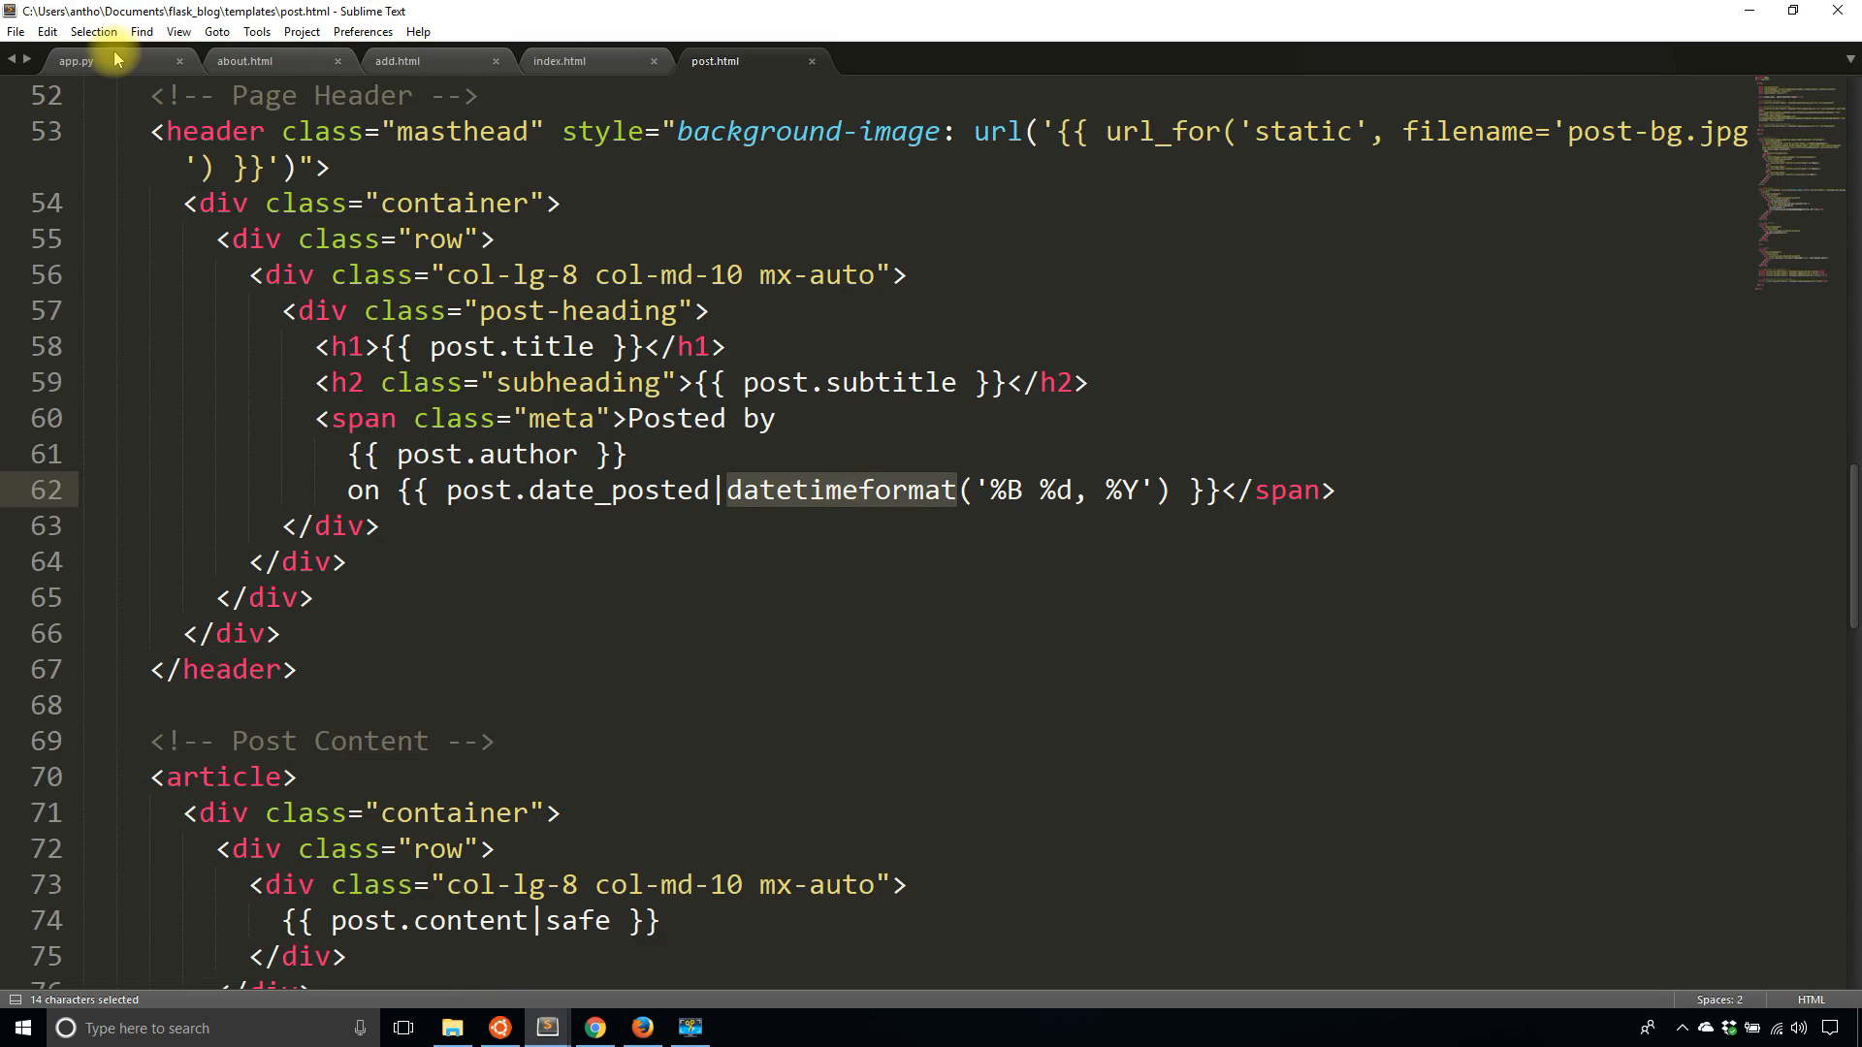
click(76, 60)
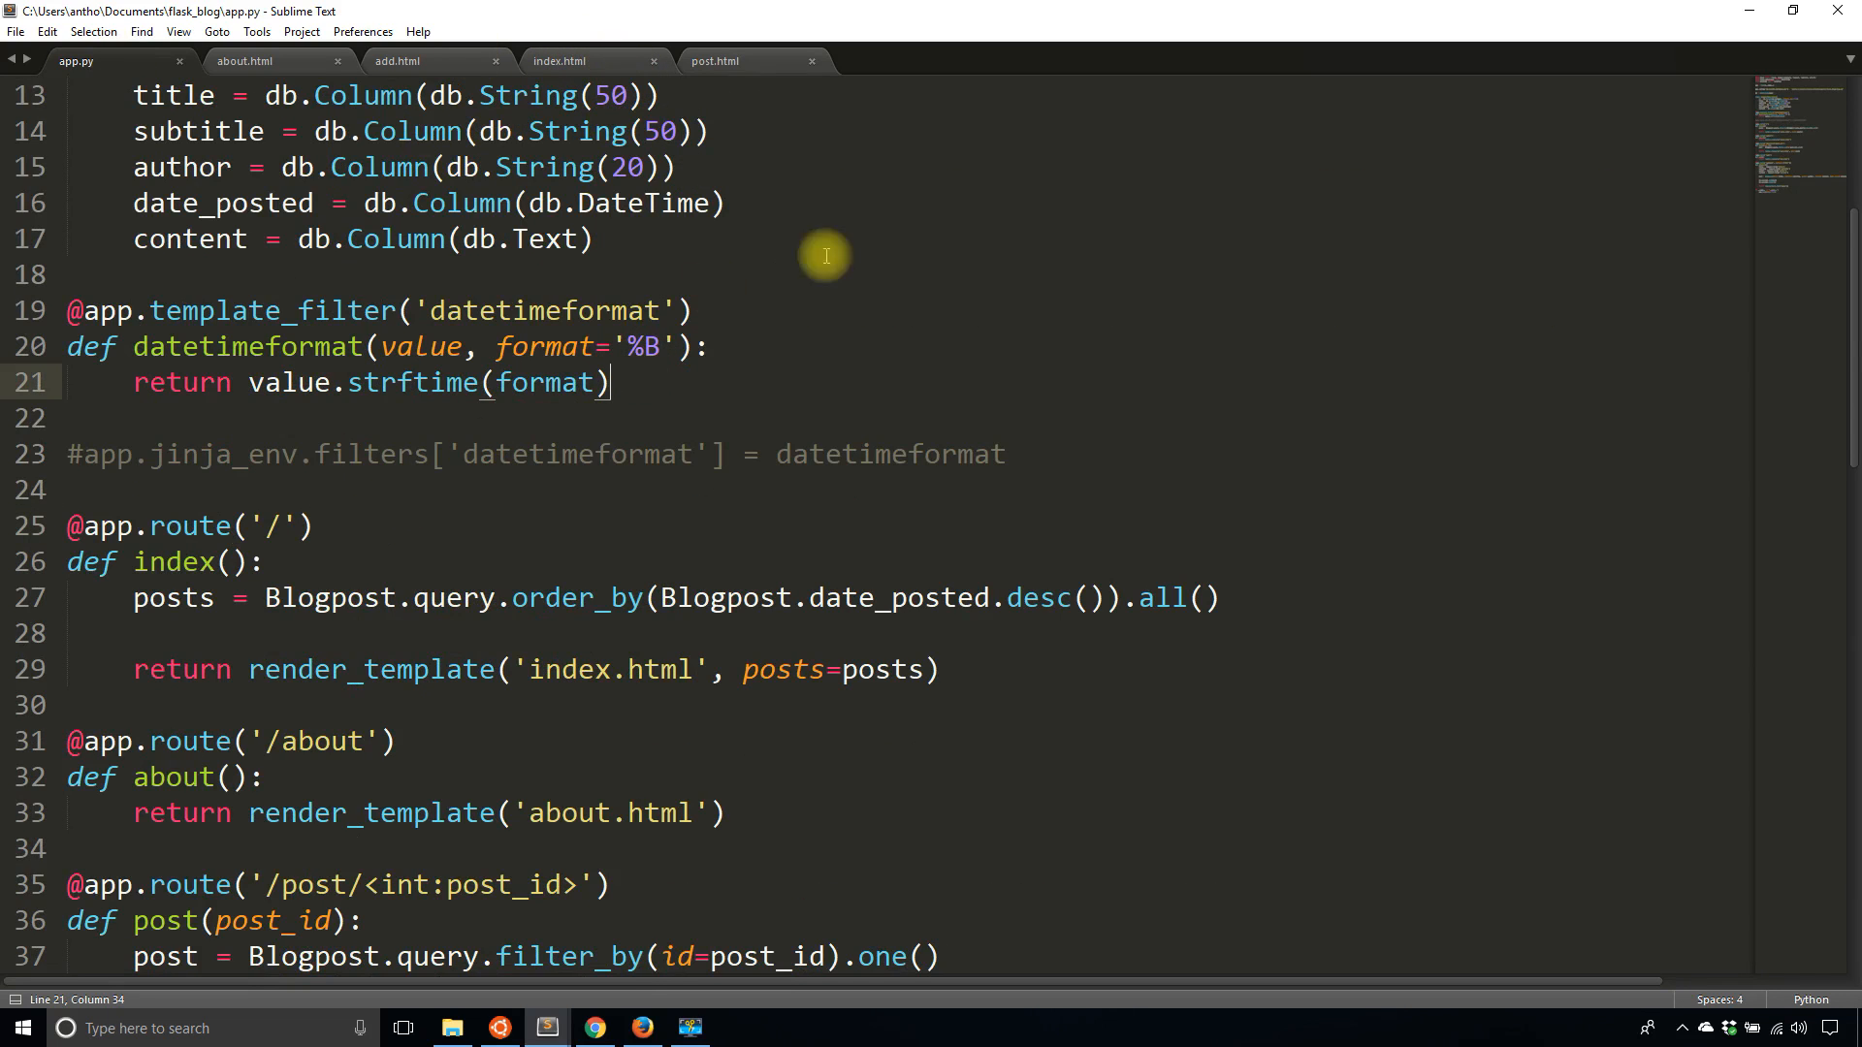
mouse_move(706, 310)
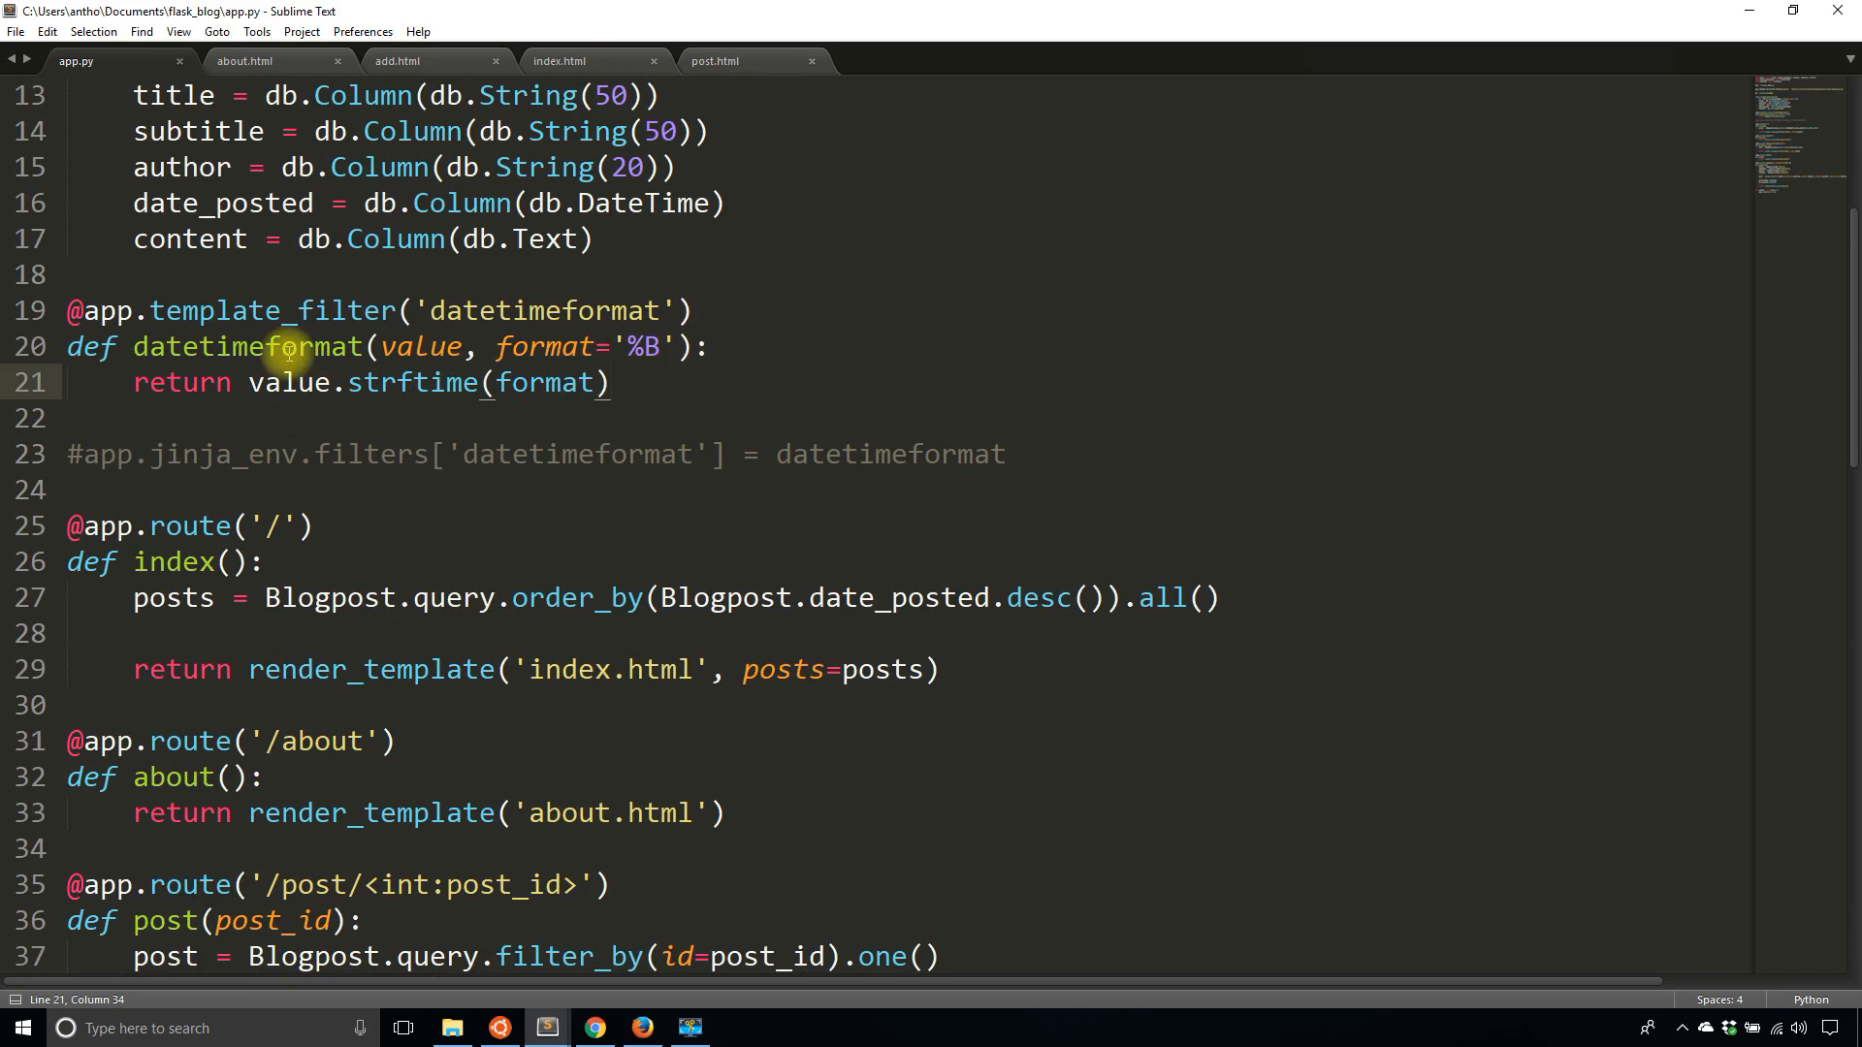
double_click(247, 347)
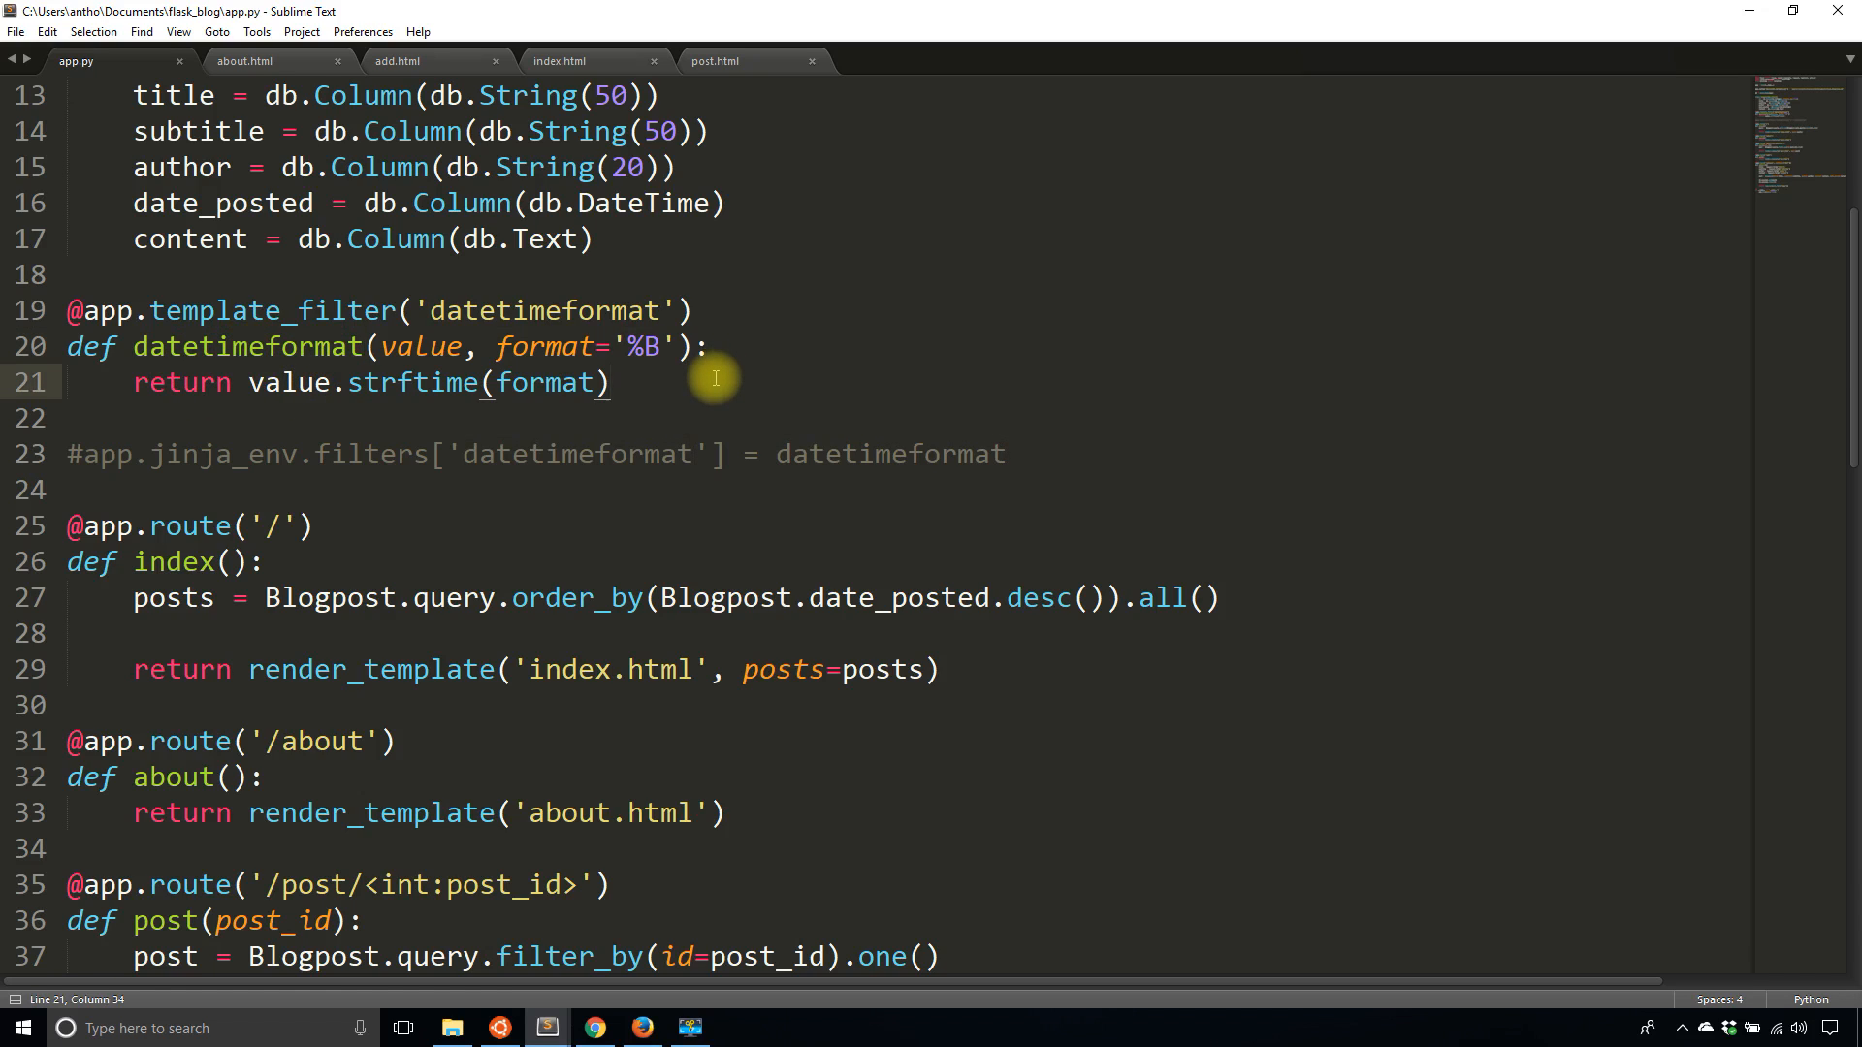
mouse_move(867, 536)
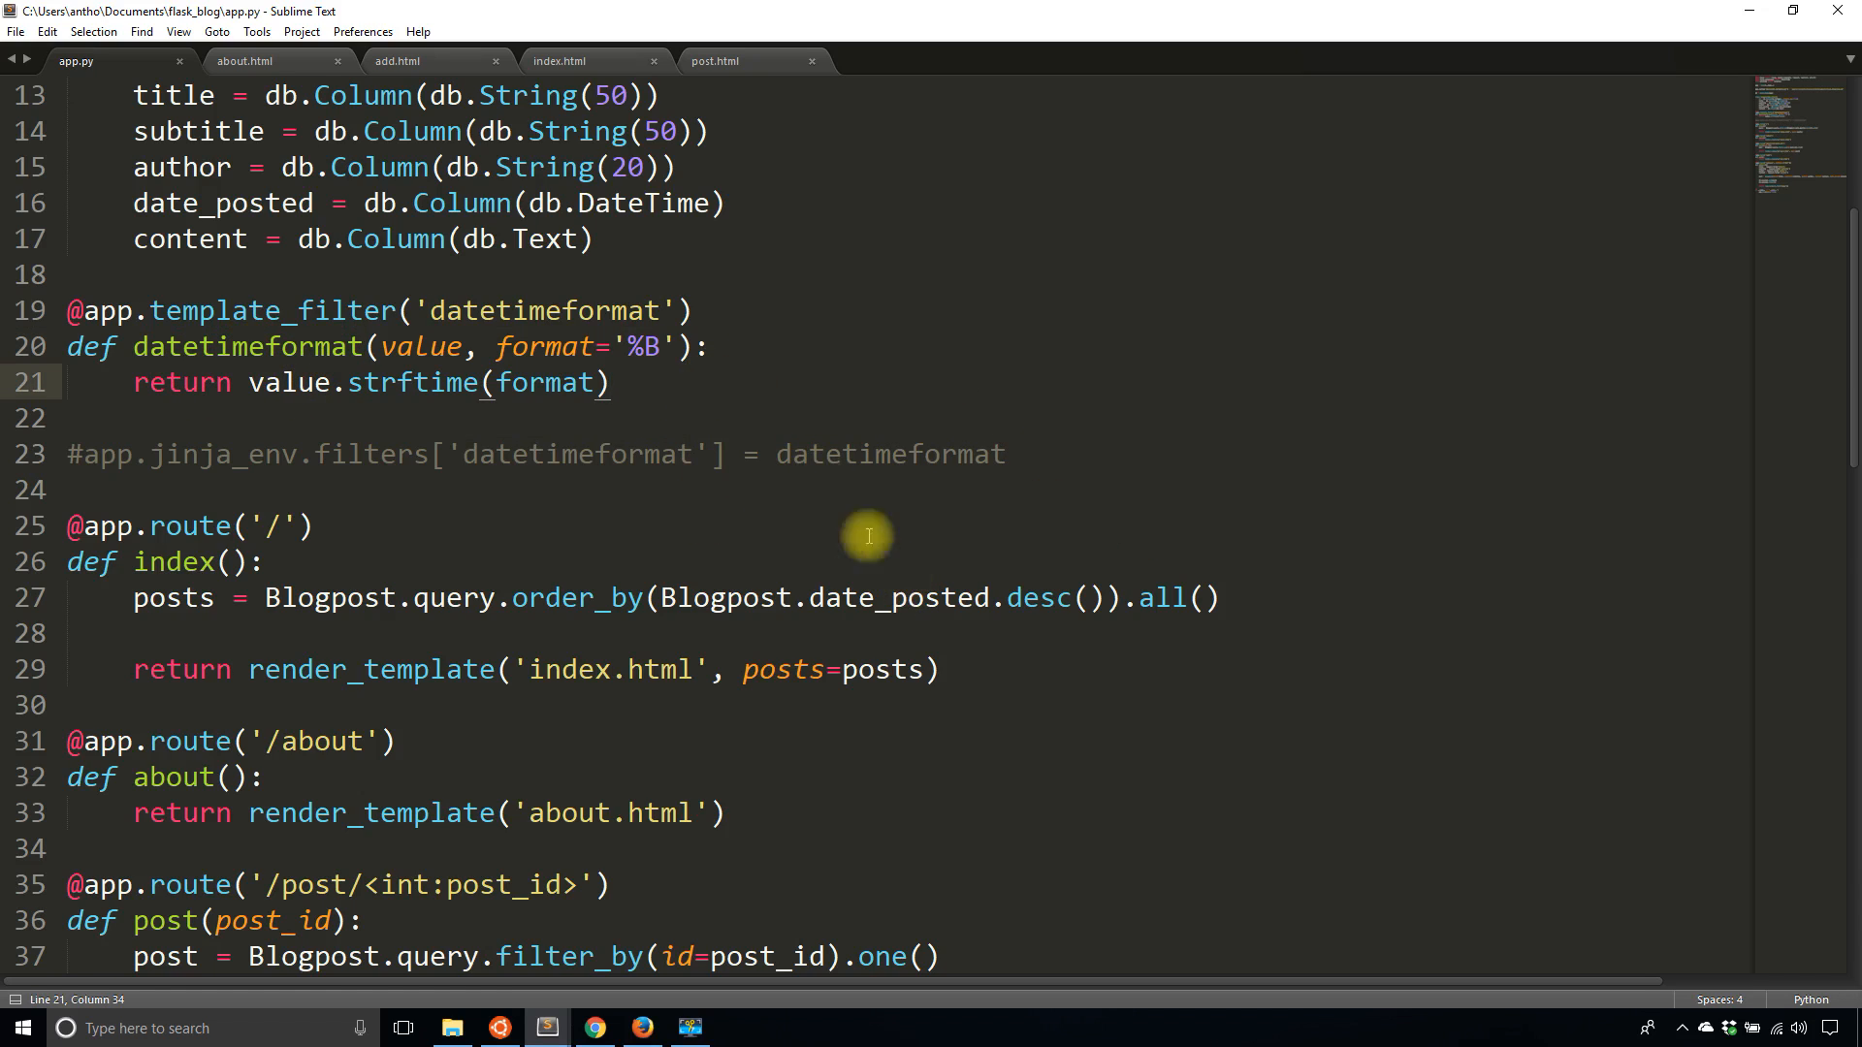
mouse_move(680, 527)
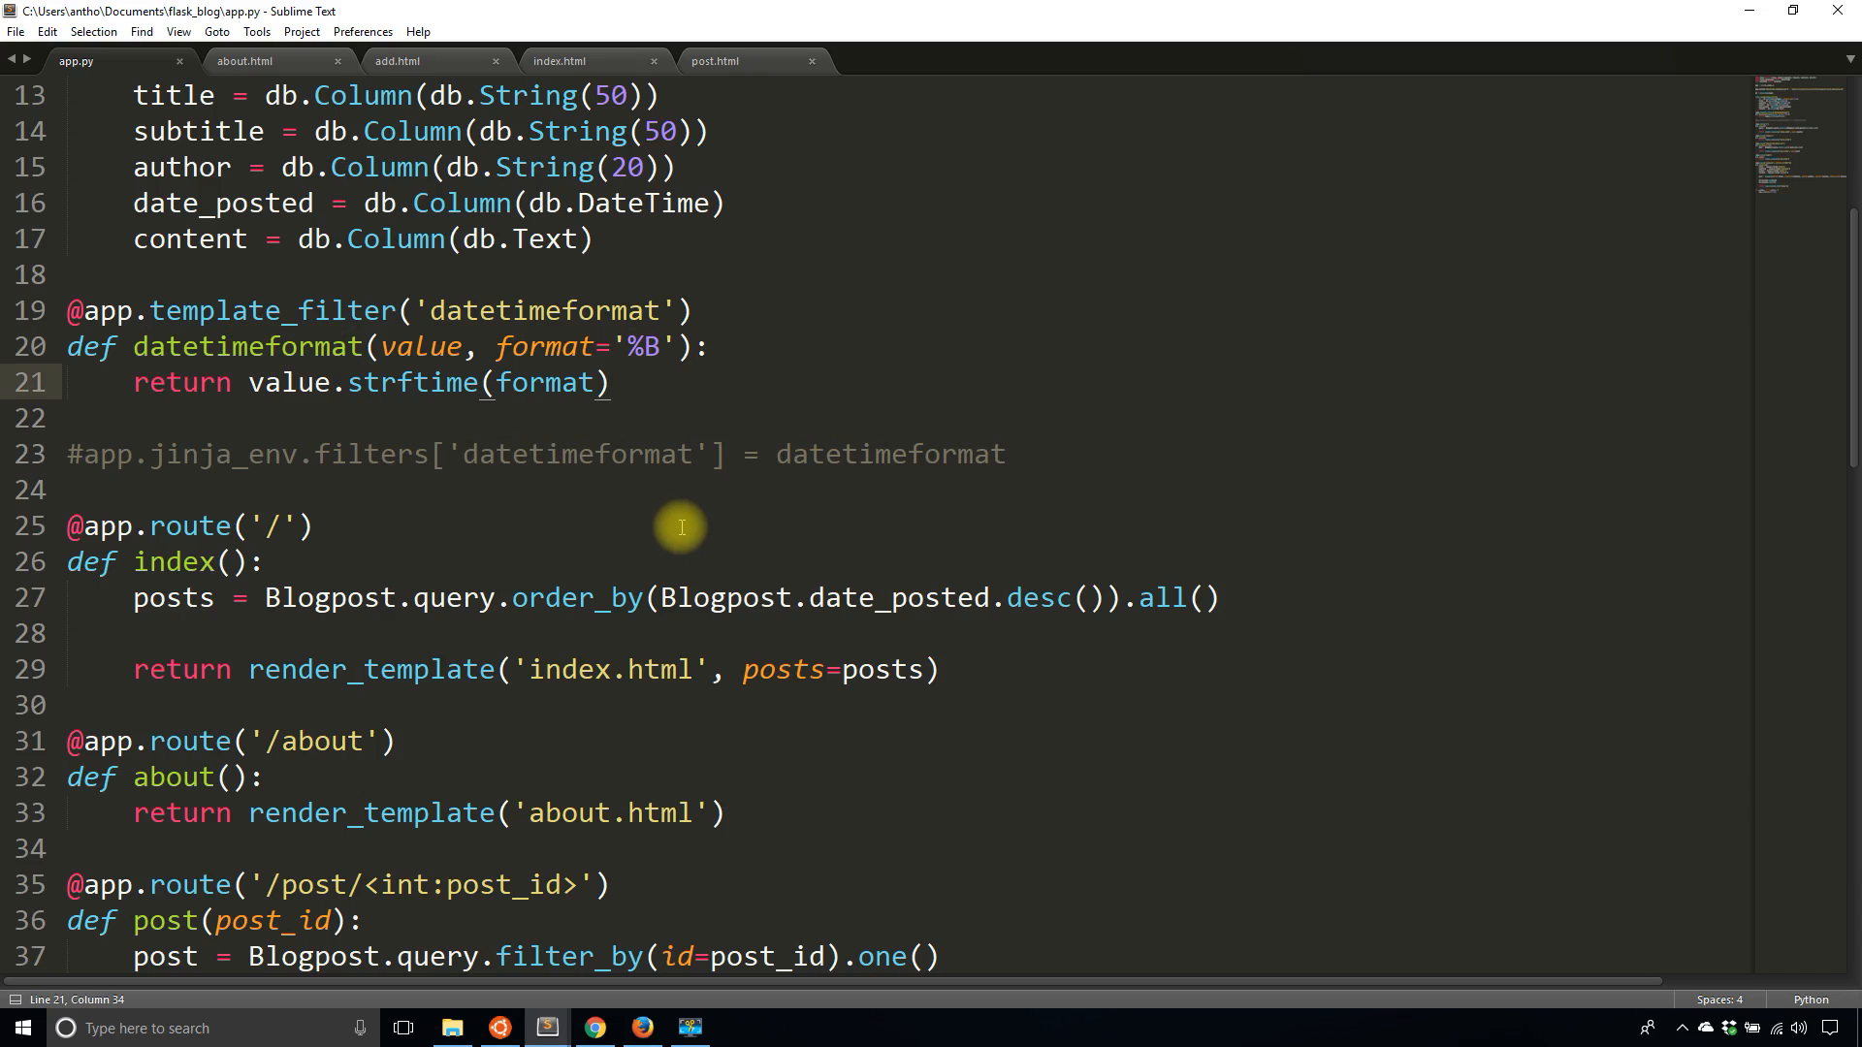
mouse_move(871, 402)
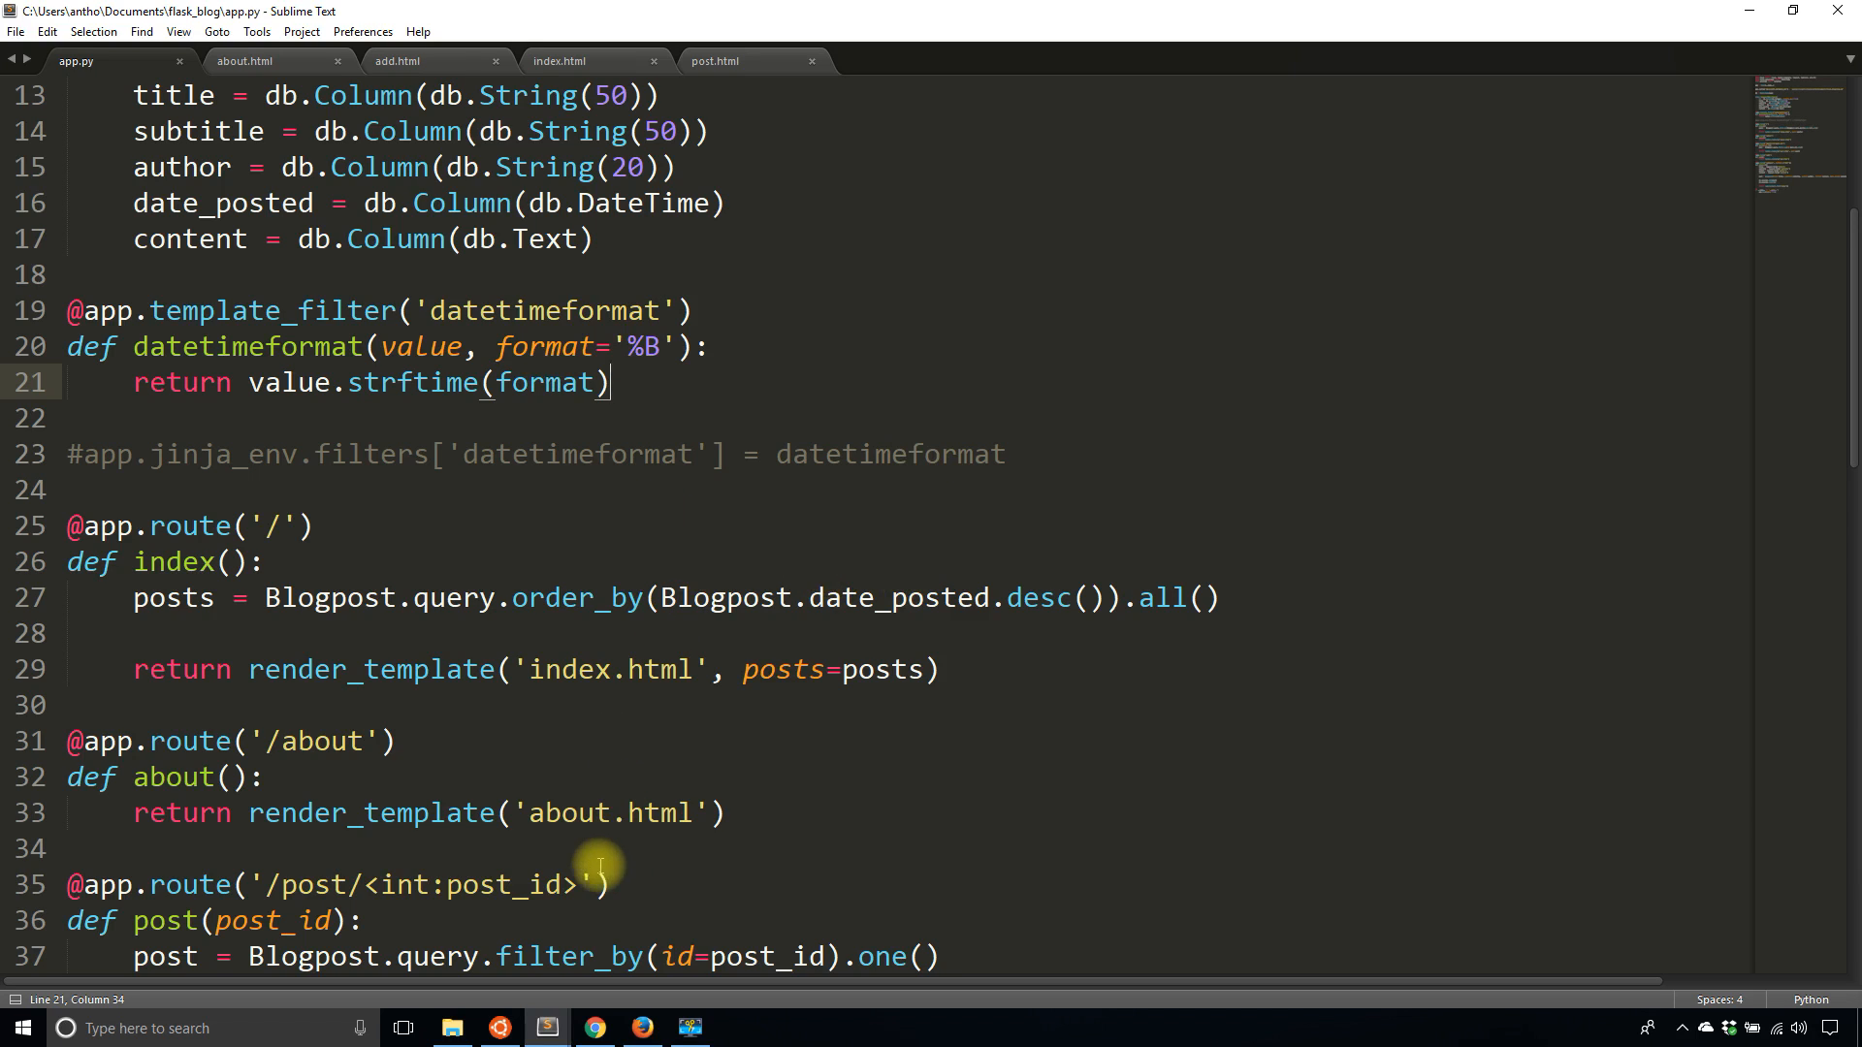
mouse_move(421, 308)
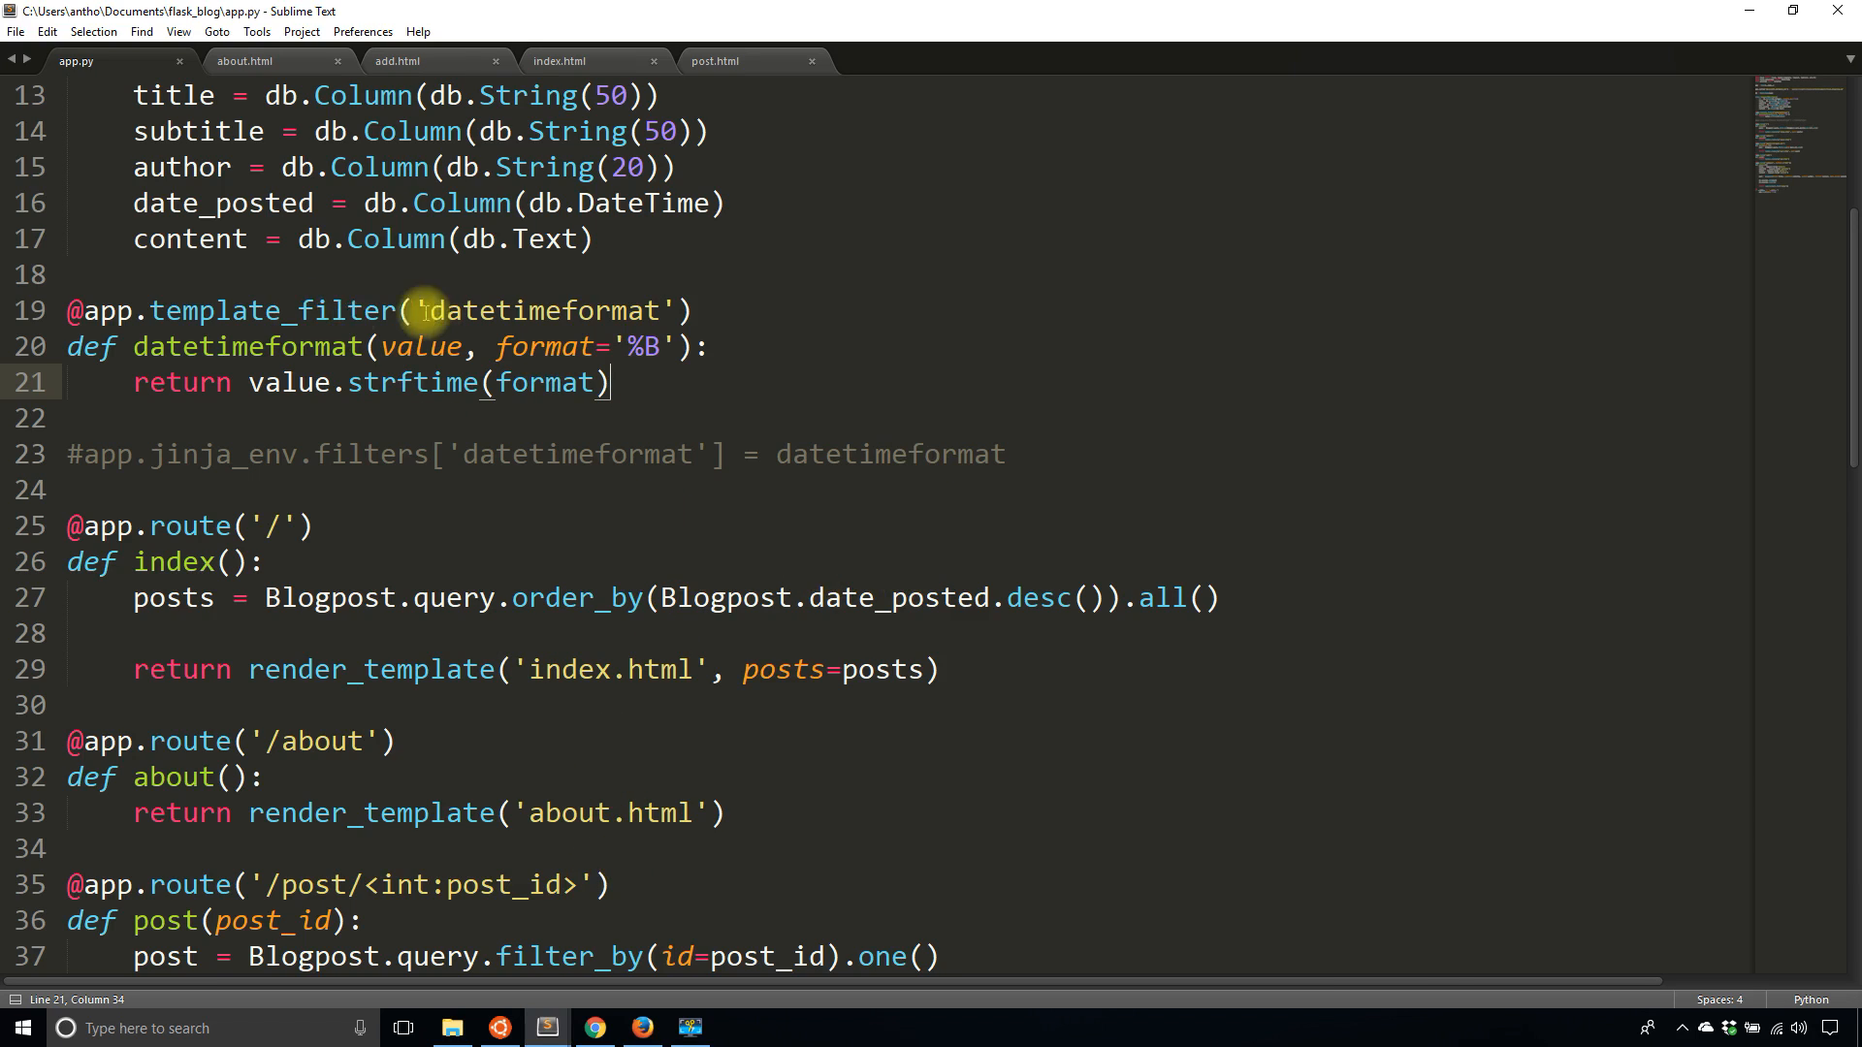
mouse_move(637, 902)
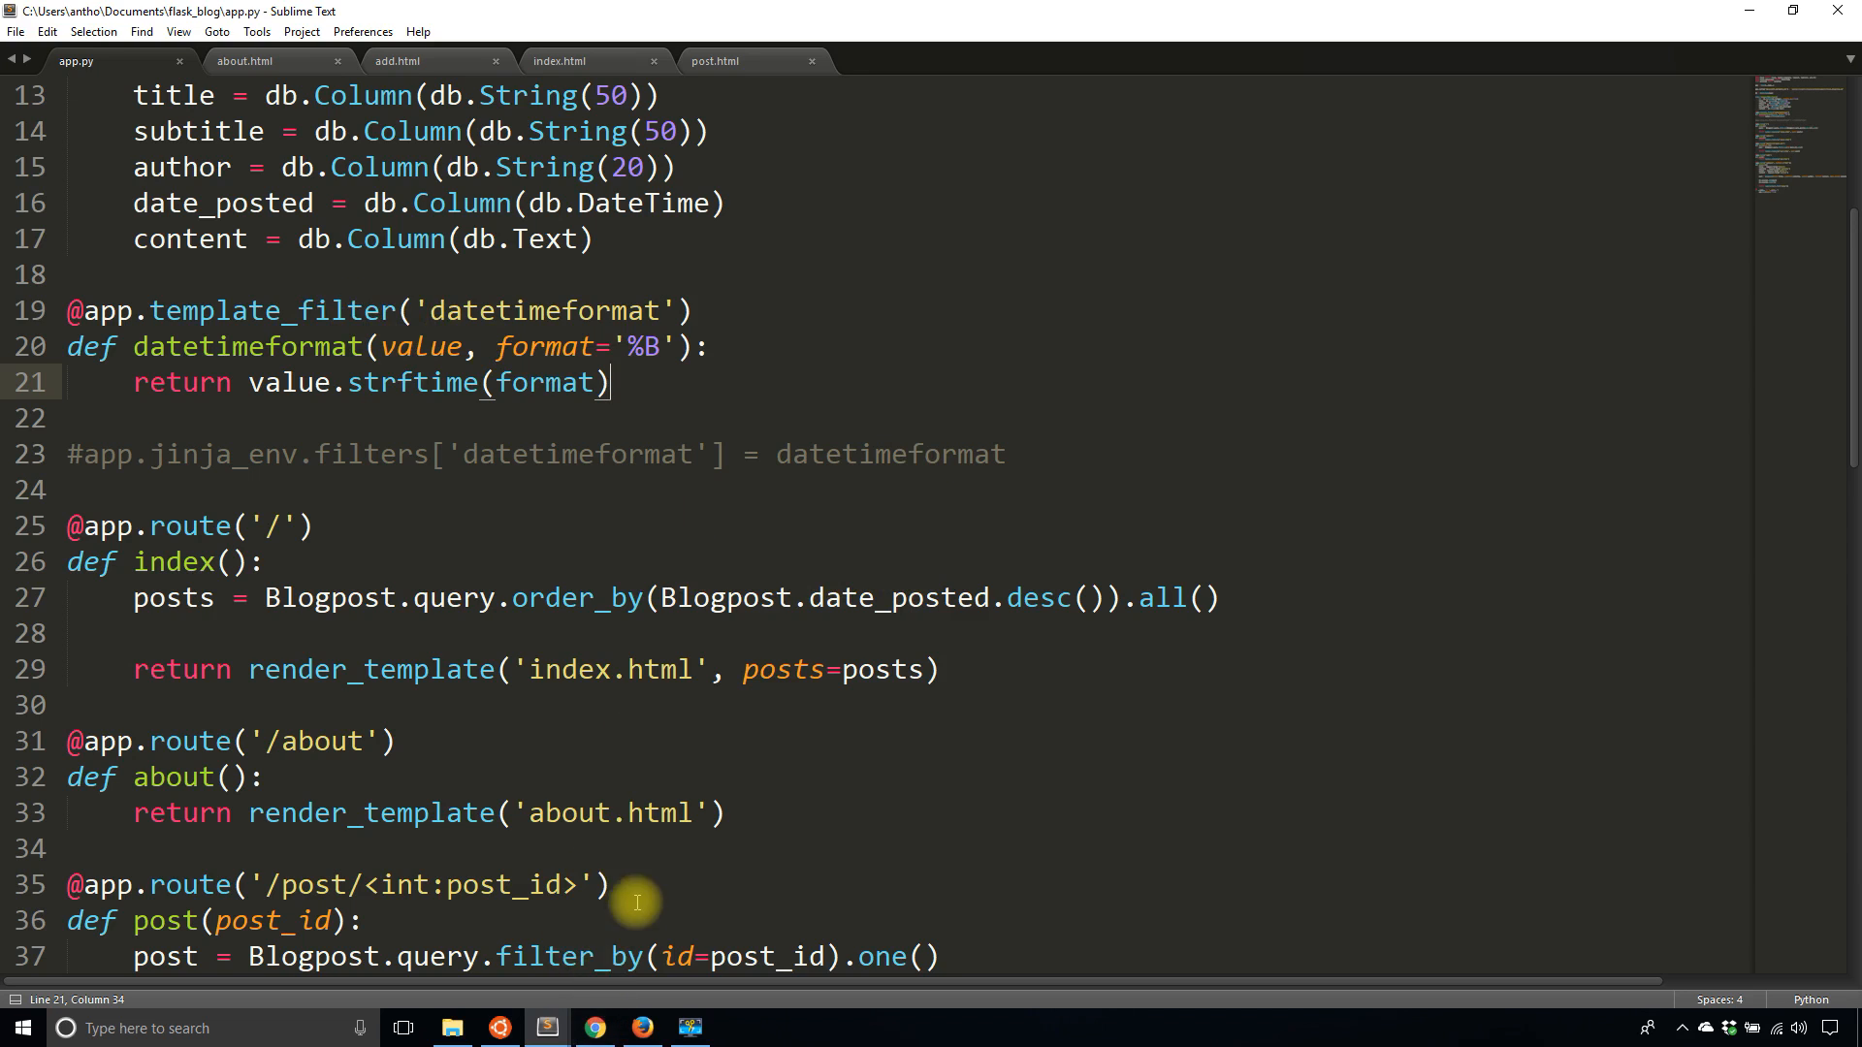
click(596, 1028)
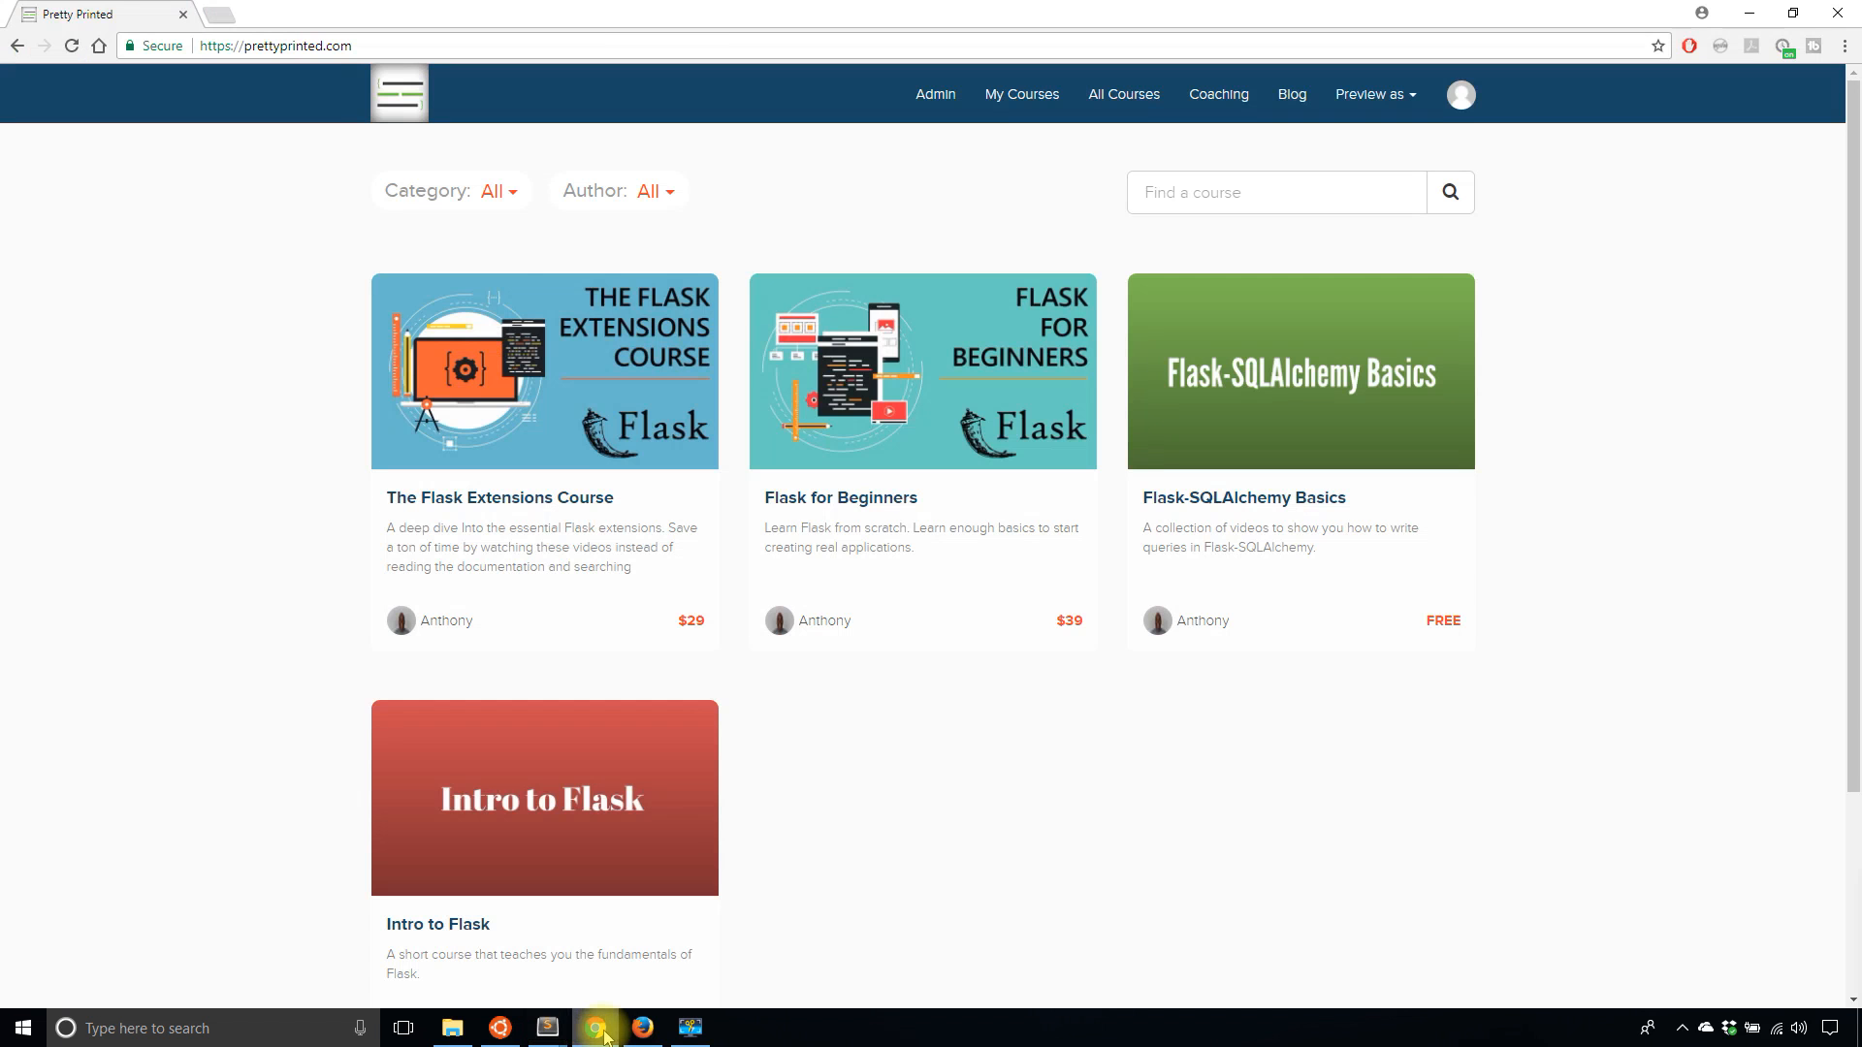
scroll(down, 3)
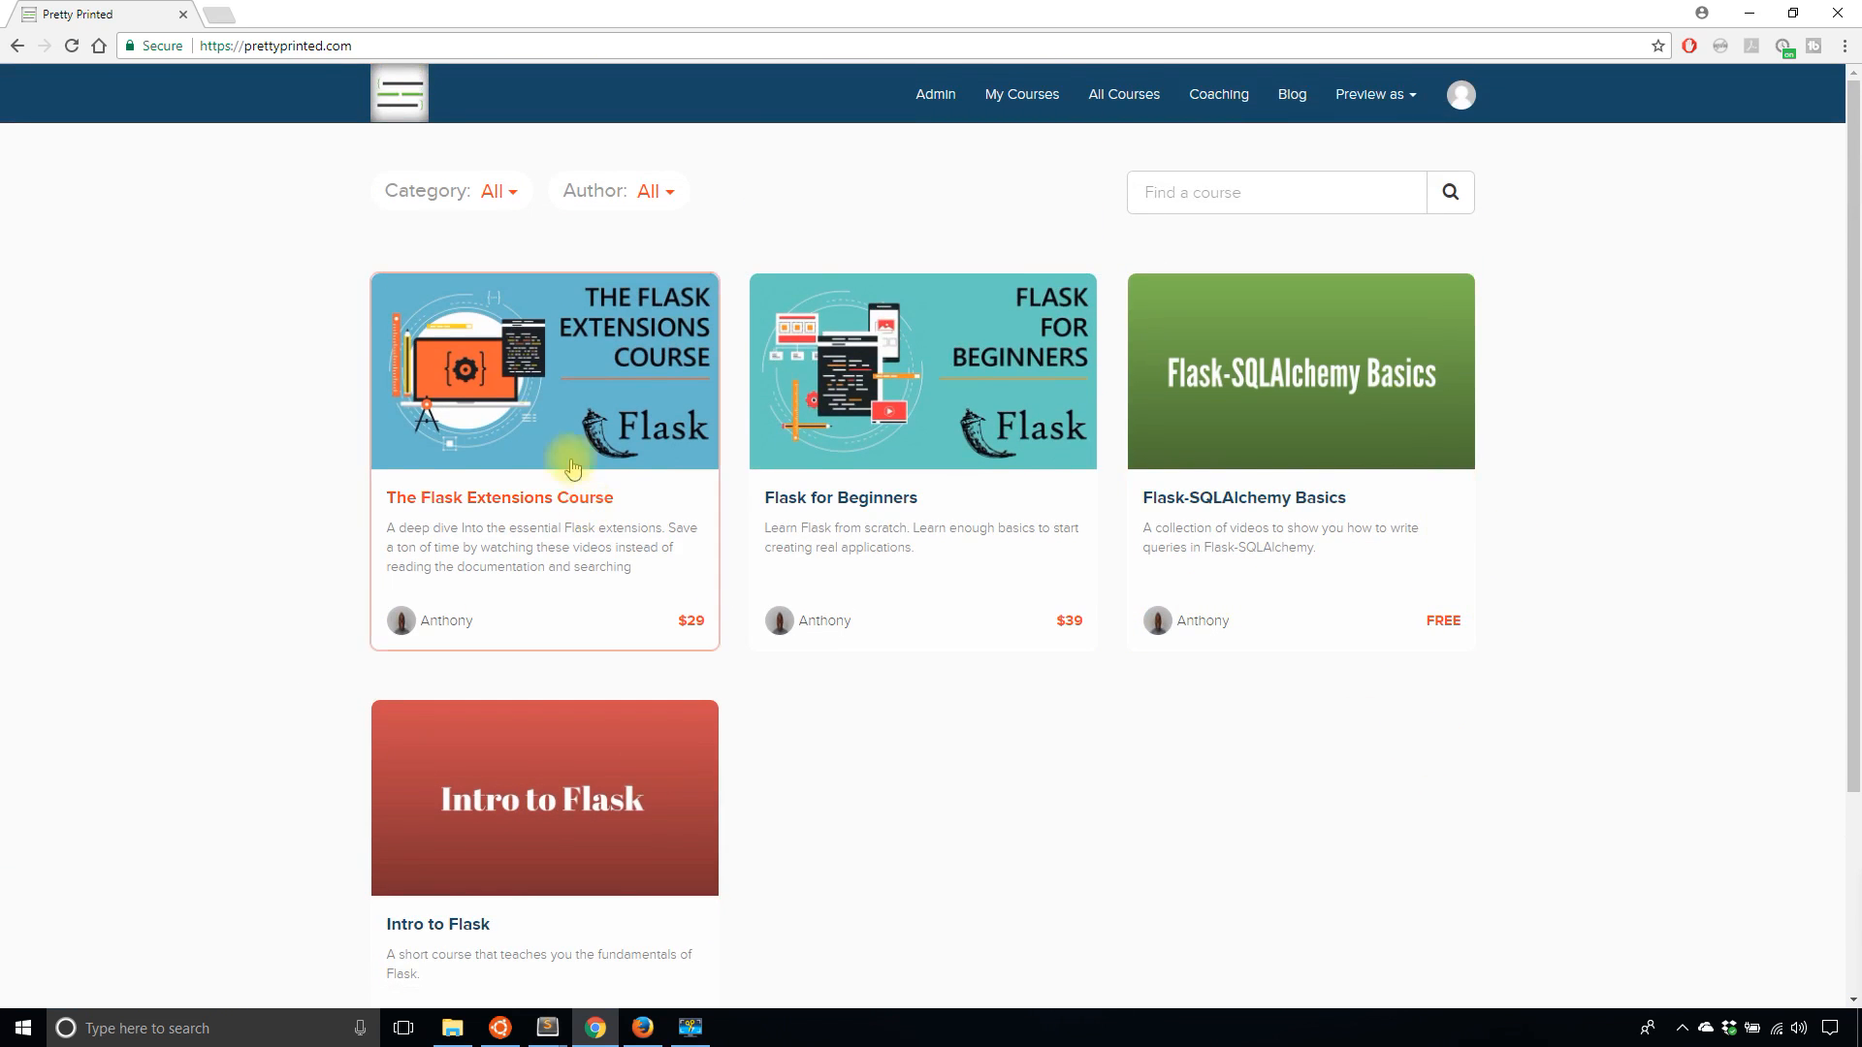
mouse_move(920, 793)
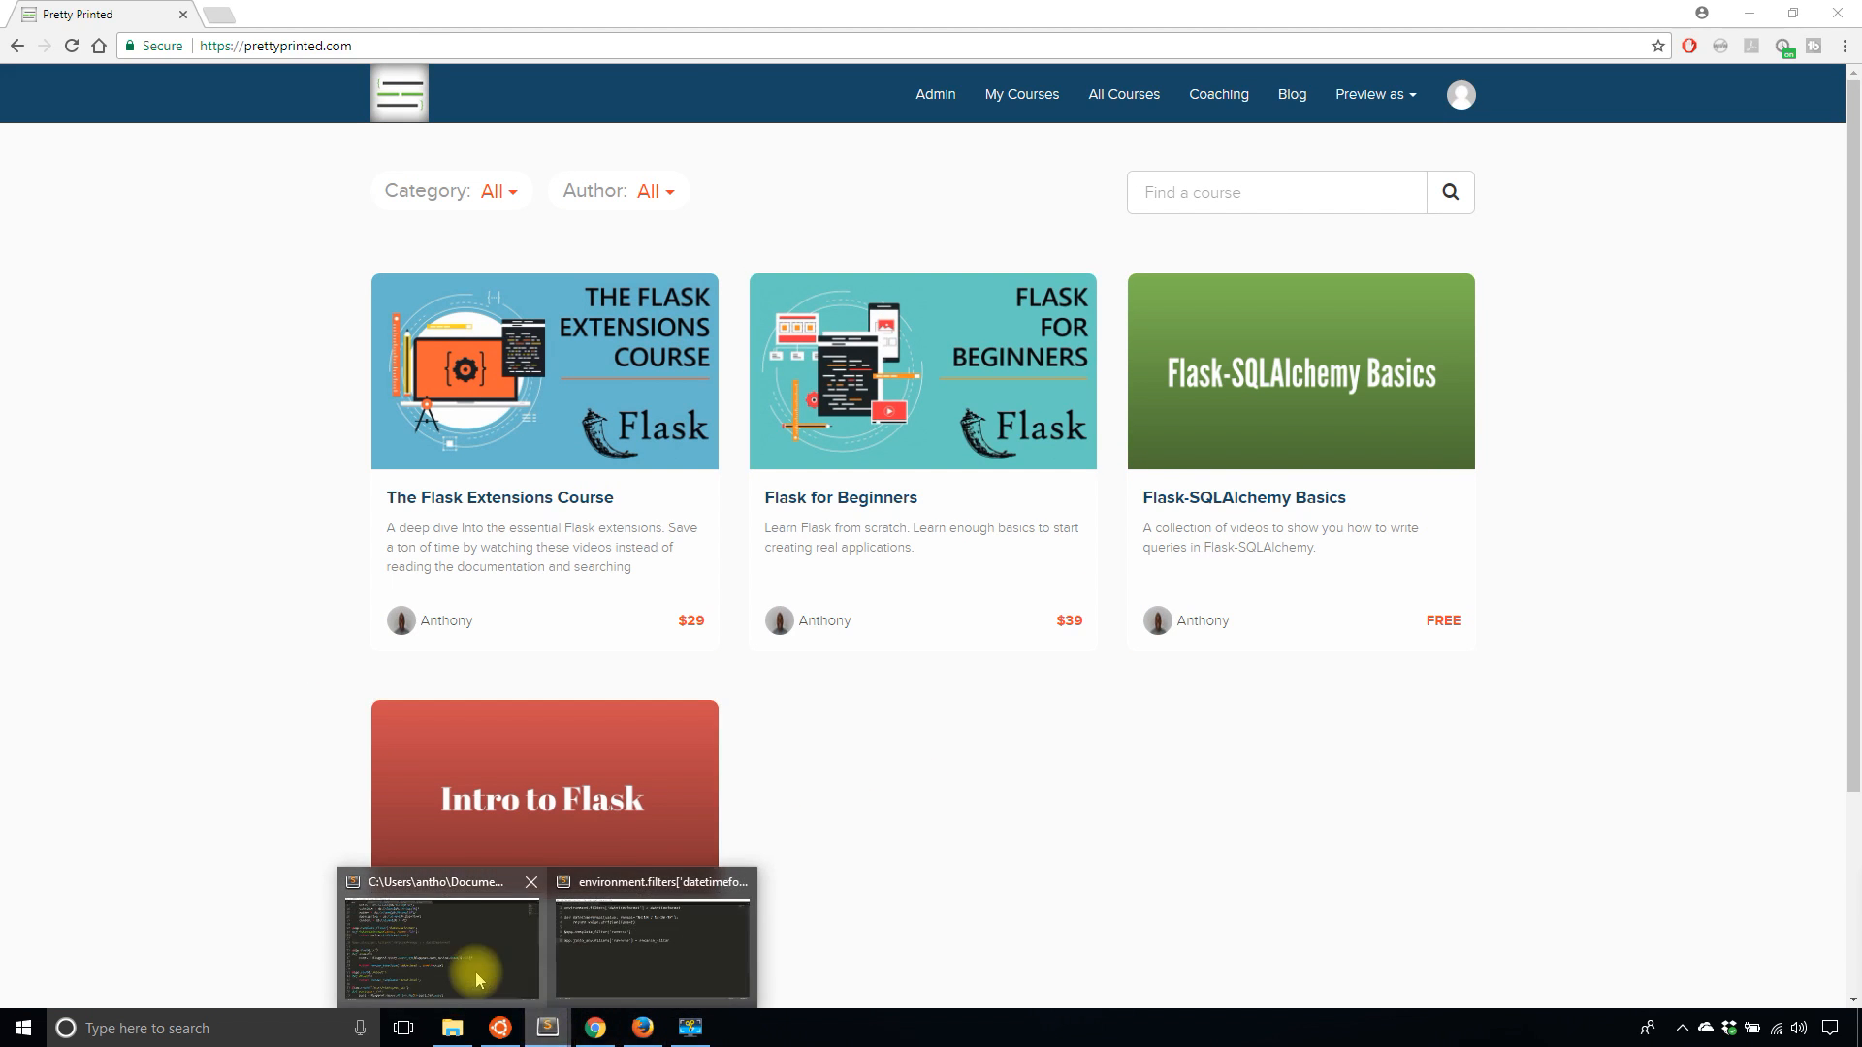
click(442, 945)
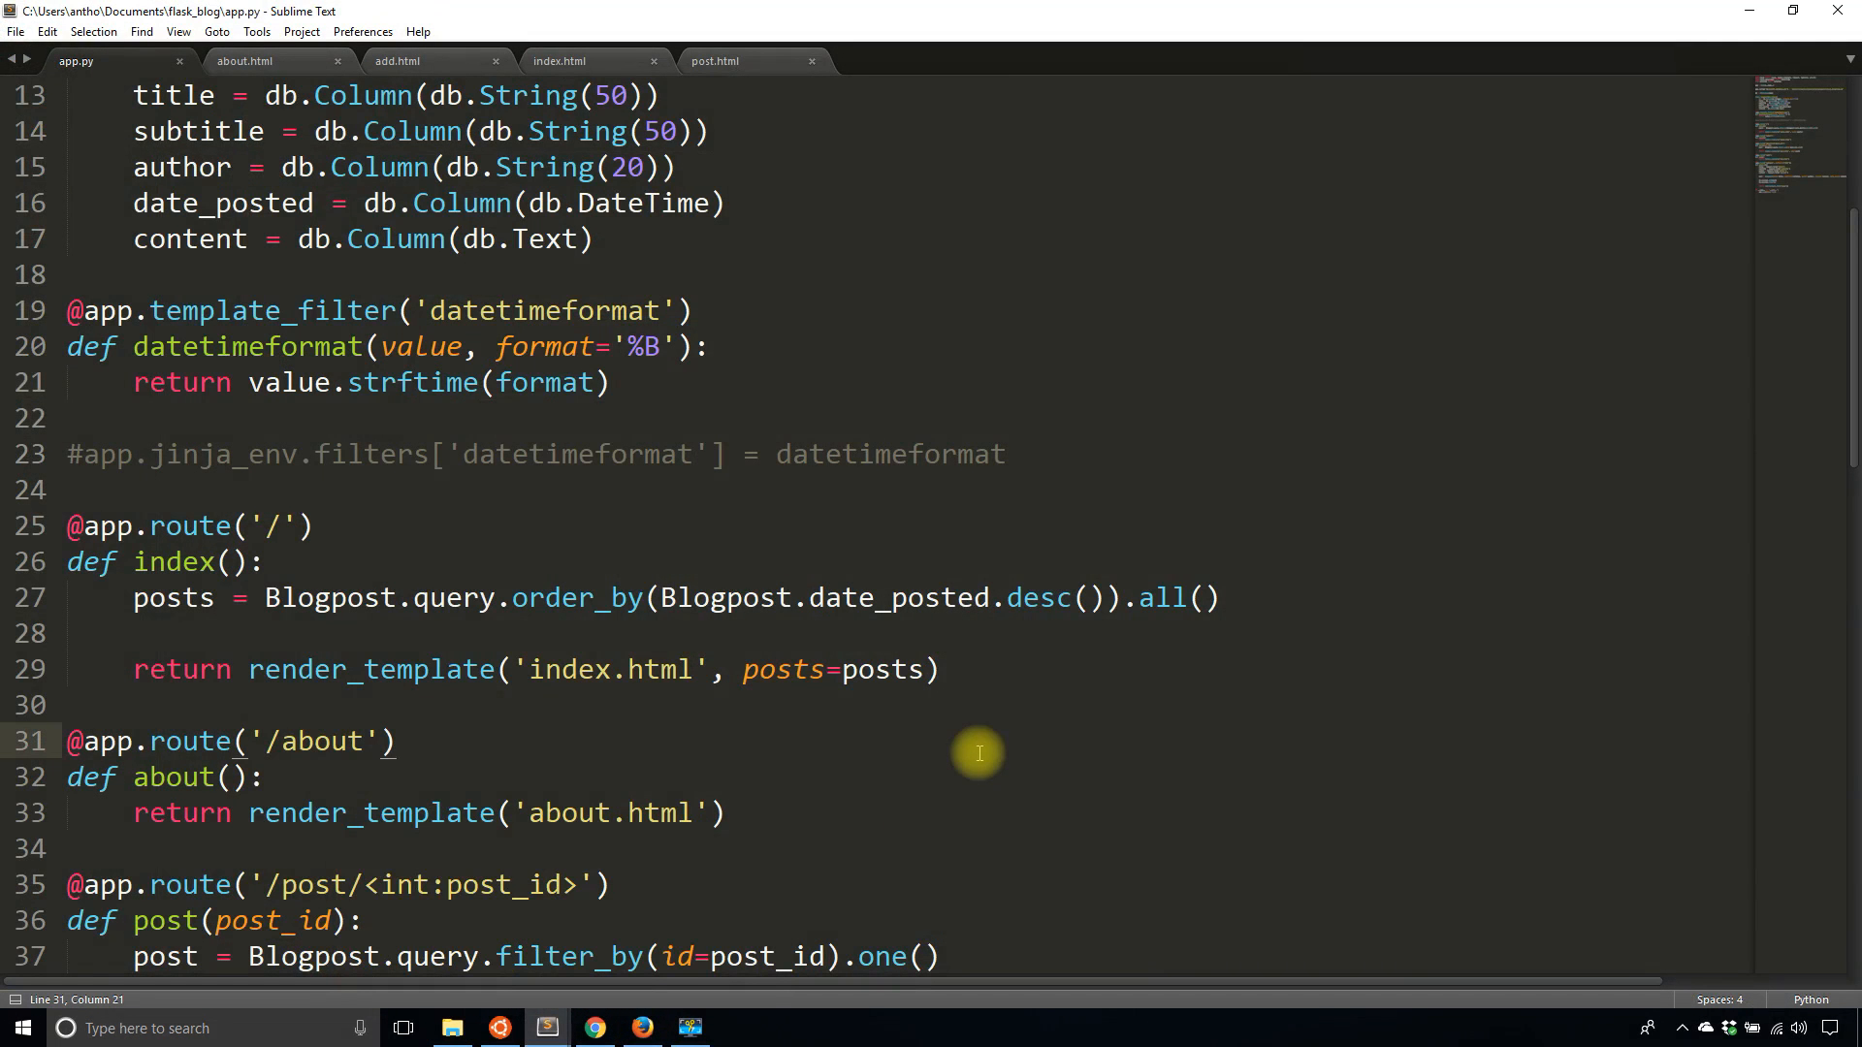